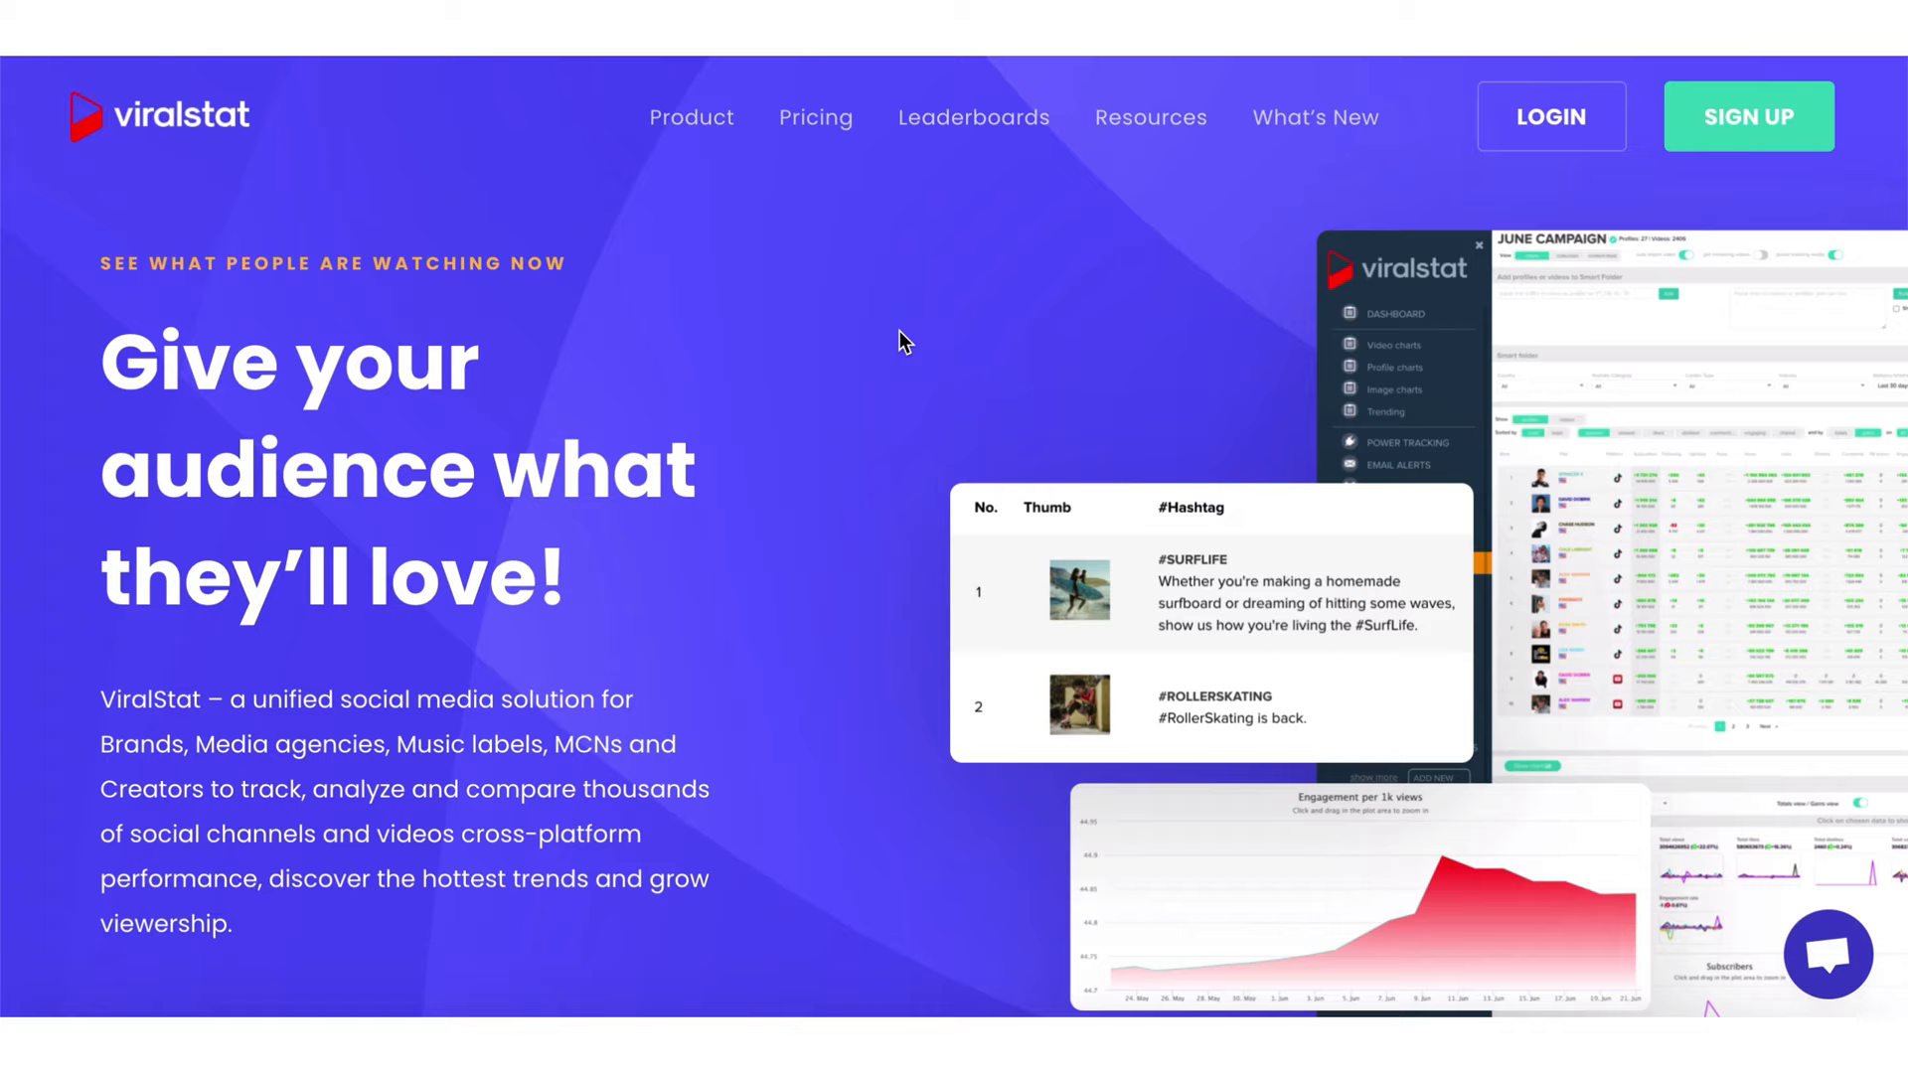
- Scroll through the homepage feature sections, then log in to the account dashboard
{"action": "scroll", "scroll_direction": "down", "scroll_amount": 3}
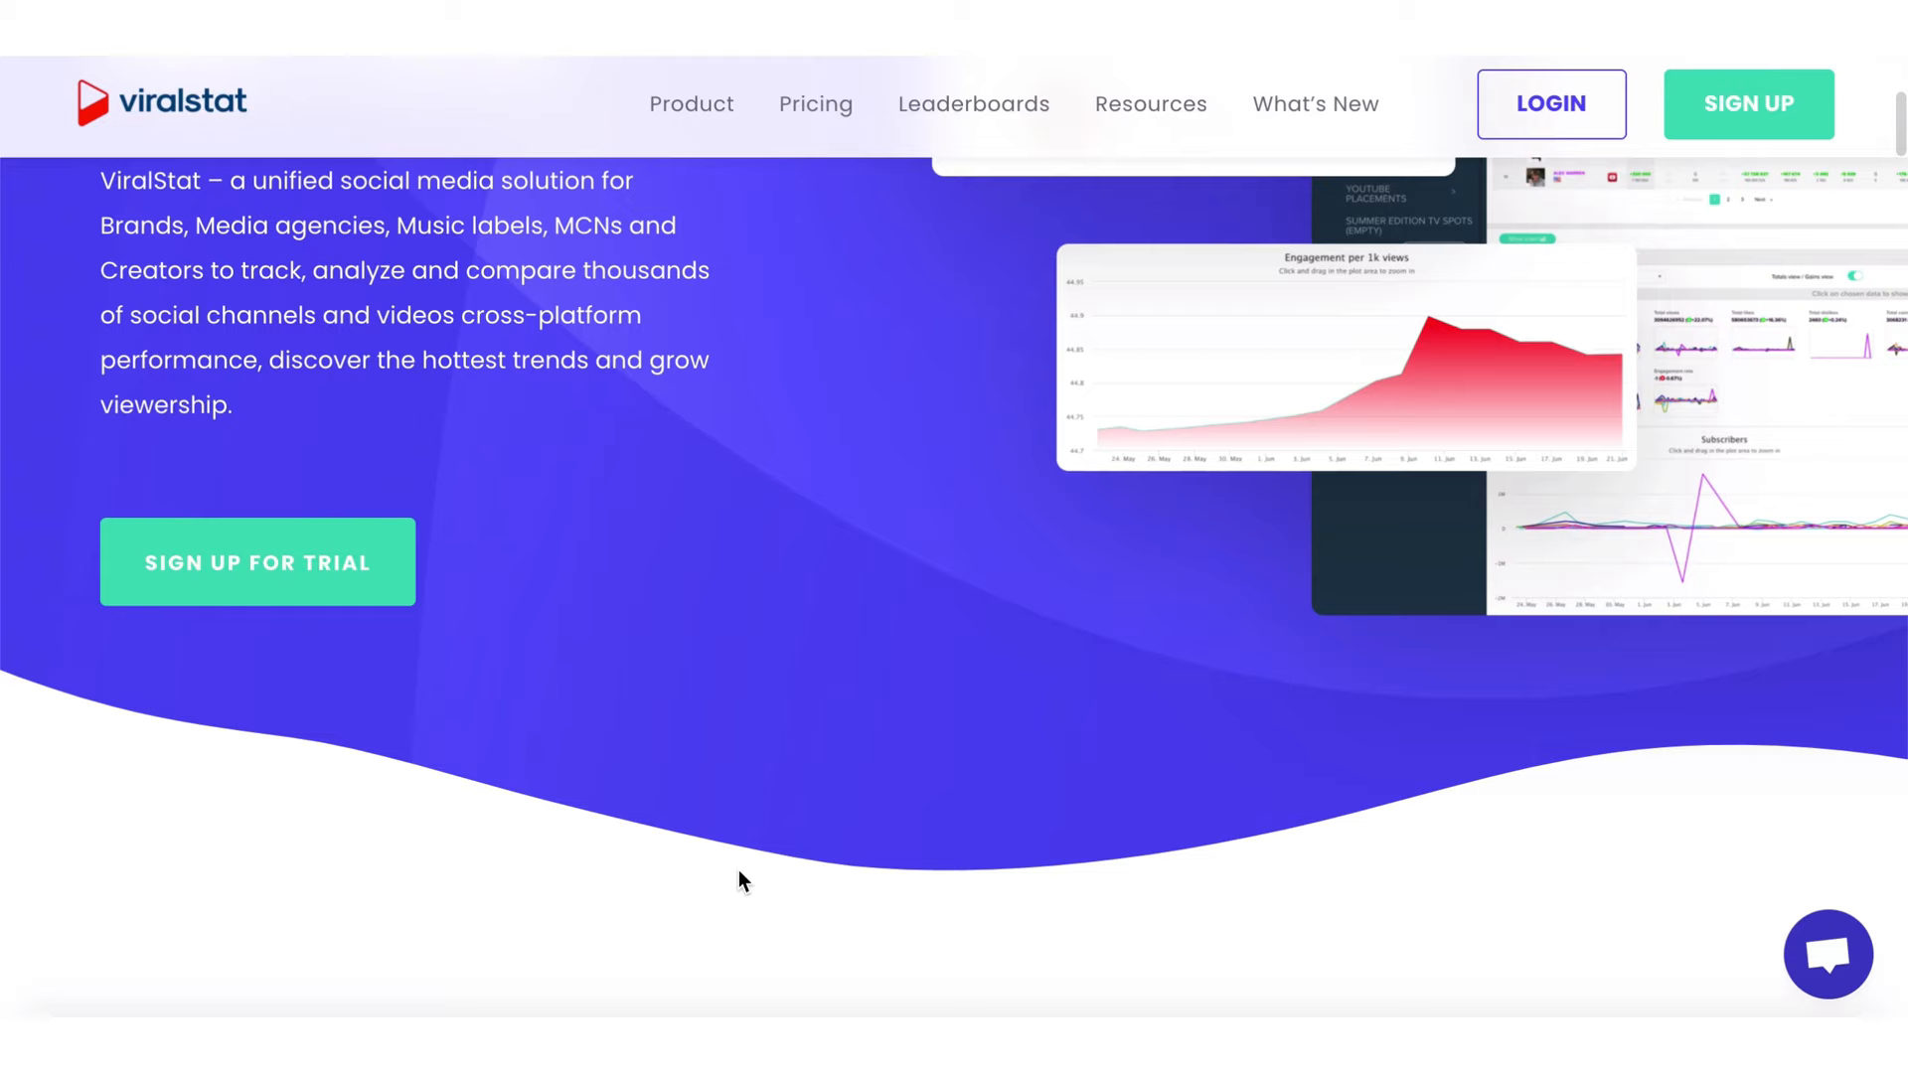
{"action": "scroll", "scroll_direction": "down", "scroll_amount": 3}
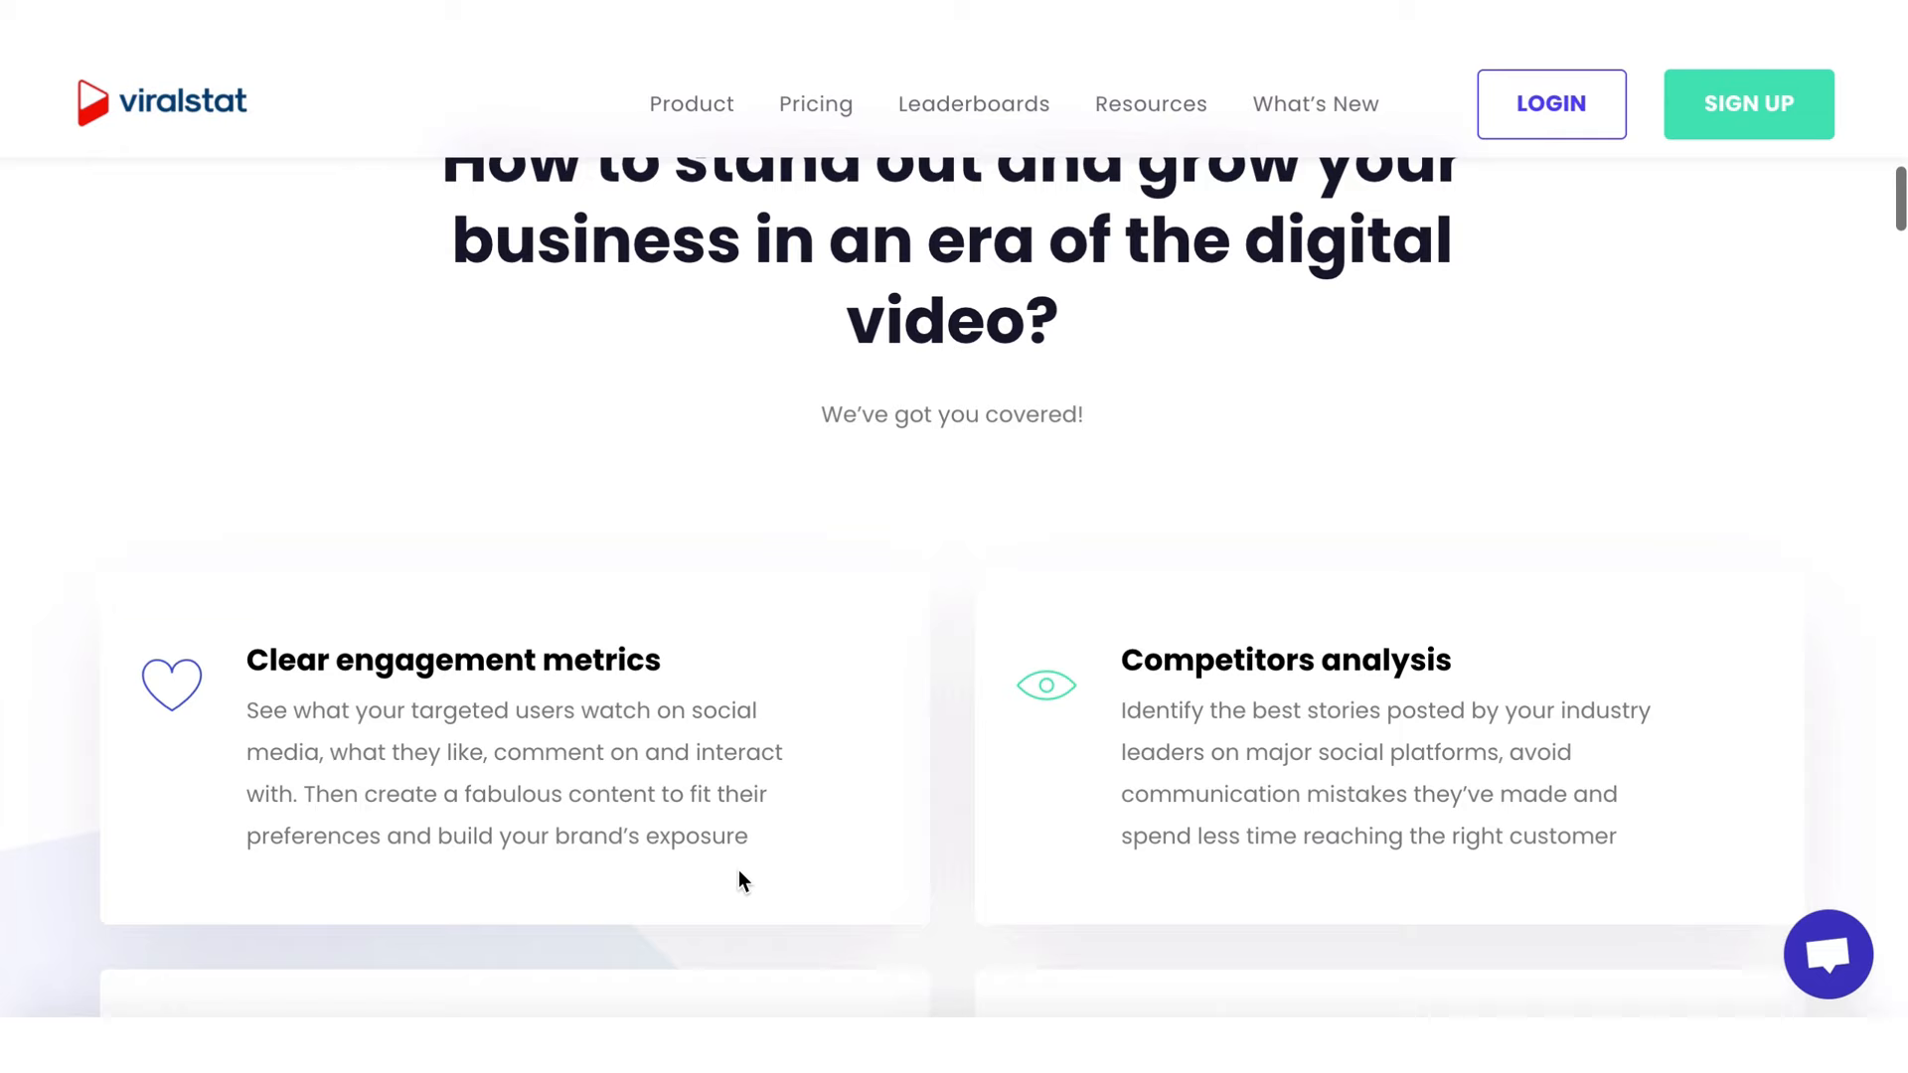
{"action": "scroll", "scroll_direction": "down", "scroll_amount": 3}
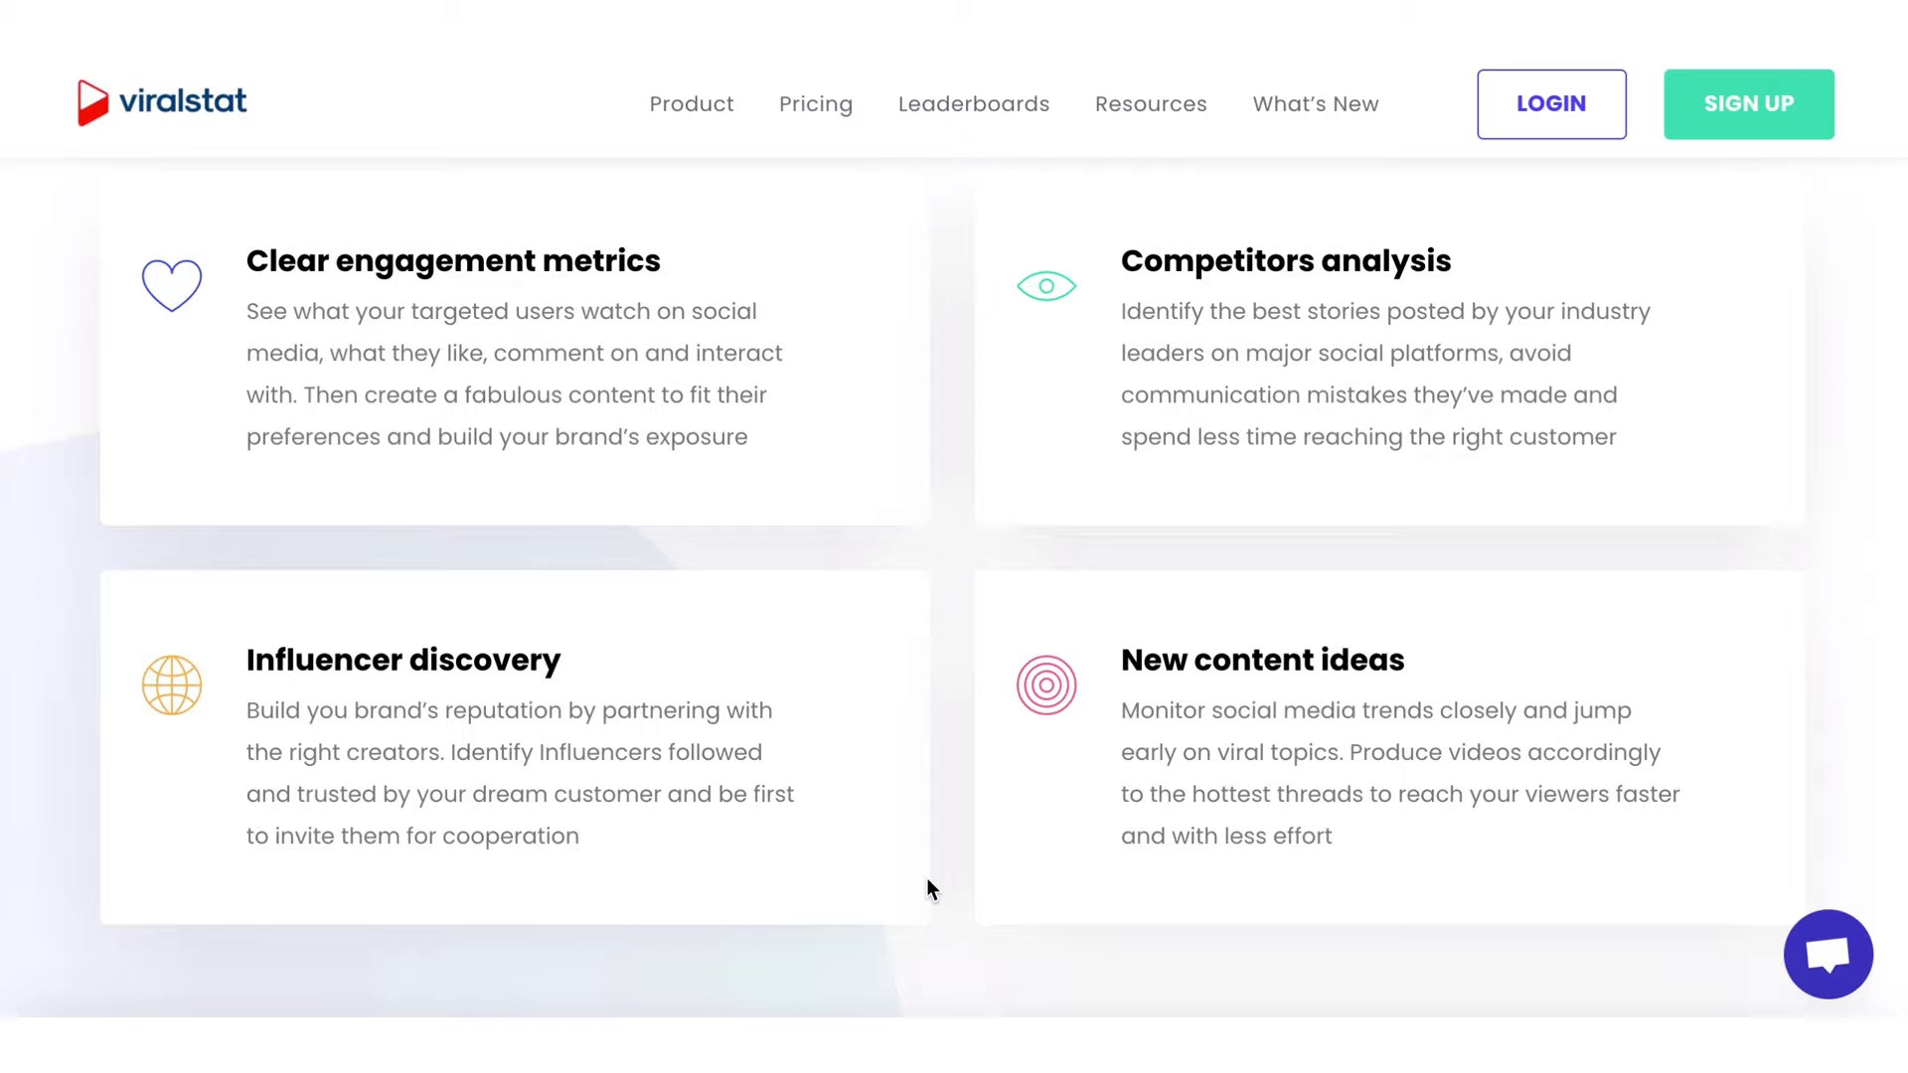
{"action": "scroll", "scroll_direction": "down", "scroll_amount": 3}
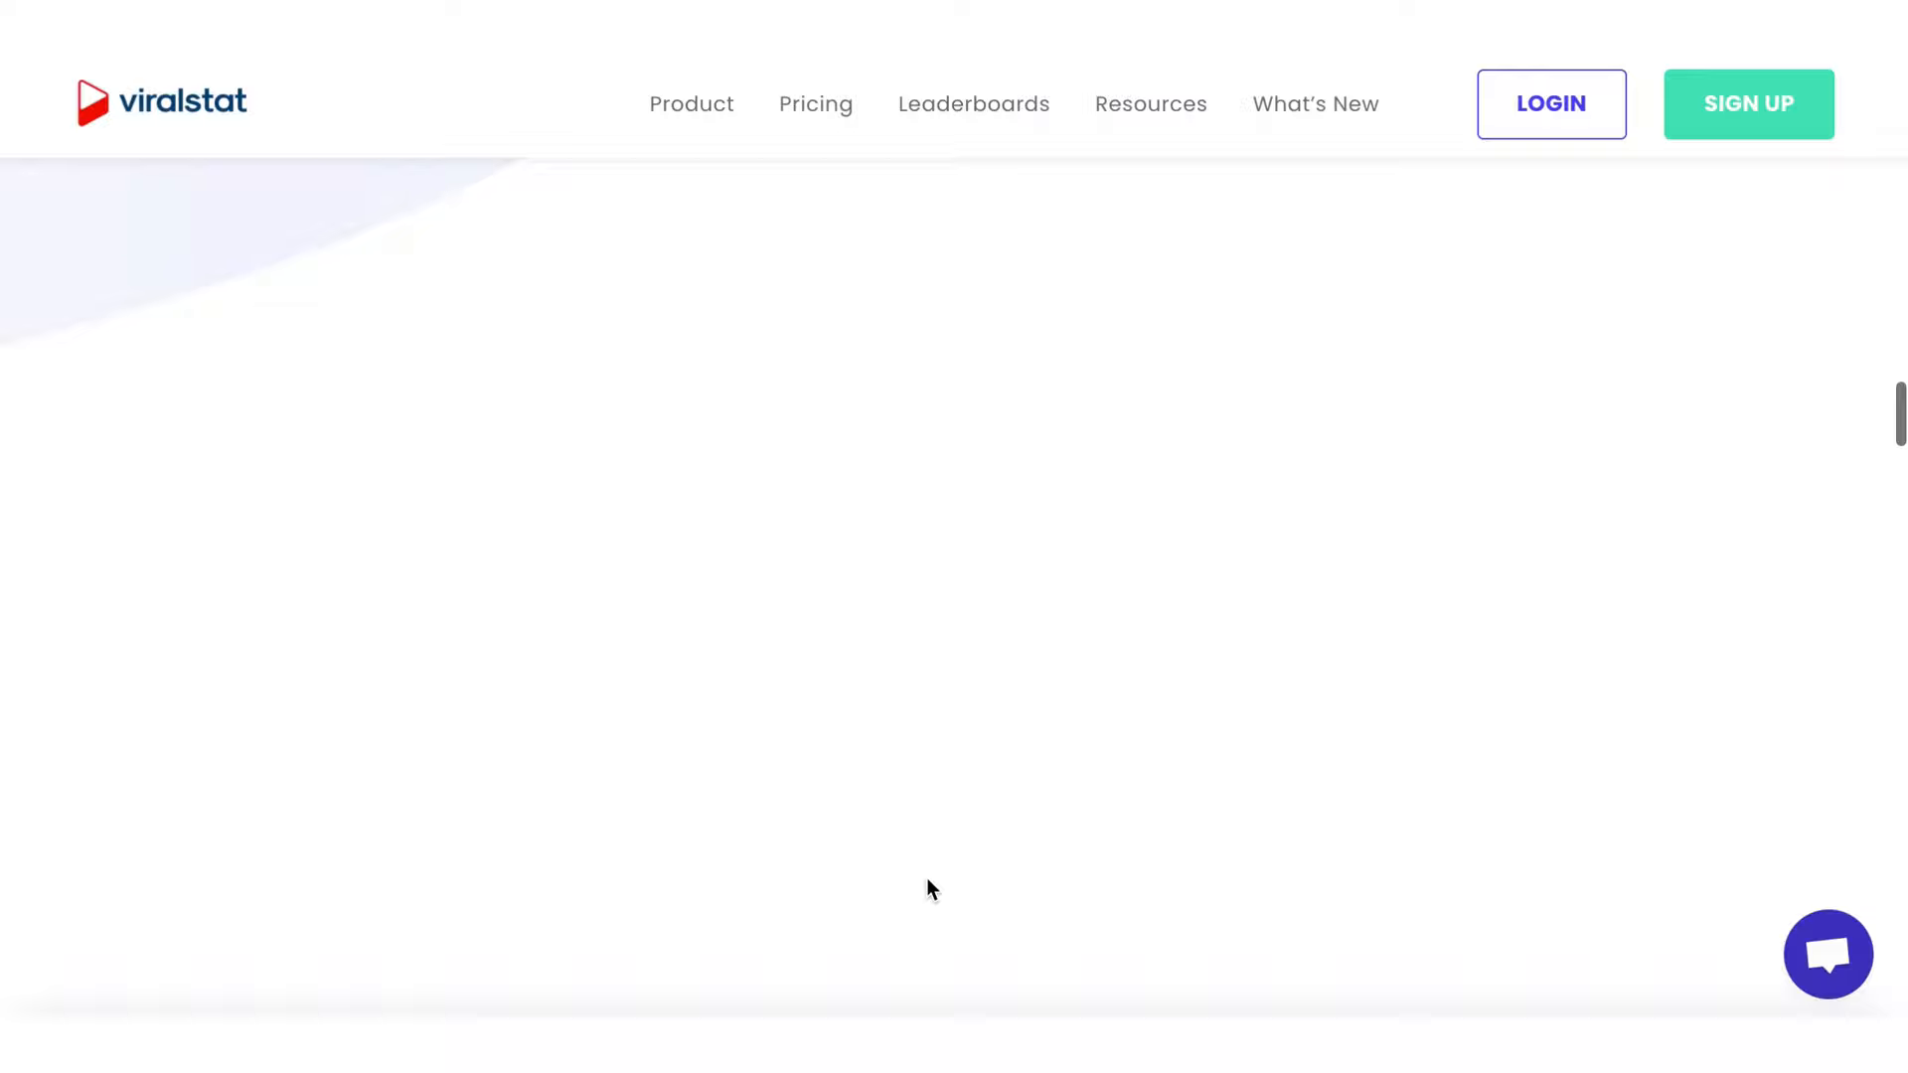
{"action": "scroll", "scroll_direction": "down", "scroll_amount": 3}
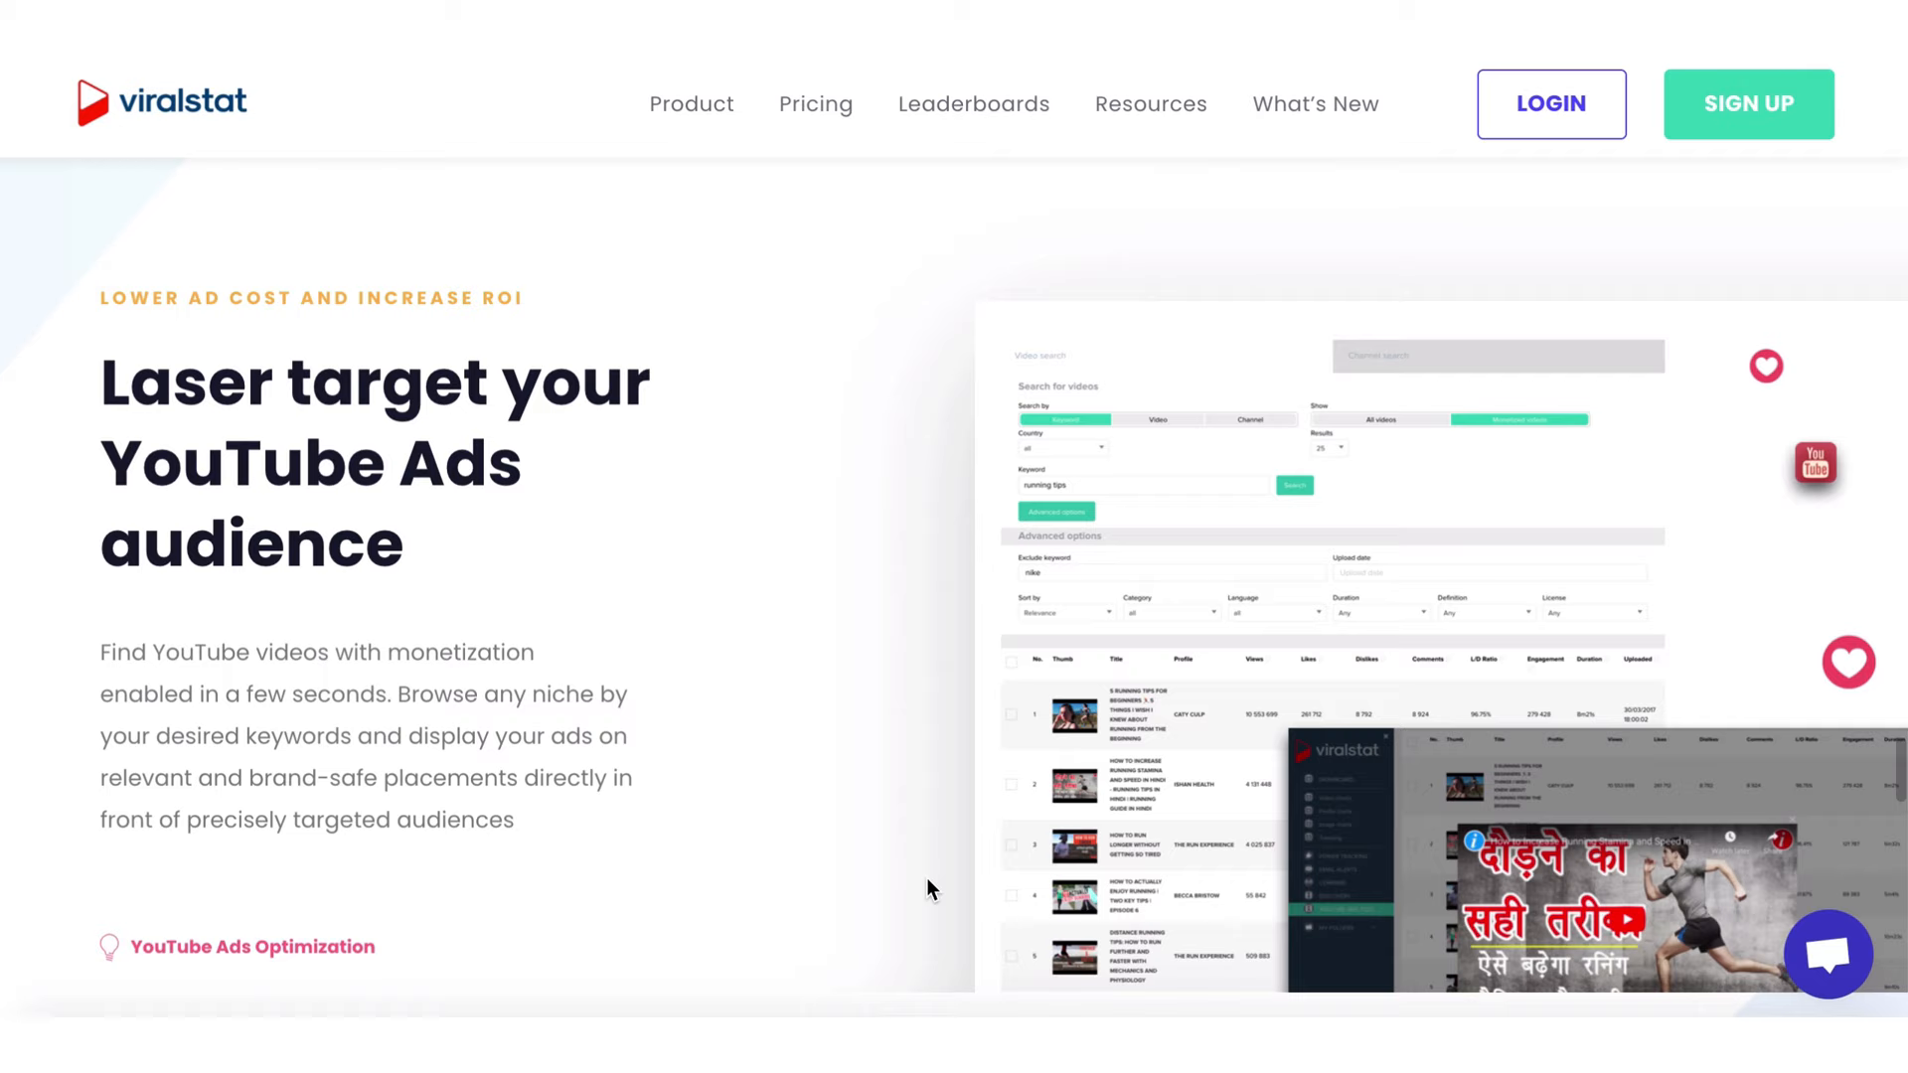
{"action": "left_click", "coordinate": [1550, 103]}
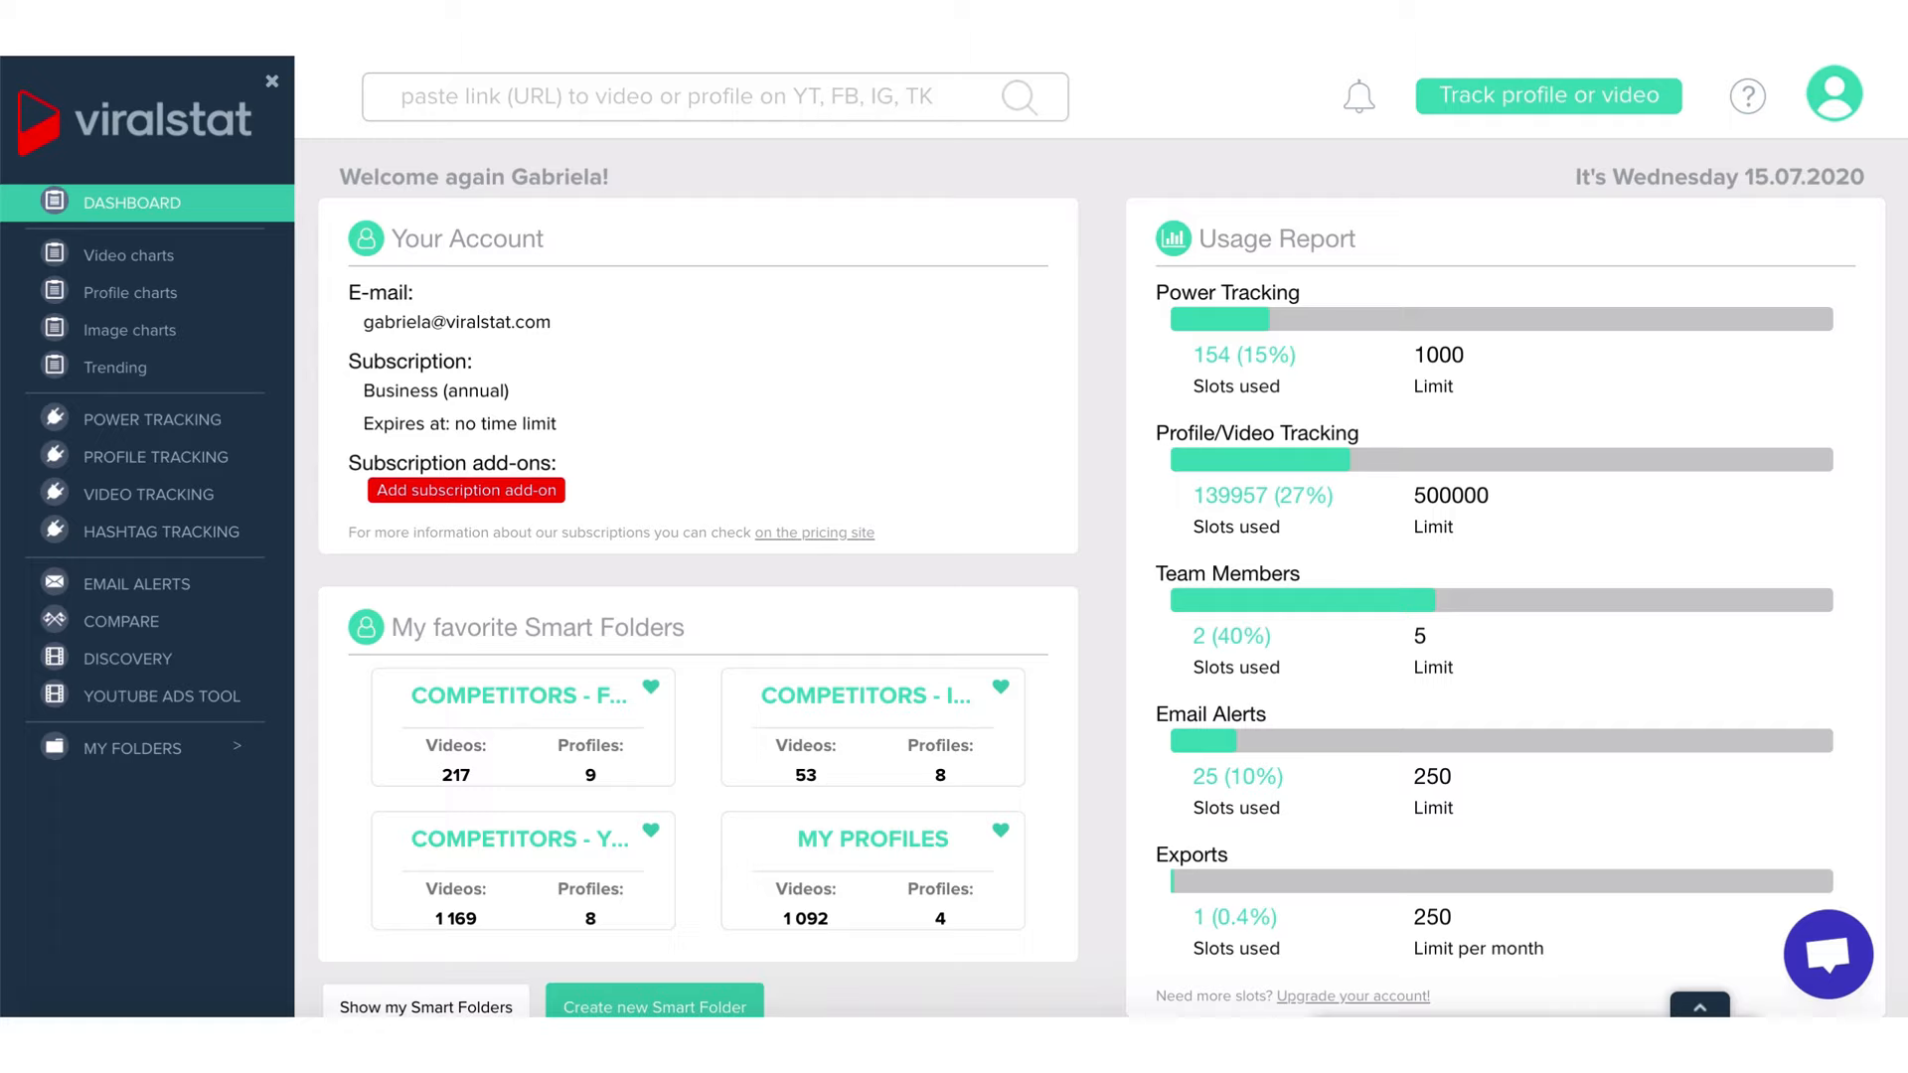
{"action": "mouse_move", "coordinate": [601, 232]}
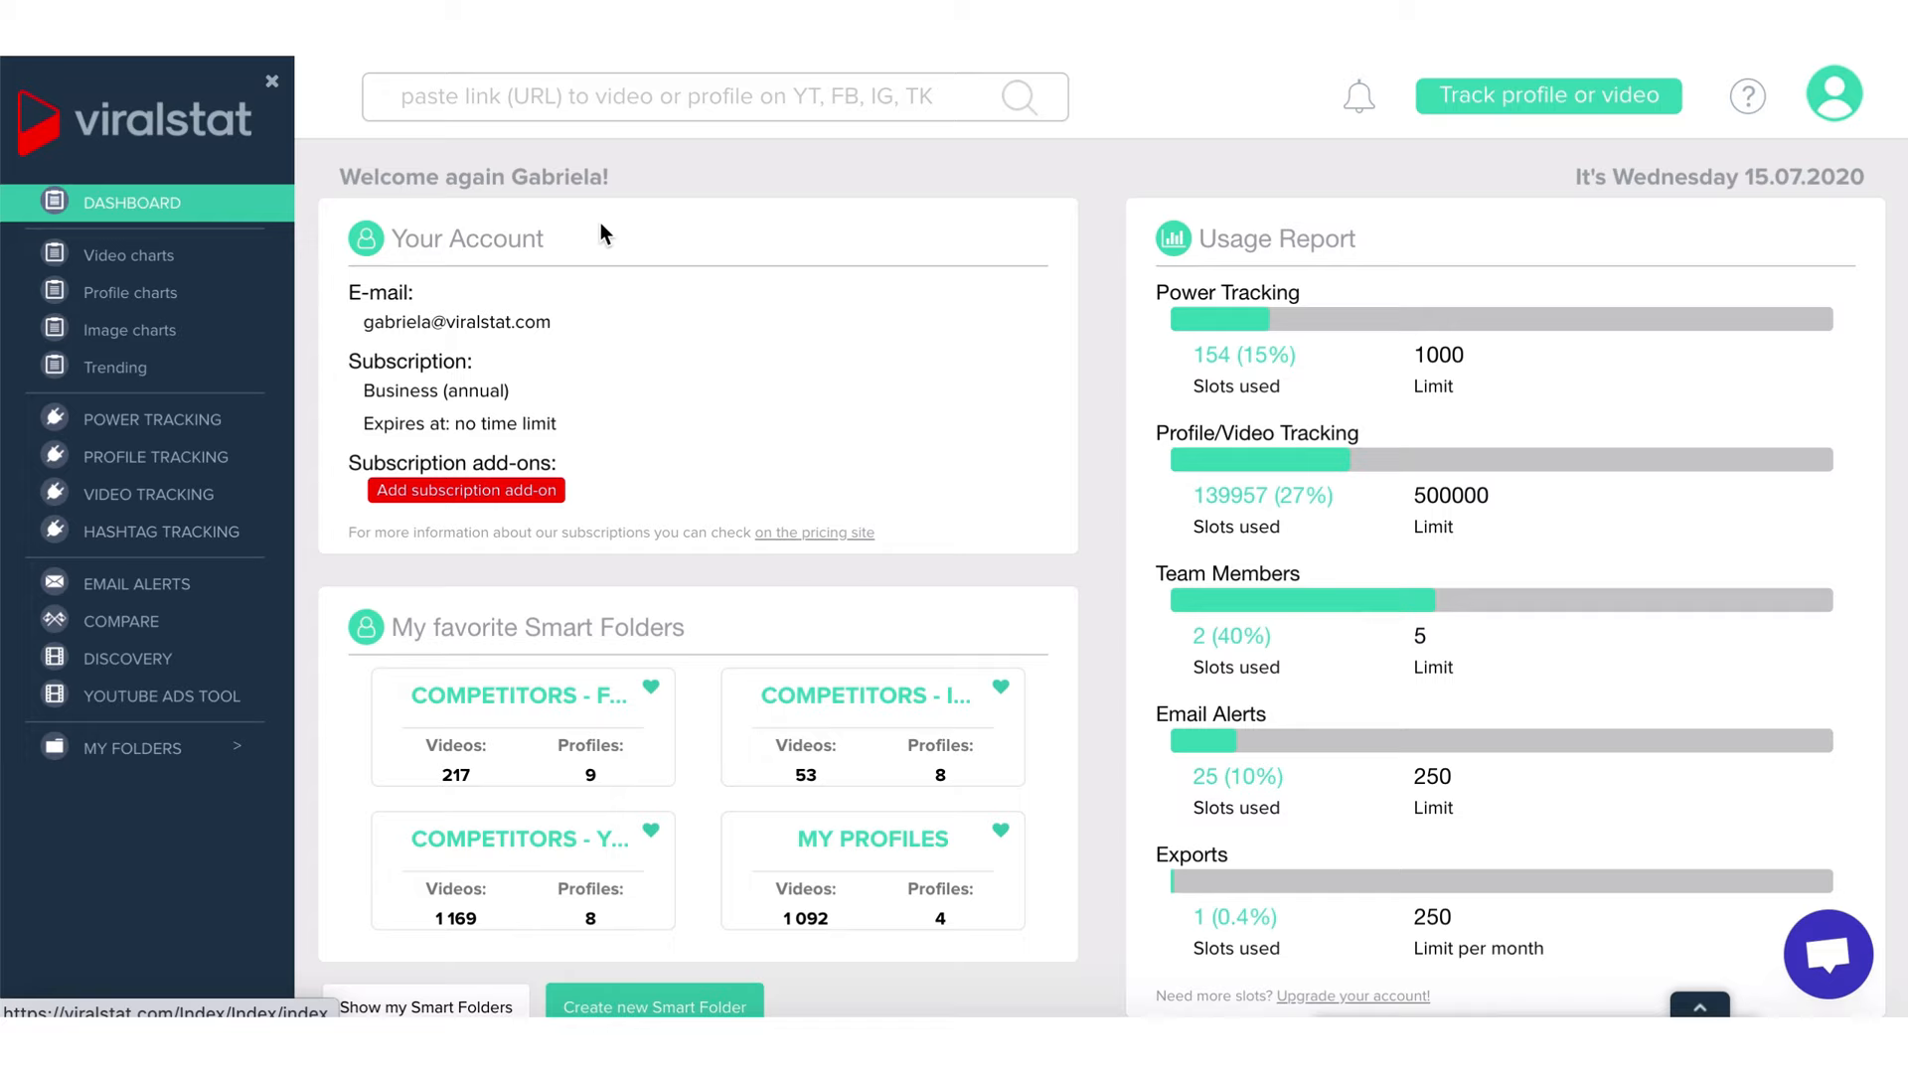
{"action": "scroll", "scroll_direction": "down", "scroll_amount": 3}
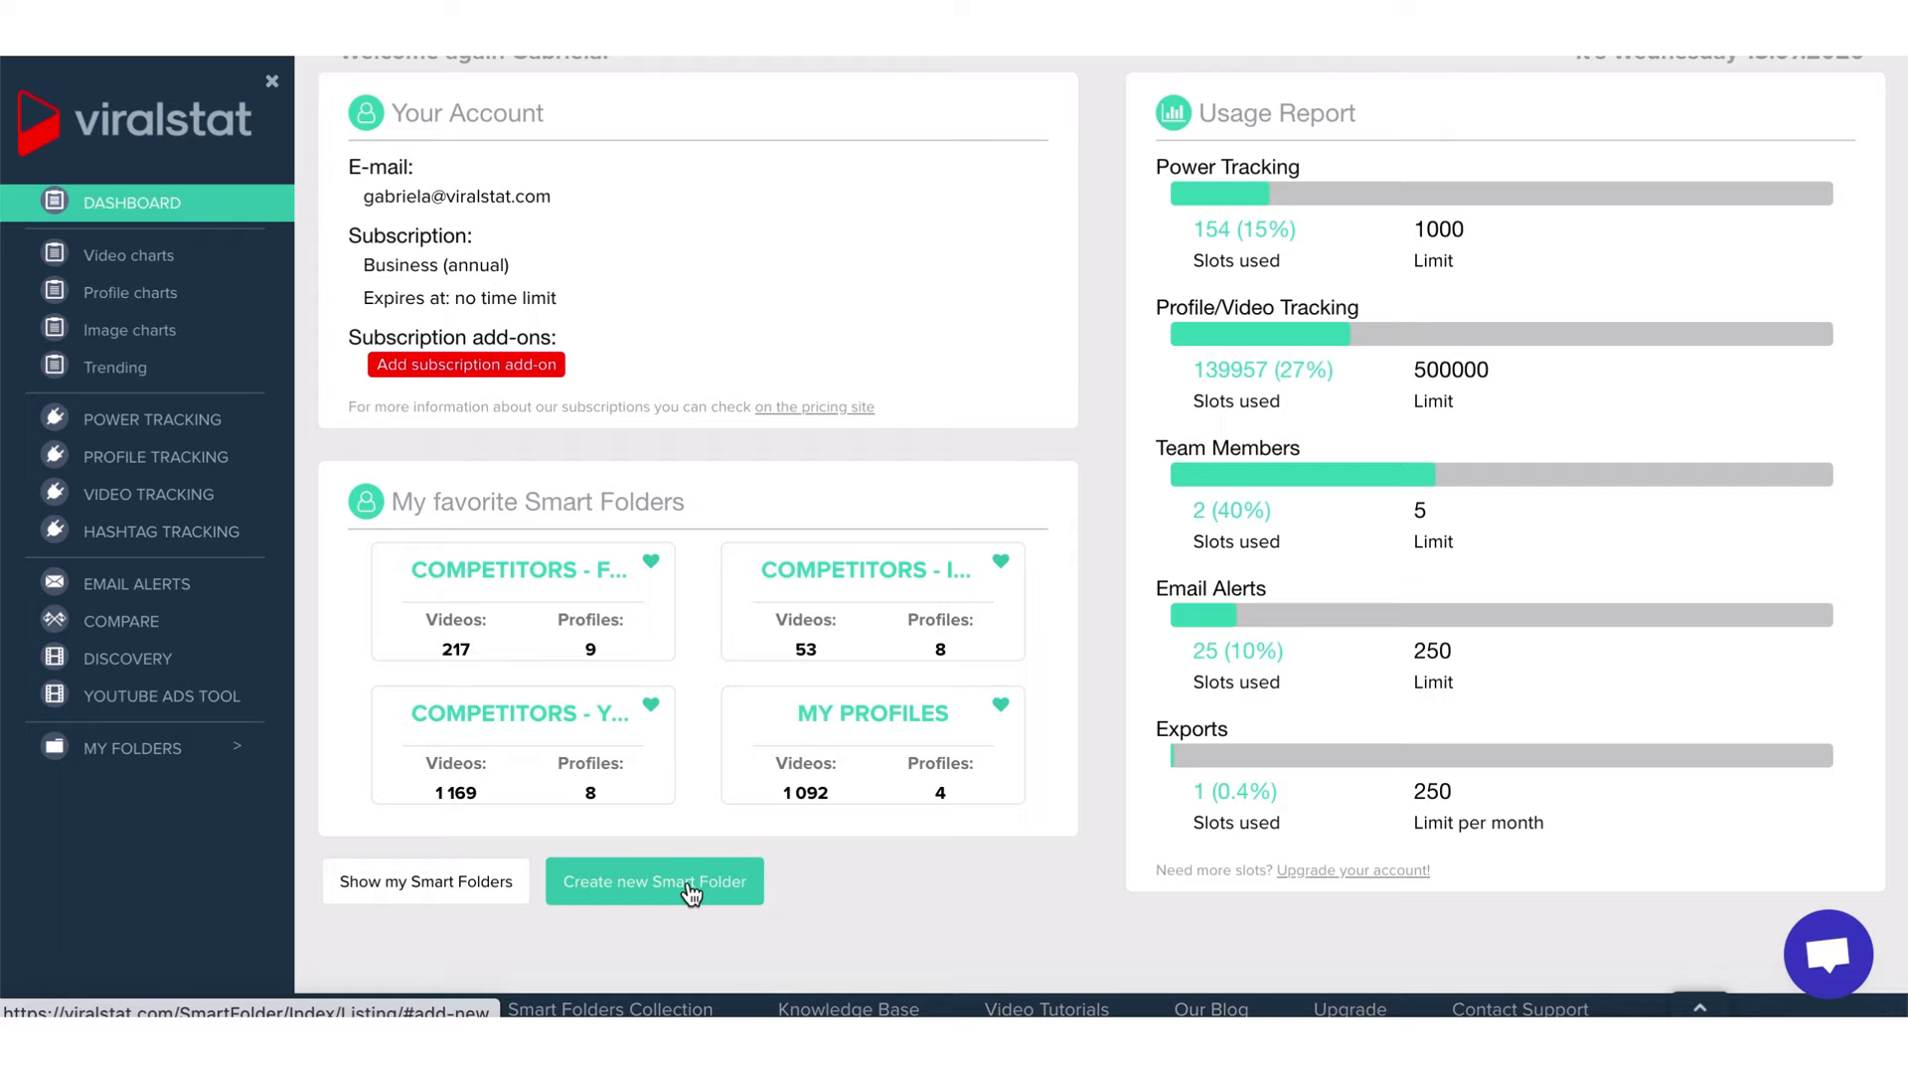
{"action": "scroll", "scroll_direction": "up", "scroll_amount": 3}
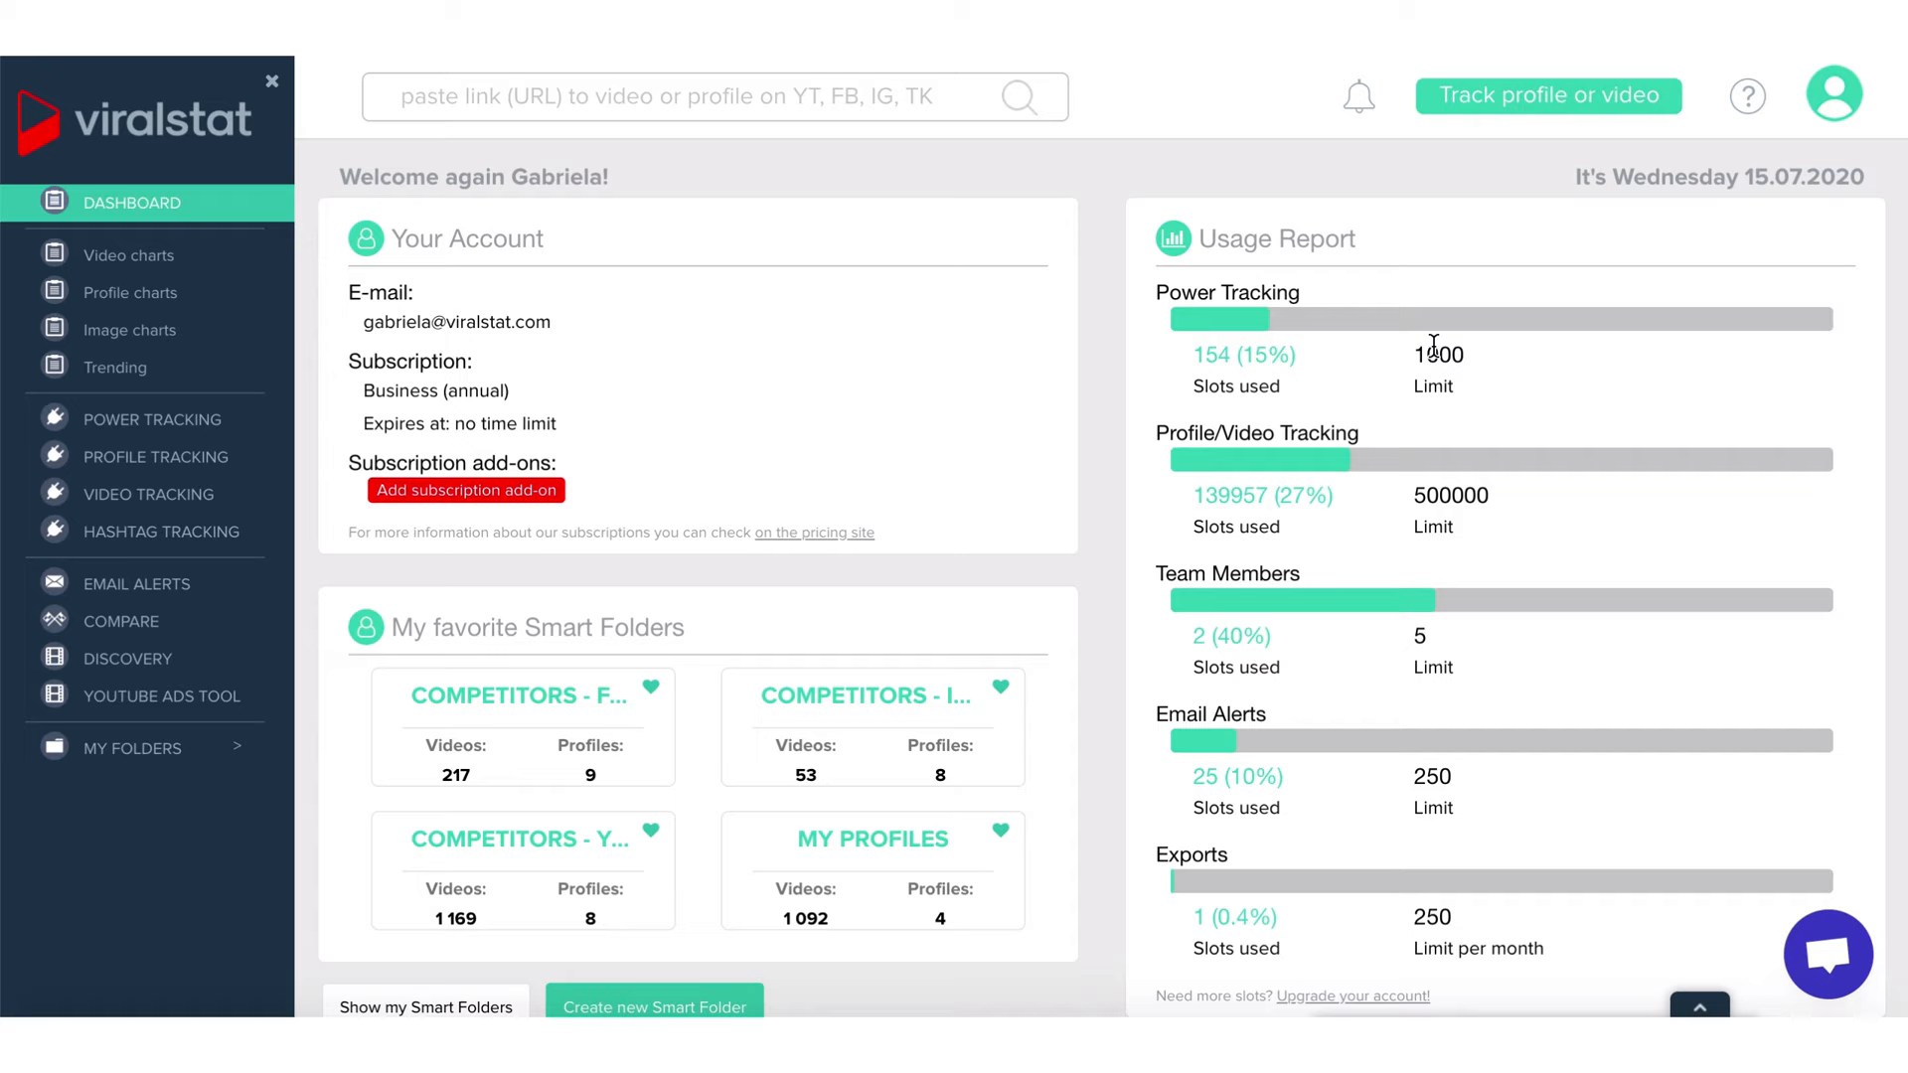
{"action": "scroll", "scroll_direction": "down", "scroll_amount": 3}
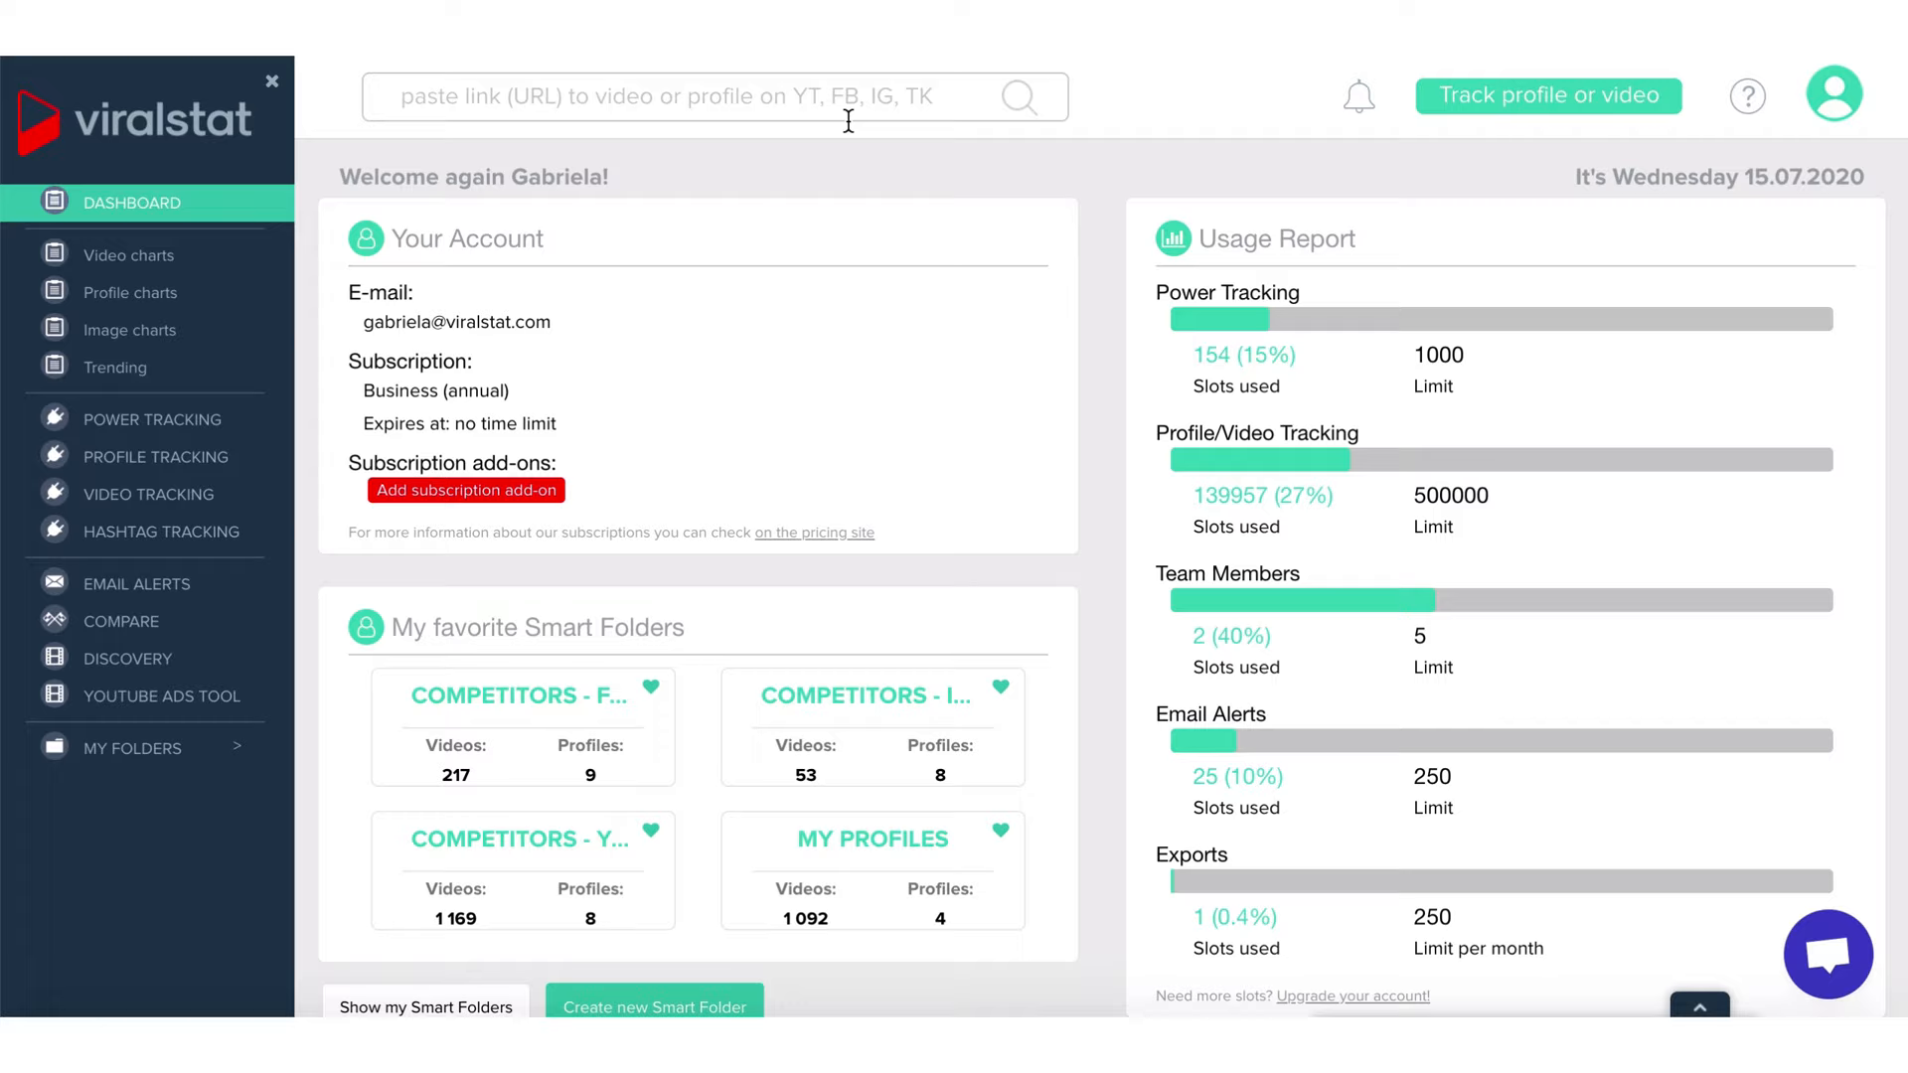
- Look up the video via its YouTube URL and review its stats and Views chart
{"action": "type", "text": "https://www.youtube.com/watch?v=JLX96syELO0"}
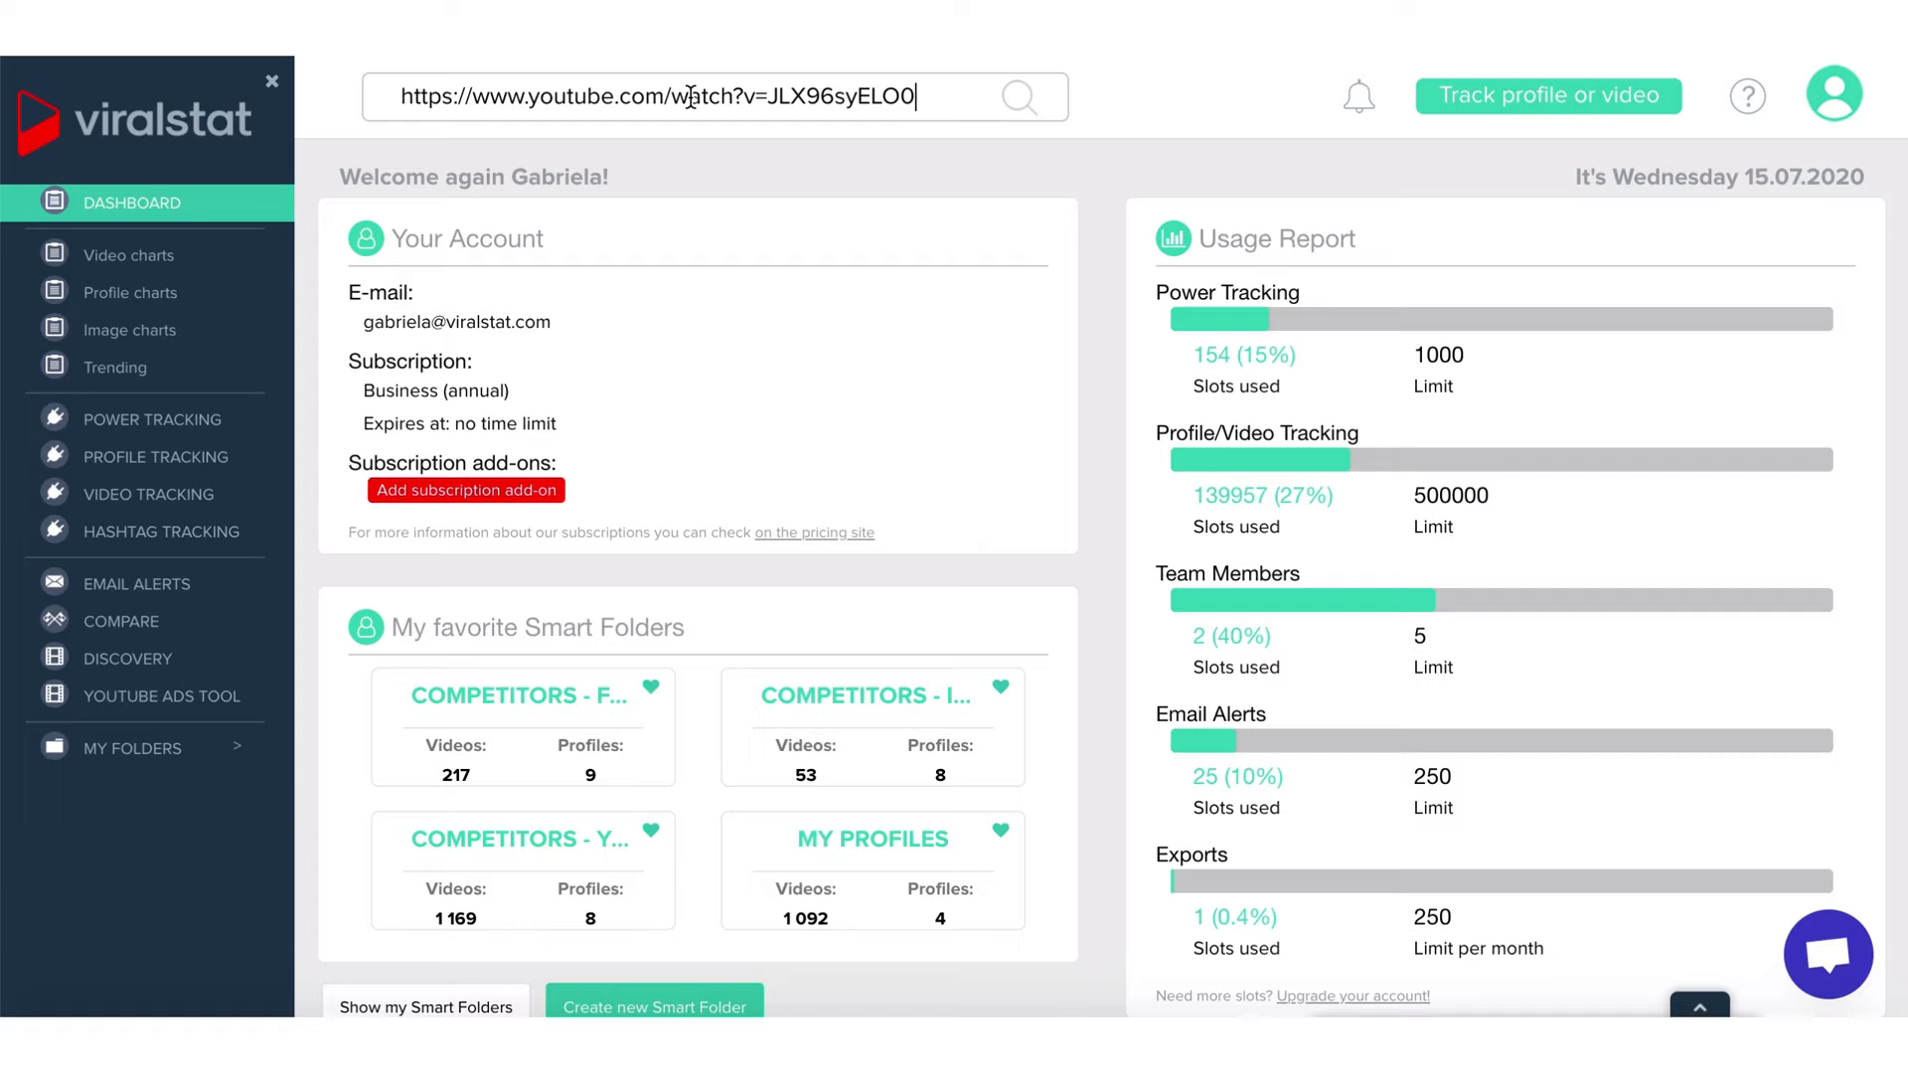
{"action": "key", "text": "Return"}
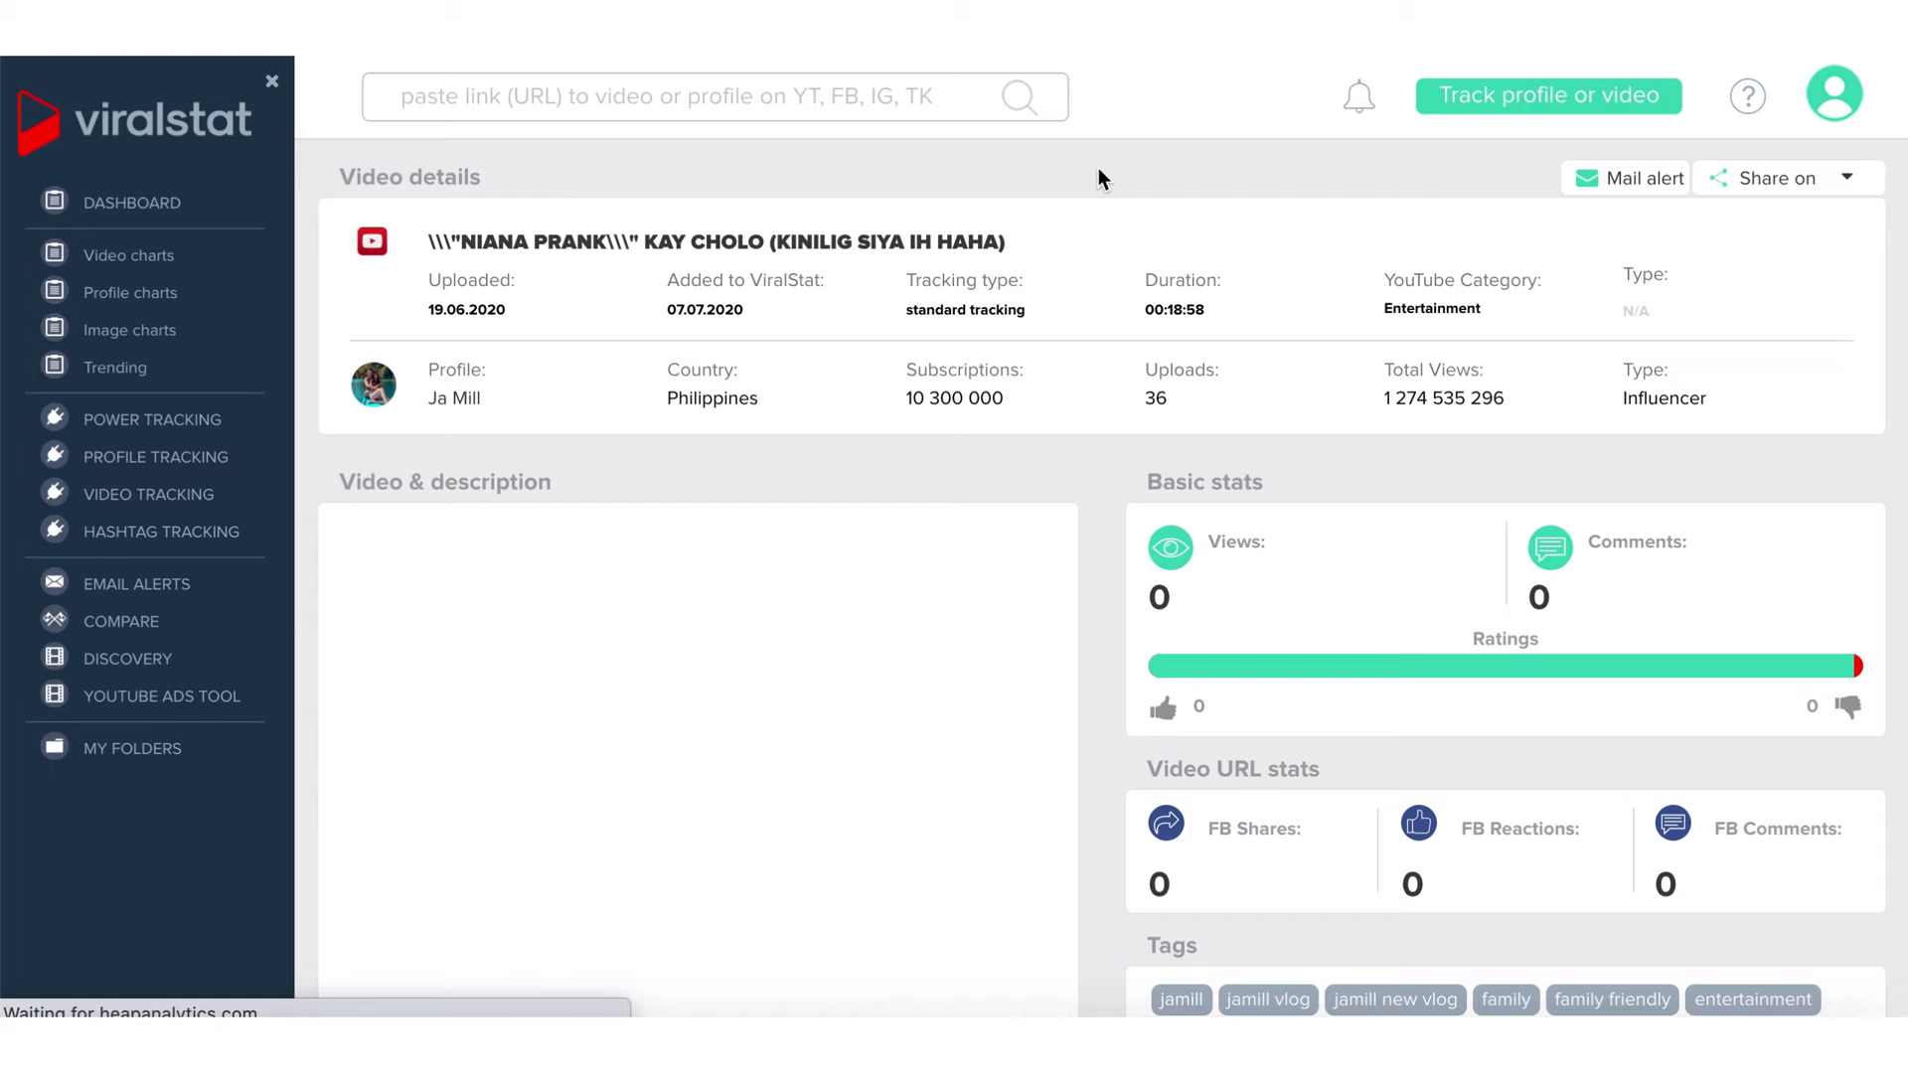
{"action": "scroll", "scroll_direction": "down", "scroll_amount": 3}
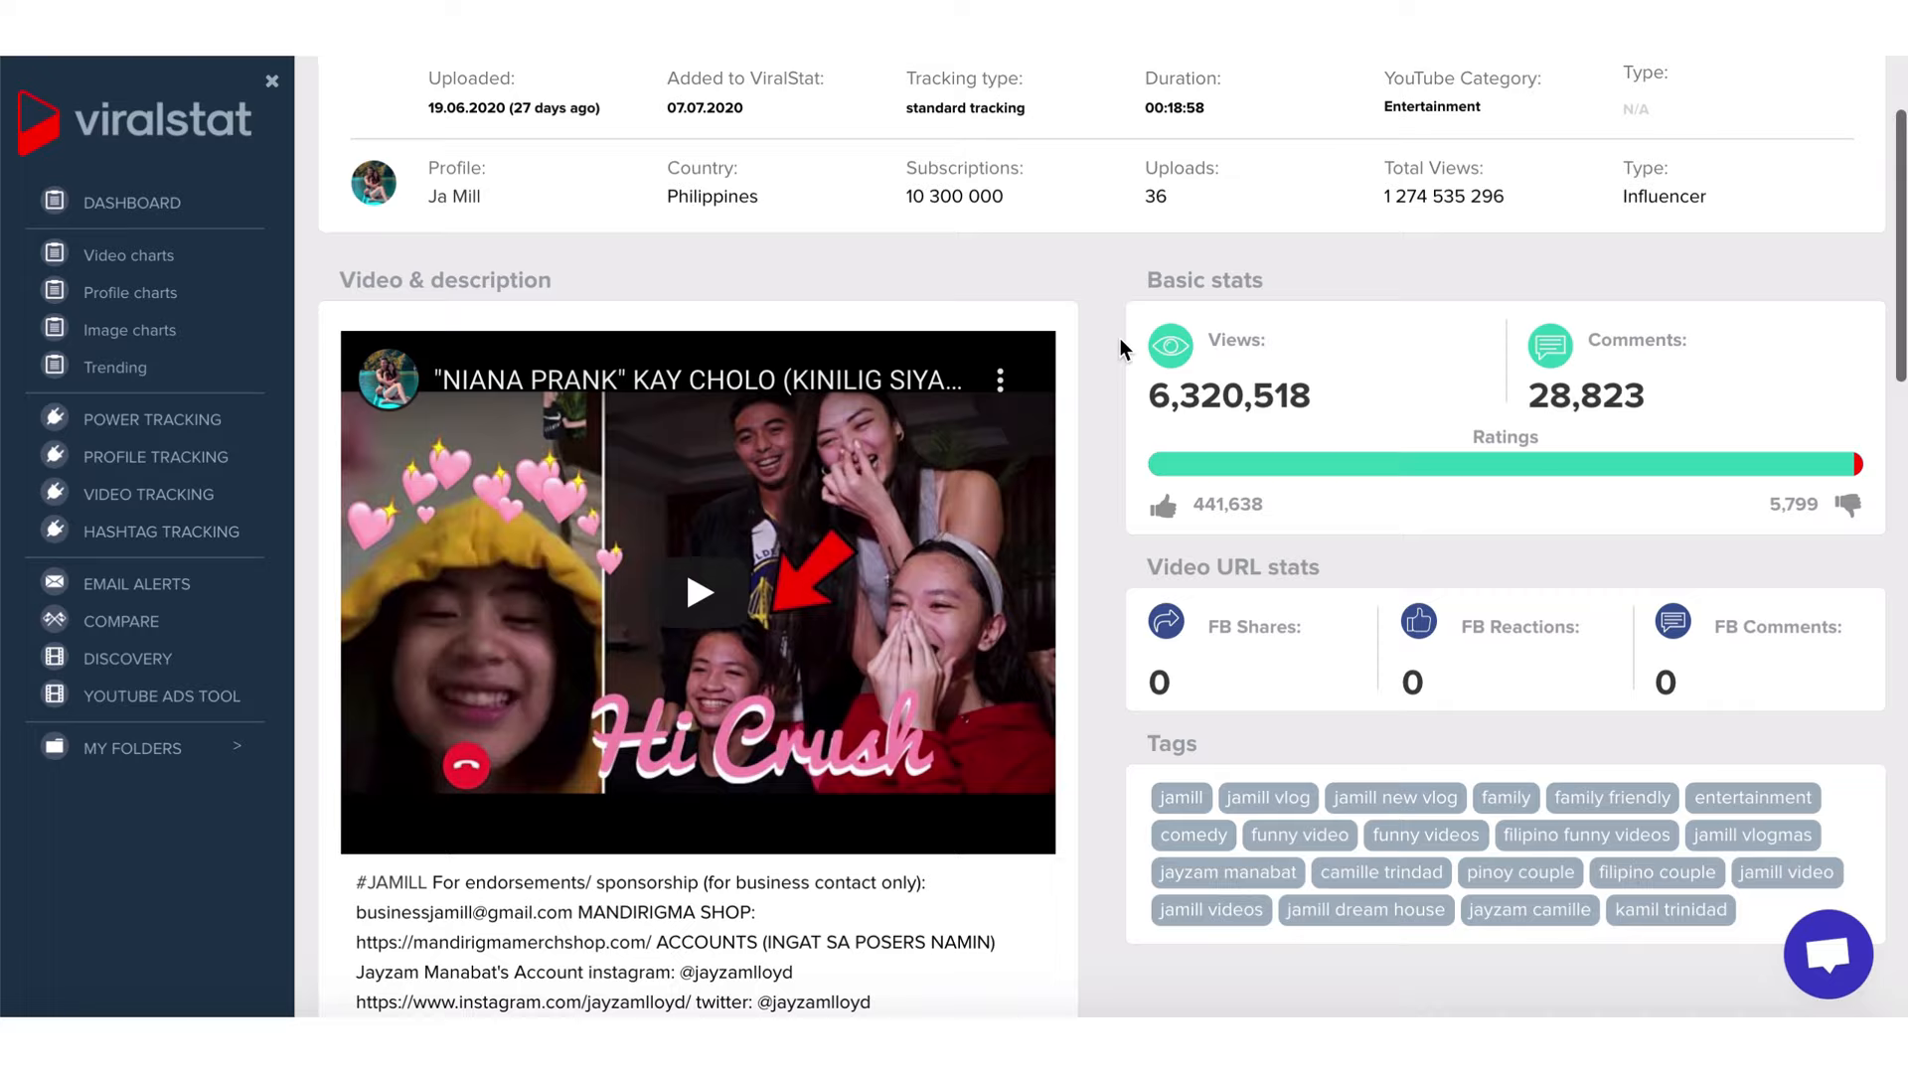
{"action": "scroll", "scroll_direction": "down", "scroll_amount": 3}
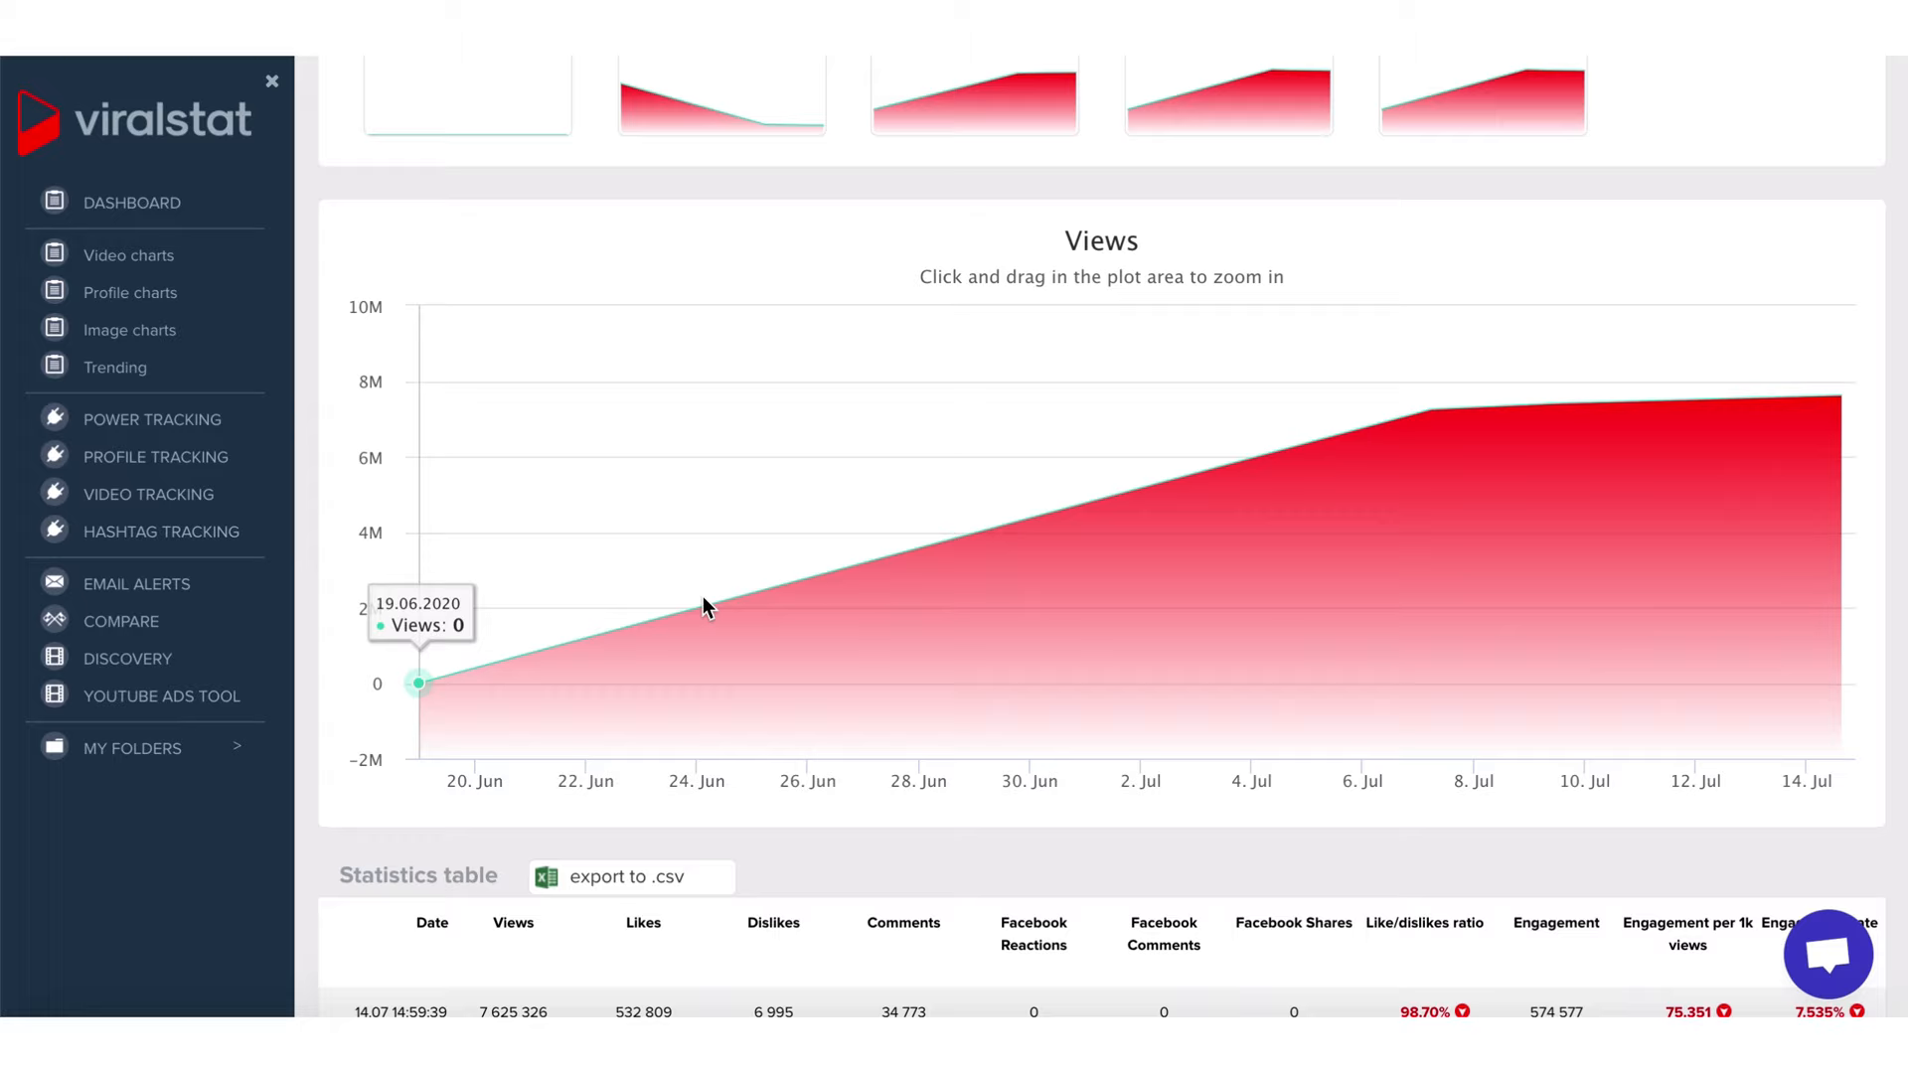
{"action": "left_click", "coordinate": [131, 202]}
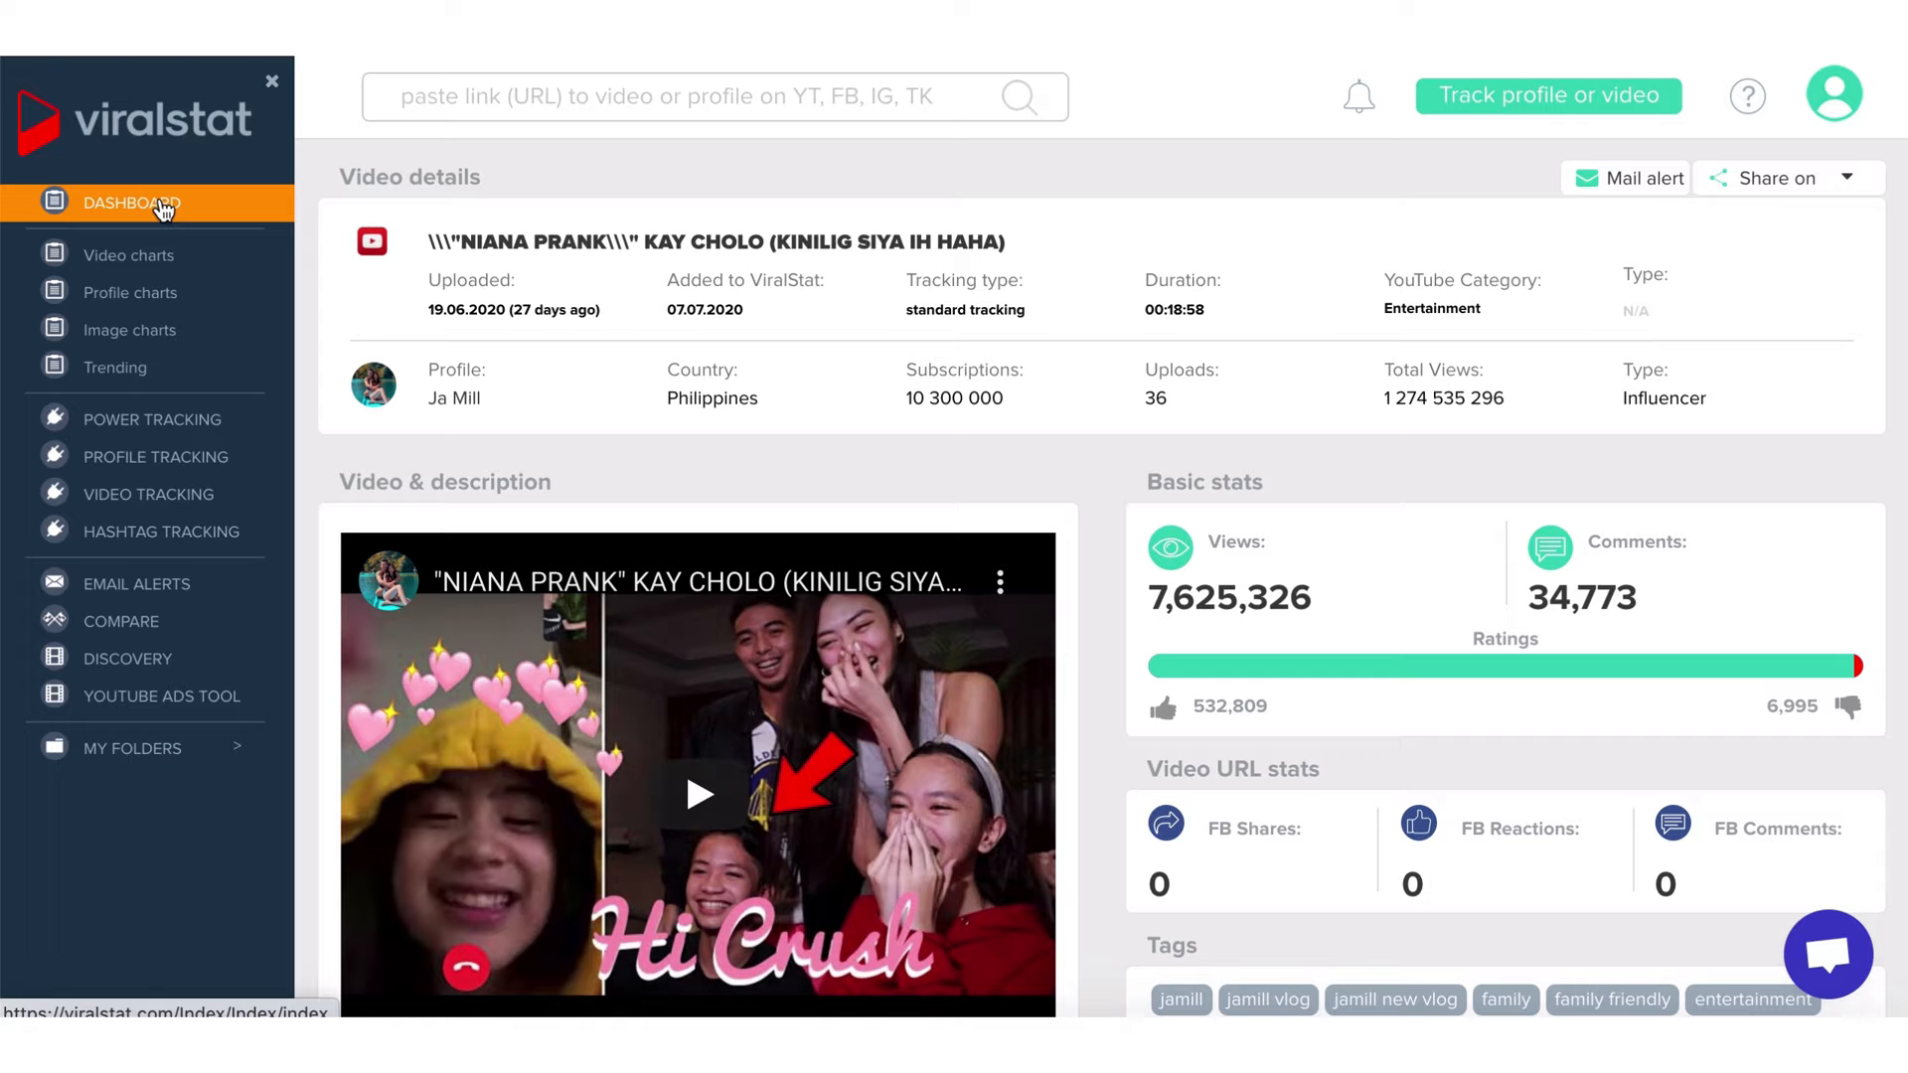
- Return to the dashboard, then open the Track profile or video page
{"action": "left_click", "coordinate": [131, 203]}
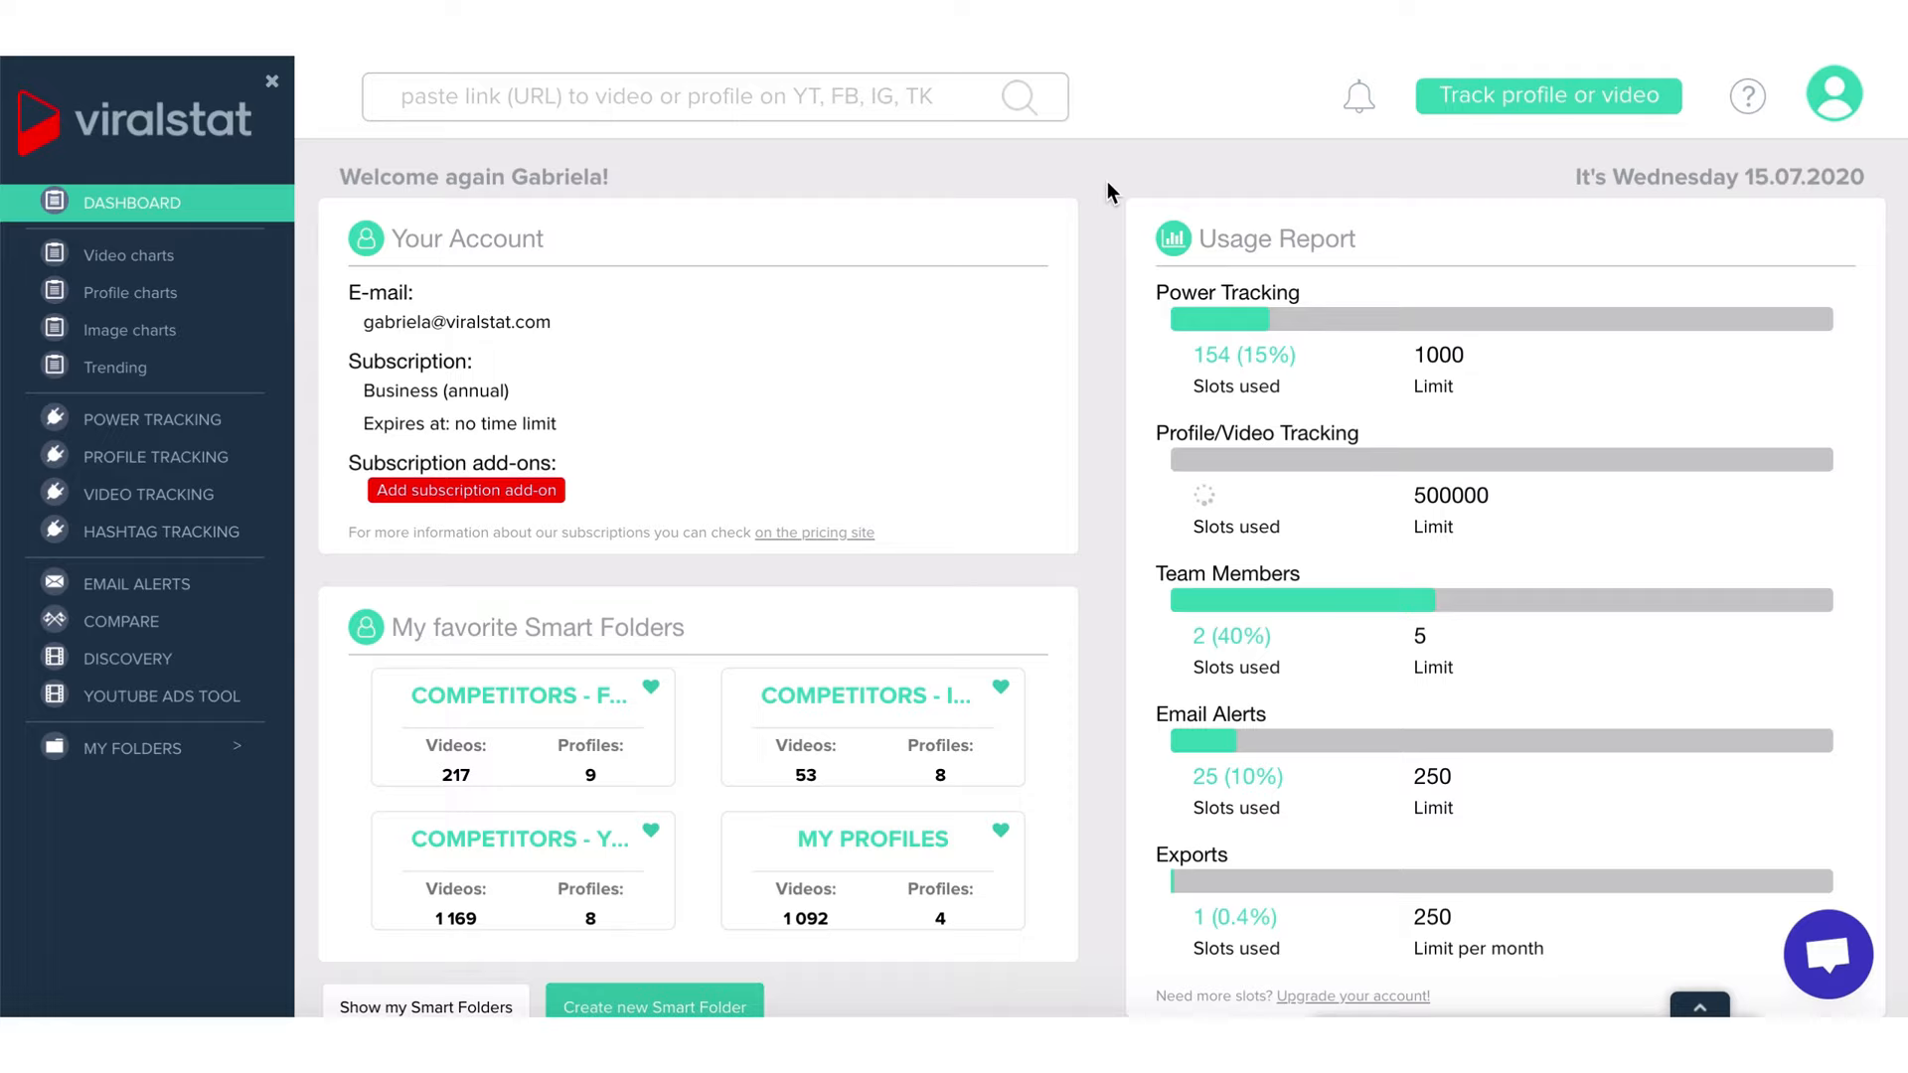
{"action": "mouse_move", "coordinate": [1546, 120]}
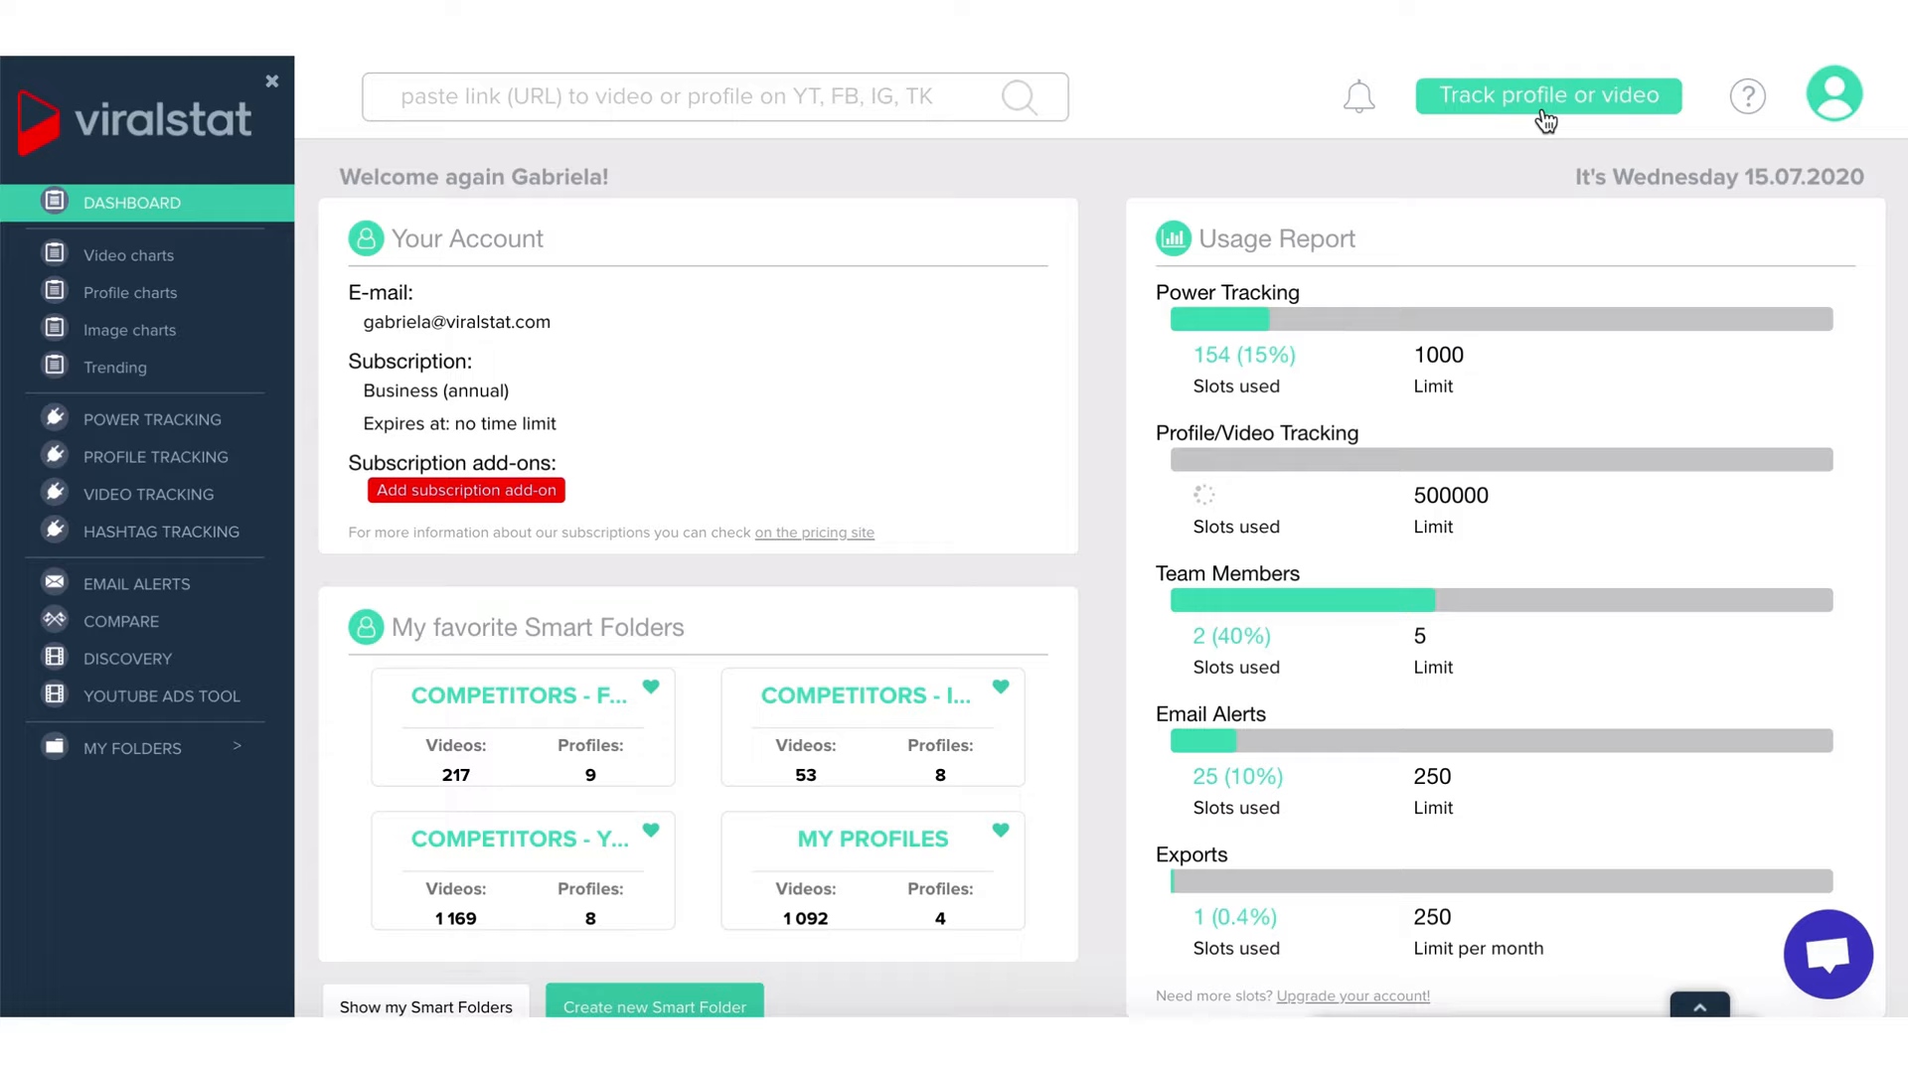
{"action": "left_click", "coordinate": [1548, 95]}
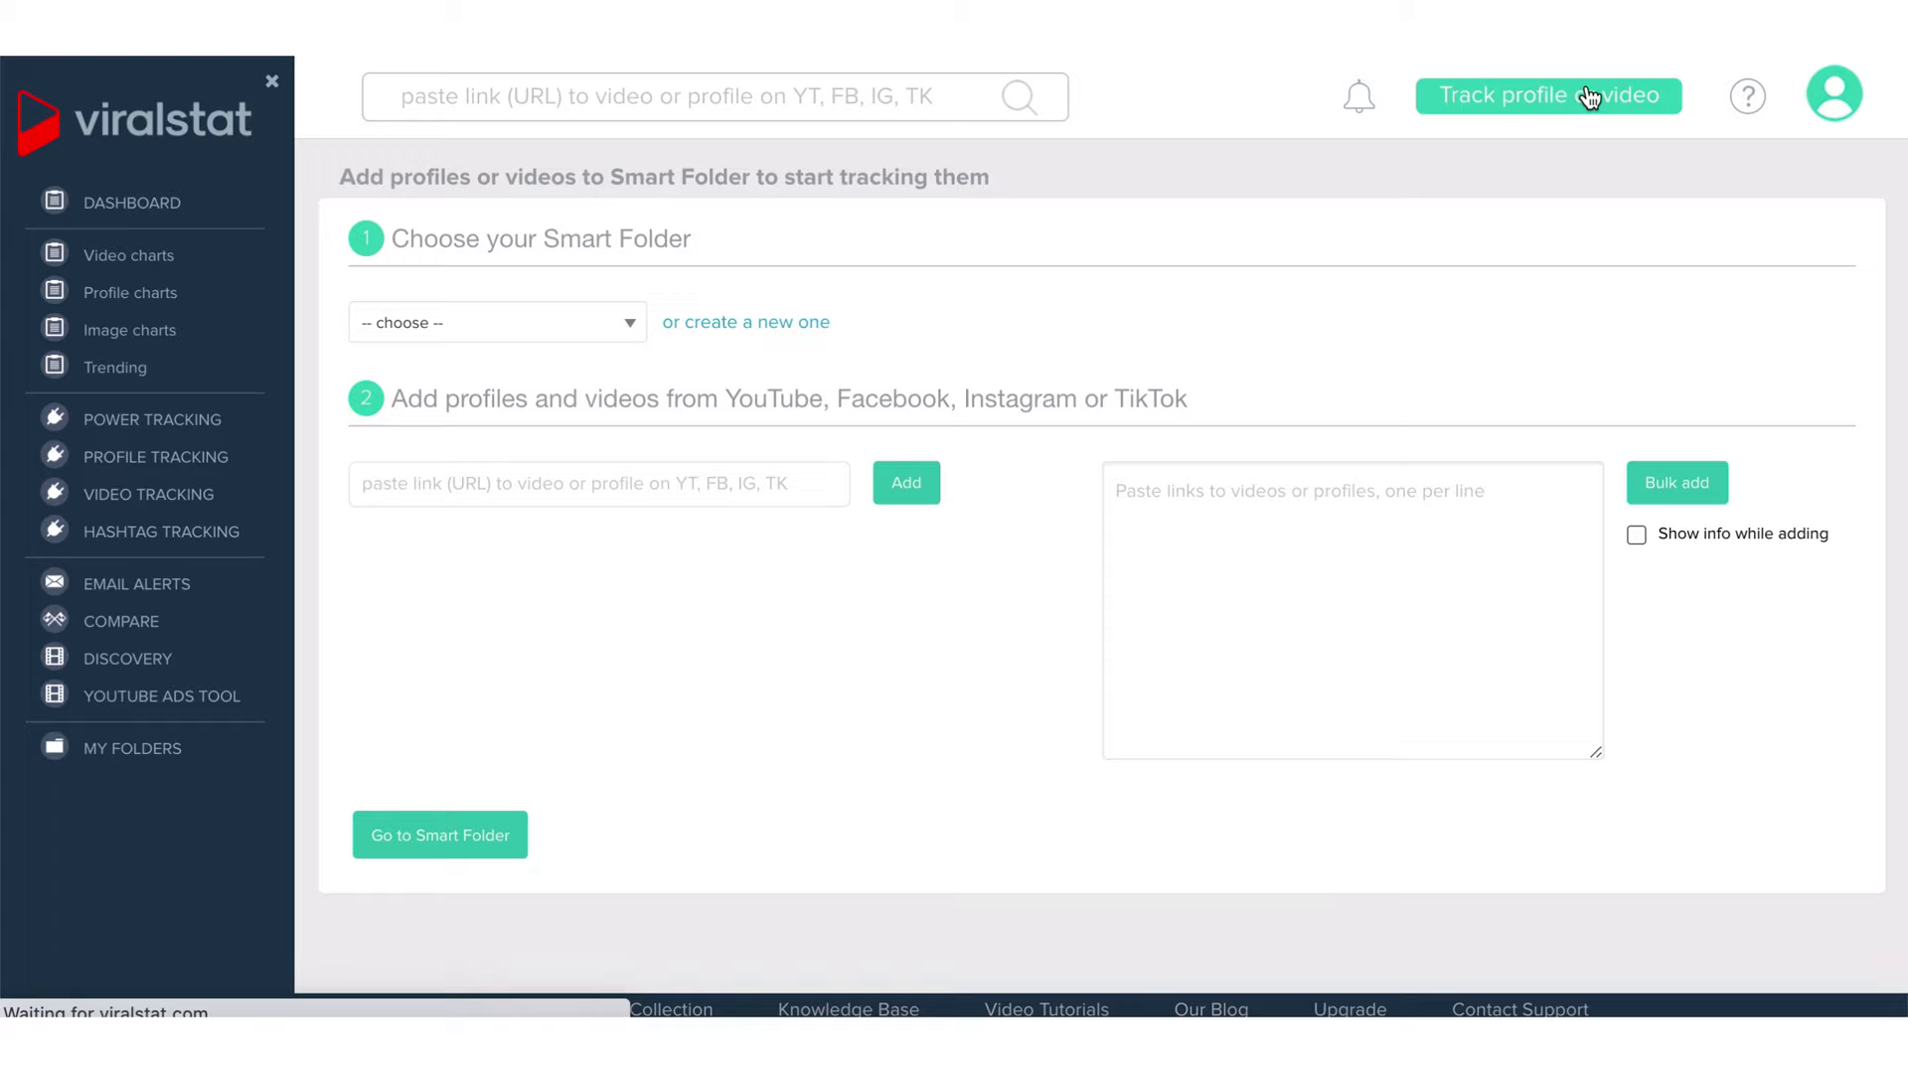
- Create the Smart Folder 'folder 3' and submit the YouTube video link to it
{"action": "left_click", "coordinate": [1351, 608]}
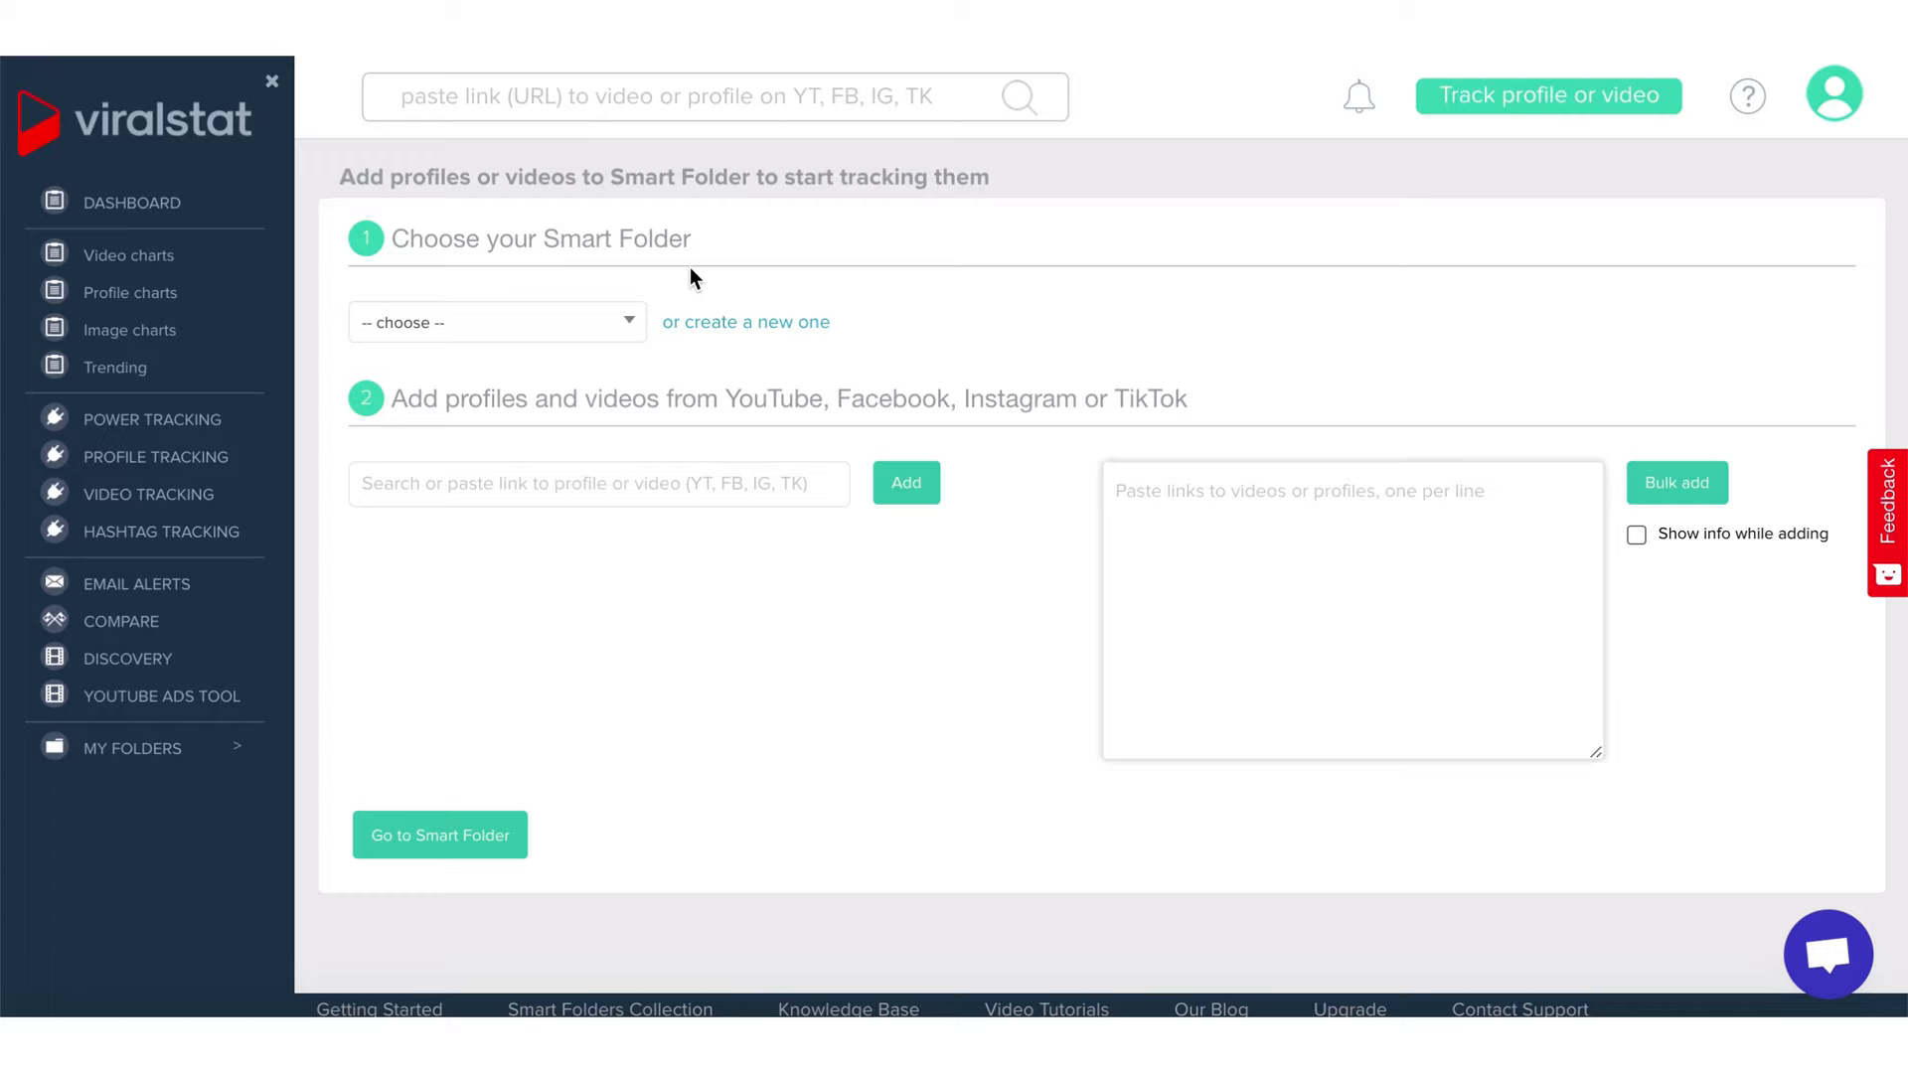
{"action": "left_click", "coordinate": [496, 322]}
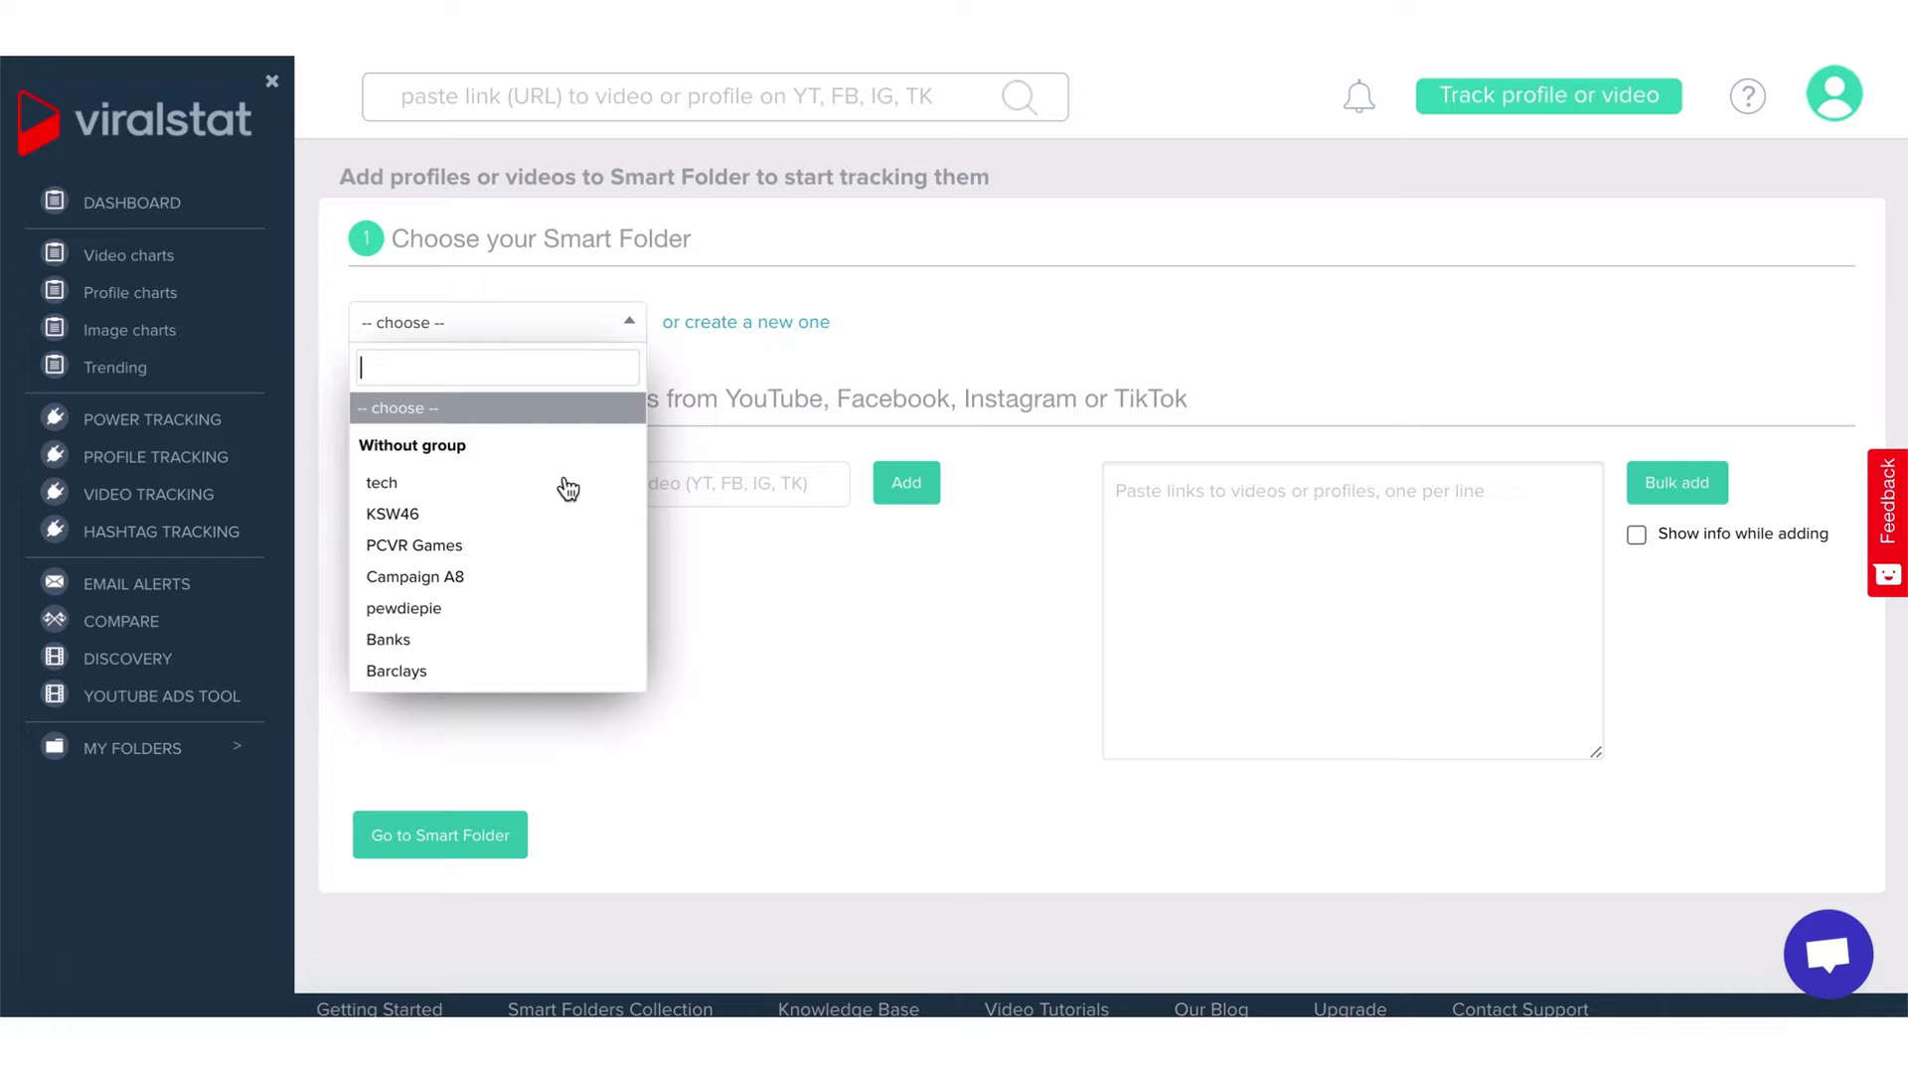
{"action": "left_click", "coordinate": [746, 321]}
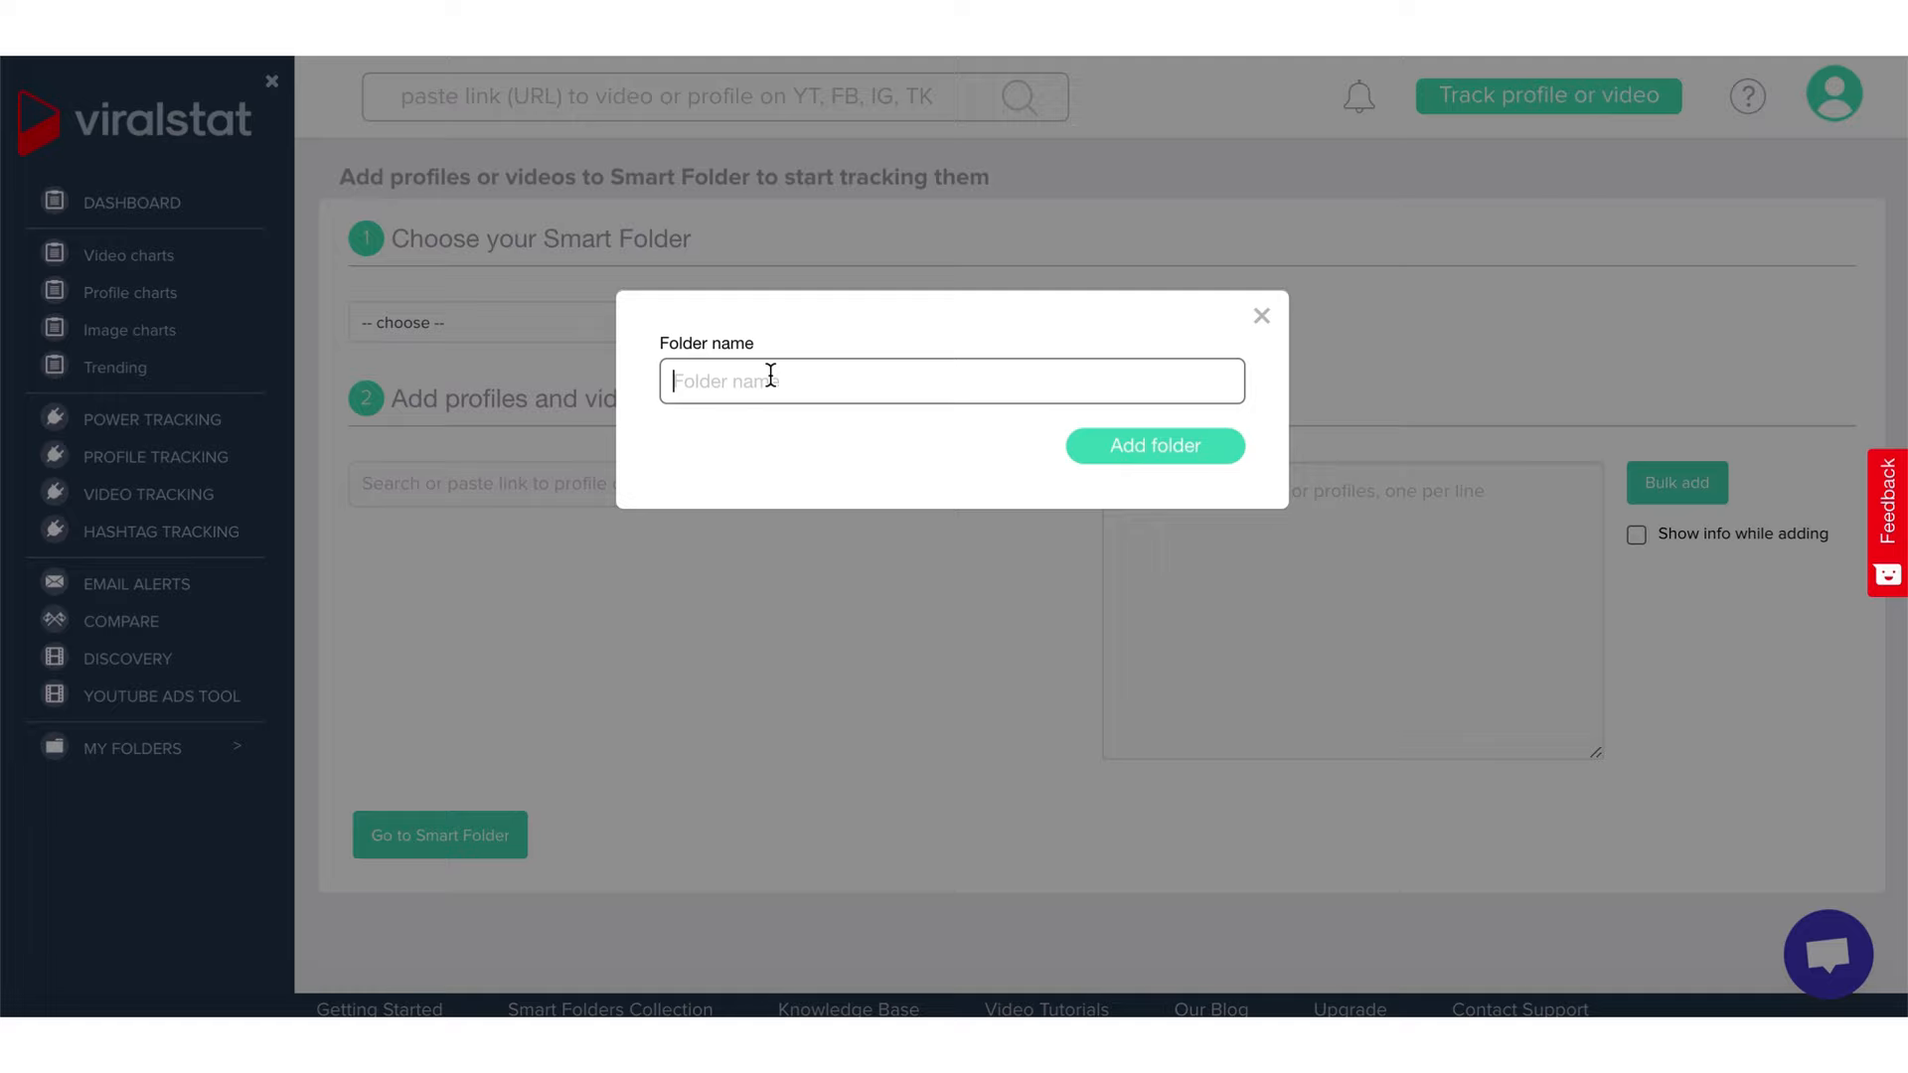
{"action": "type", "text": "folder 3"}
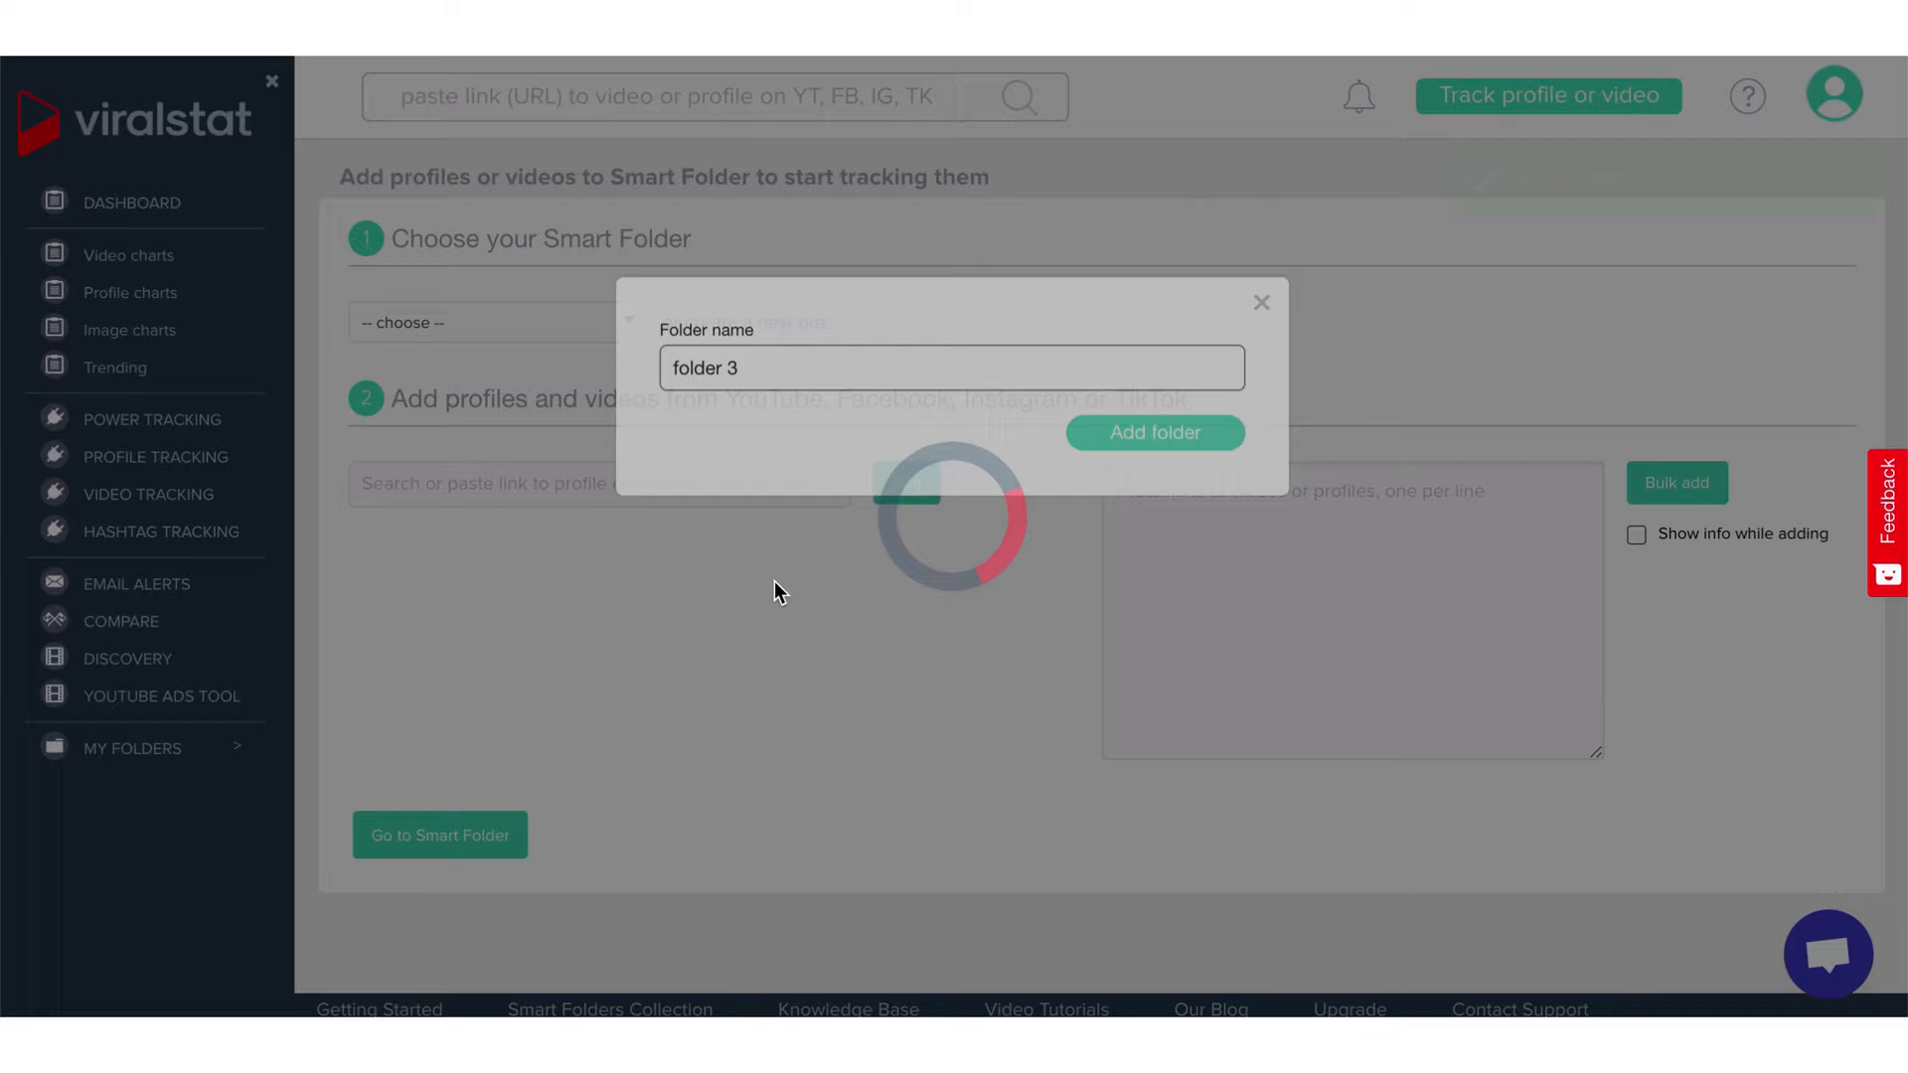
{"action": "left_click", "coordinate": [1154, 433]}
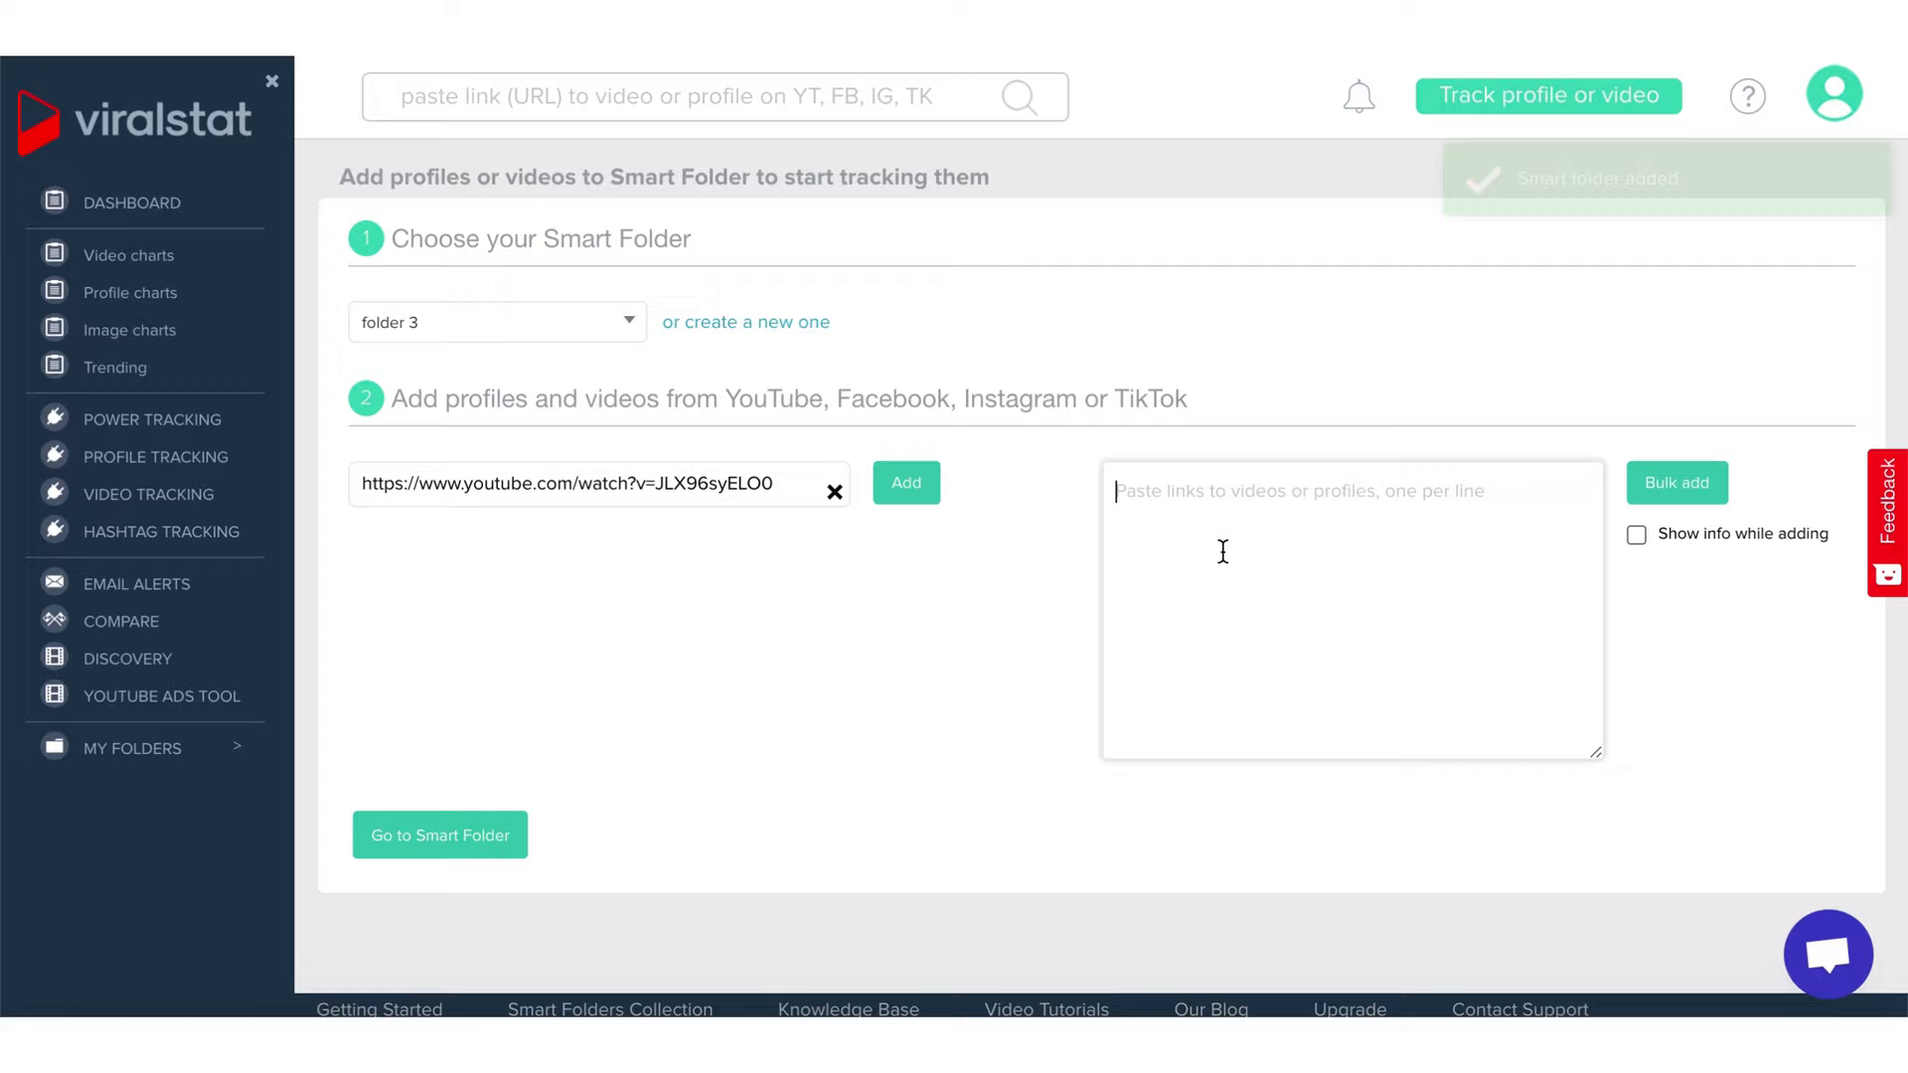
{"action": "left_click", "coordinate": [905, 483]}
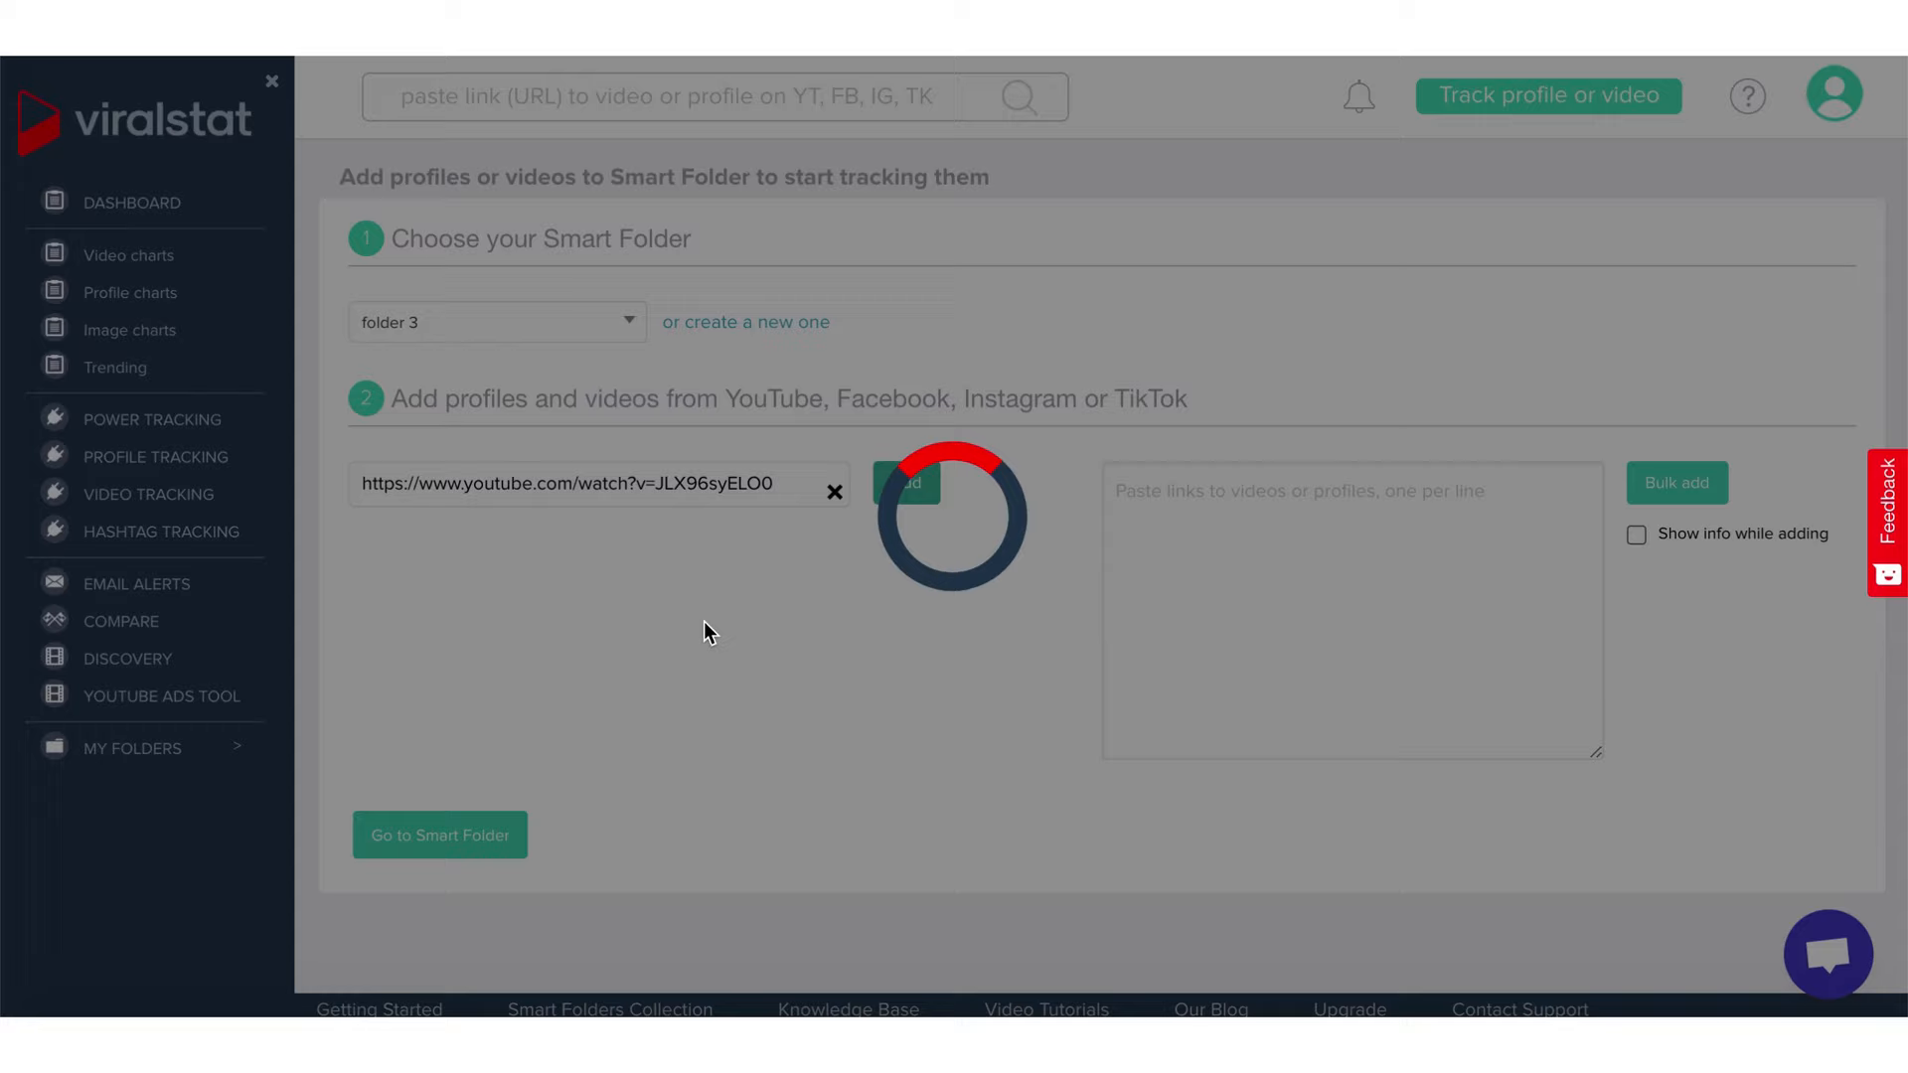
{"action": "left_click", "coordinate": [905, 483]}
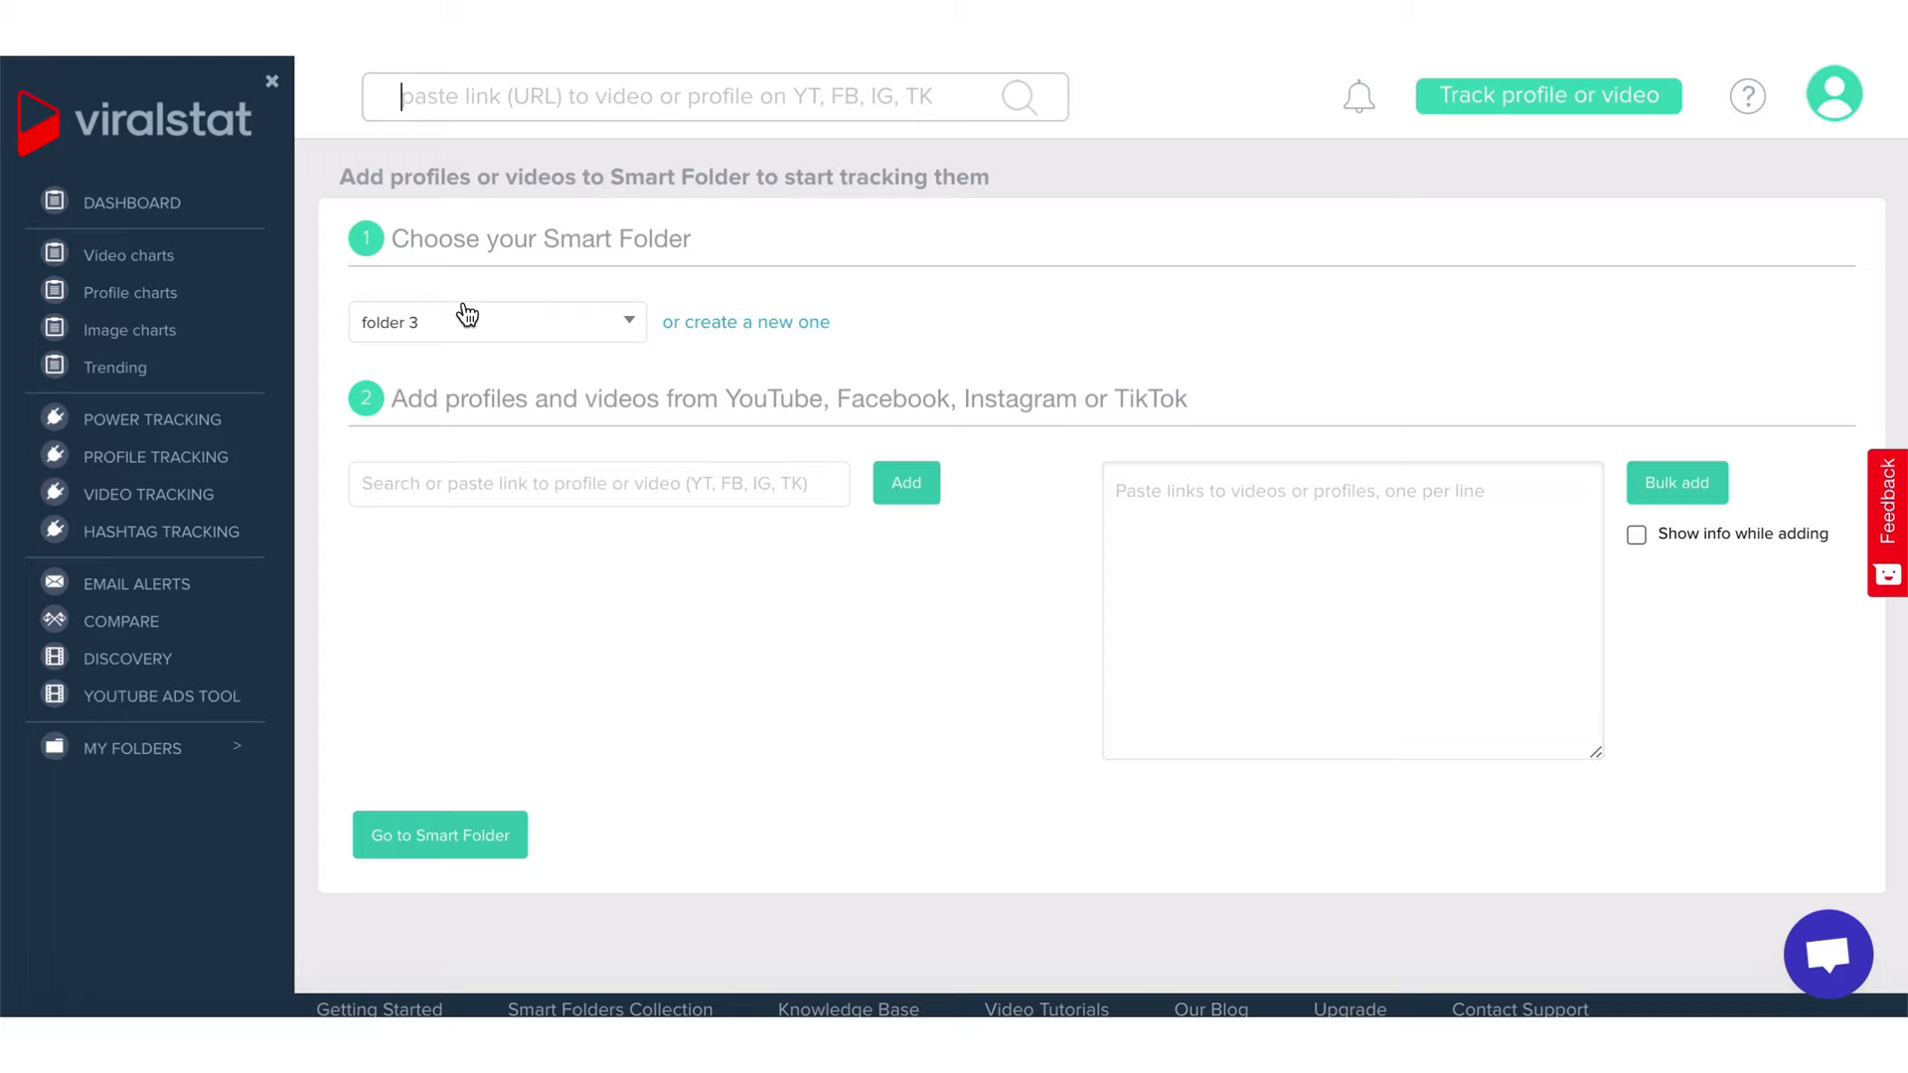
{"action": "left_click", "coordinate": [497, 321]}
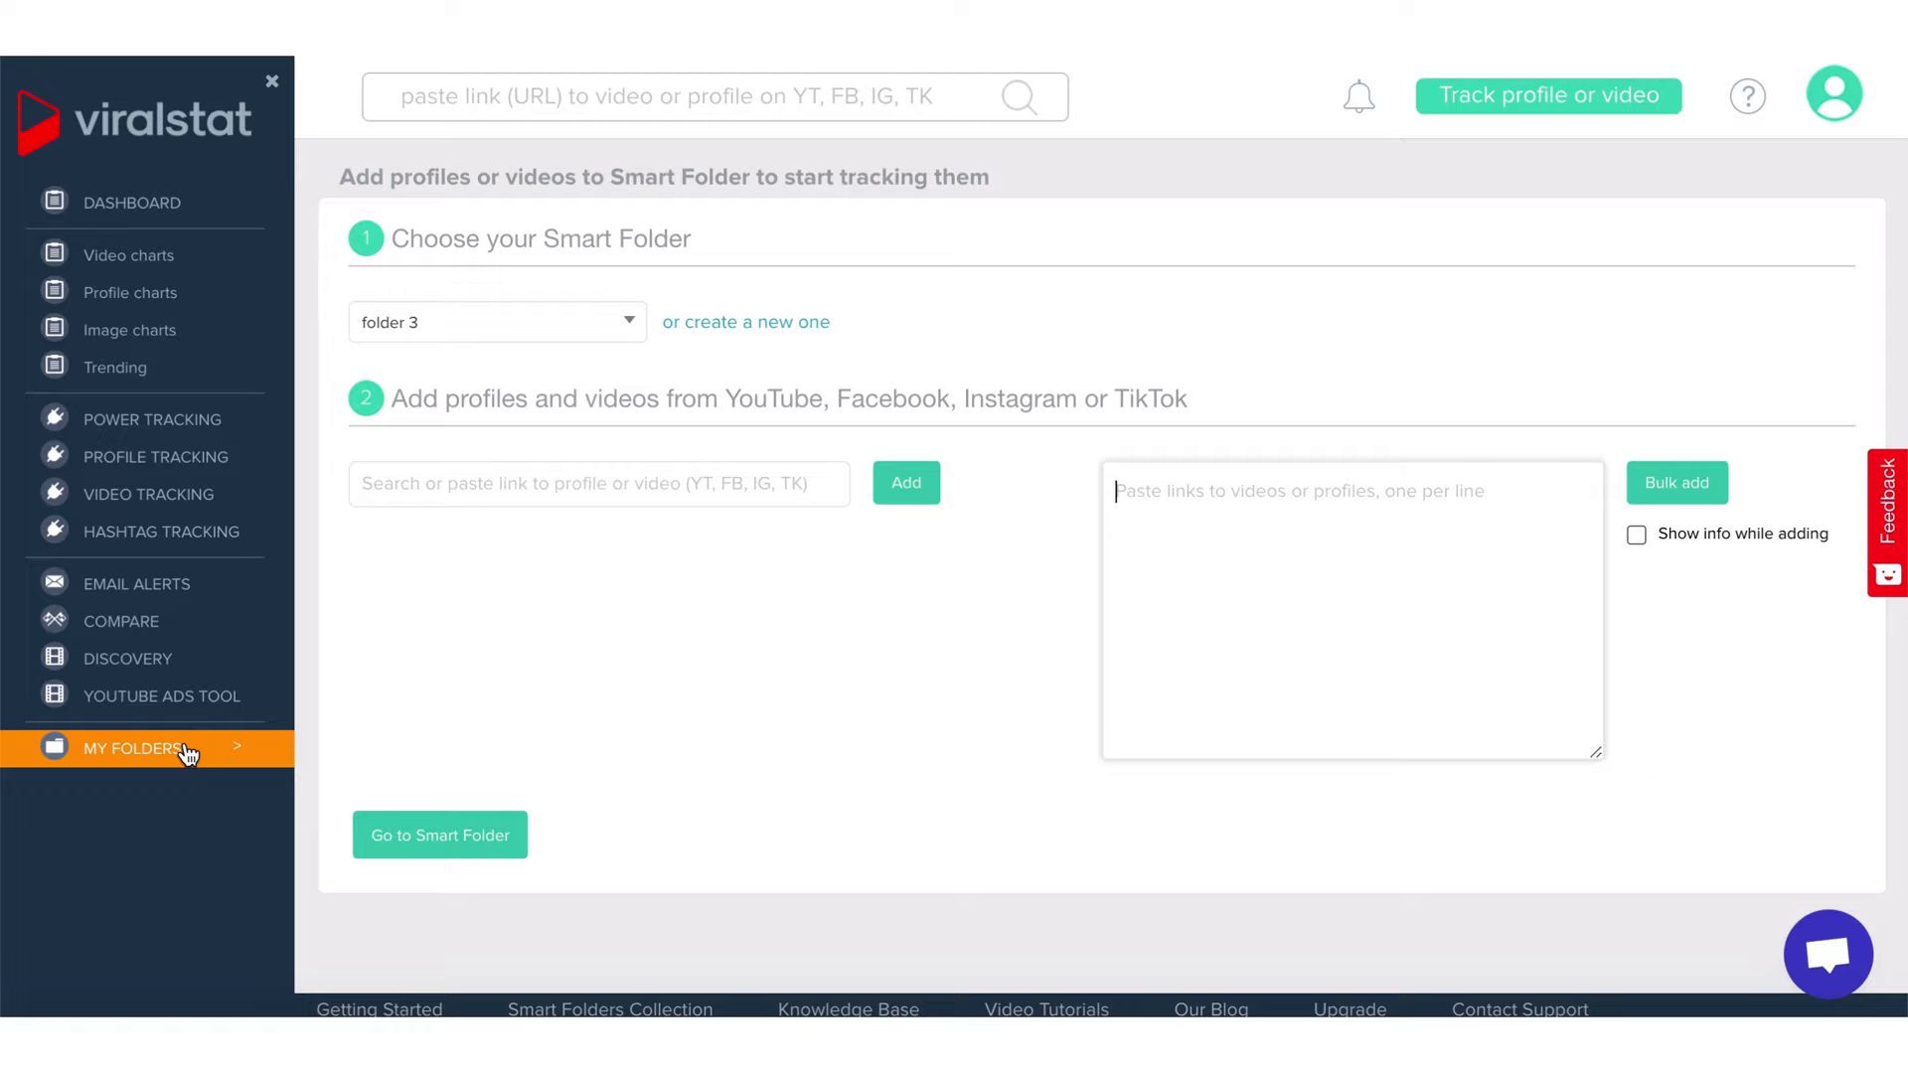
{"action": "left_click", "coordinate": [134, 748]}
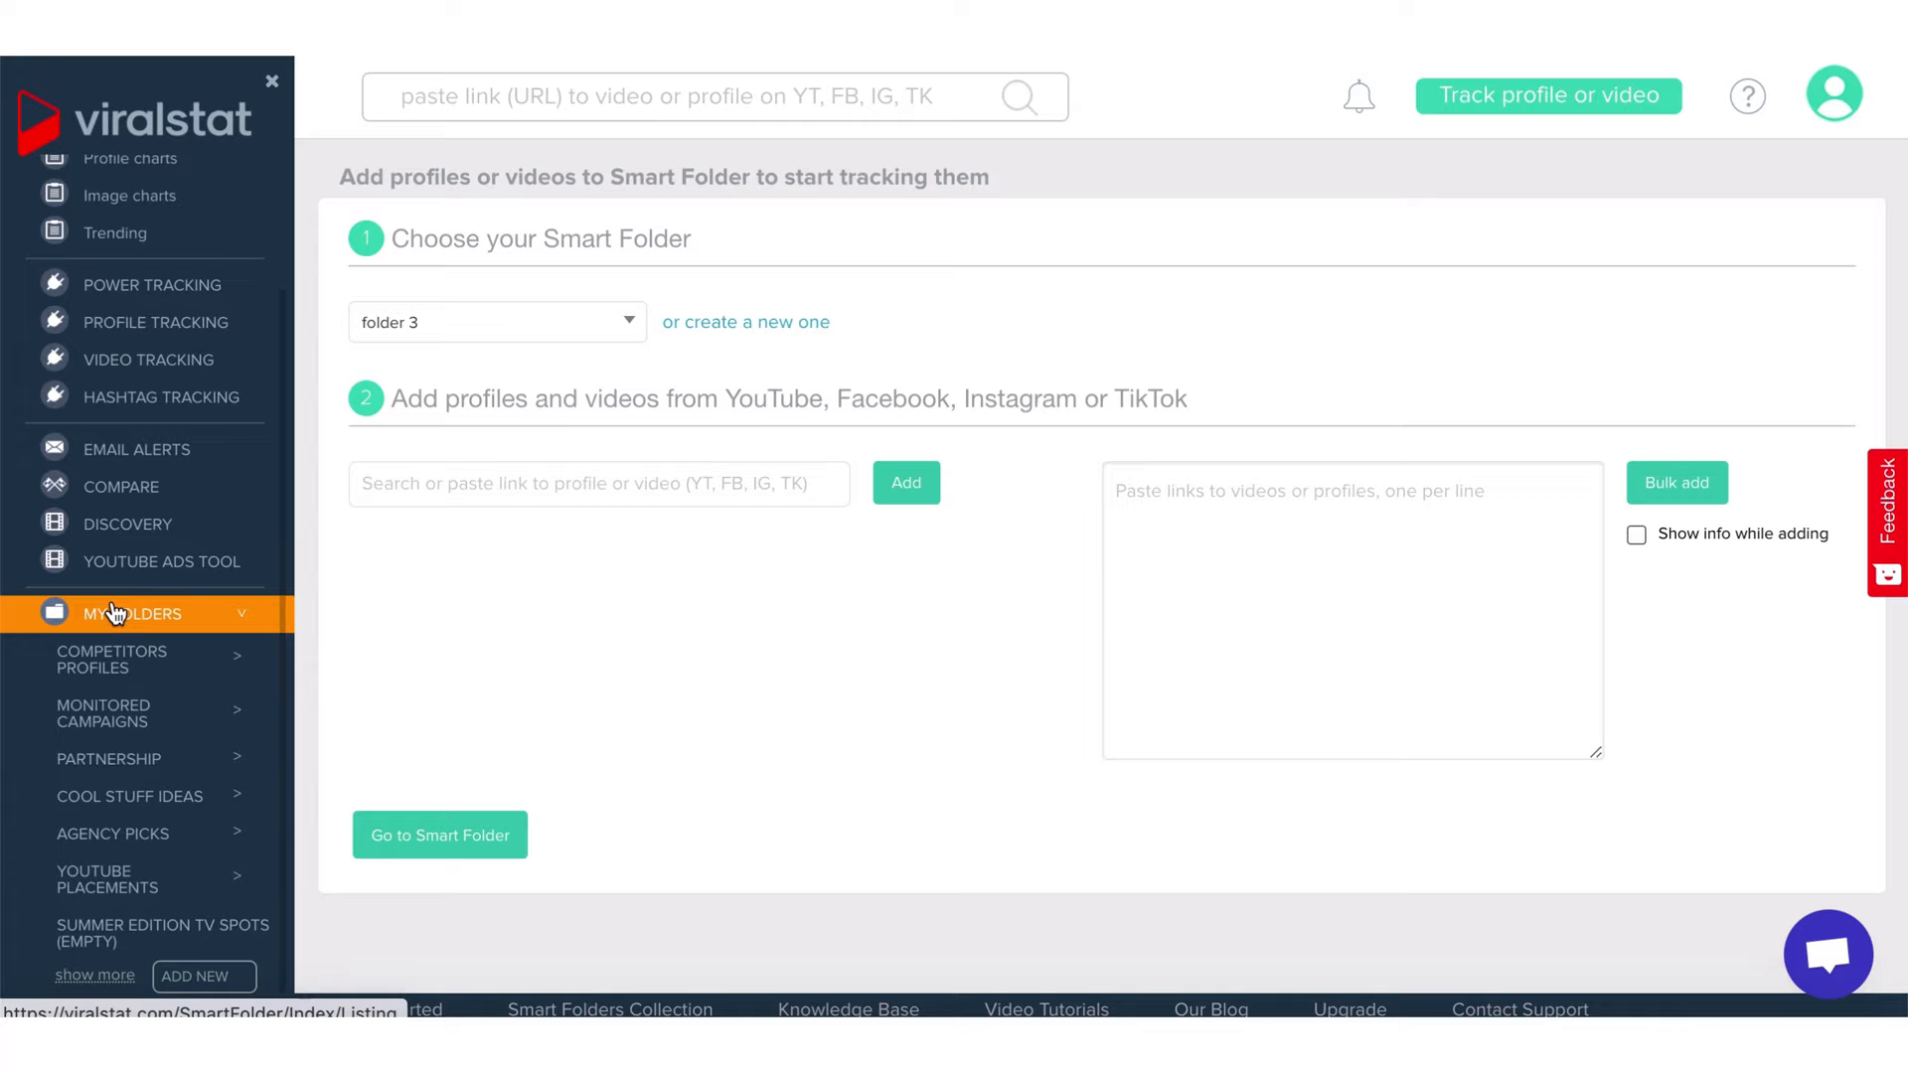
{"action": "mouse_move", "coordinate": [107, 624]}
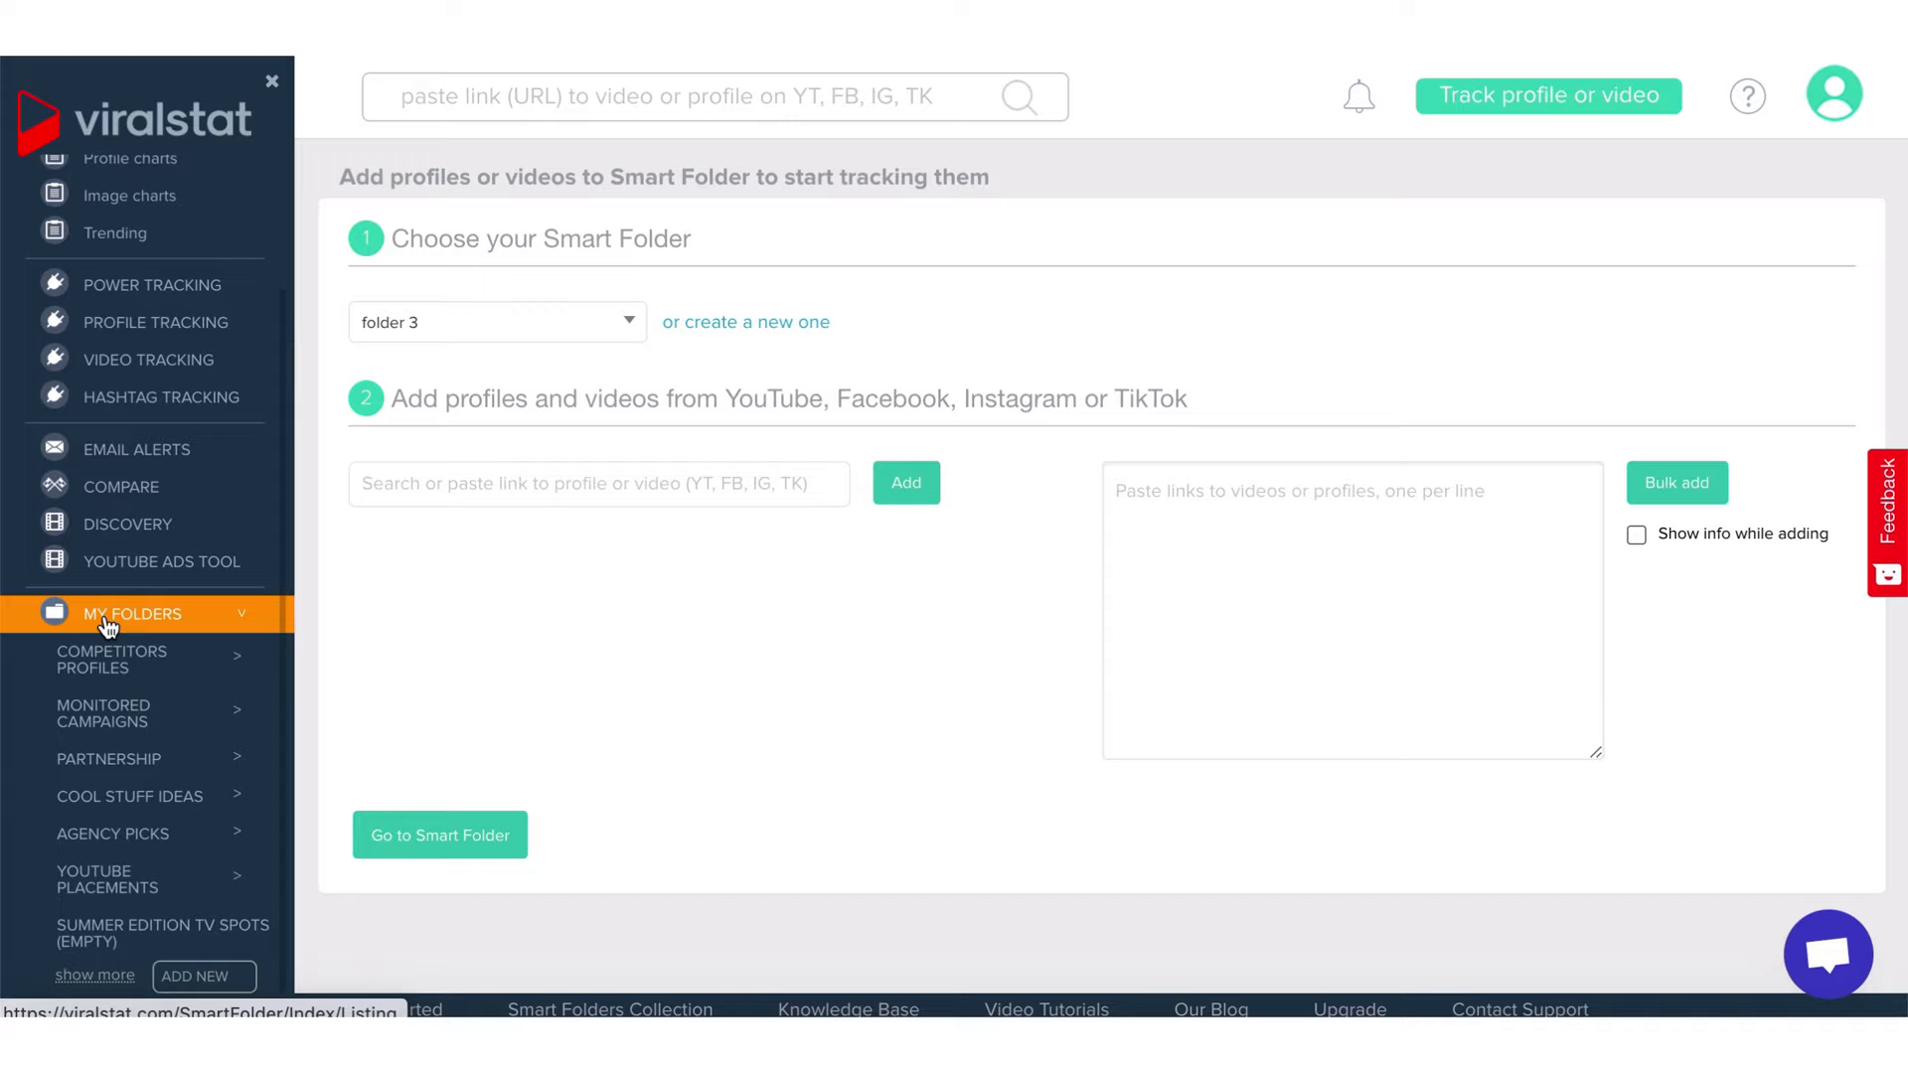
{"action": "mouse_move", "coordinate": [189, 624]}
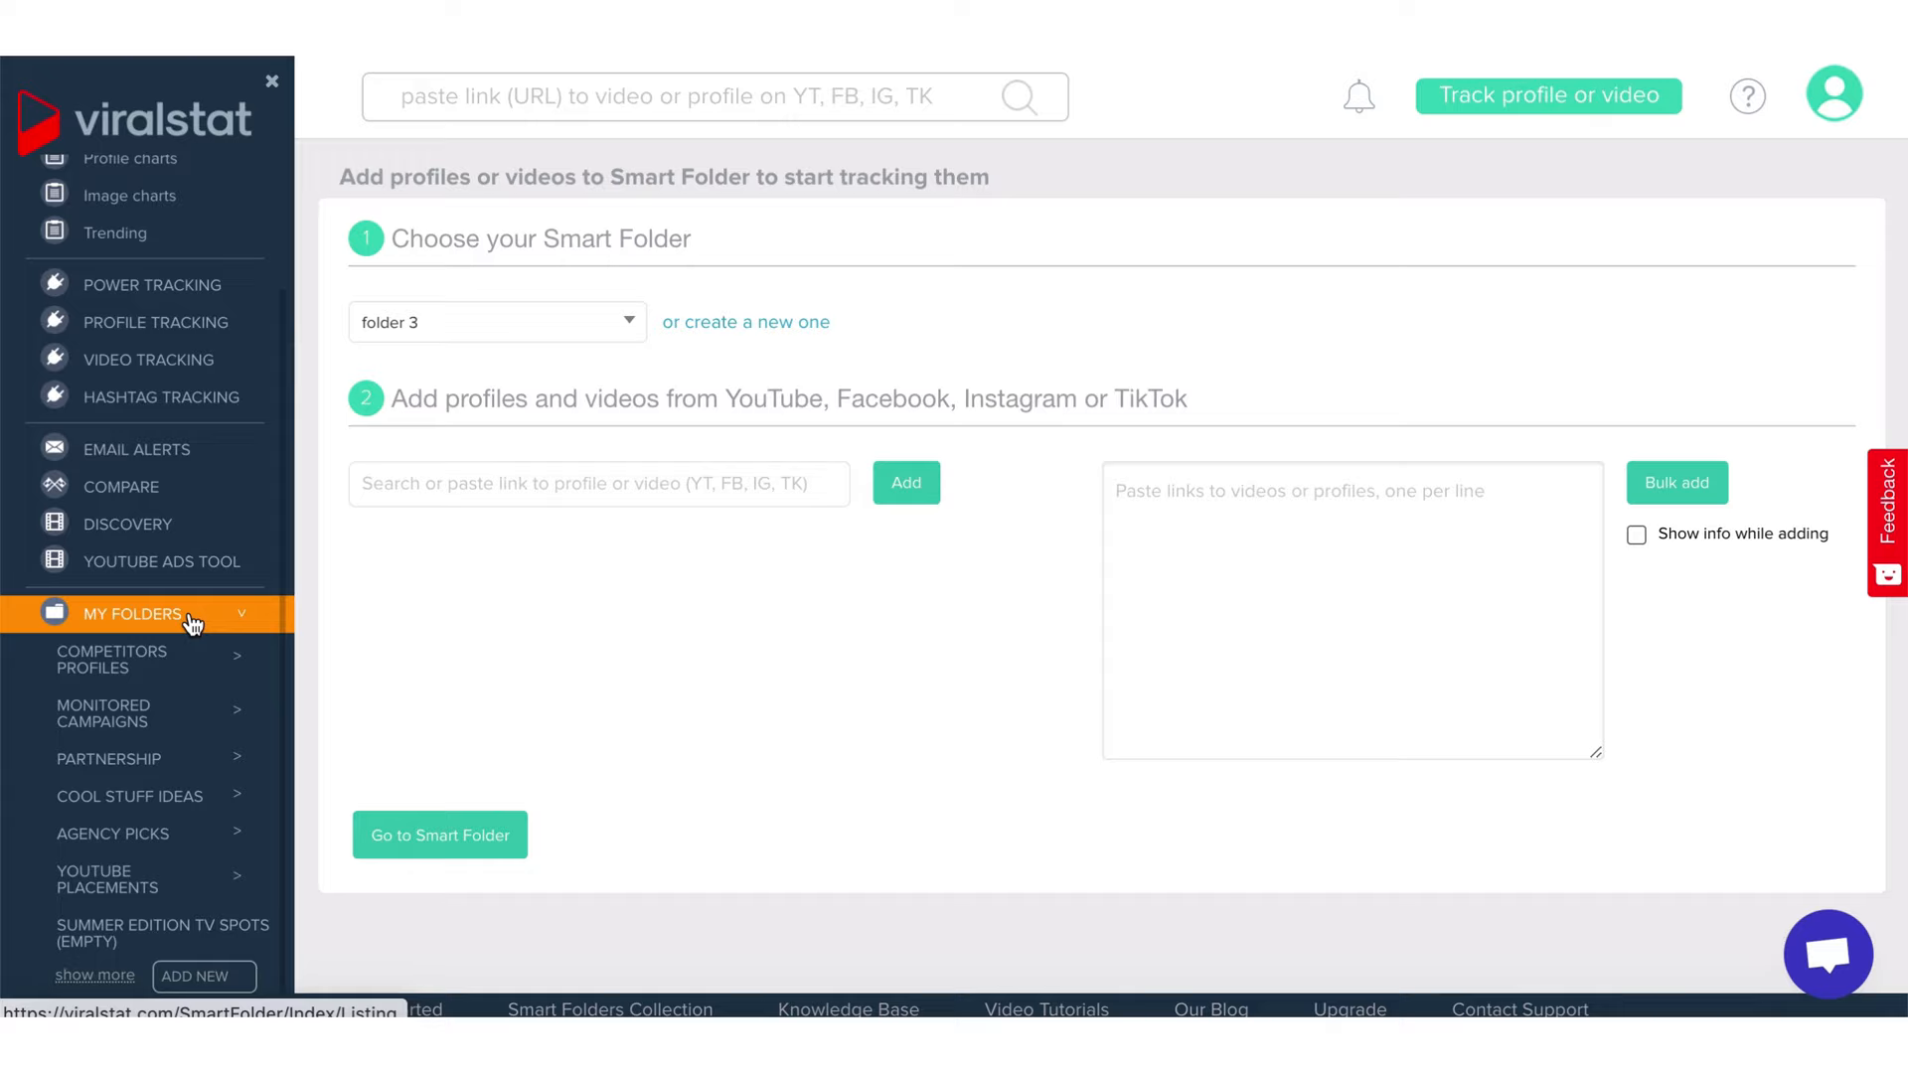
{"action": "mouse_move", "coordinate": [192, 633]}
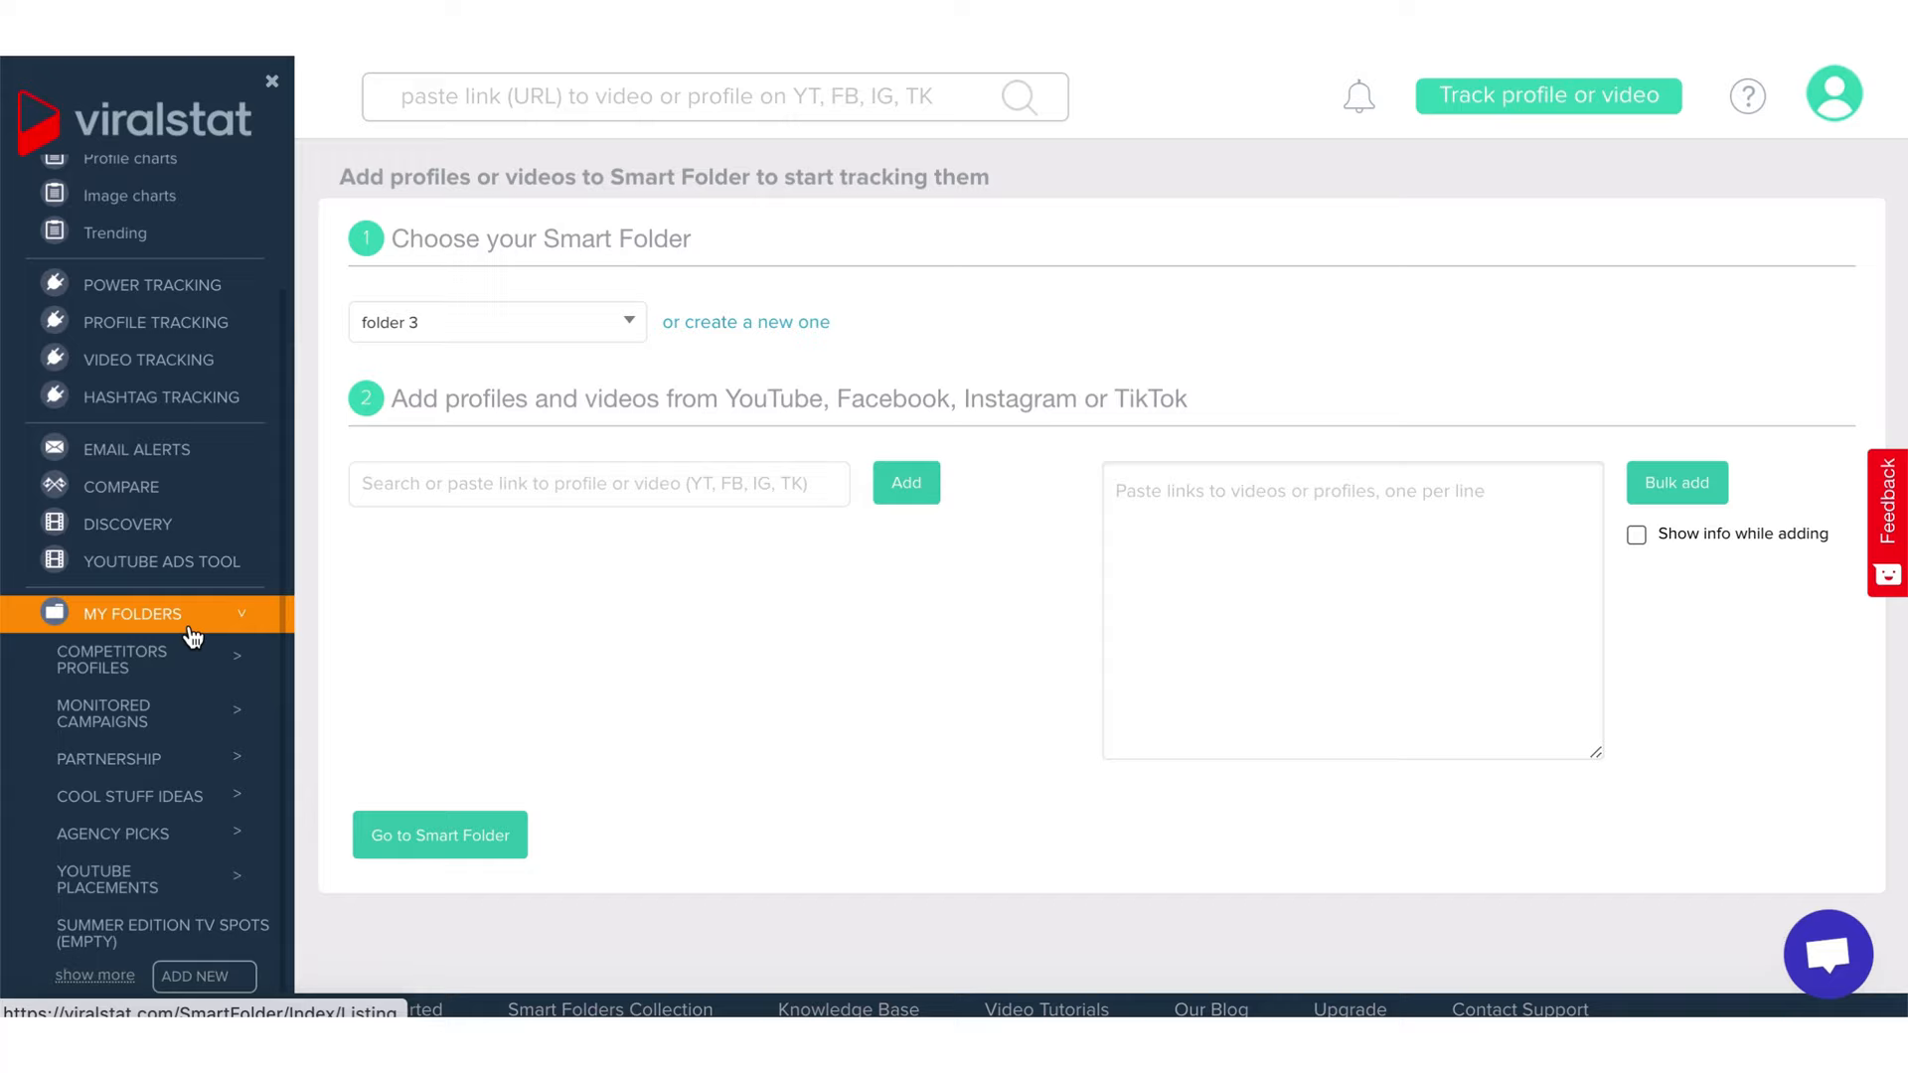
{"action": "mouse_move", "coordinate": [137, 715]}
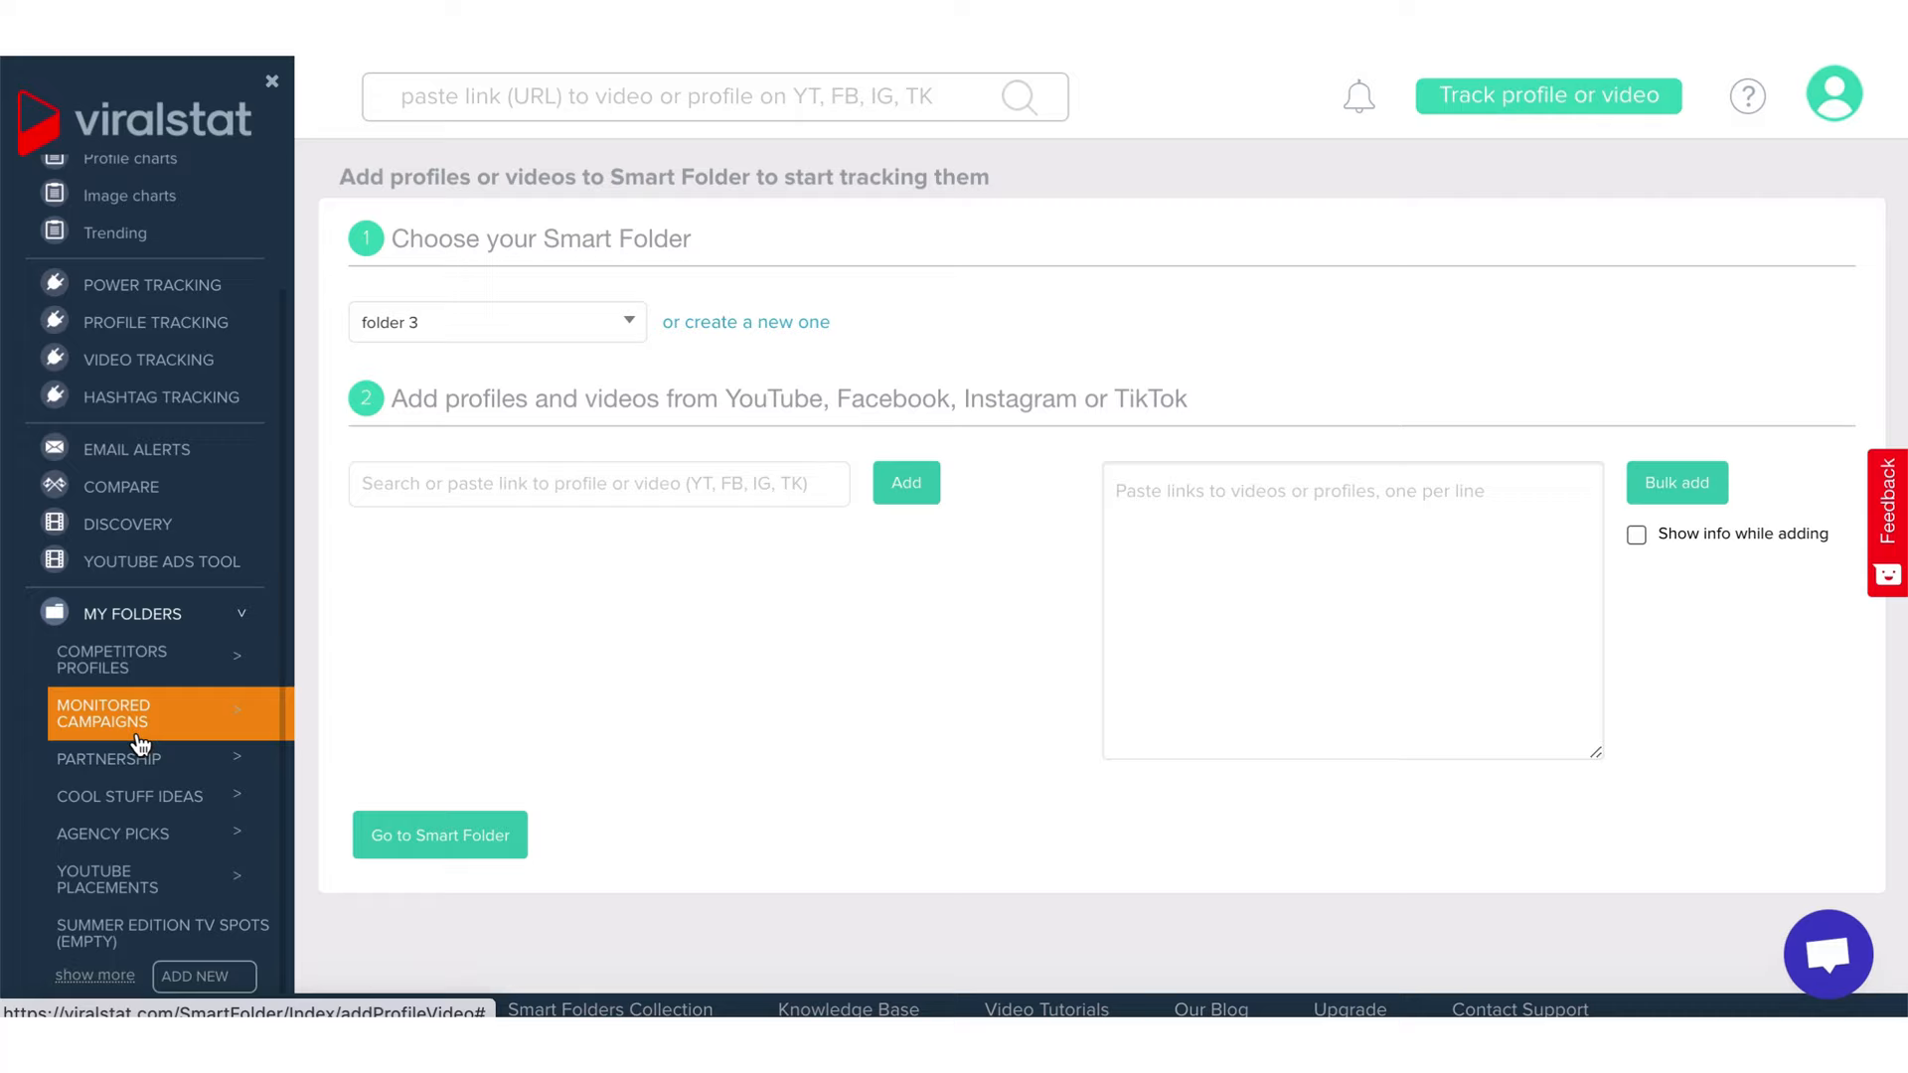
{"action": "mouse_move", "coordinate": [121, 751]}
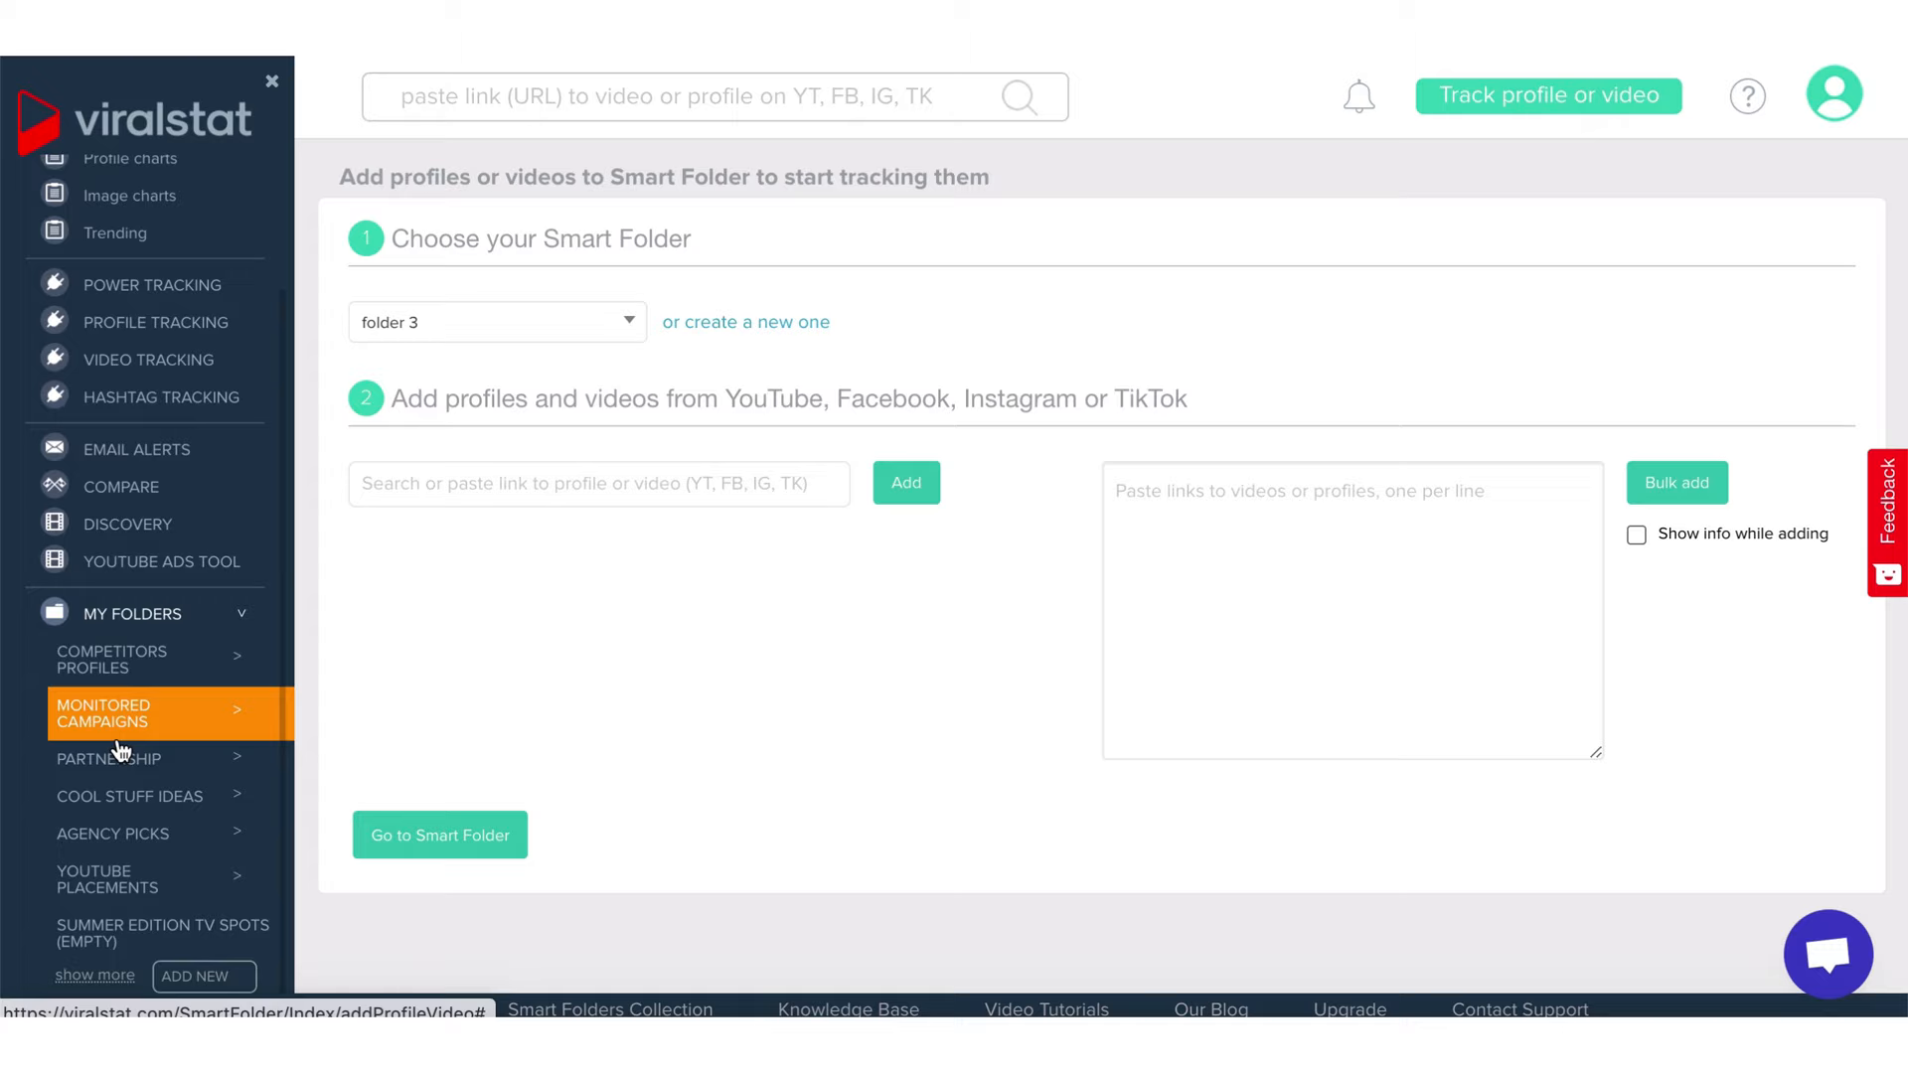
{"action": "mouse_move", "coordinate": [274, 370]}
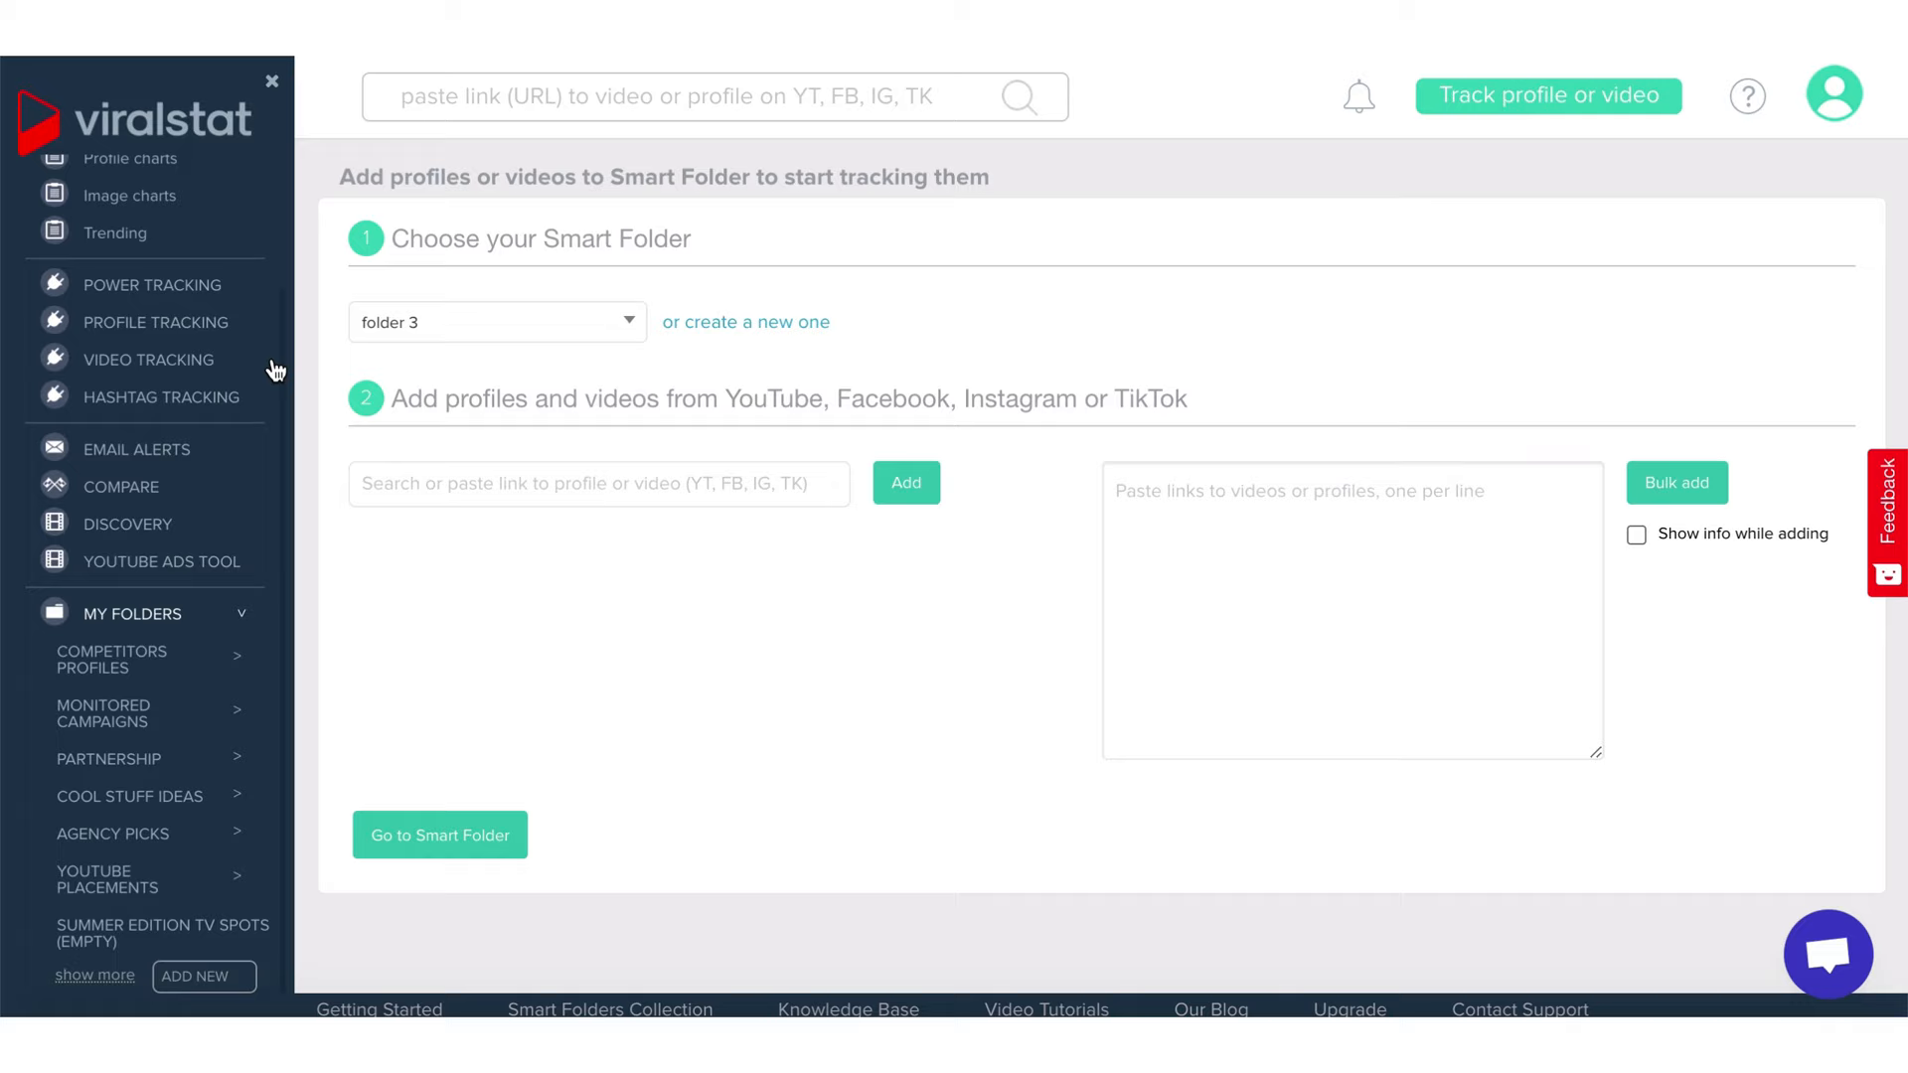
- Return to the account dashboard and look through the account options menu
{"action": "left_click", "coordinate": [1745, 96]}
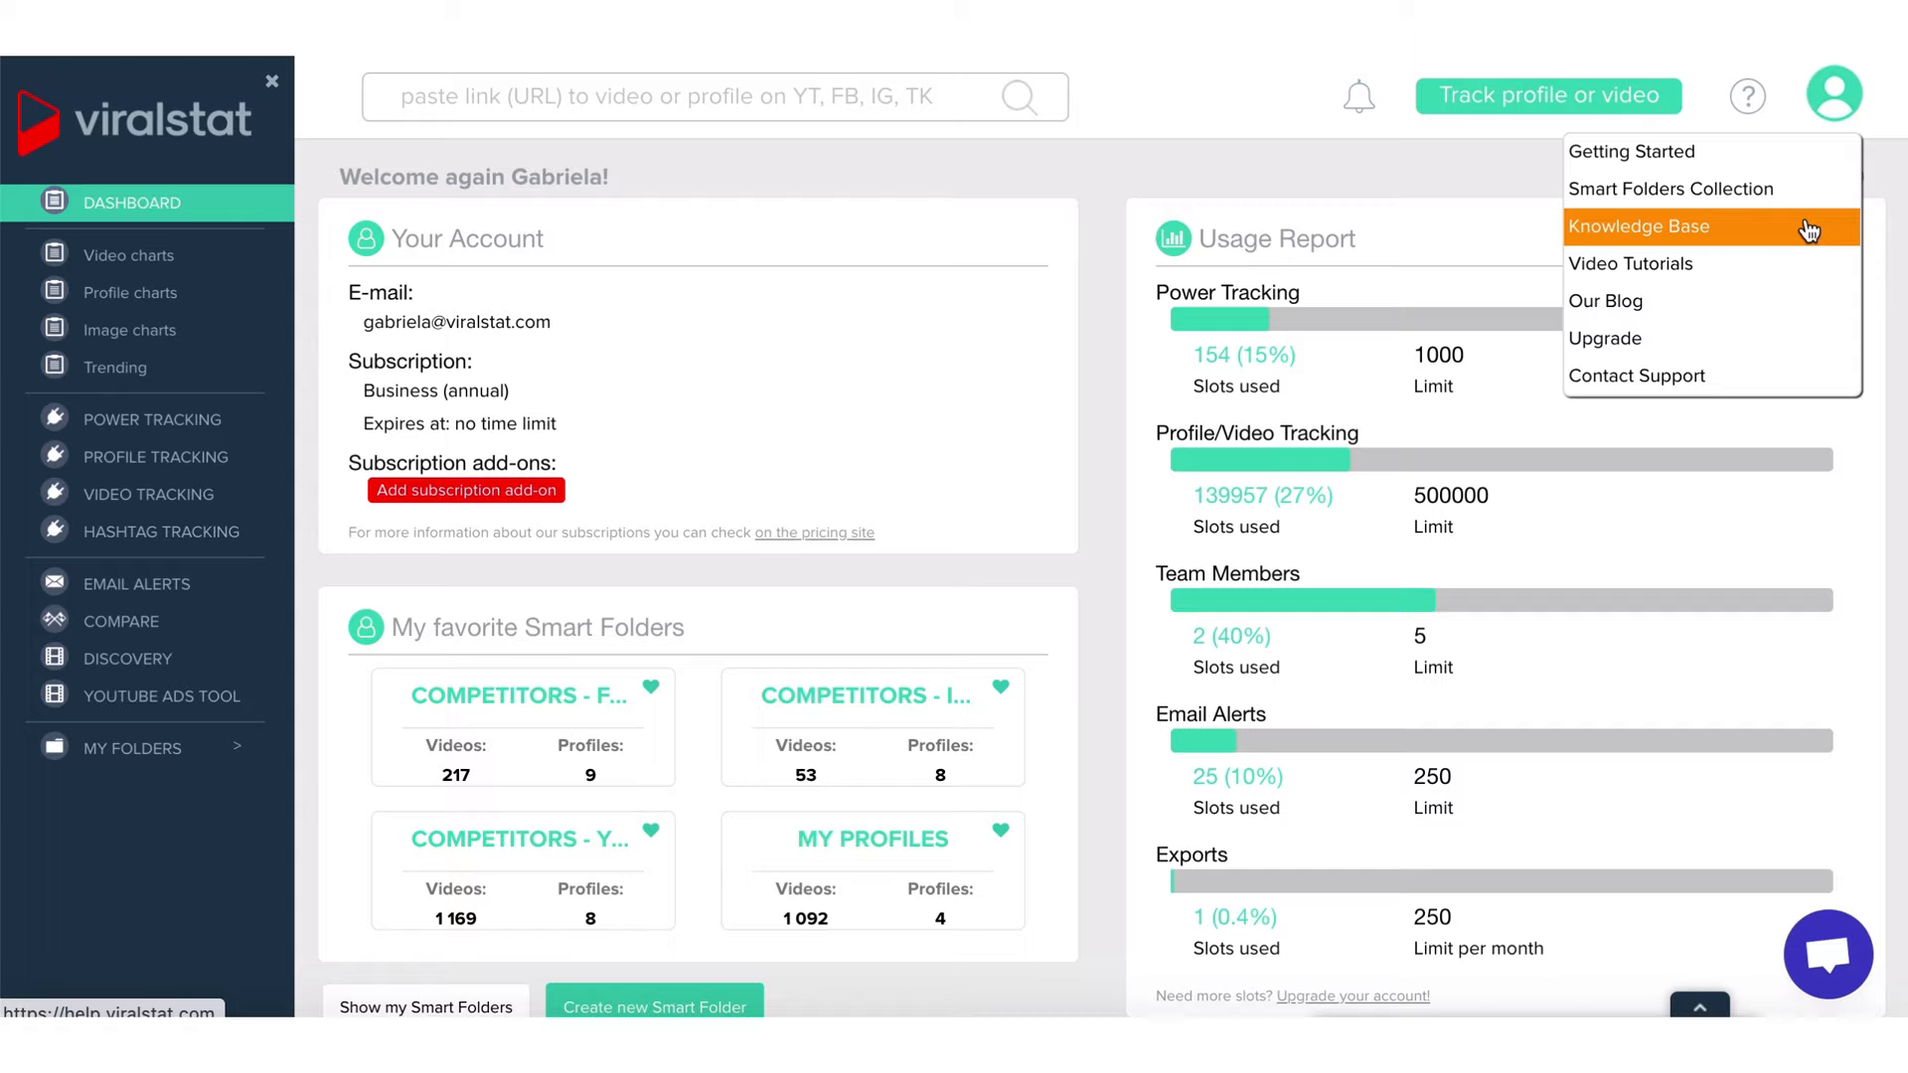
{"action": "mouse_move", "coordinate": [1648, 309]}
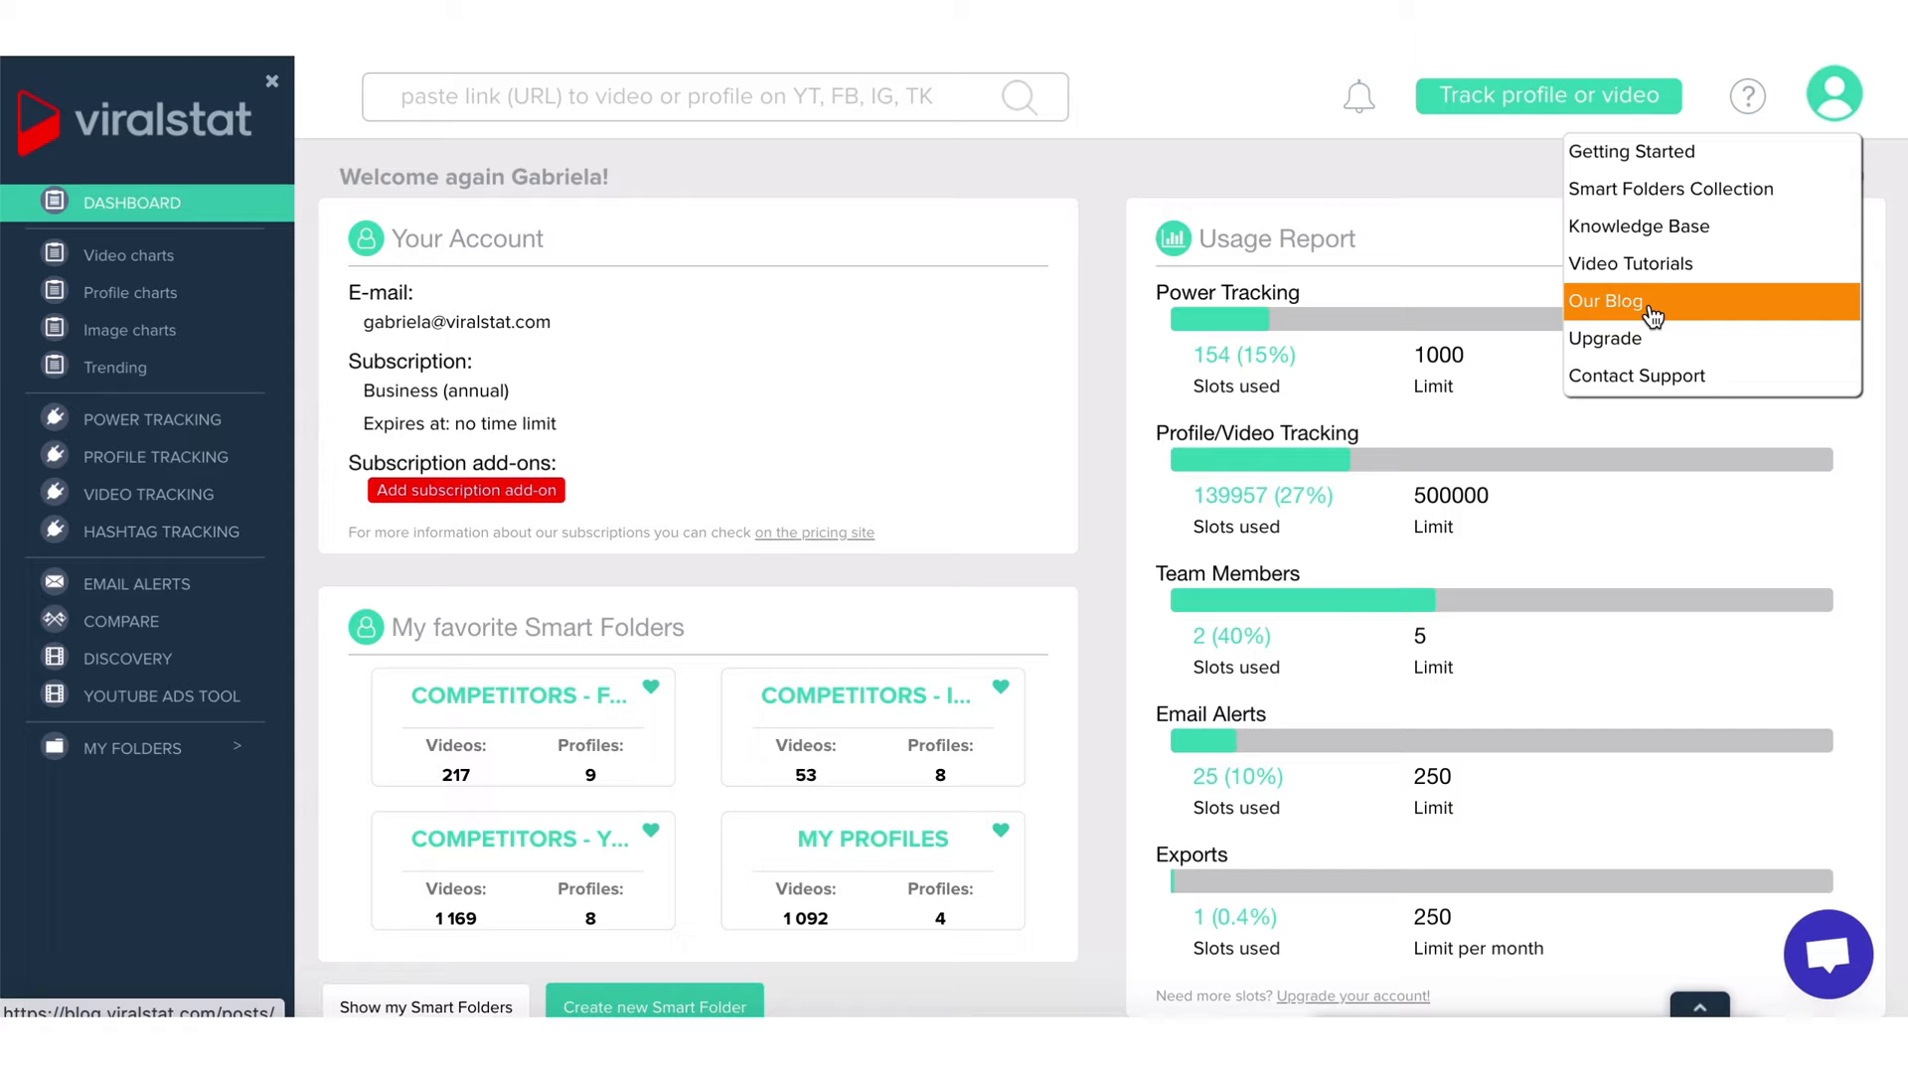
{"action": "mouse_move", "coordinate": [1669, 384]}
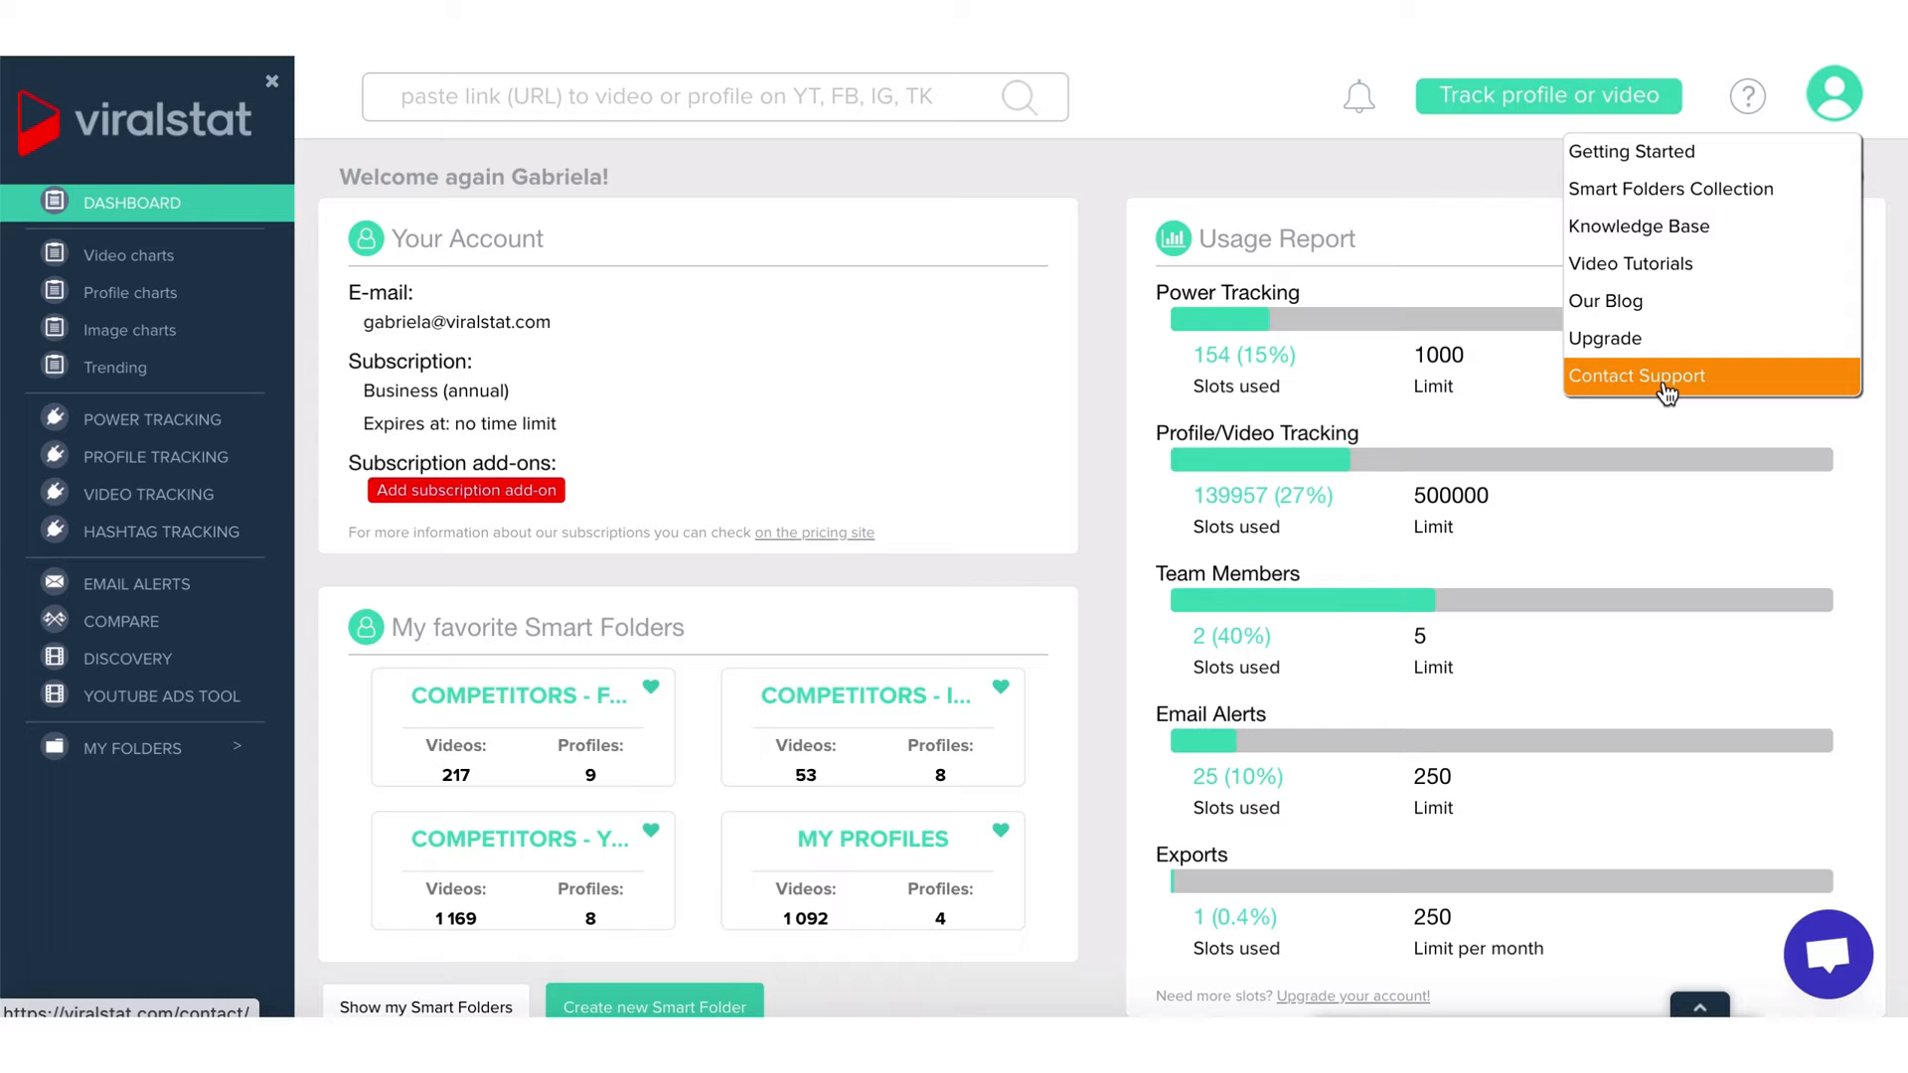
{"action": "left_click", "coordinate": [1831, 97]}
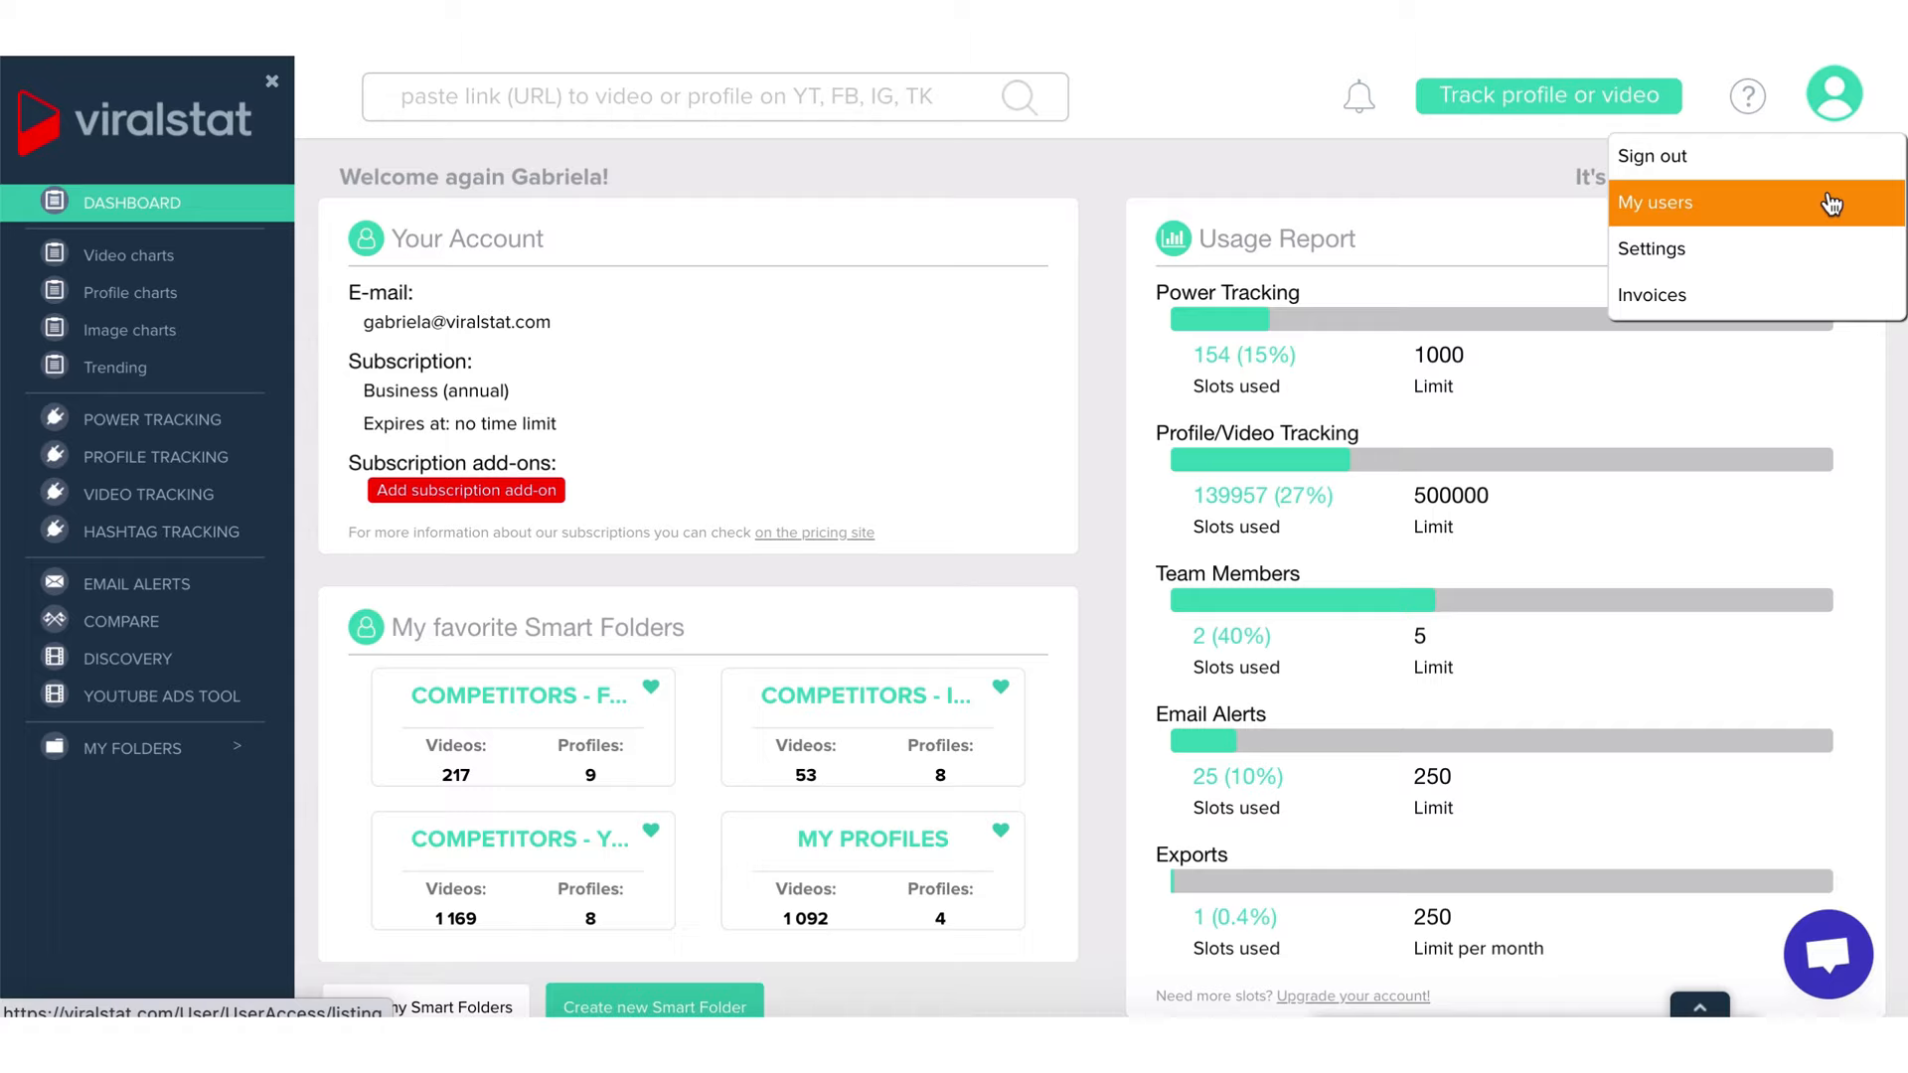
{"action": "left_click", "coordinate": [1117, 411]}
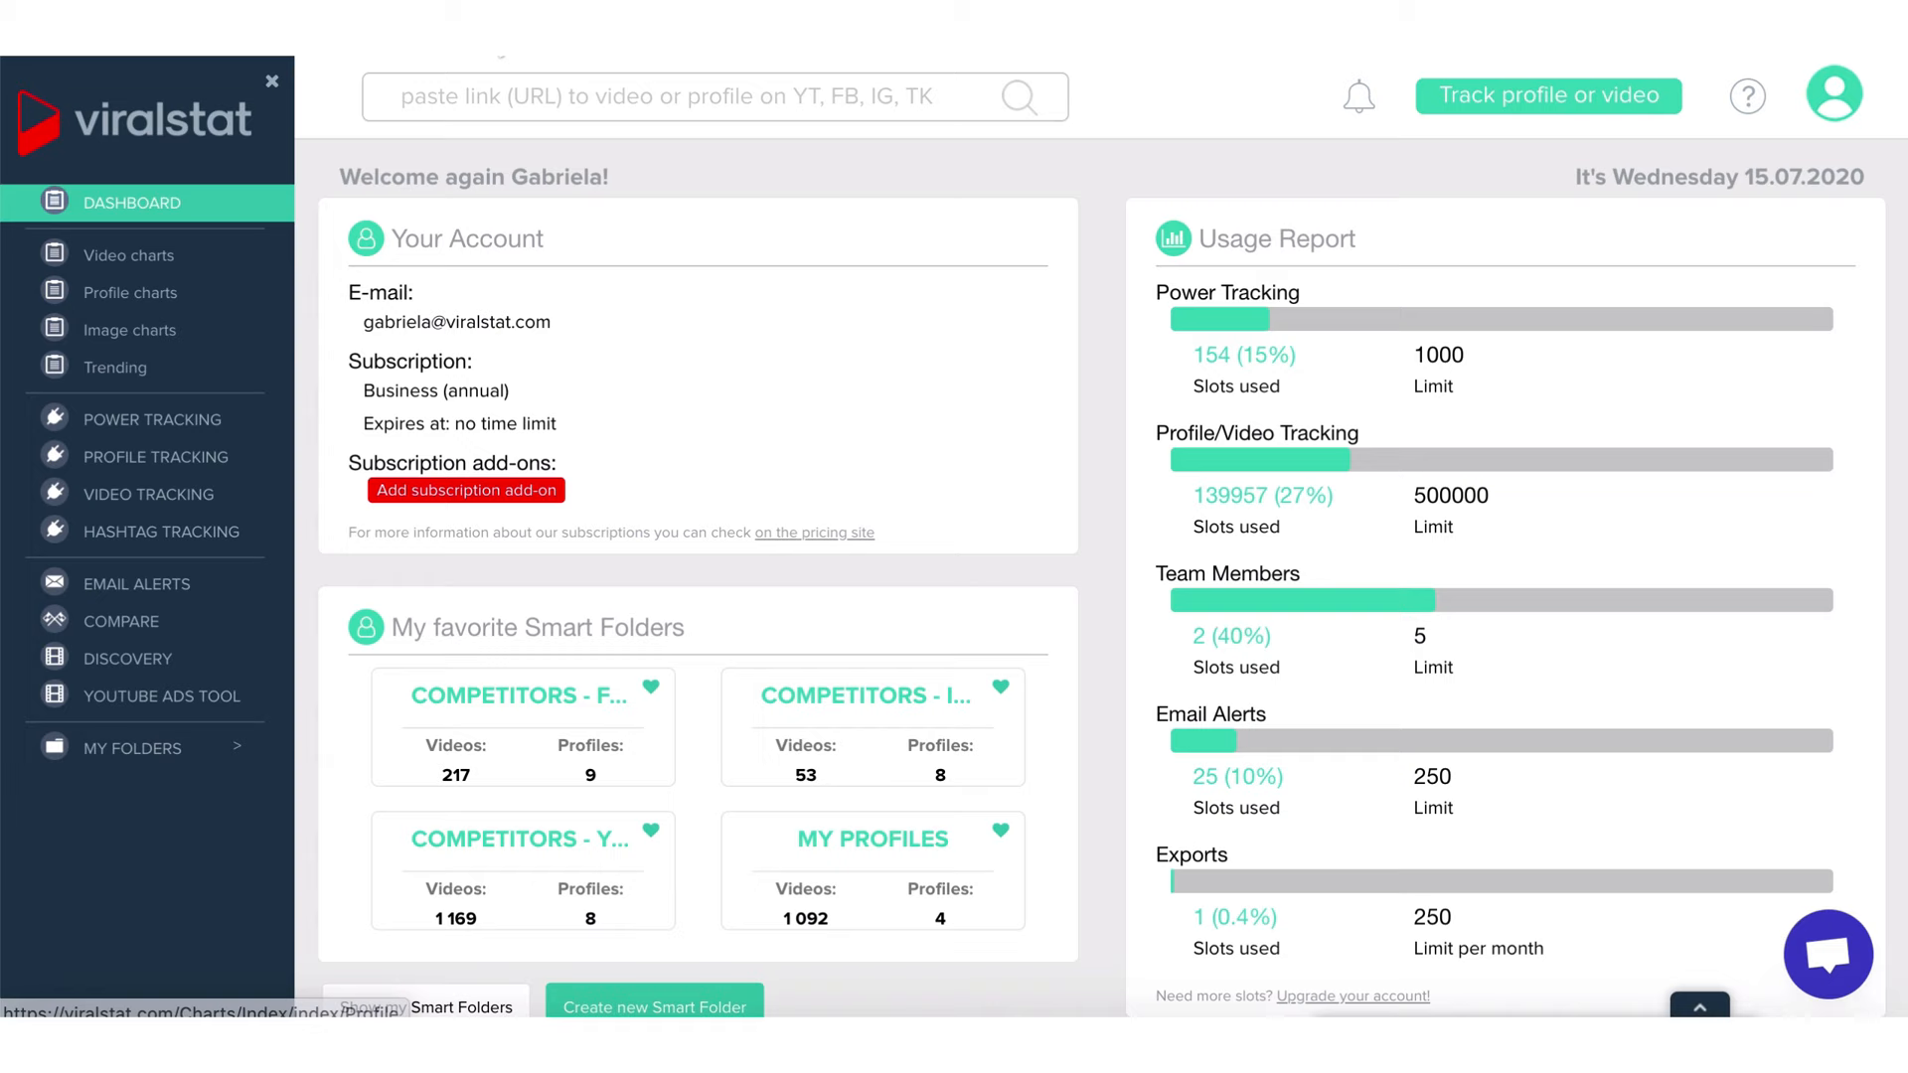
- Browse the Philippines most-viewed video chart rankings
{"action": "left_click", "coordinate": [128, 255]}
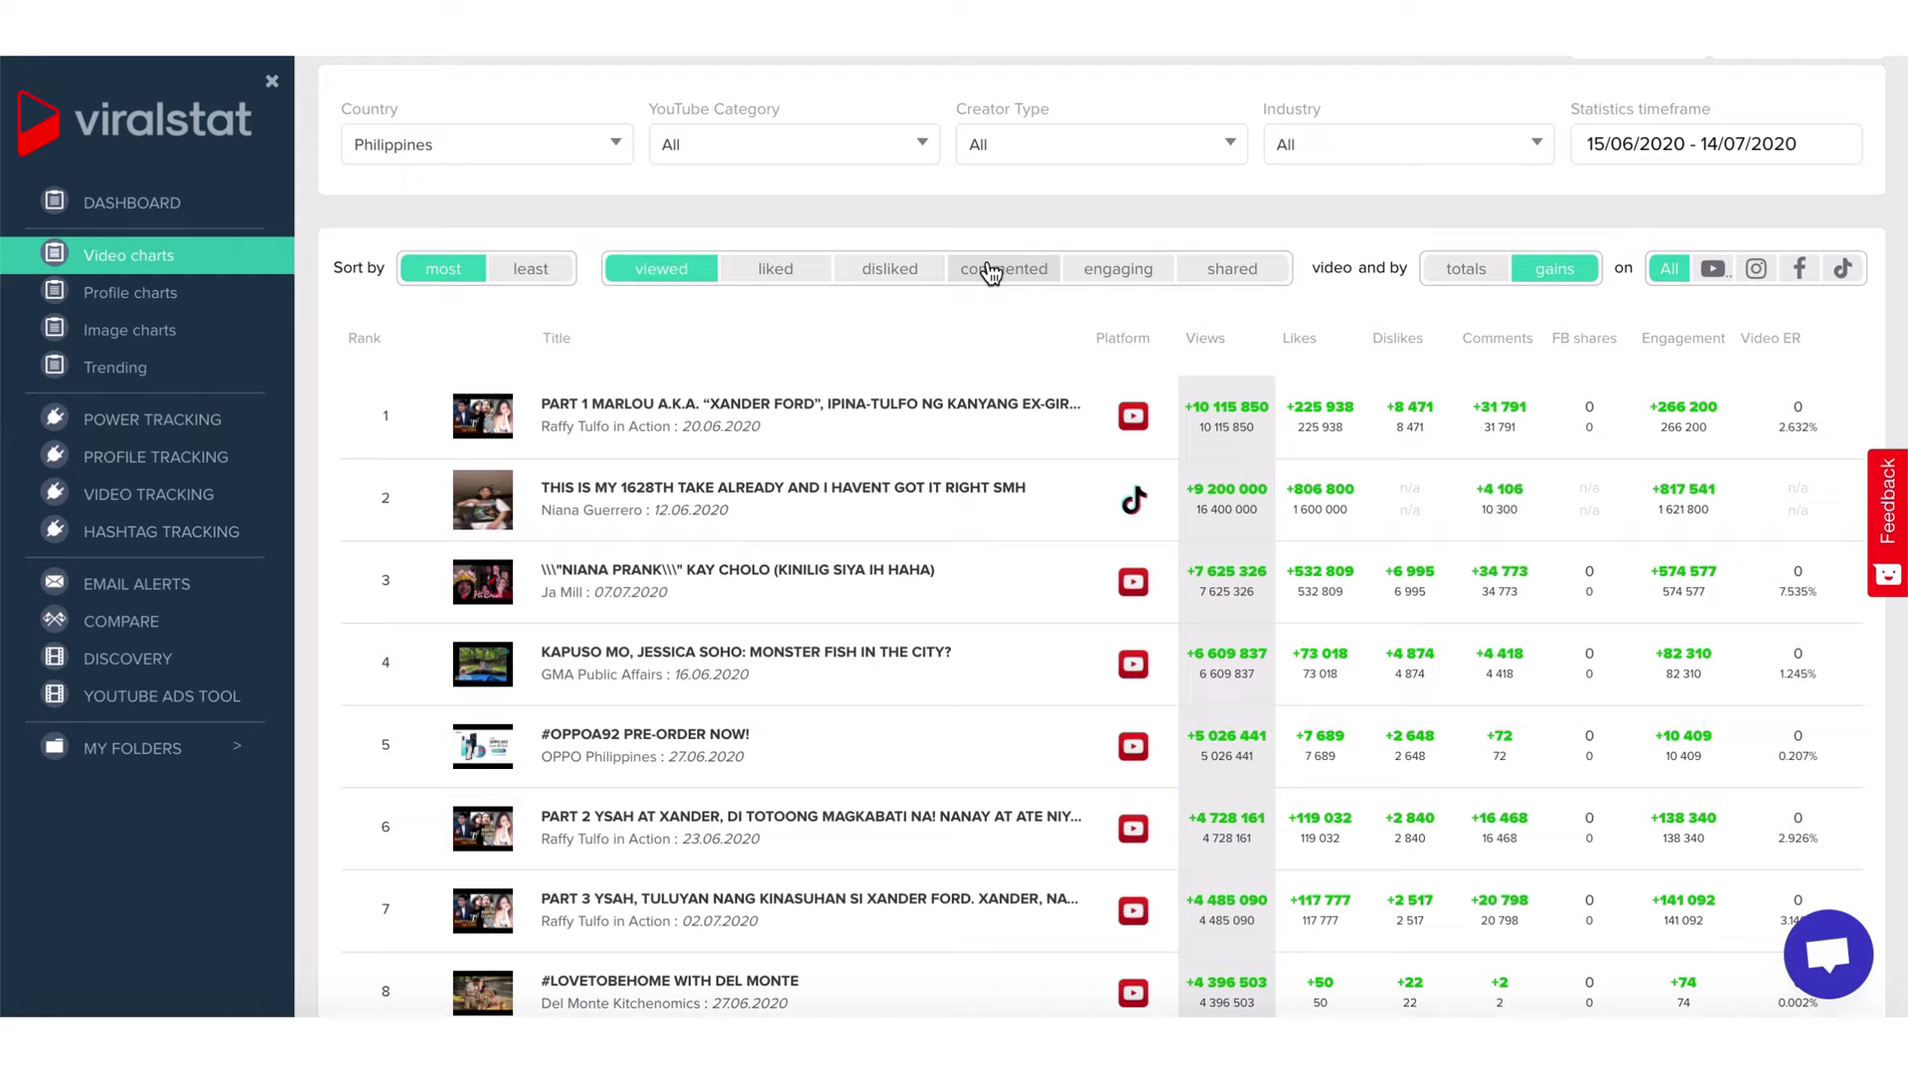
{"action": "mouse_move", "coordinate": [1757, 270]}
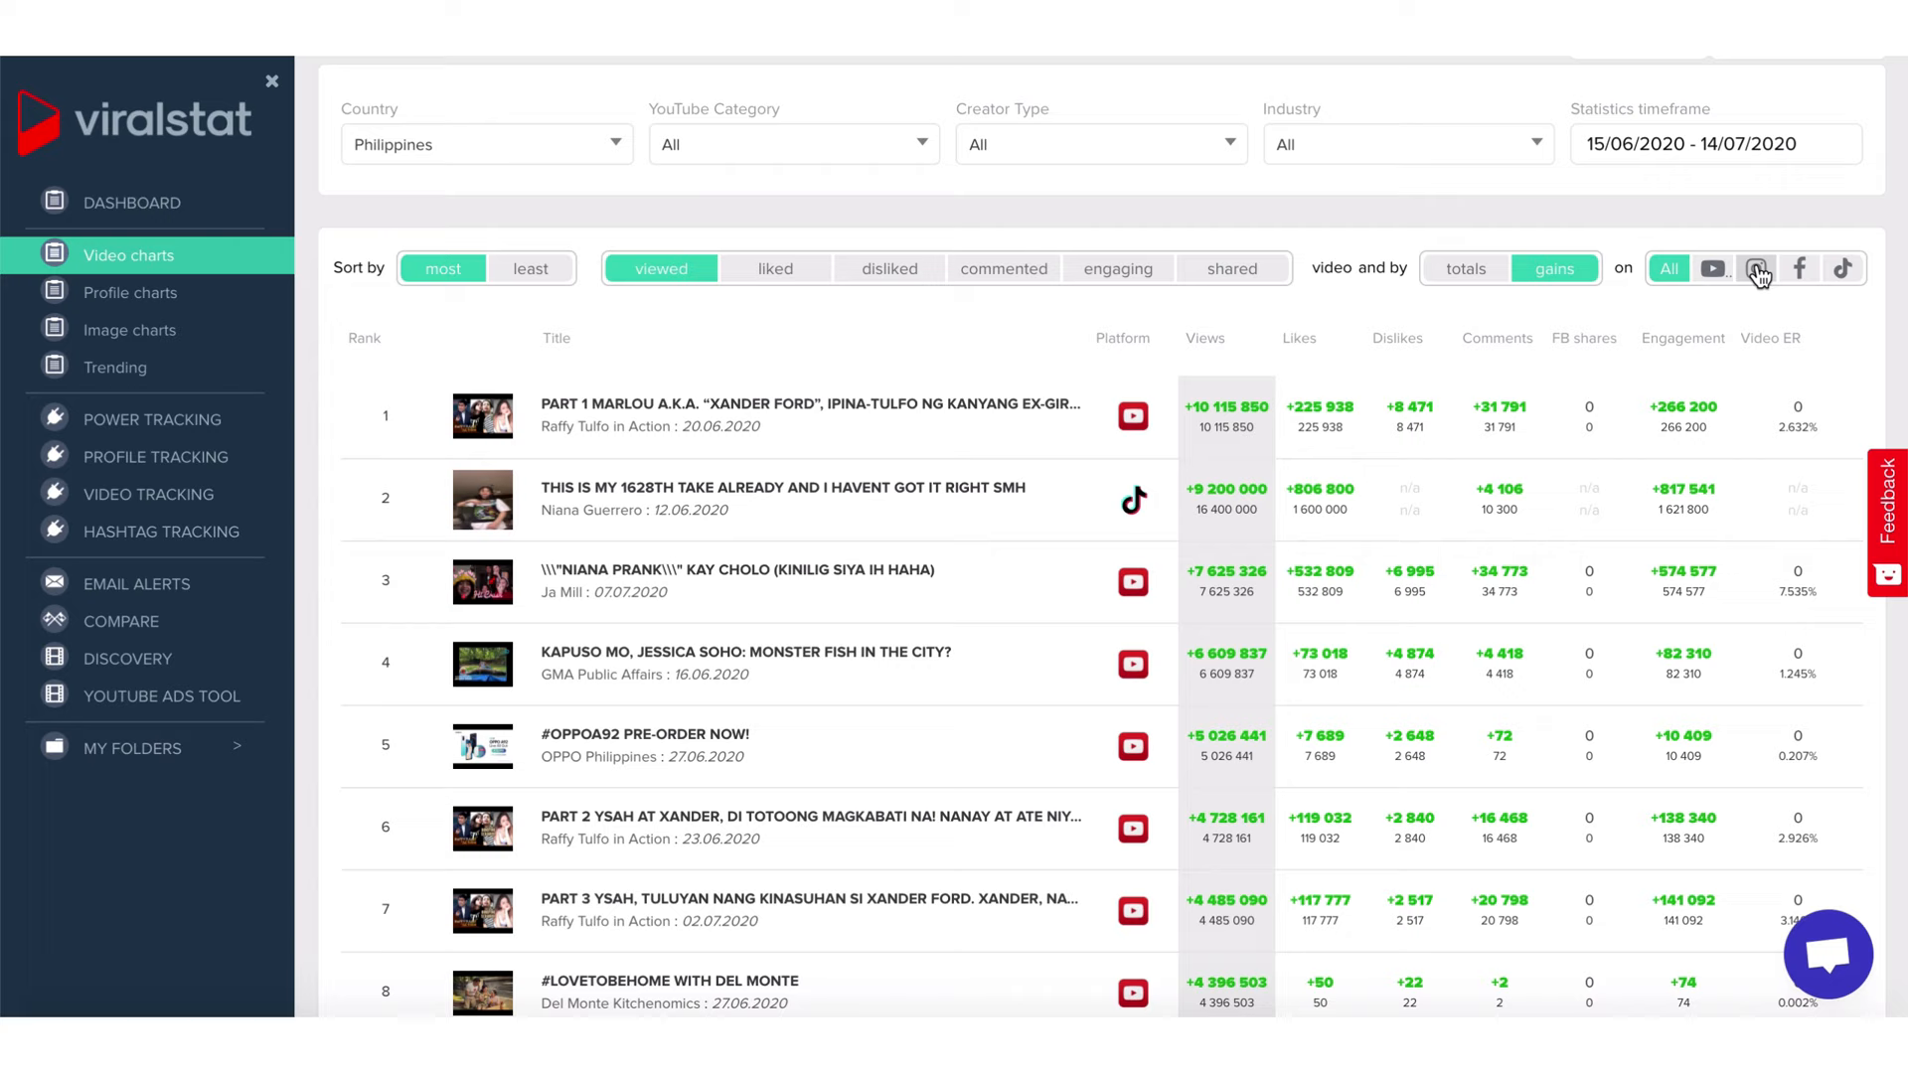
{"action": "scroll", "scroll_direction": "down", "scroll_amount": 3}
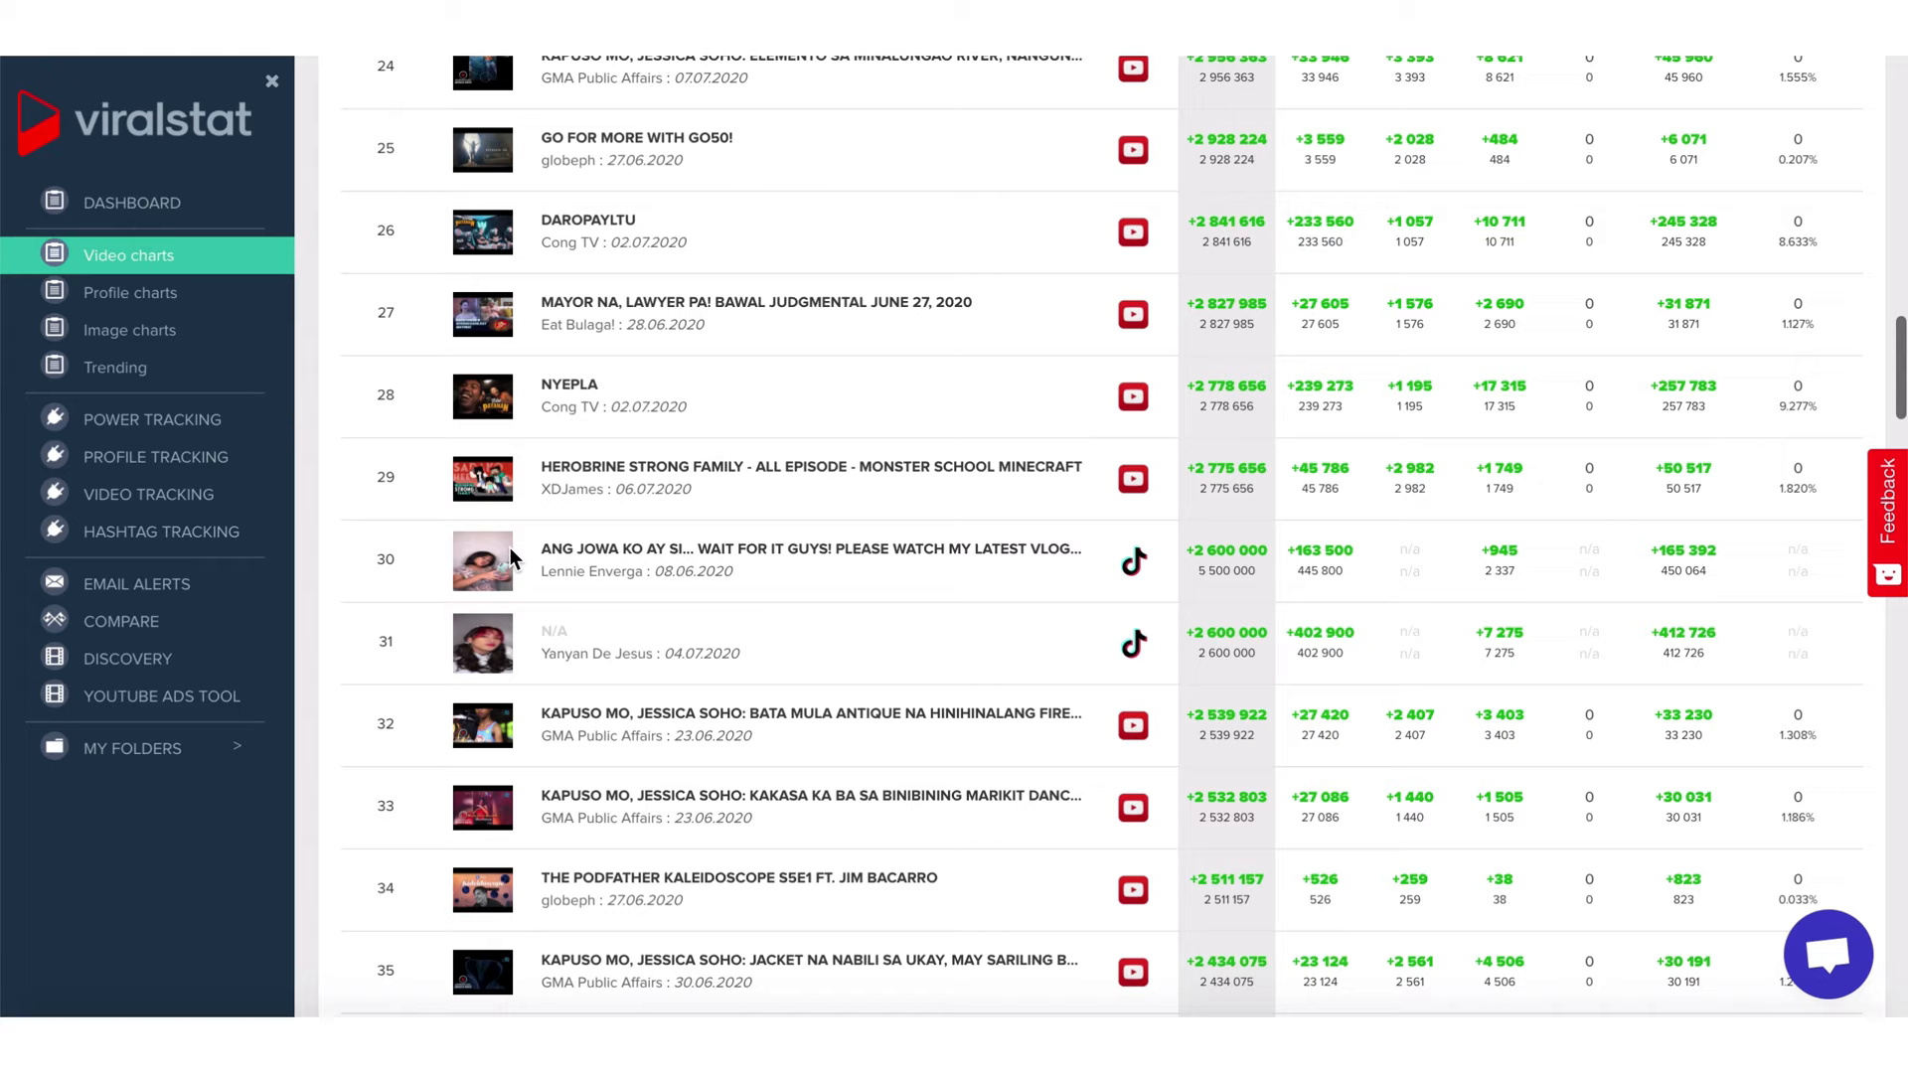
{"action": "scroll", "scroll_direction": "up", "scroll_amount": 3}
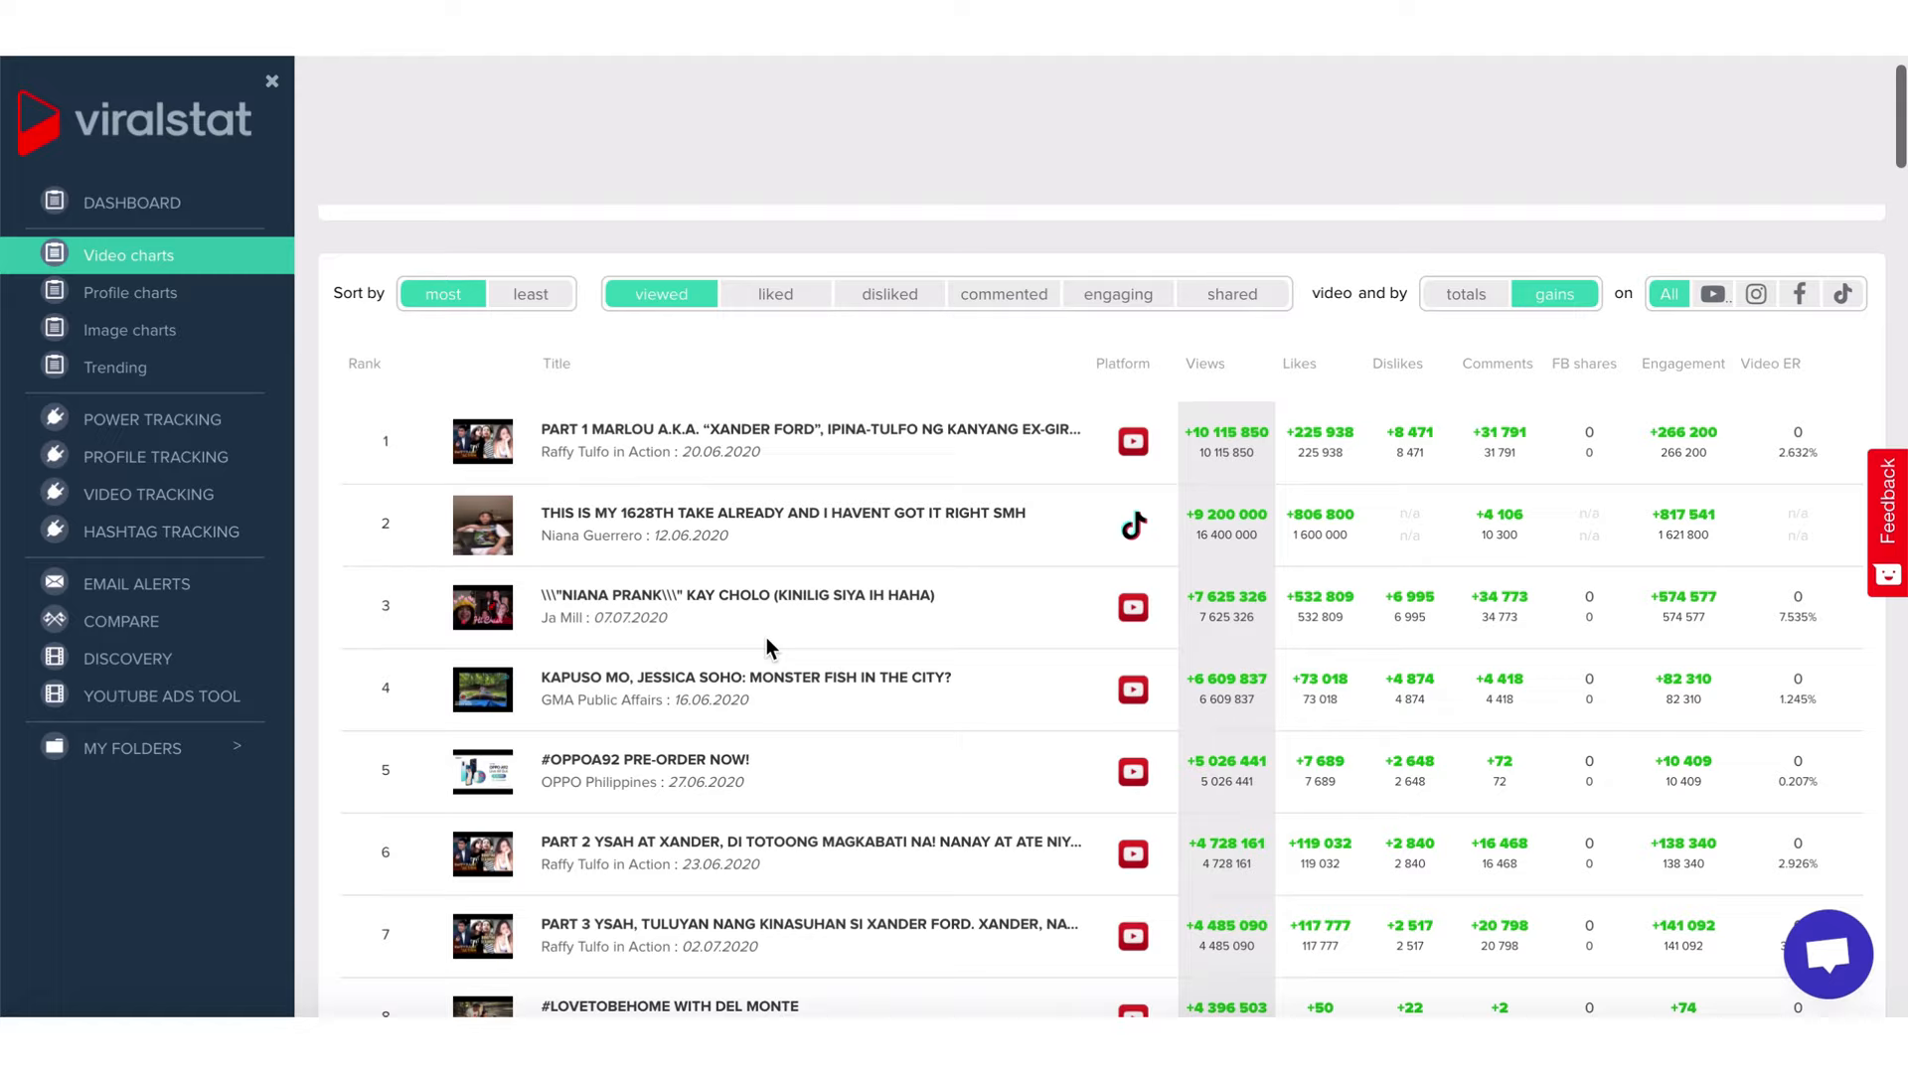
{"action": "left_click", "coordinate": [115, 367]}
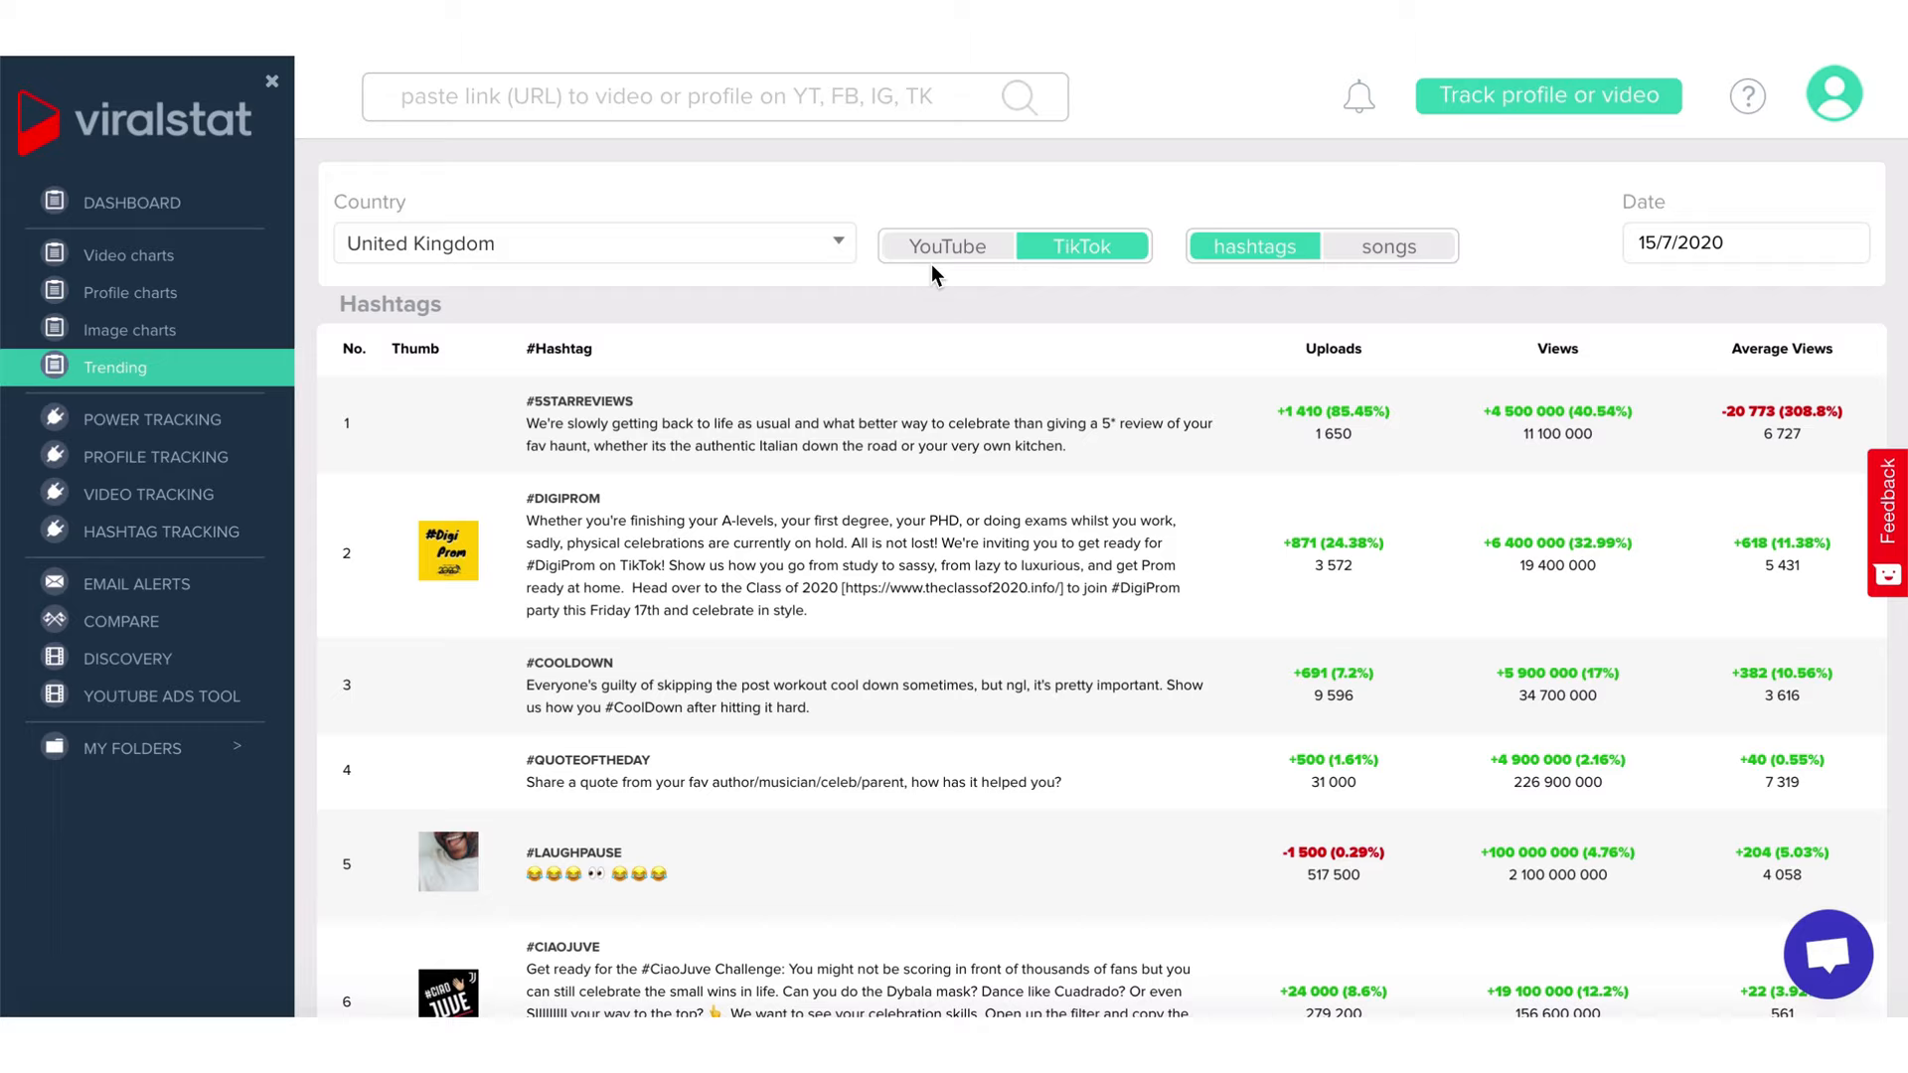
- Scroll through the United Kingdom trending TikTok hashtag table
{"action": "scroll", "scroll_direction": "down", "scroll_amount": 3}
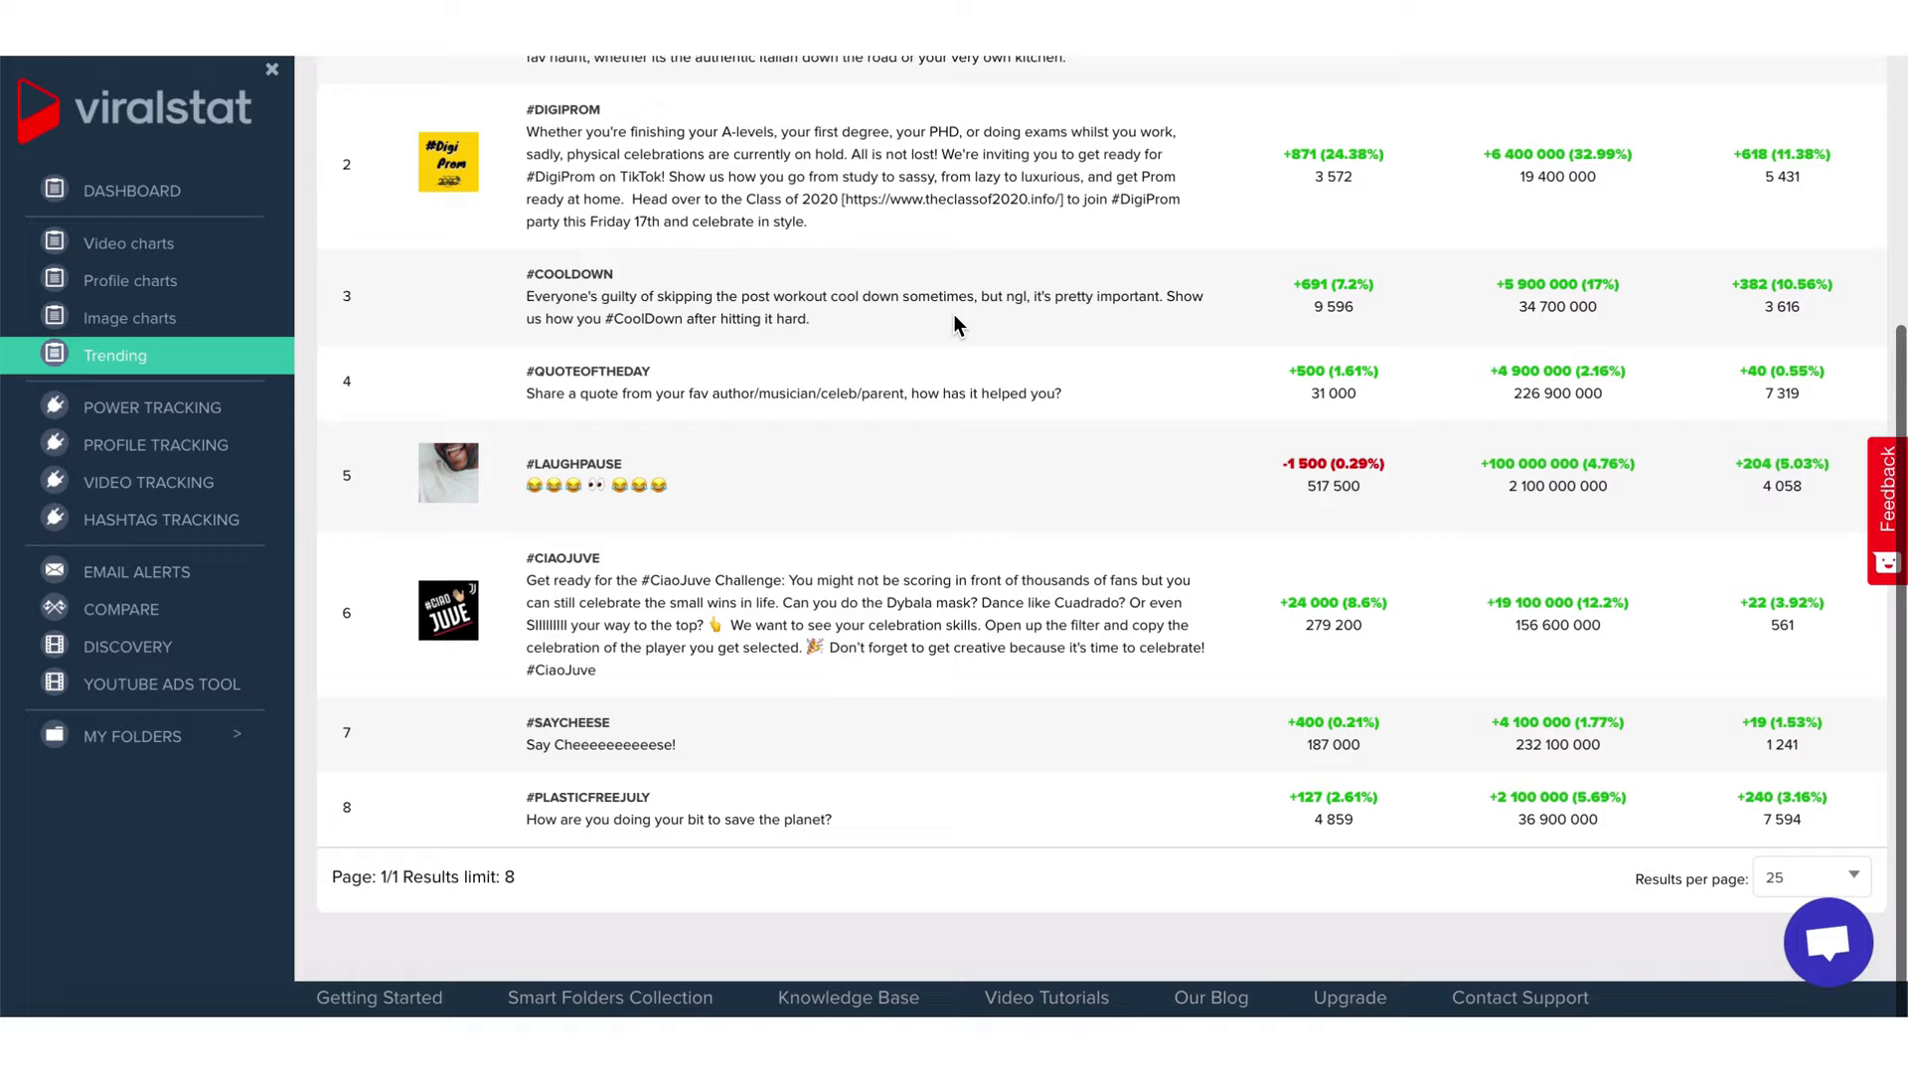
{"action": "scroll", "scroll_direction": "up", "scroll_amount": 3}
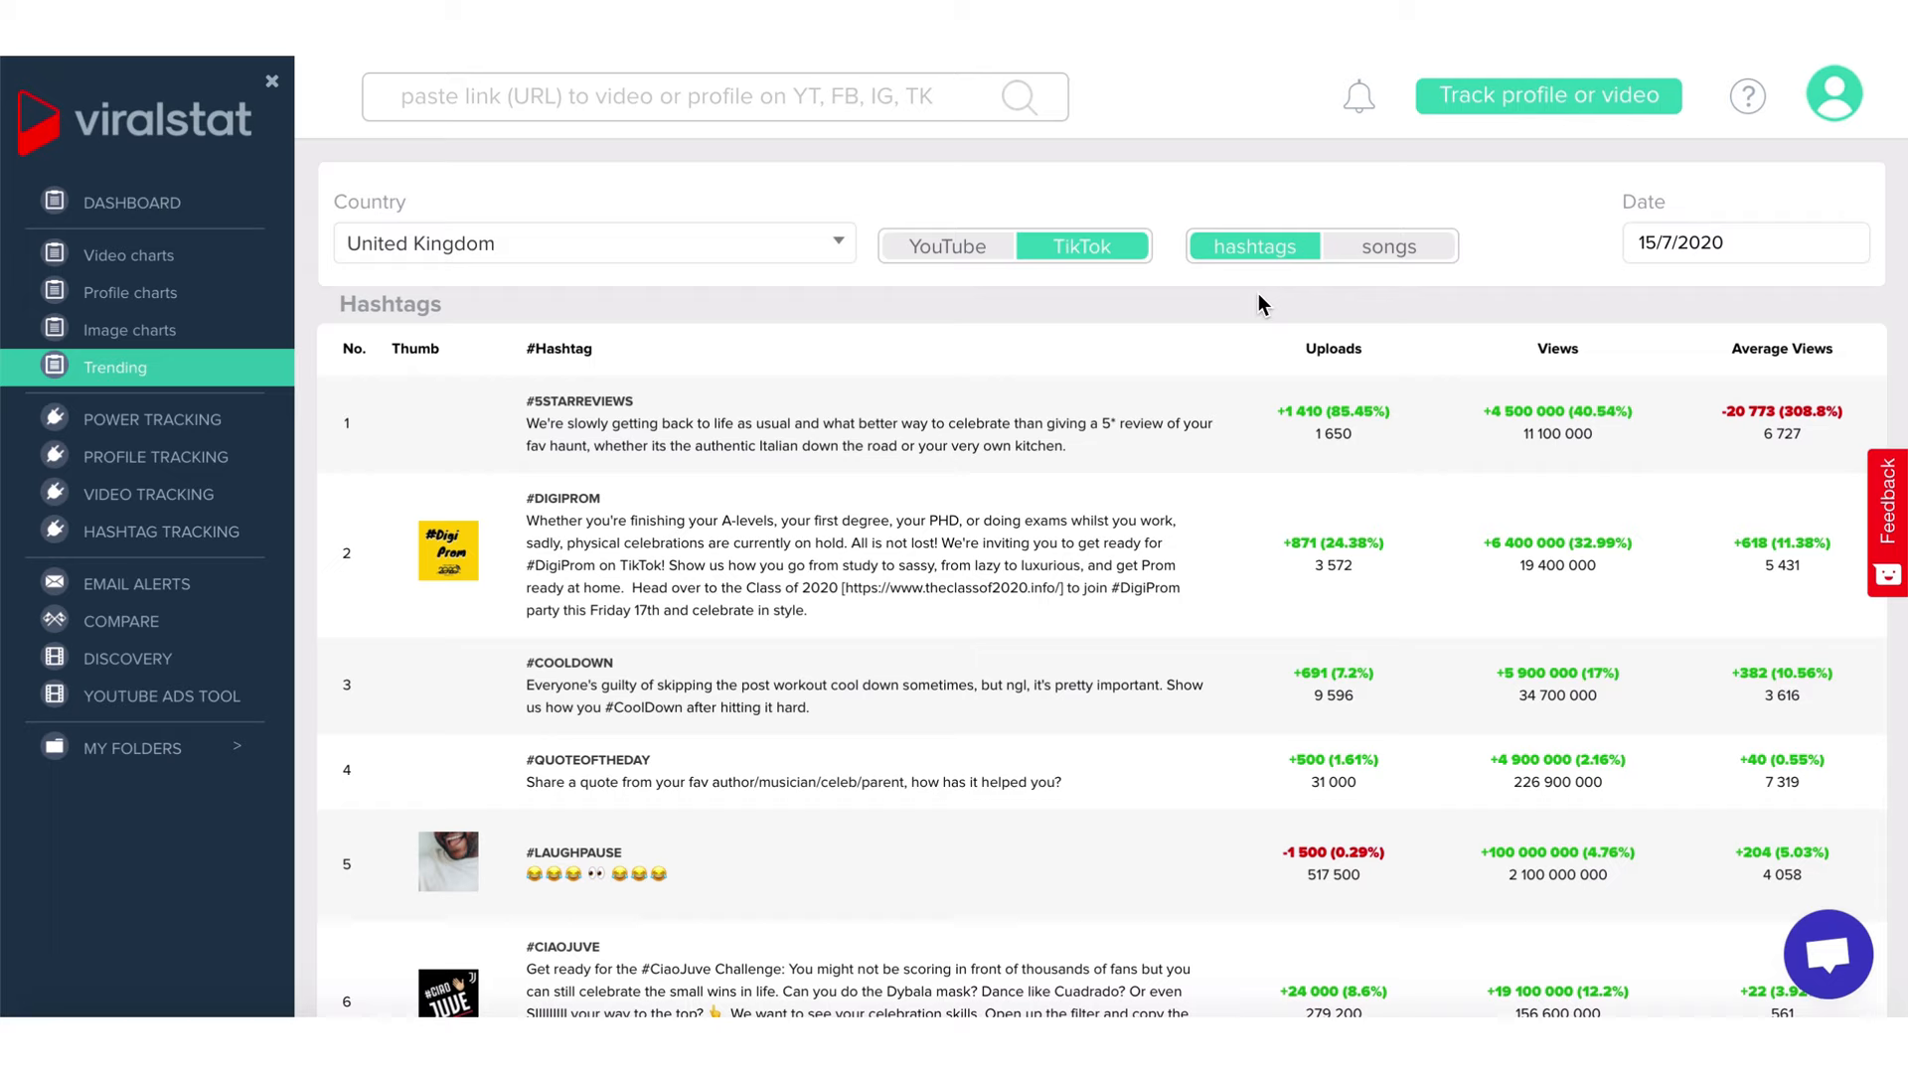
{"action": "scroll", "scroll_direction": "down", "scroll_amount": 3}
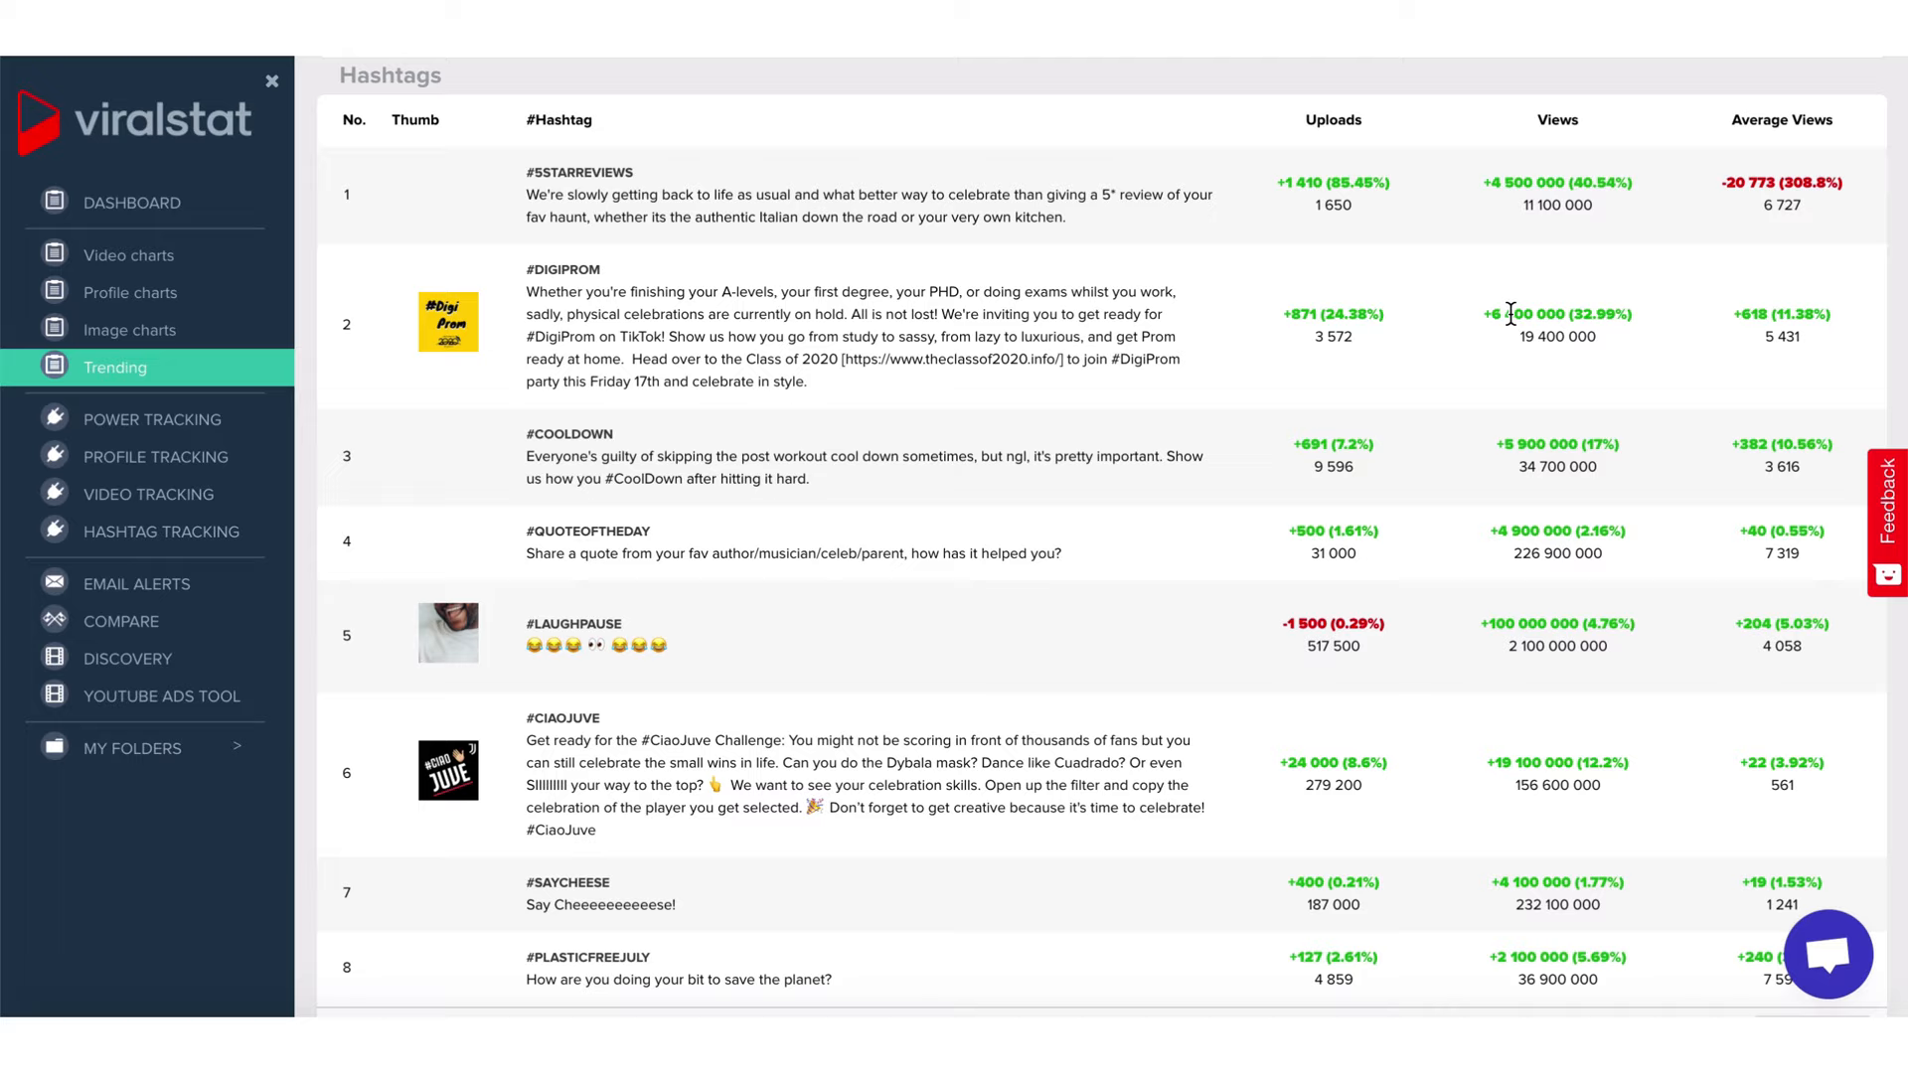
{"action": "scroll", "scroll_direction": "up", "scroll_amount": 3}
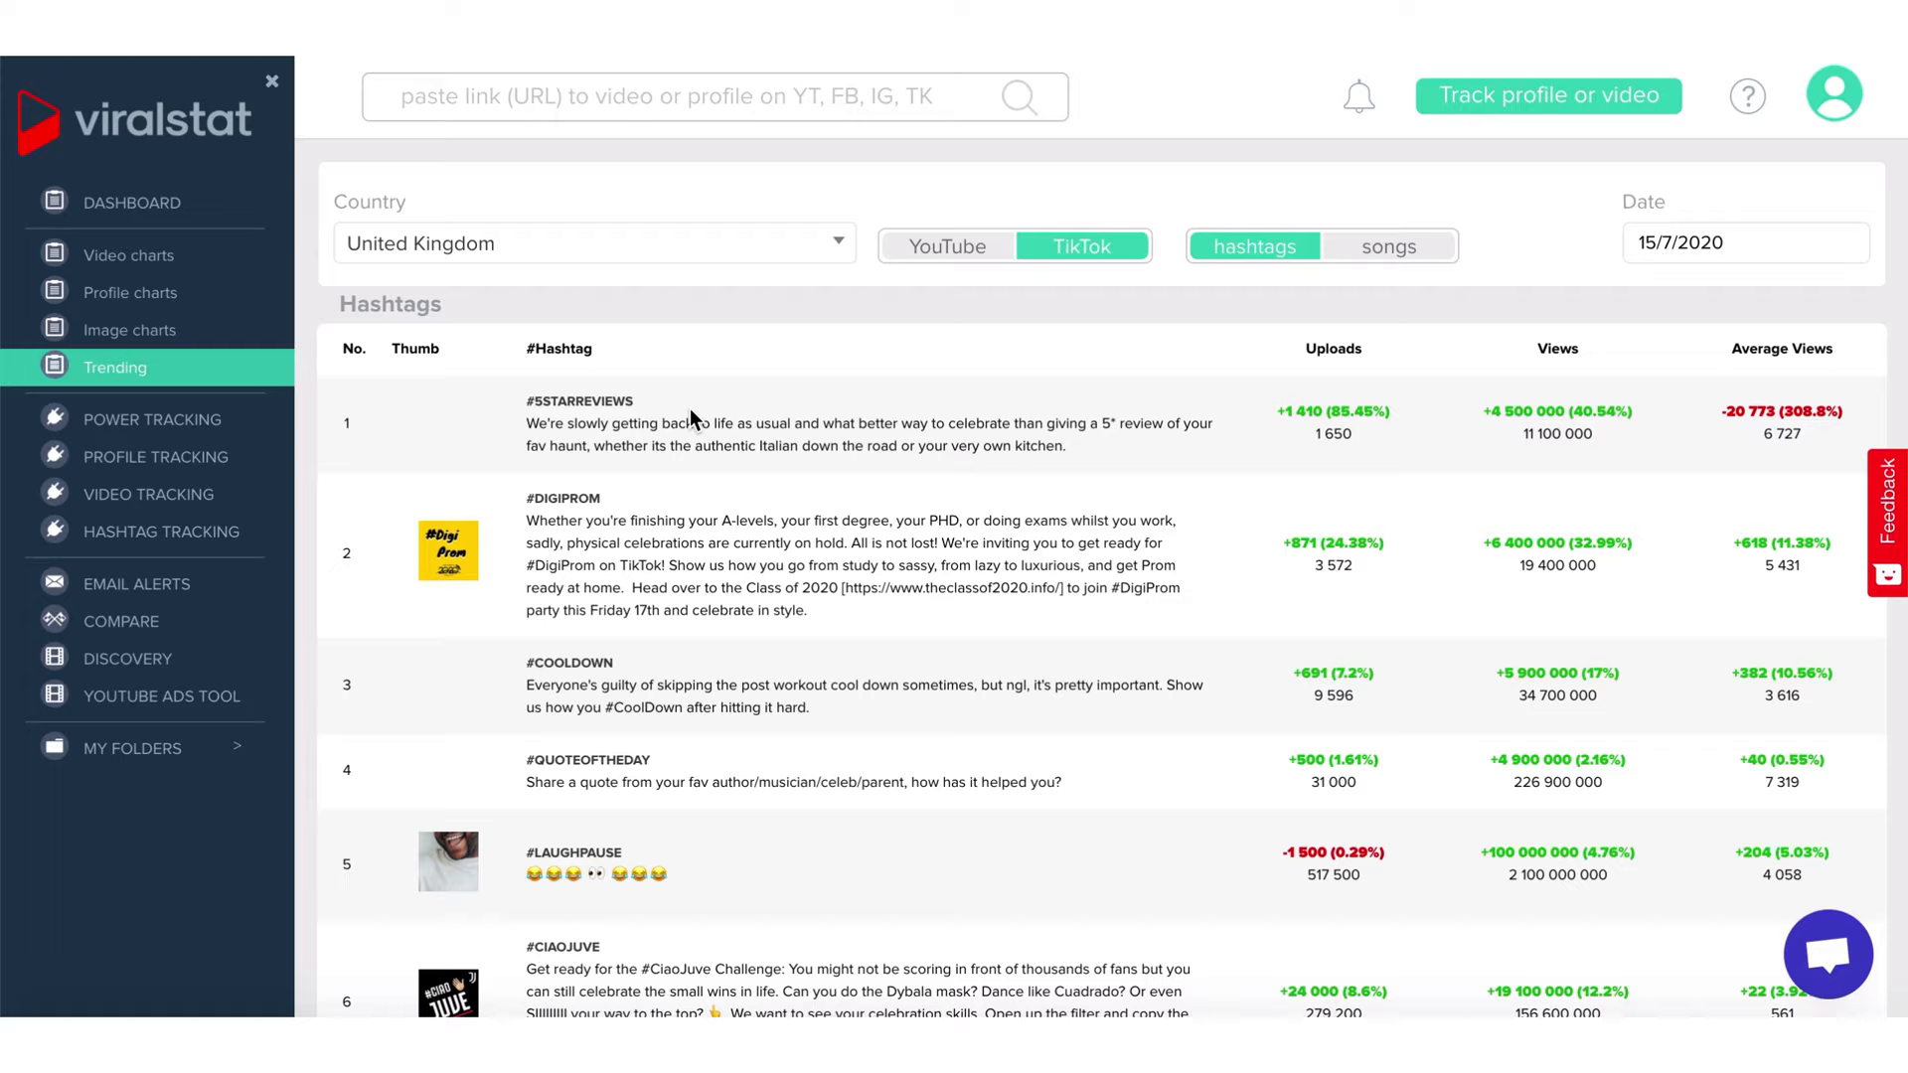
- Open the Revlon Ultra HD Hyper Matte Lip Mousse video from the Power Tracking list
{"action": "left_click", "coordinate": [151, 418]}
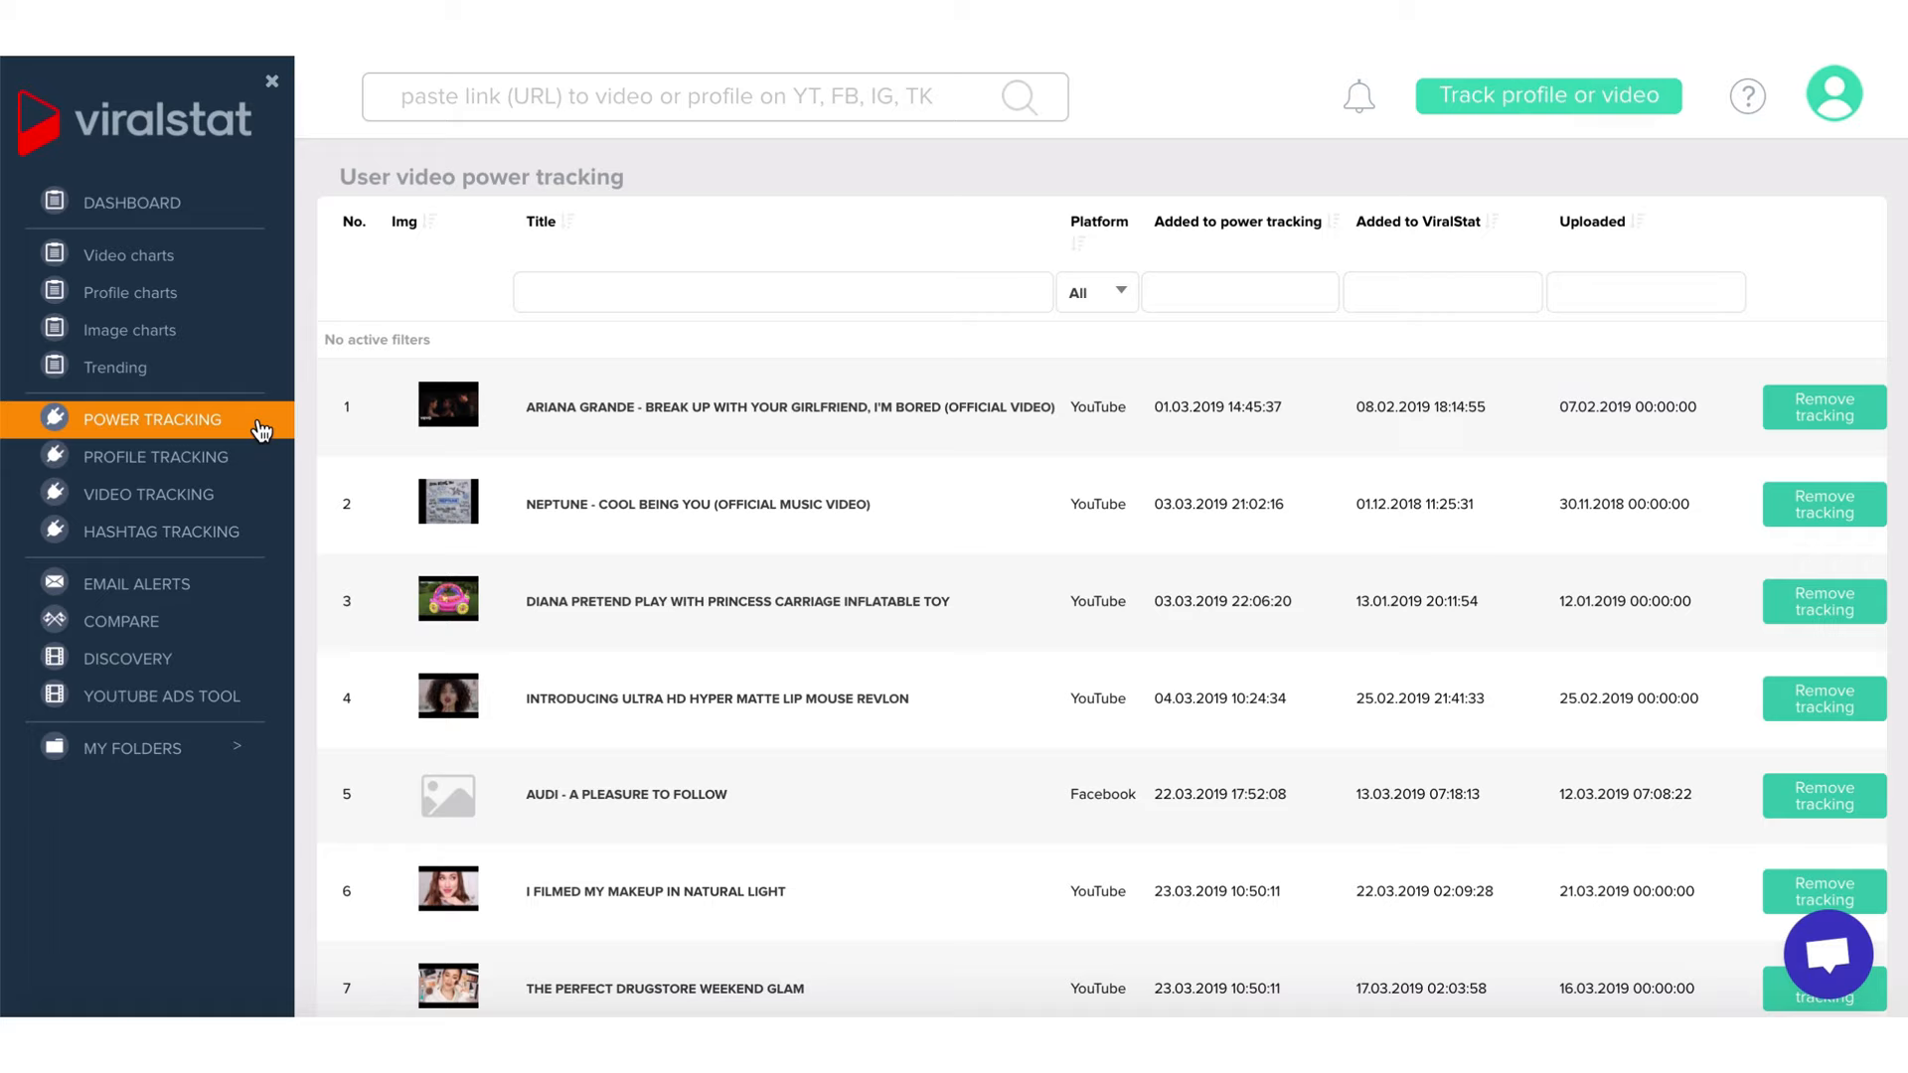
{"action": "scroll", "scroll_direction": "down", "scroll_amount": 3}
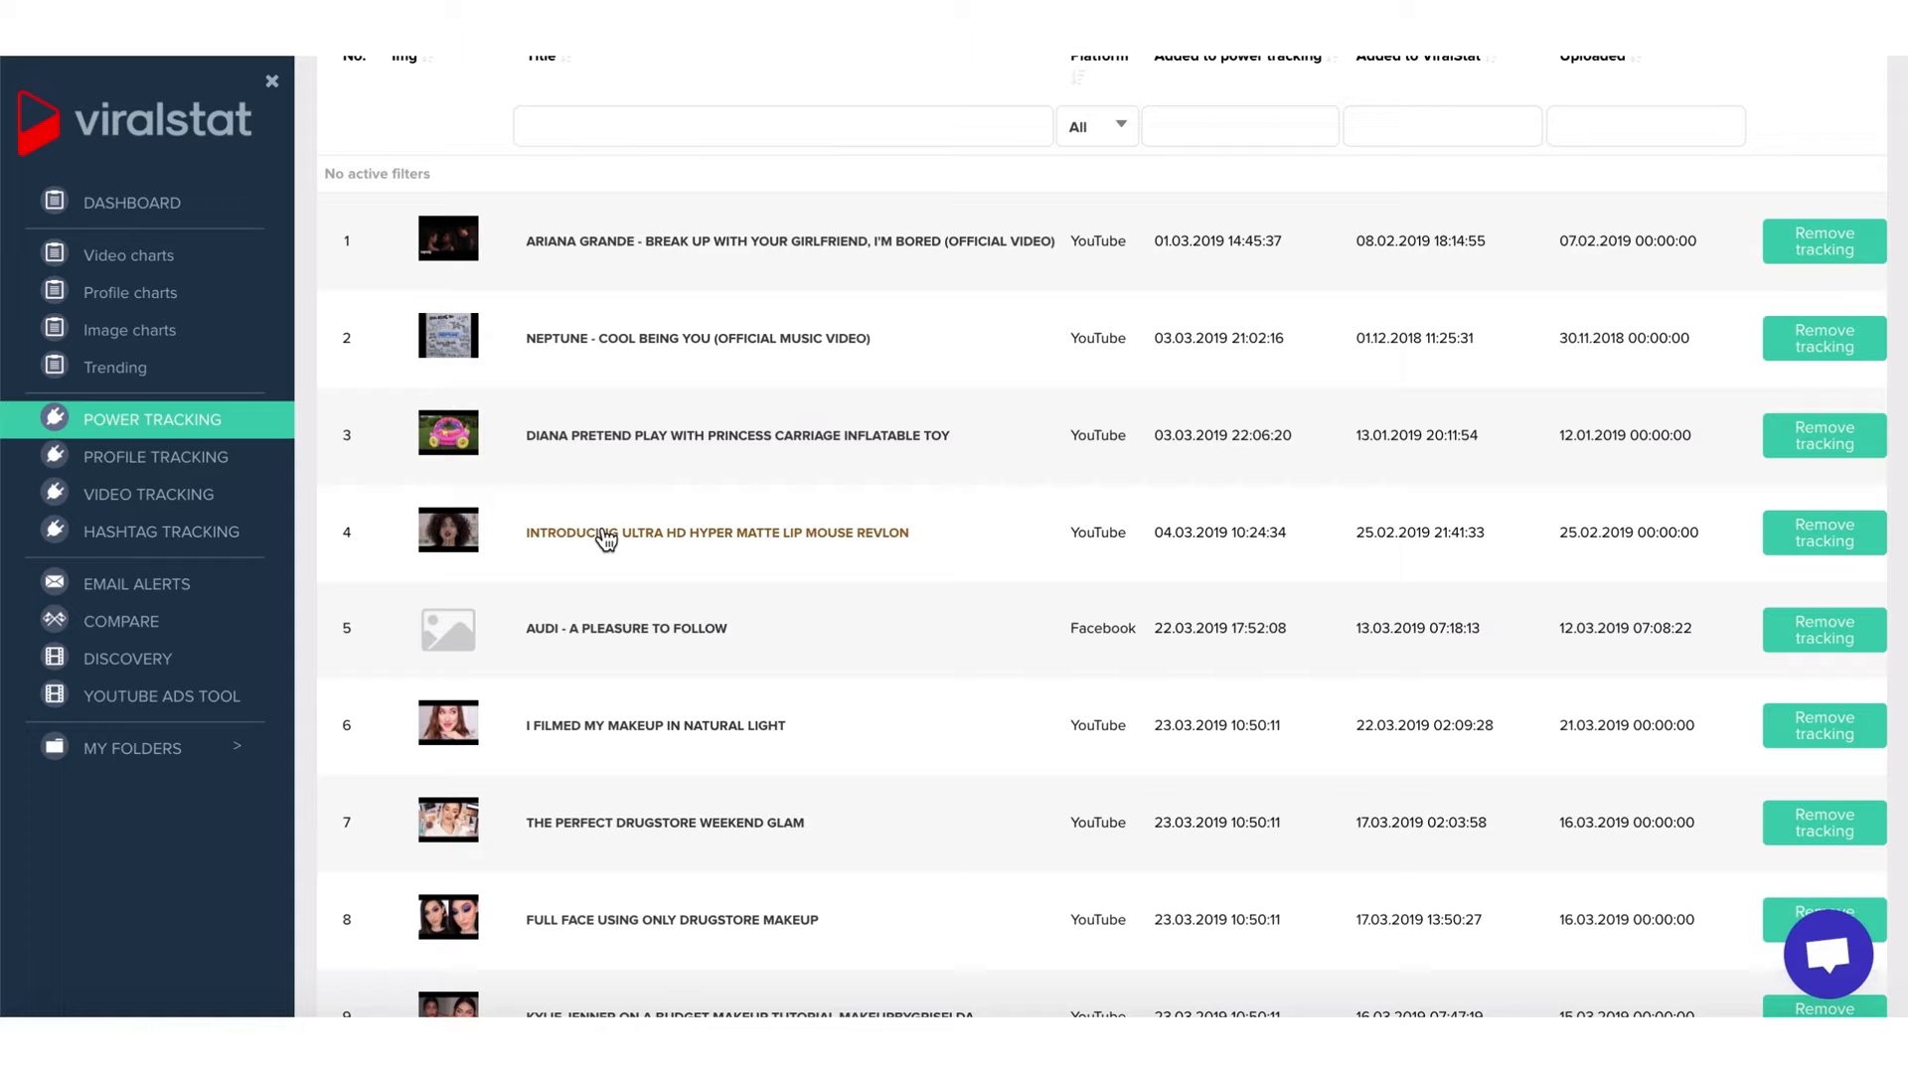
{"action": "left_click", "coordinate": [717, 532]}
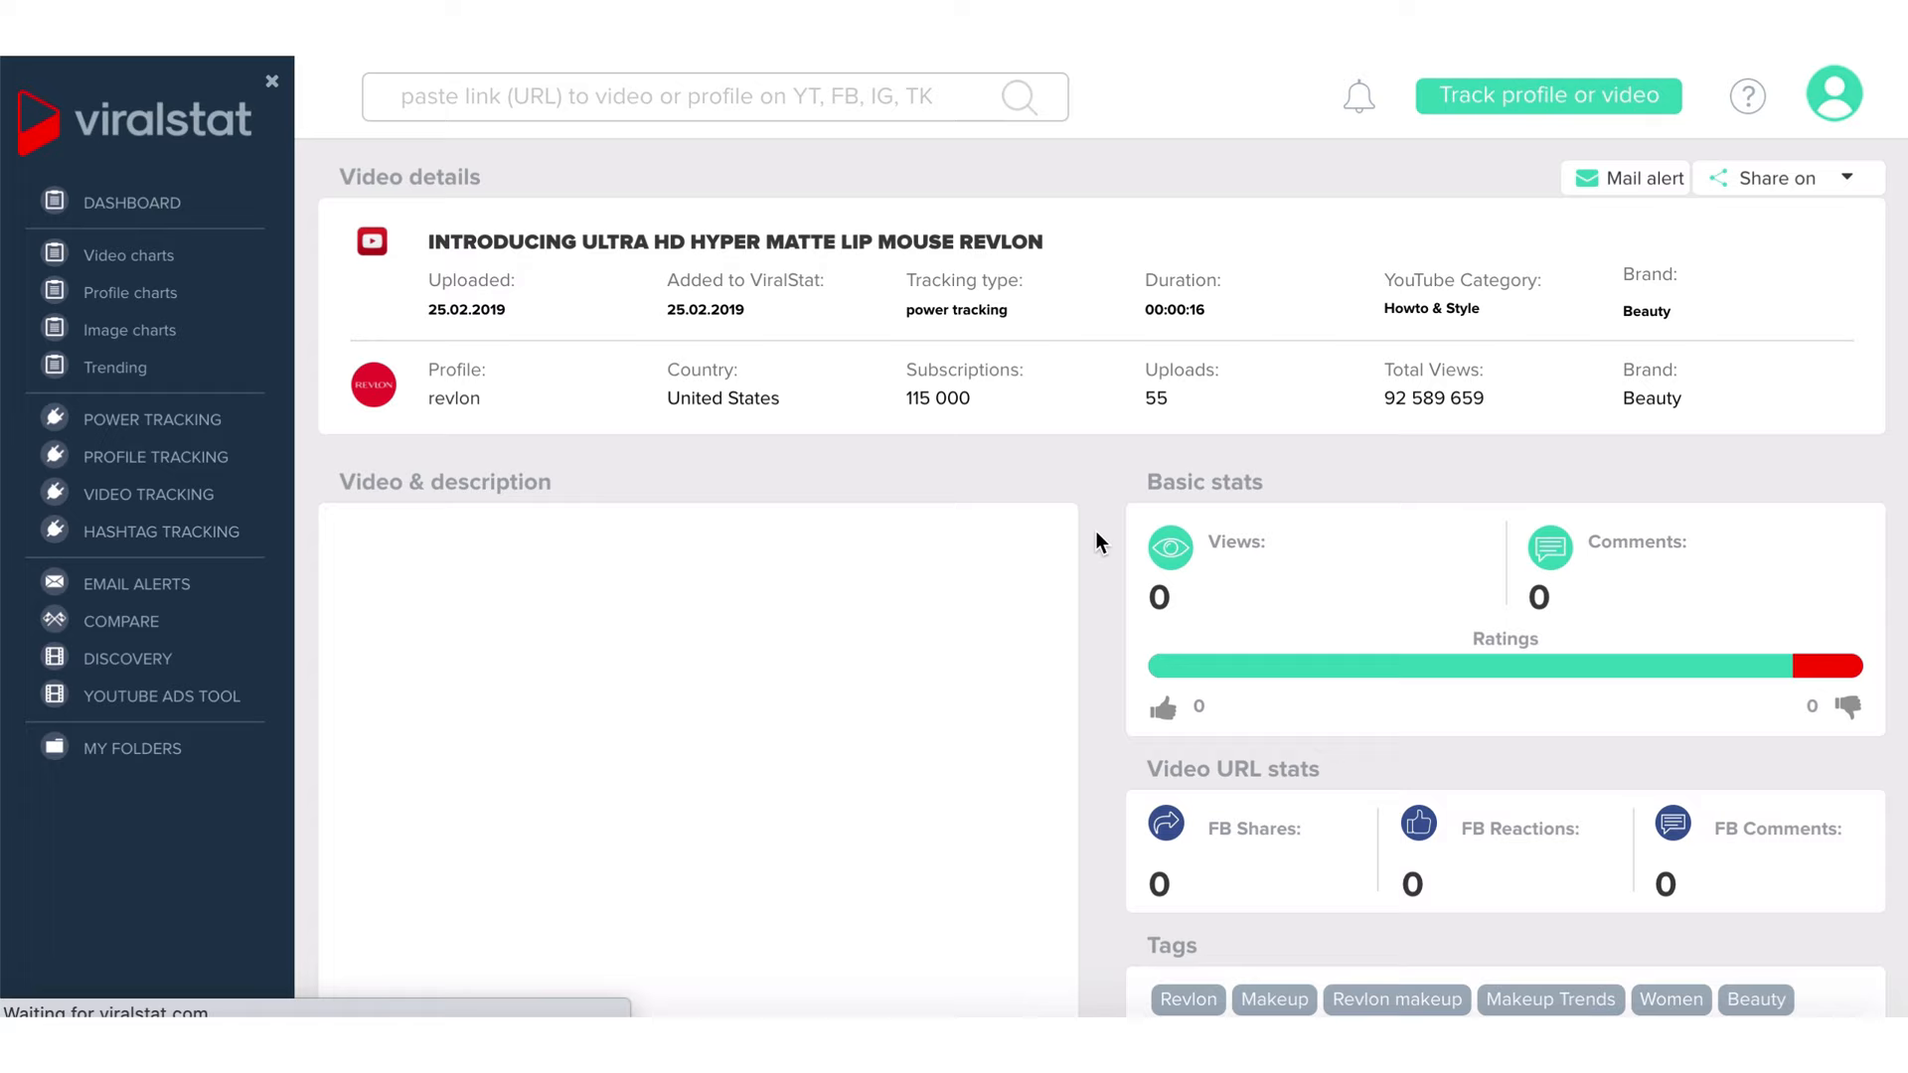
- Review the Revlon video's detailed views chart, then view the email alerts overview
{"action": "scroll", "scroll_direction": "down", "scroll_amount": 3}
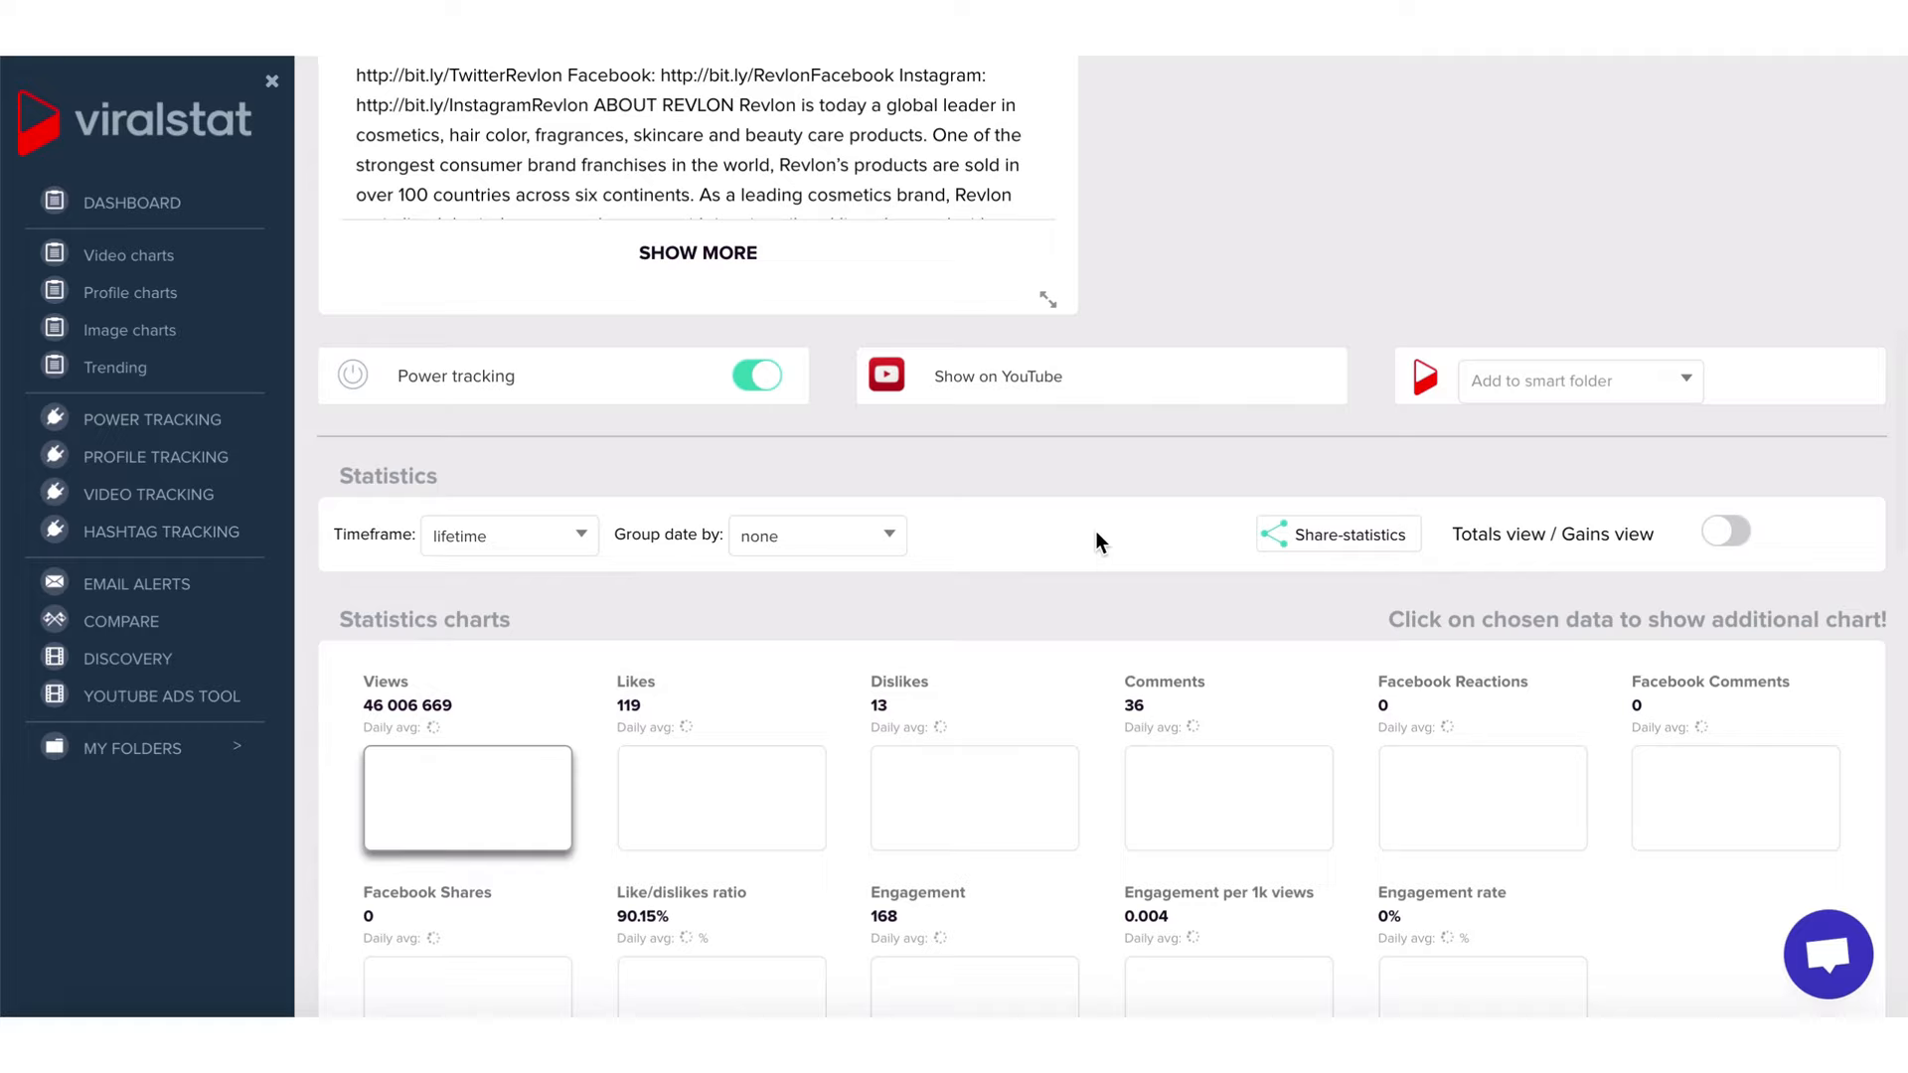
{"action": "left_click", "coordinate": [466, 798]}
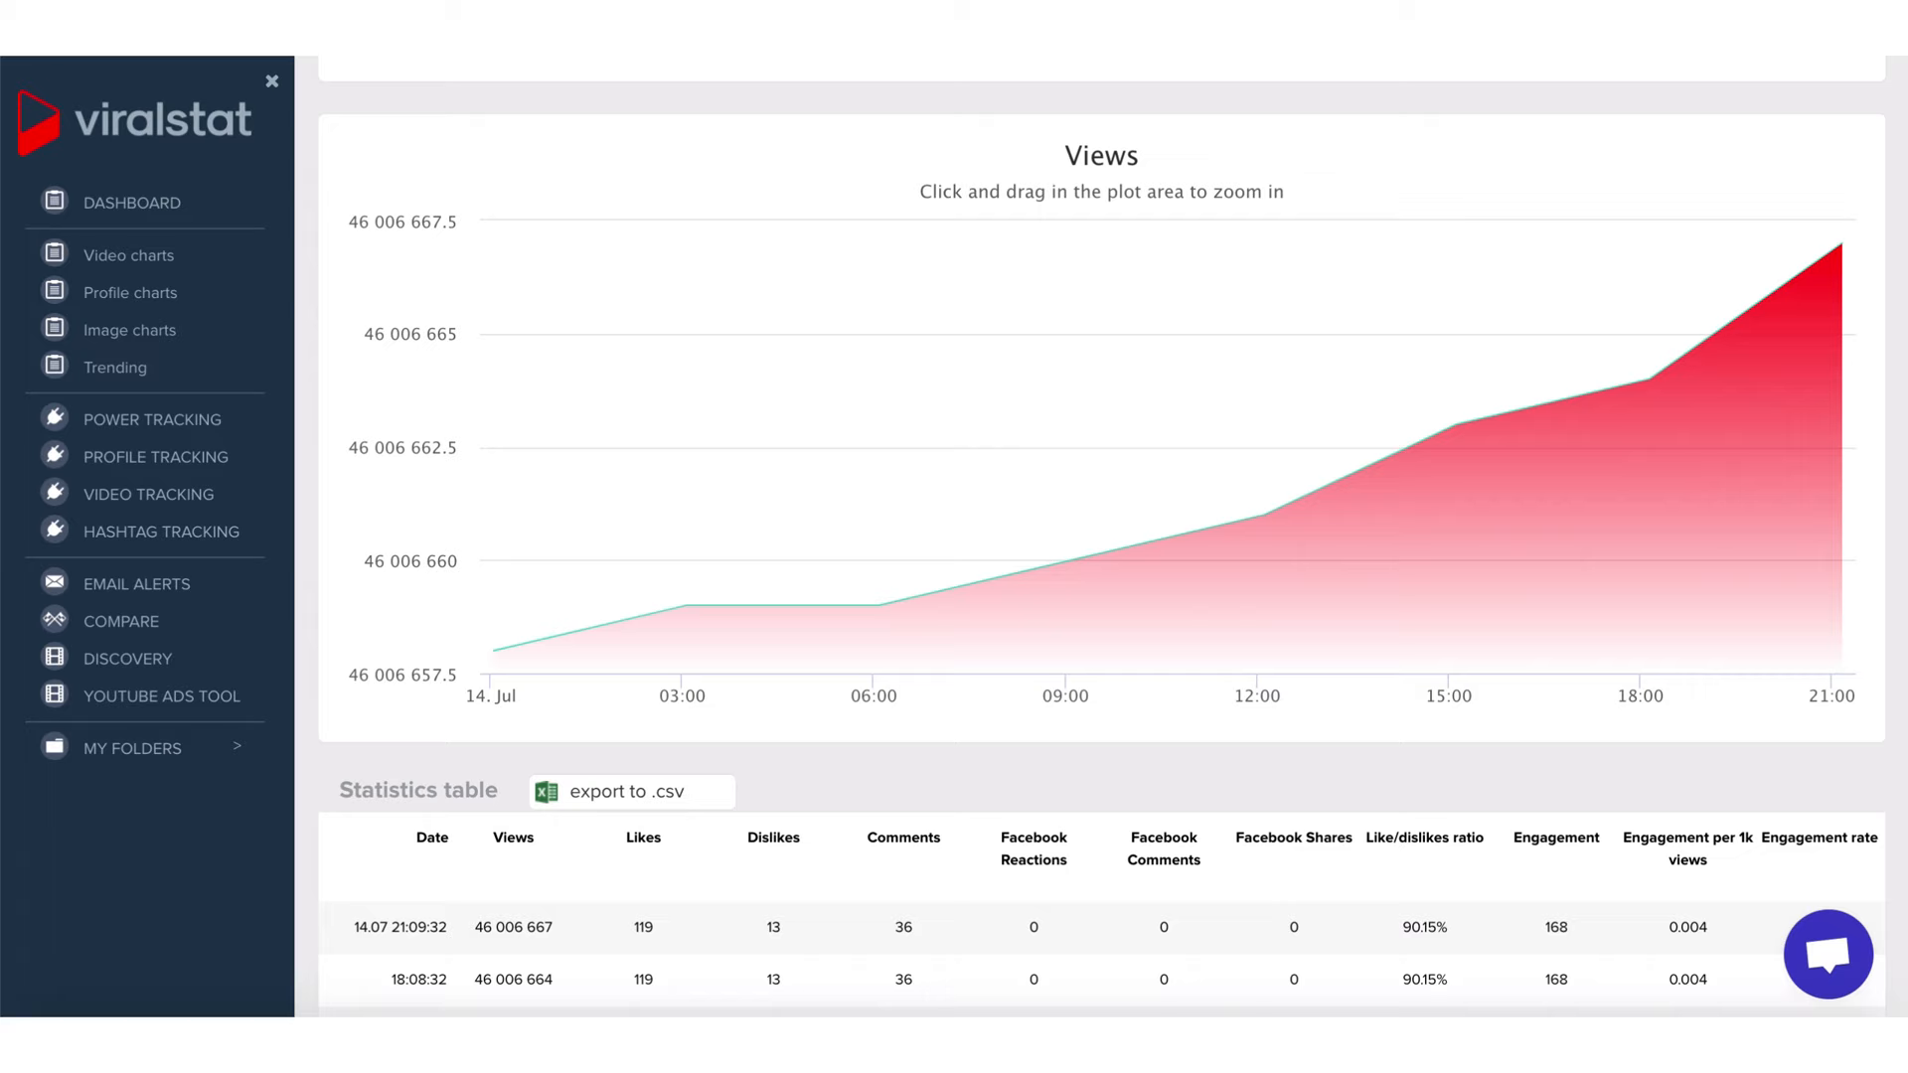
{"action": "left_click", "coordinate": [136, 584]}
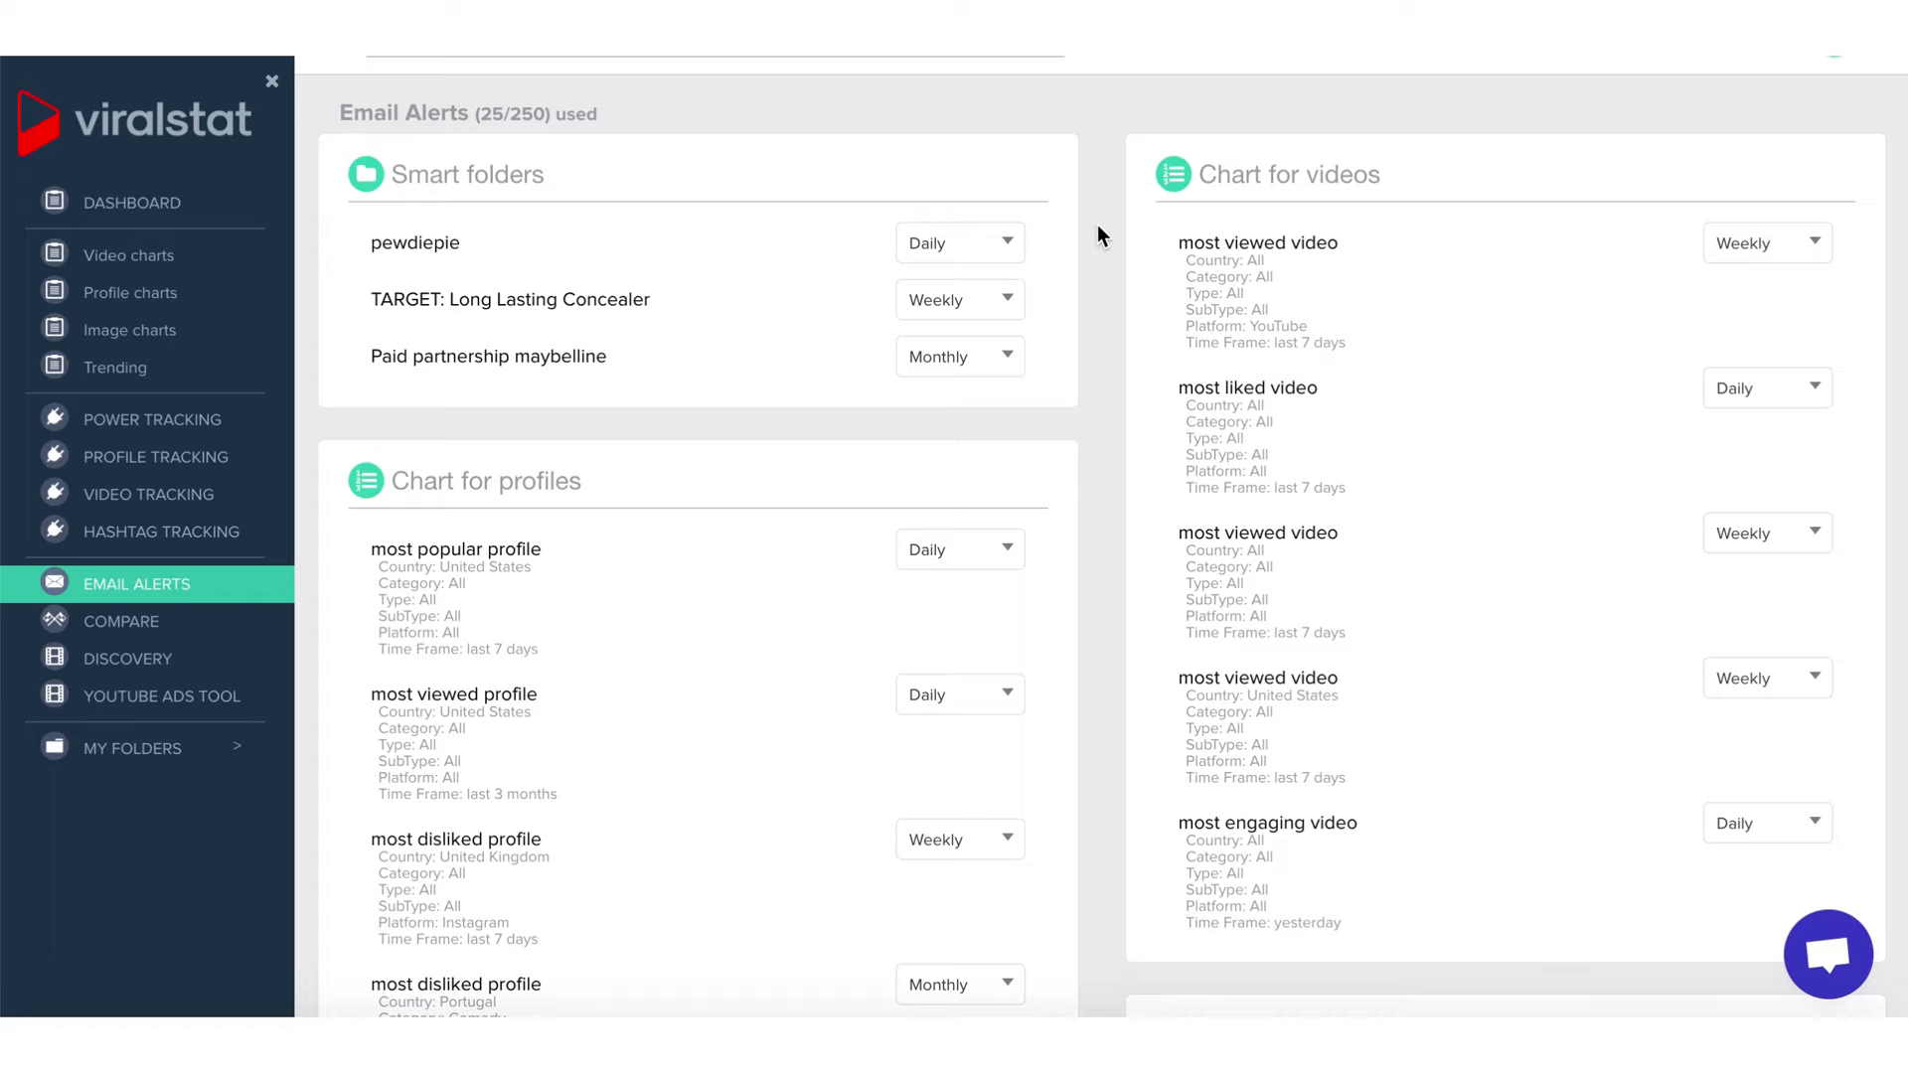
{"action": "left_click", "coordinate": [155, 456]}
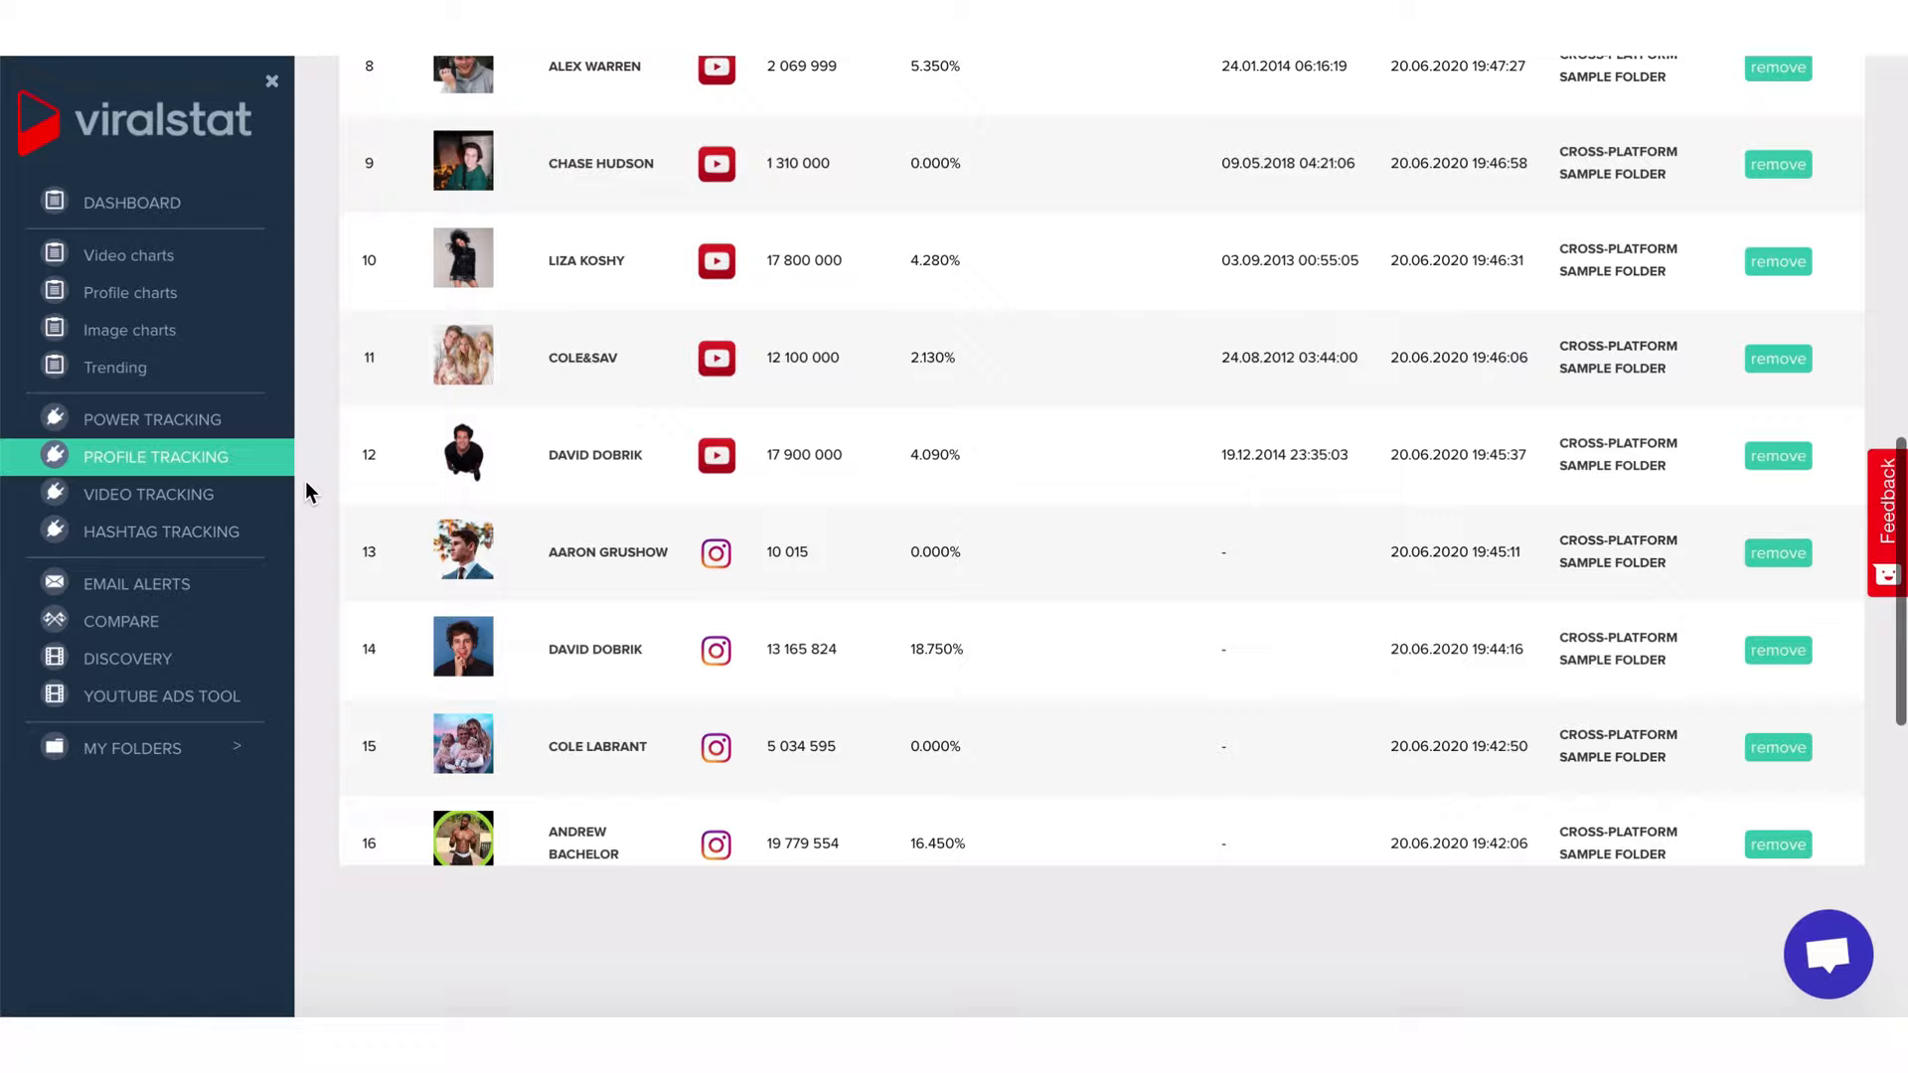
- Scroll through the Tracked Profiles table and its add-profile fields
{"action": "scroll", "scroll_direction": "up", "scroll_amount": 3}
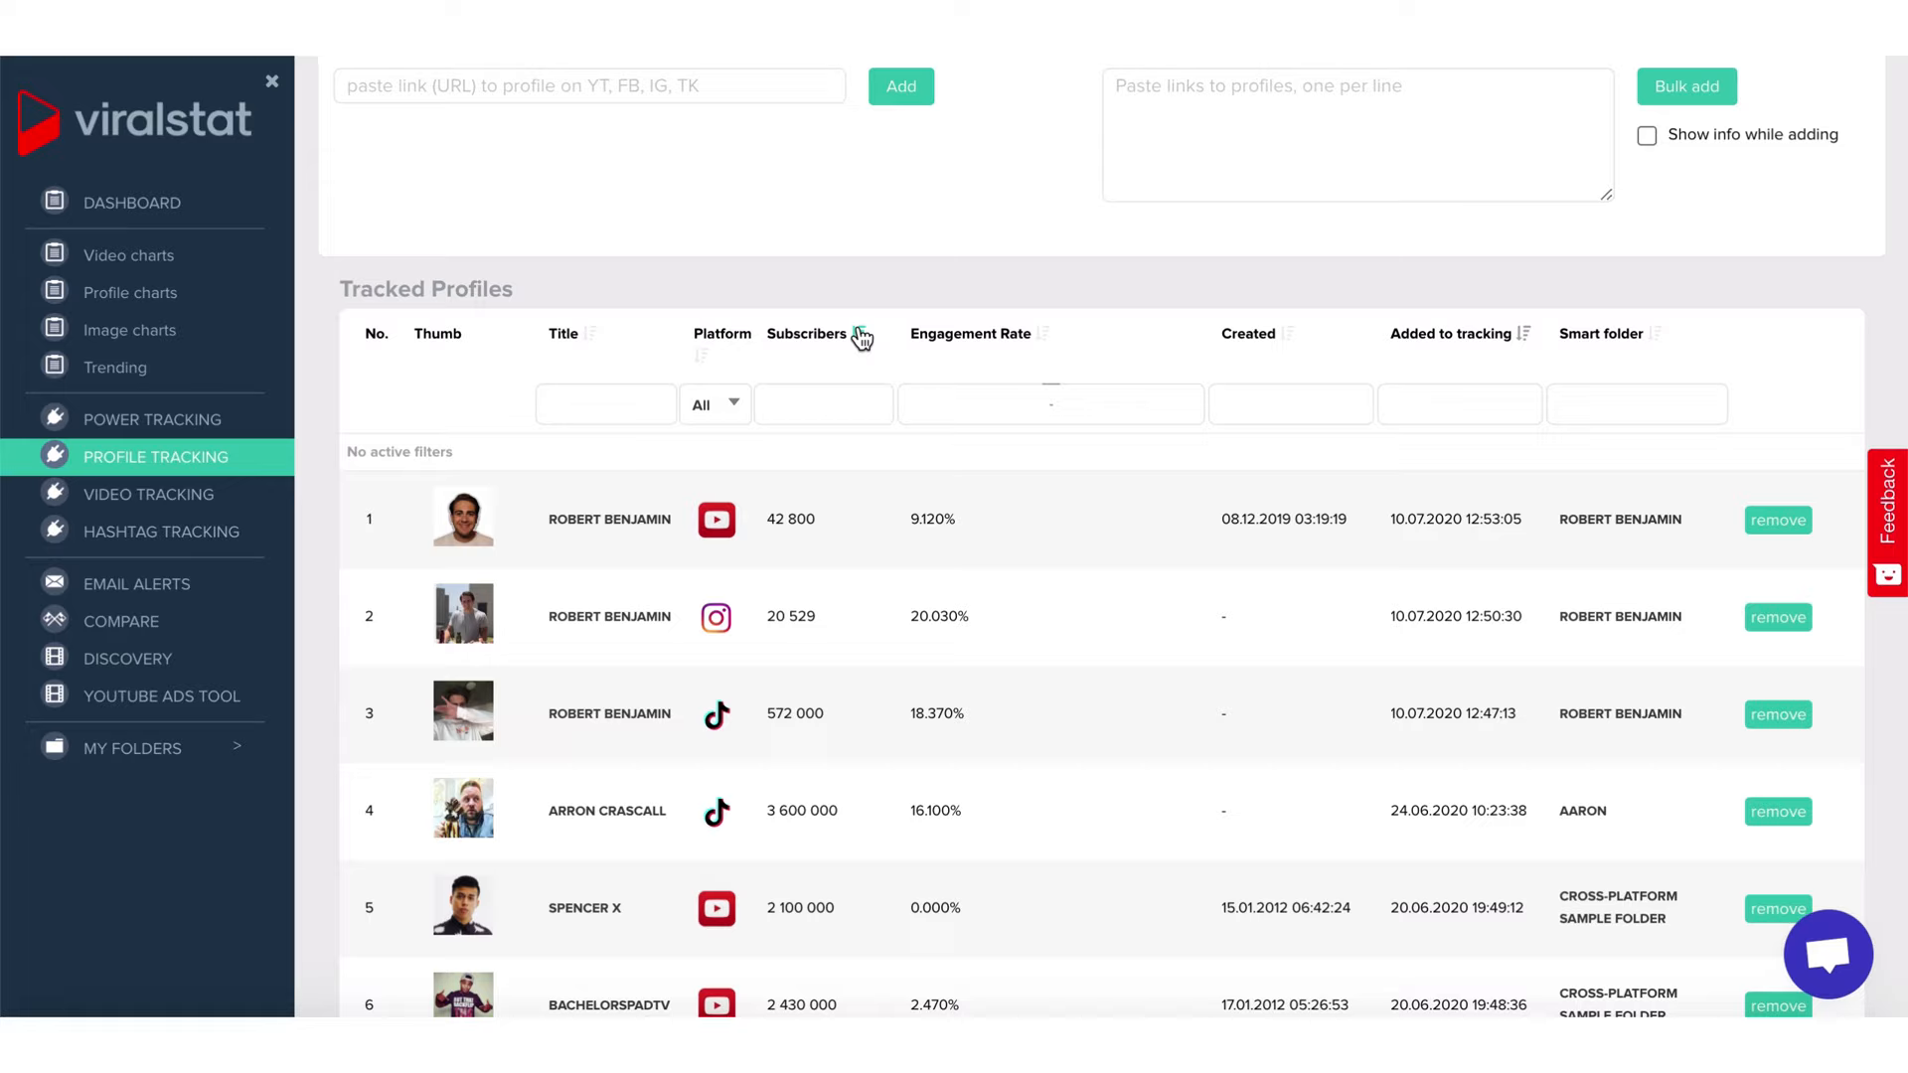
{"action": "mouse_move", "coordinate": [1572, 342]}
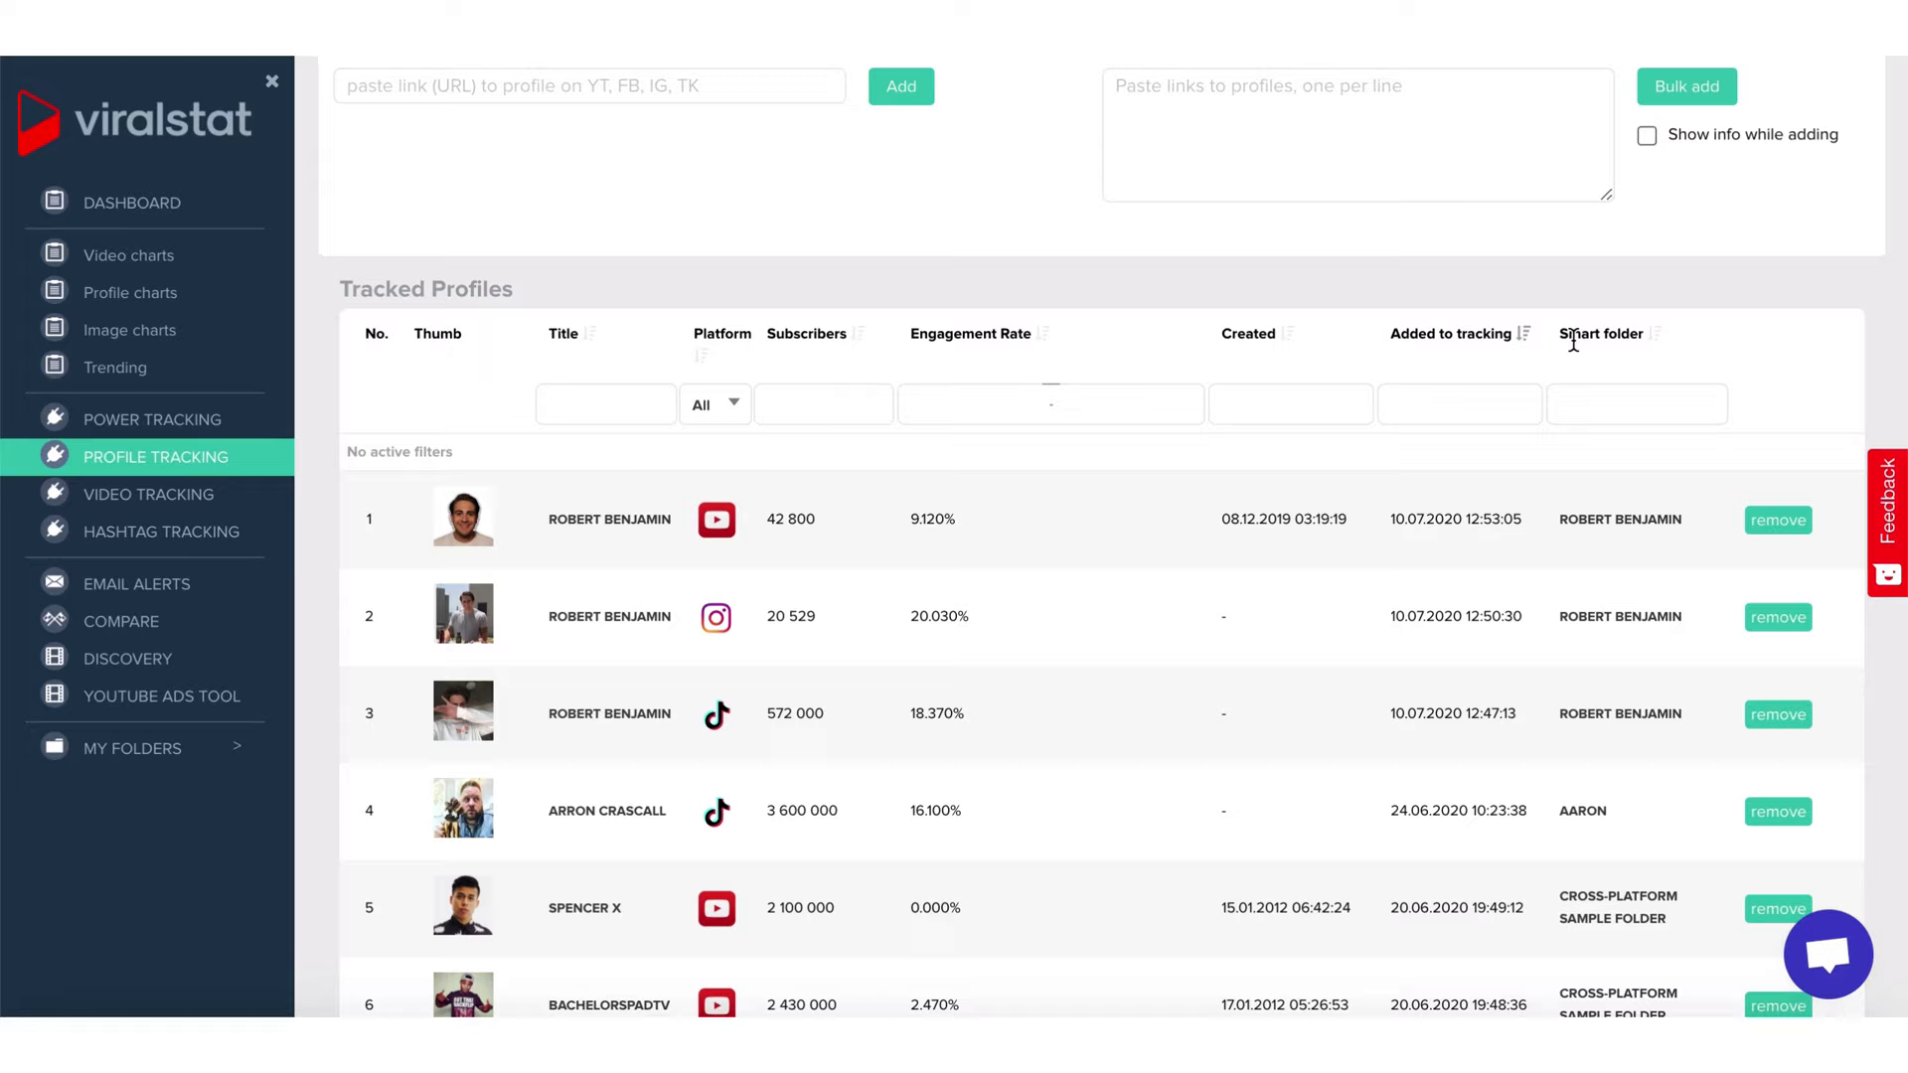
{"action": "mouse_move", "coordinate": [1655, 340]}
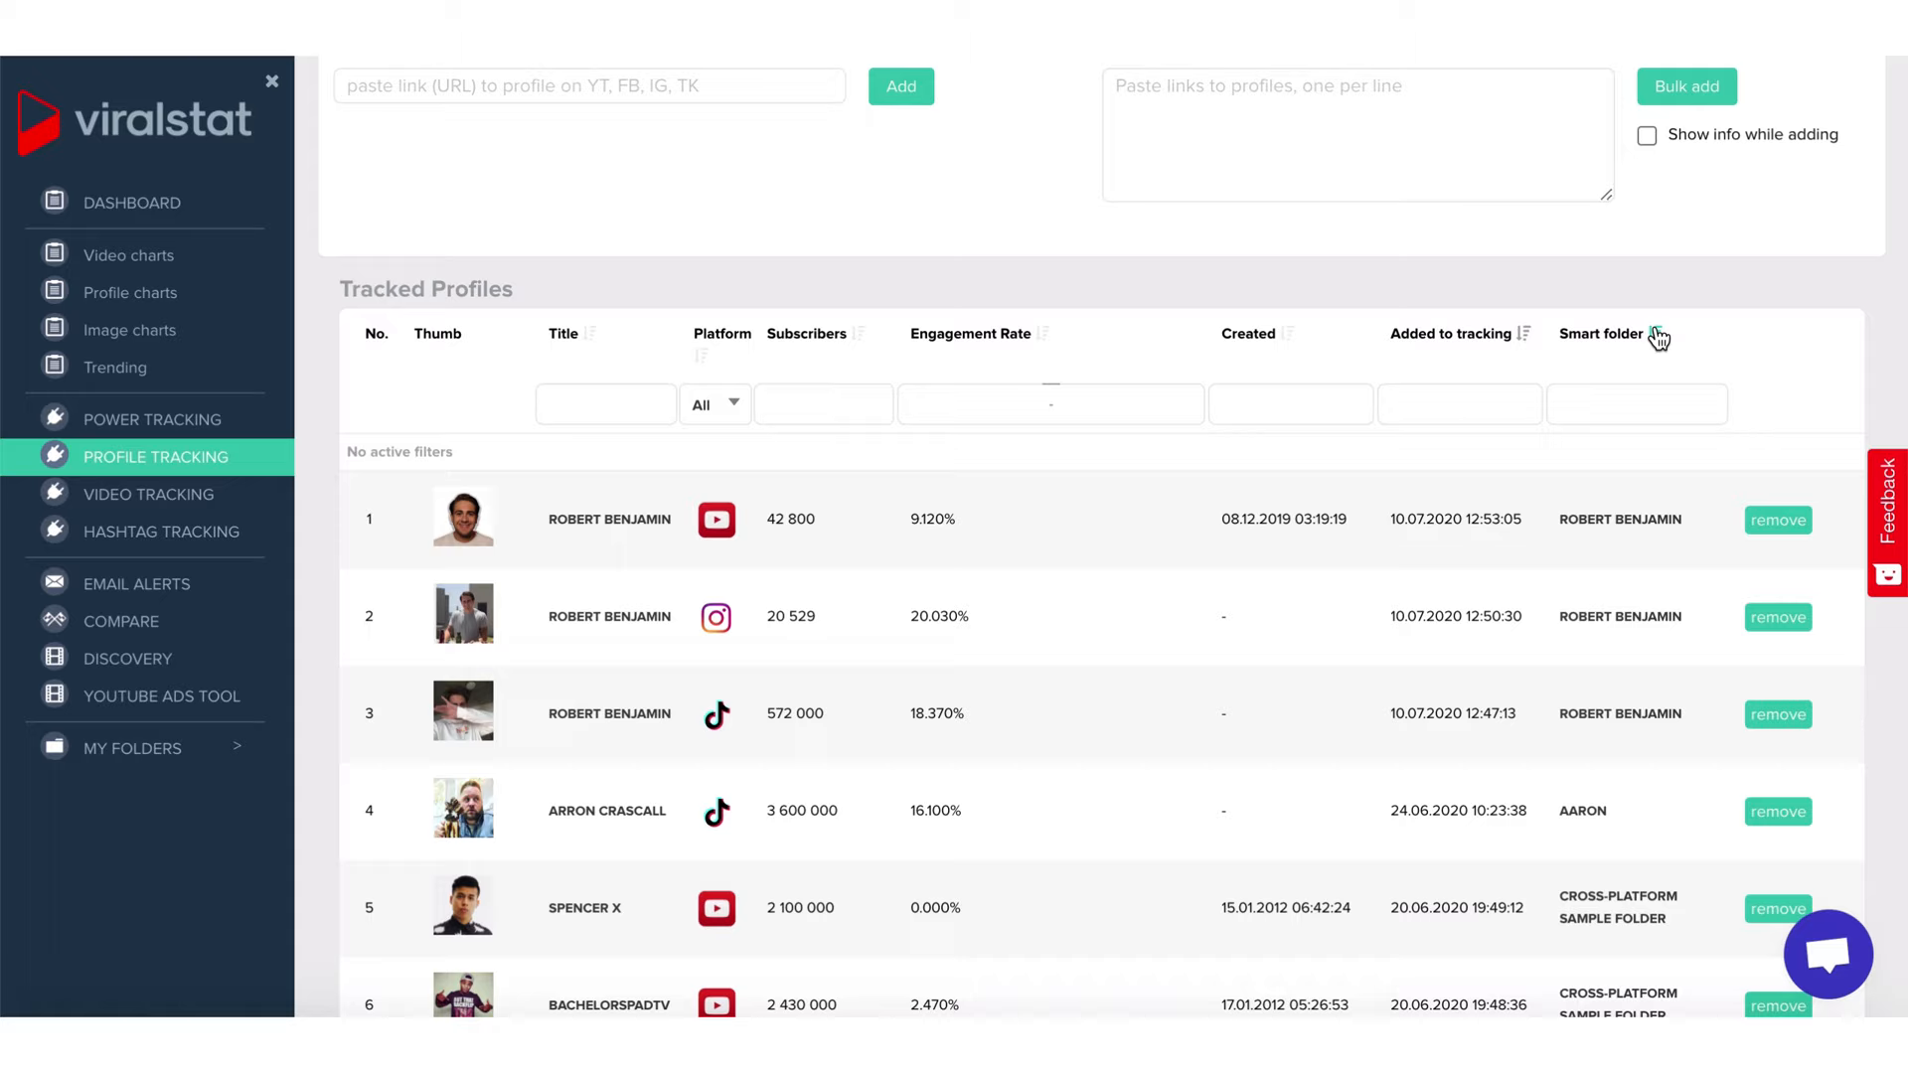
{"action": "scroll", "scroll_direction": "down", "scroll_amount": 3}
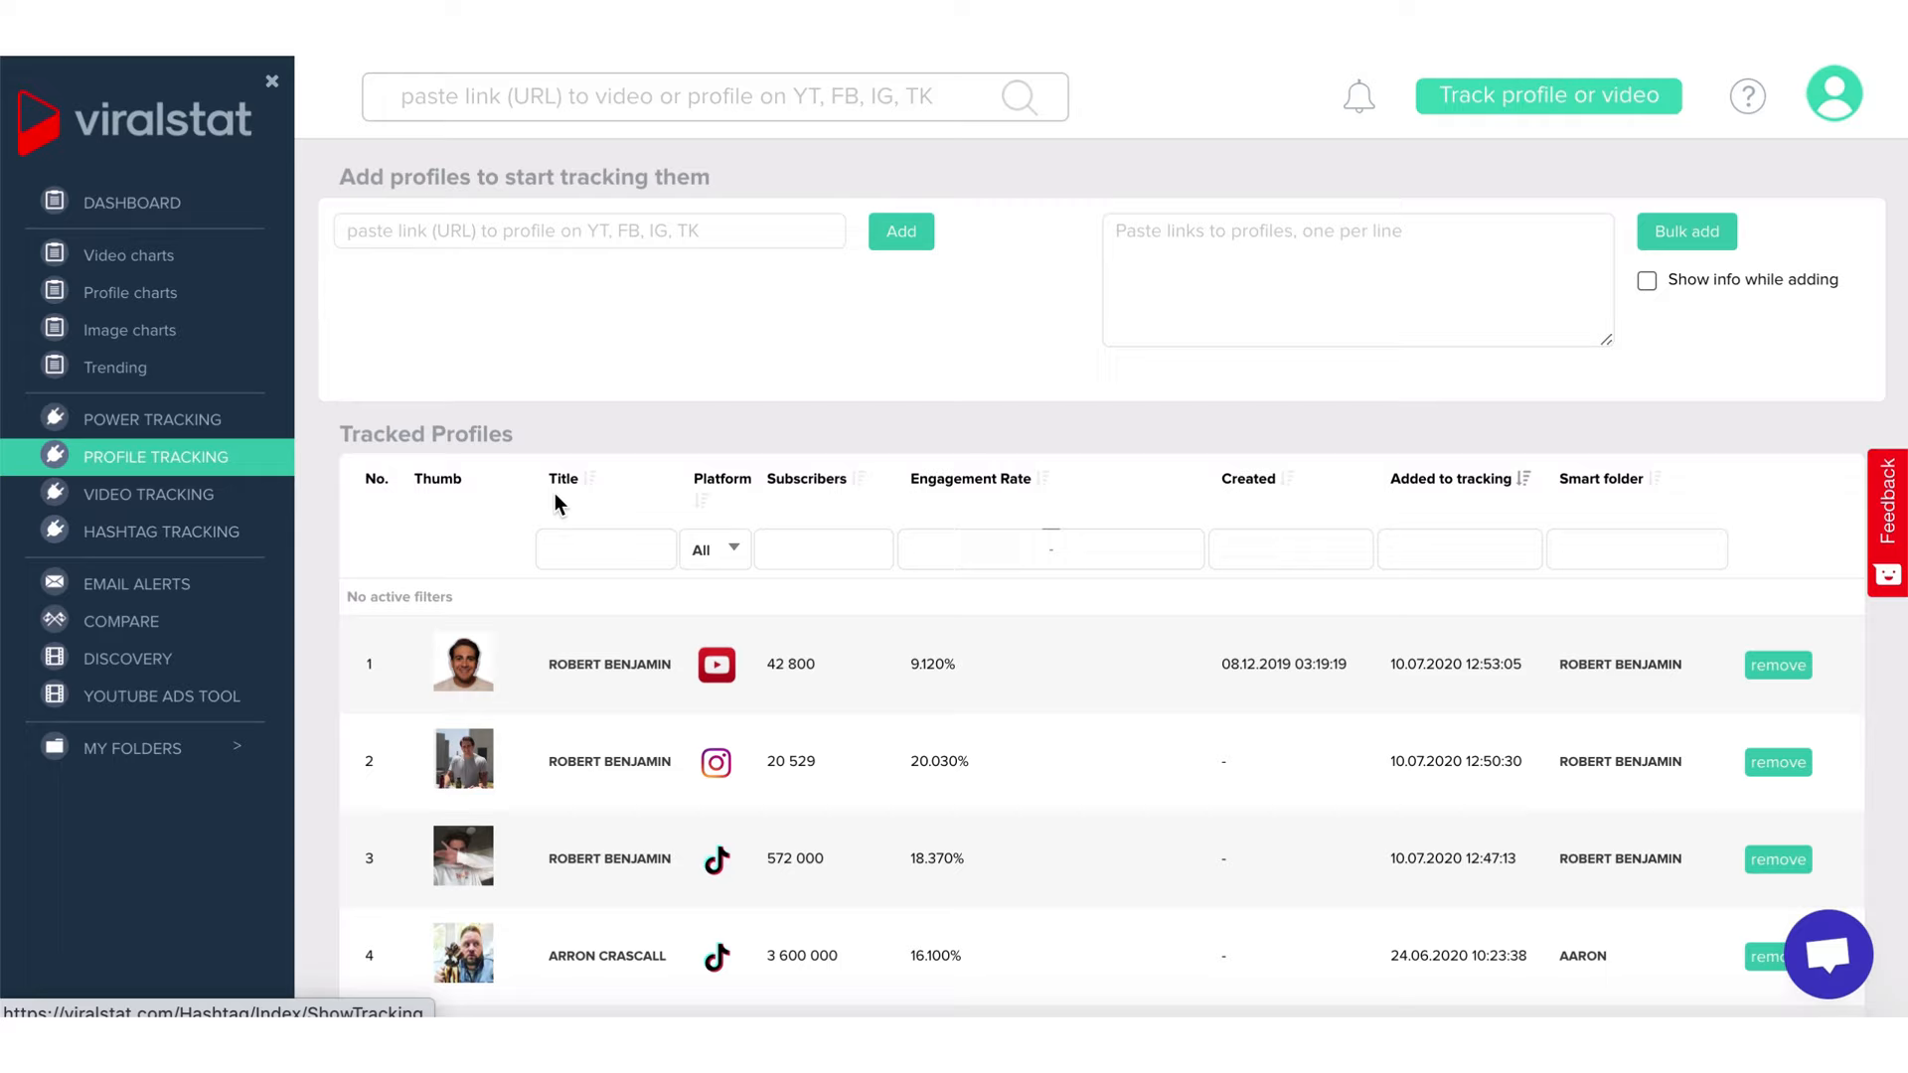
- Open #LAUGHPAUSE tracking and scroll through its stats, charts and videos table
{"action": "left_click", "coordinate": [159, 531]}
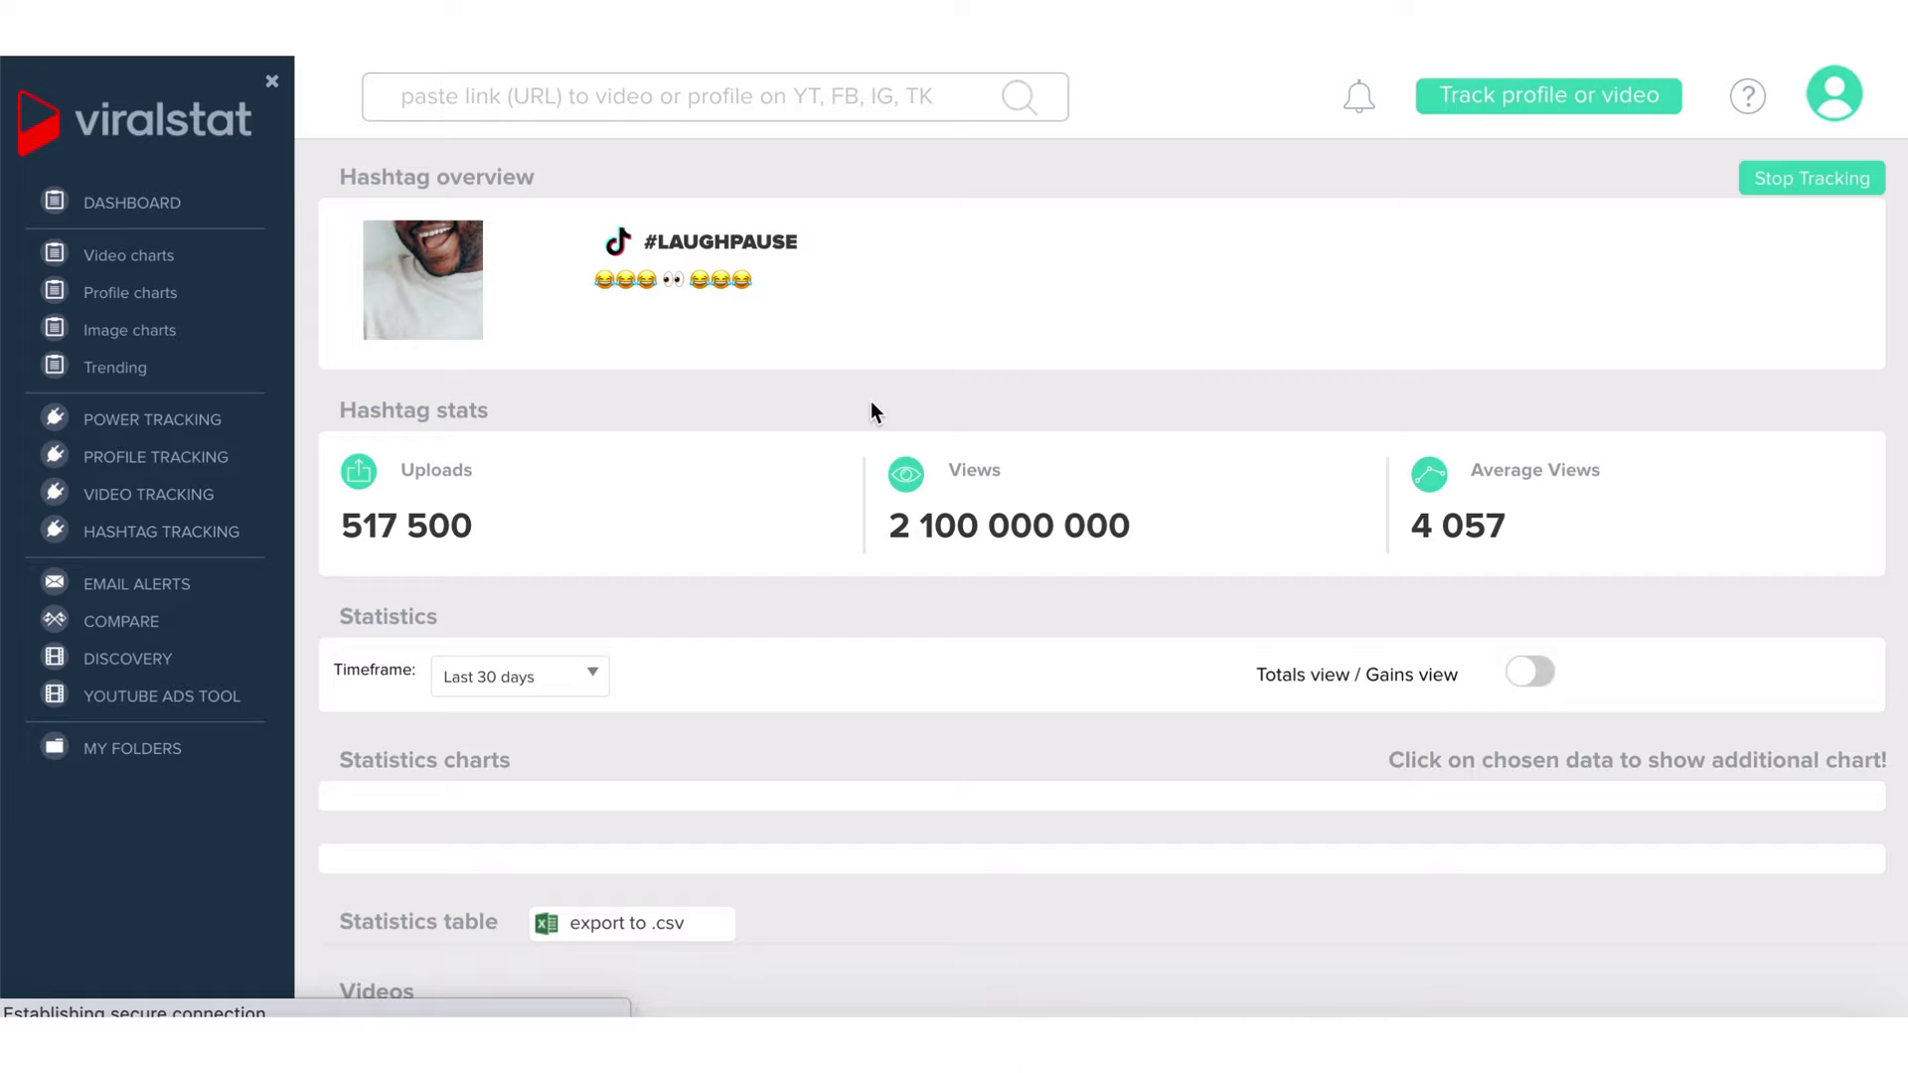
{"action": "scroll", "scroll_direction": "down", "scroll_amount": 3}
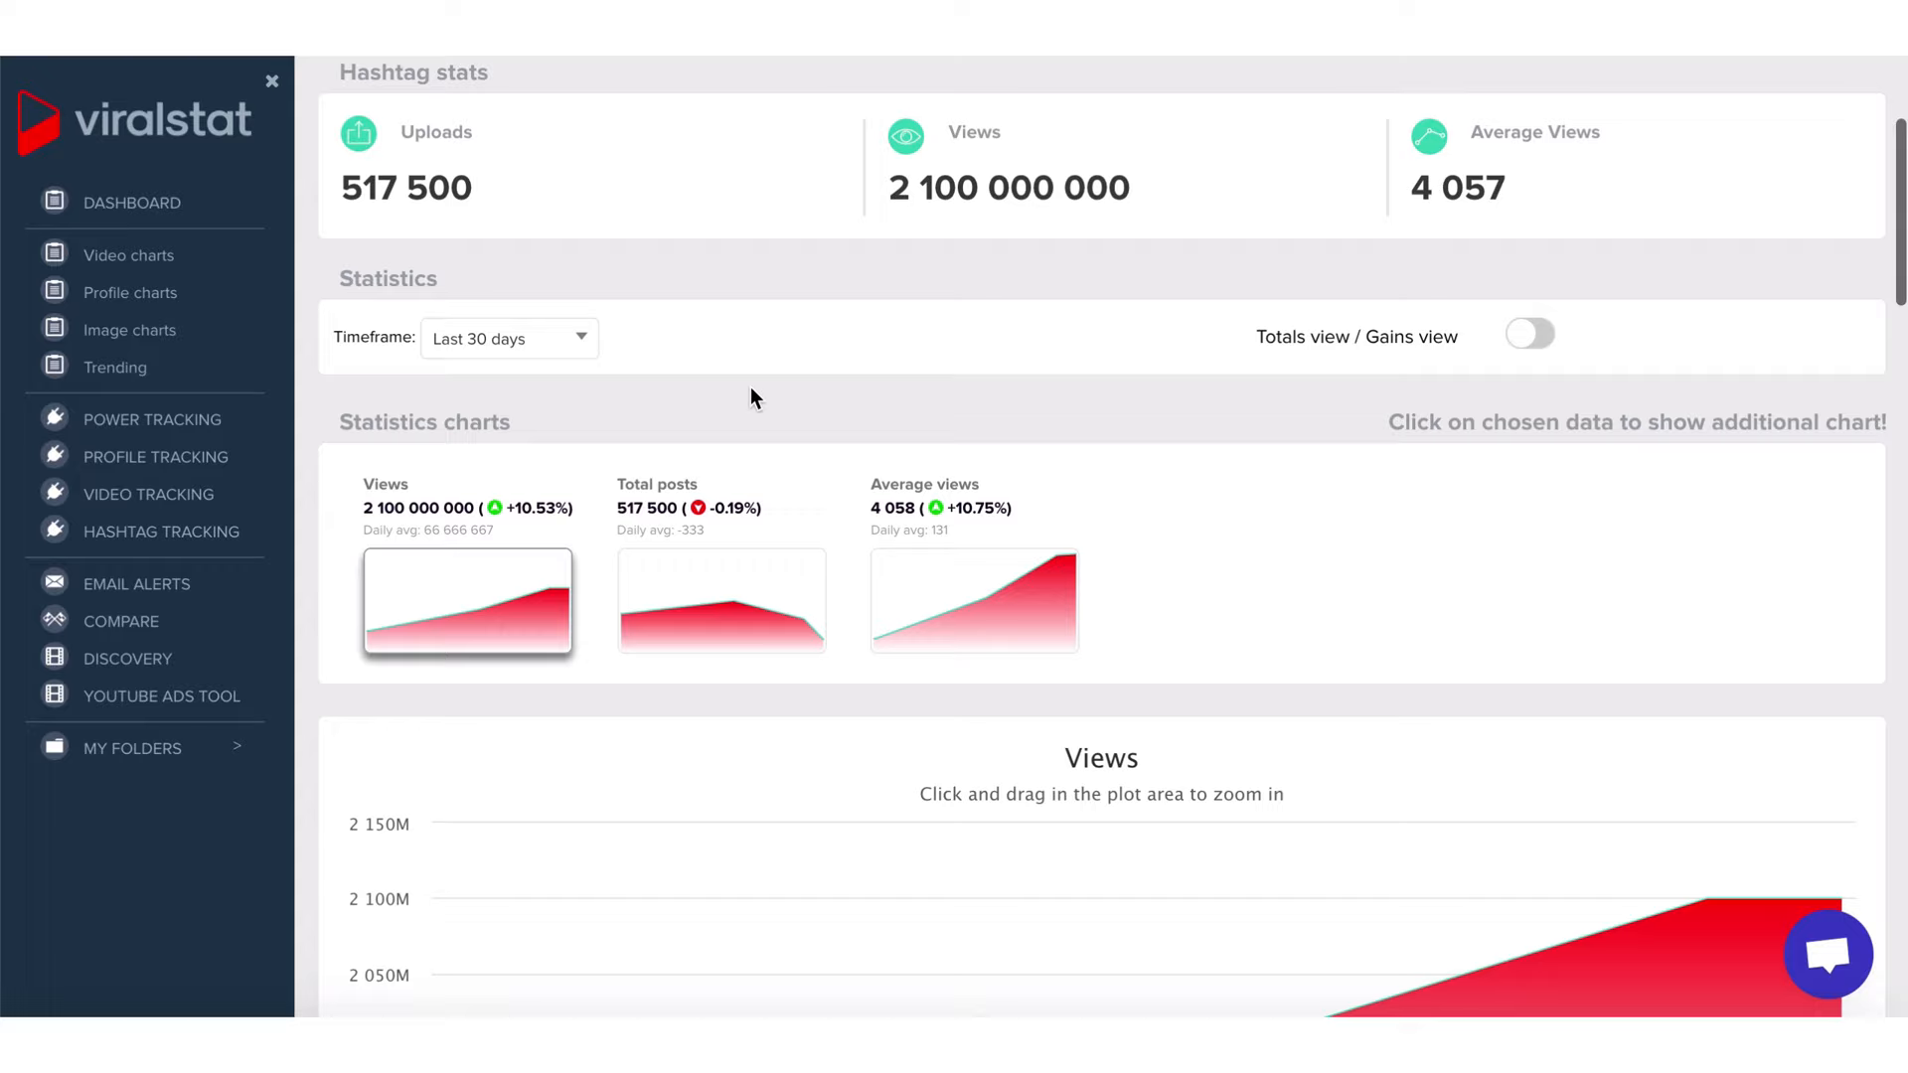
{"action": "scroll", "scroll_direction": "down", "scroll_amount": 3}
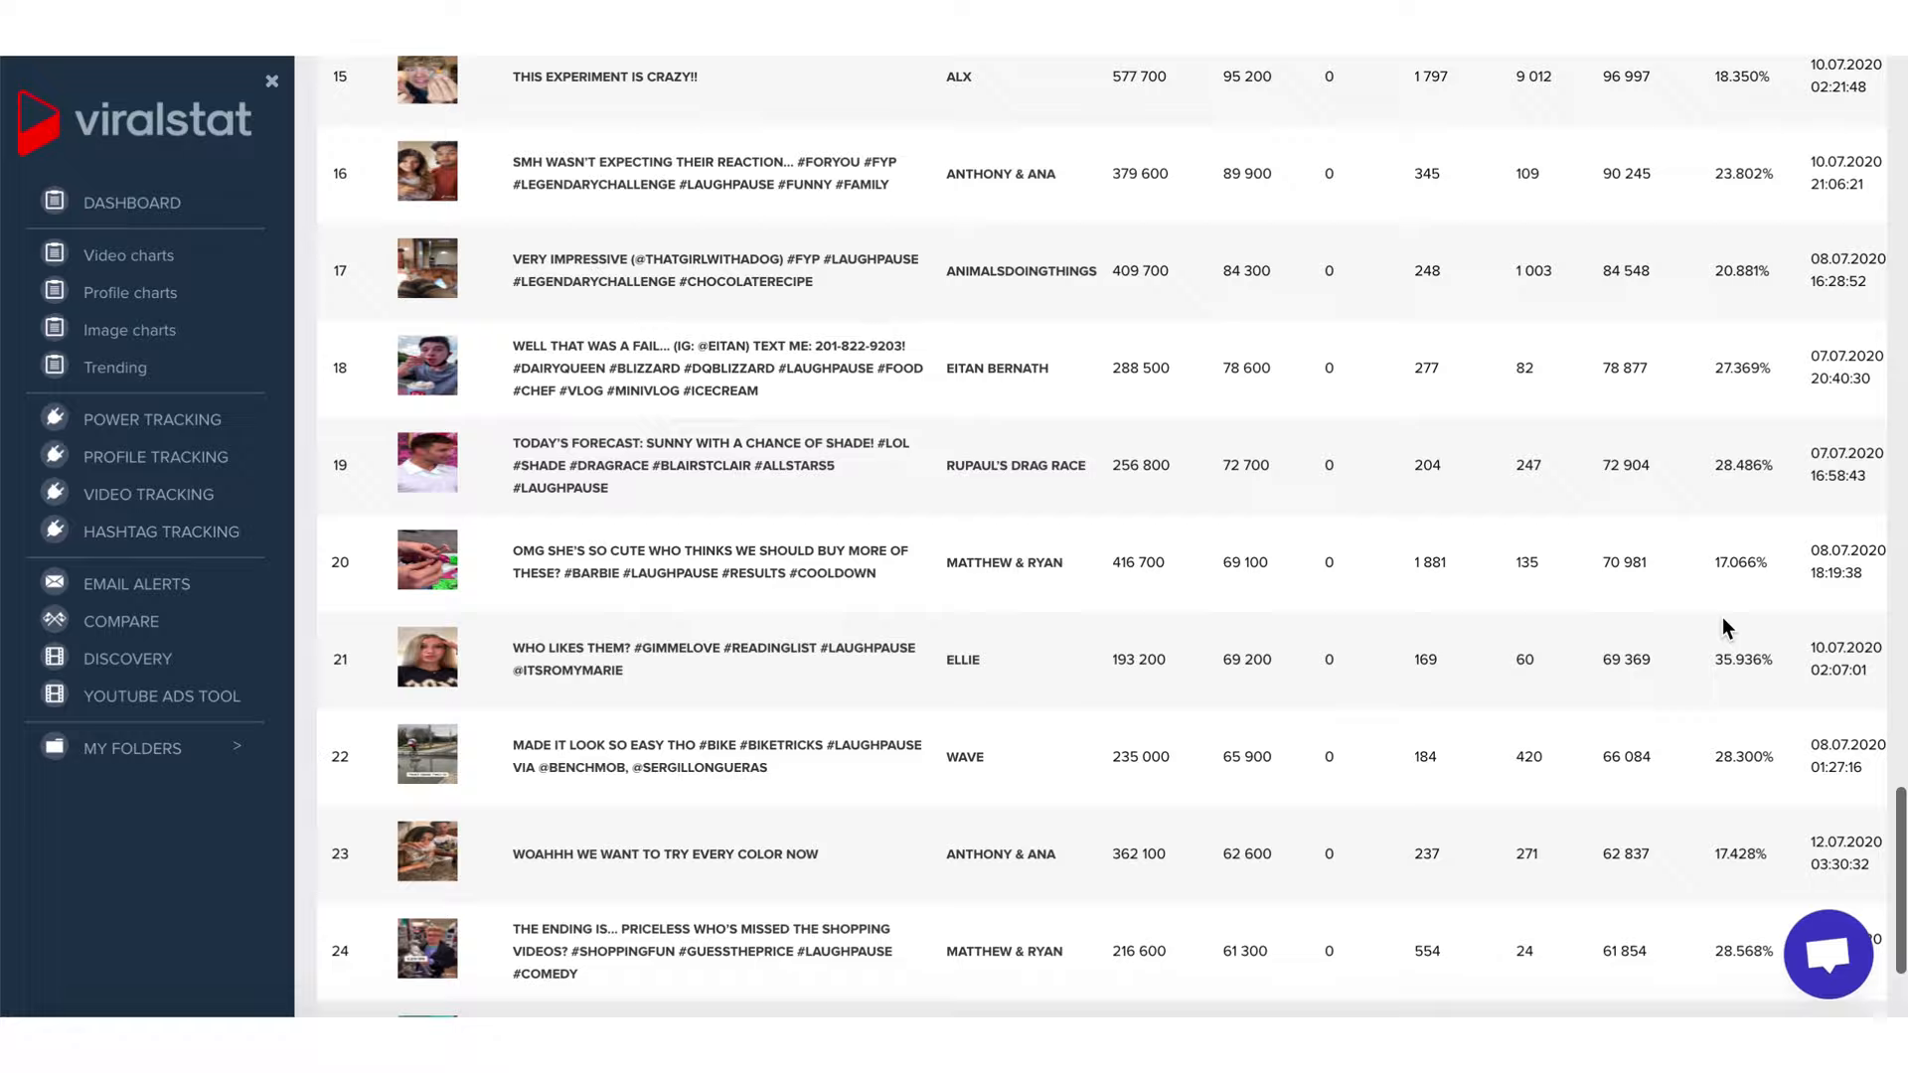
{"action": "left_click", "coordinate": [120, 620]}
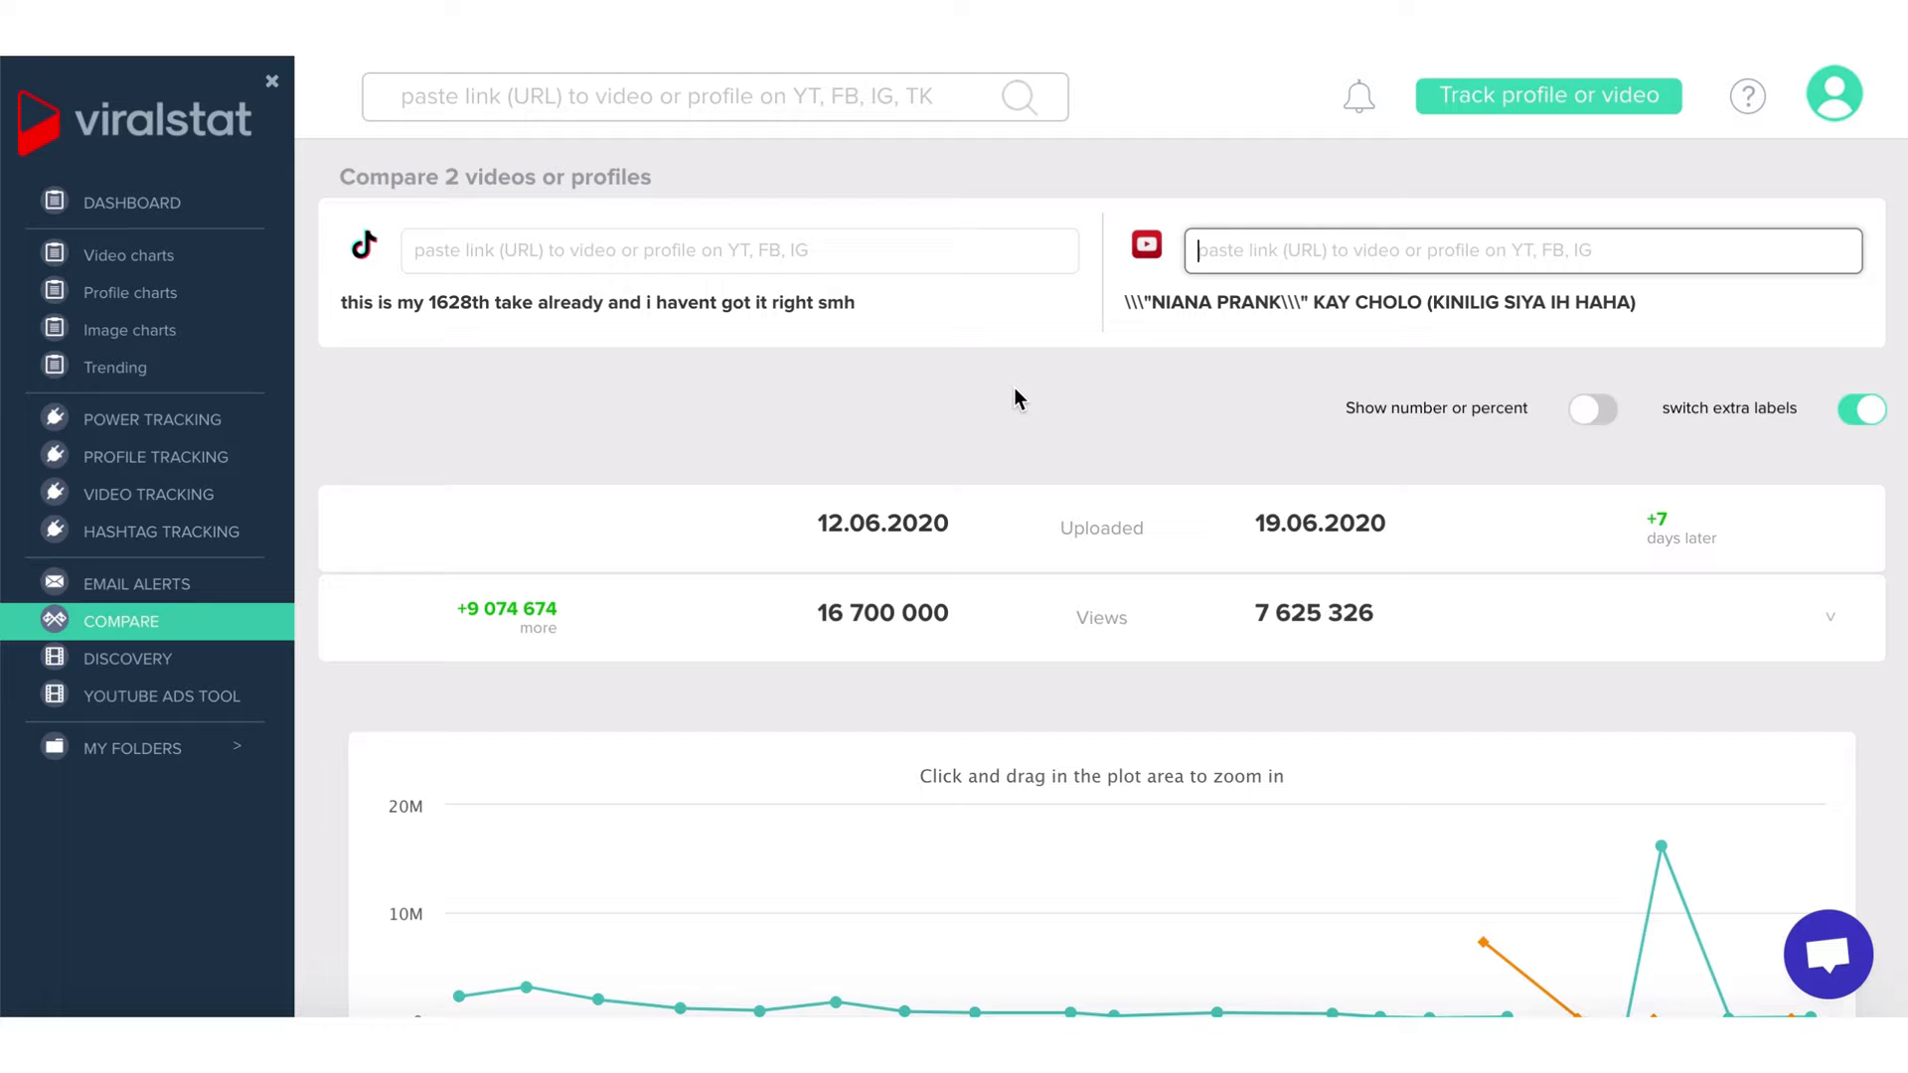
- Scroll the TikTok-versus-YouTube comparison and switch its figures to percentages
{"action": "scroll", "scroll_direction": "down", "scroll_amount": 3}
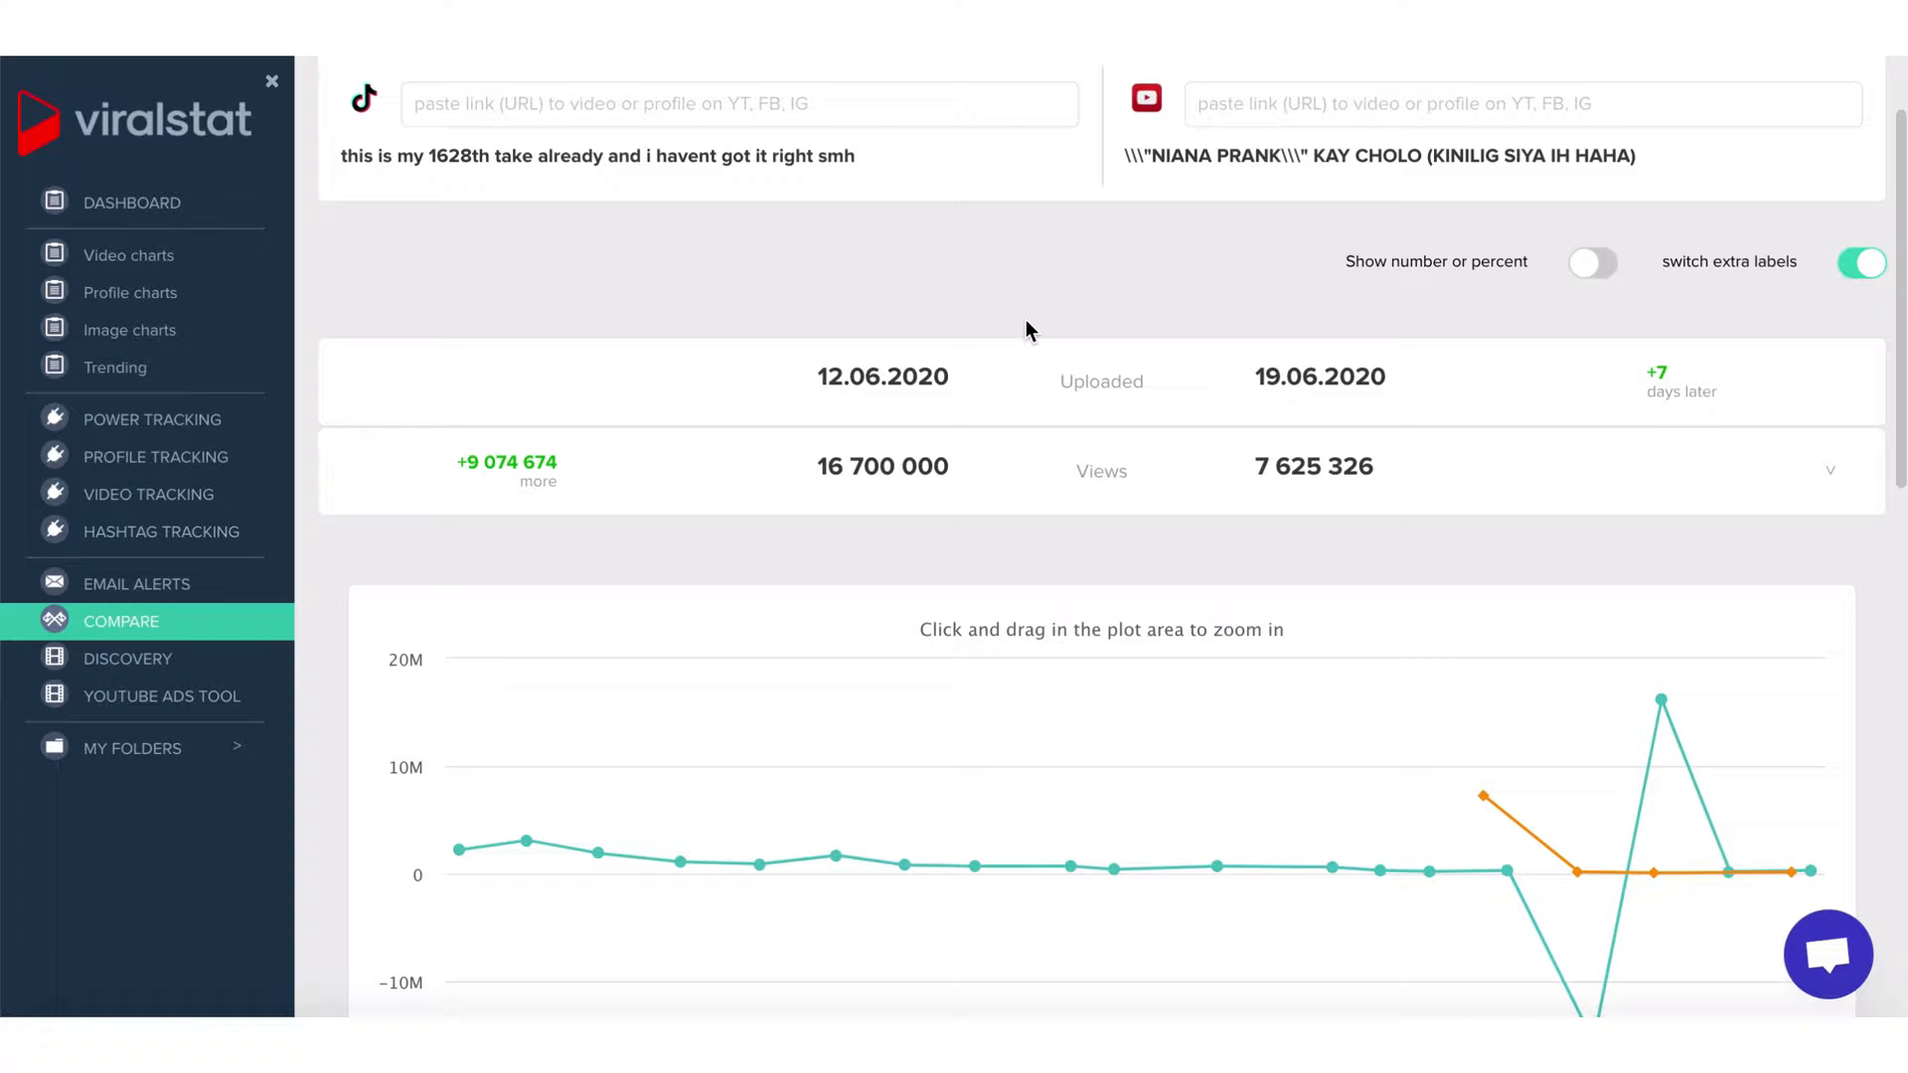
{"action": "scroll", "scroll_direction": "up", "scroll_amount": 3}
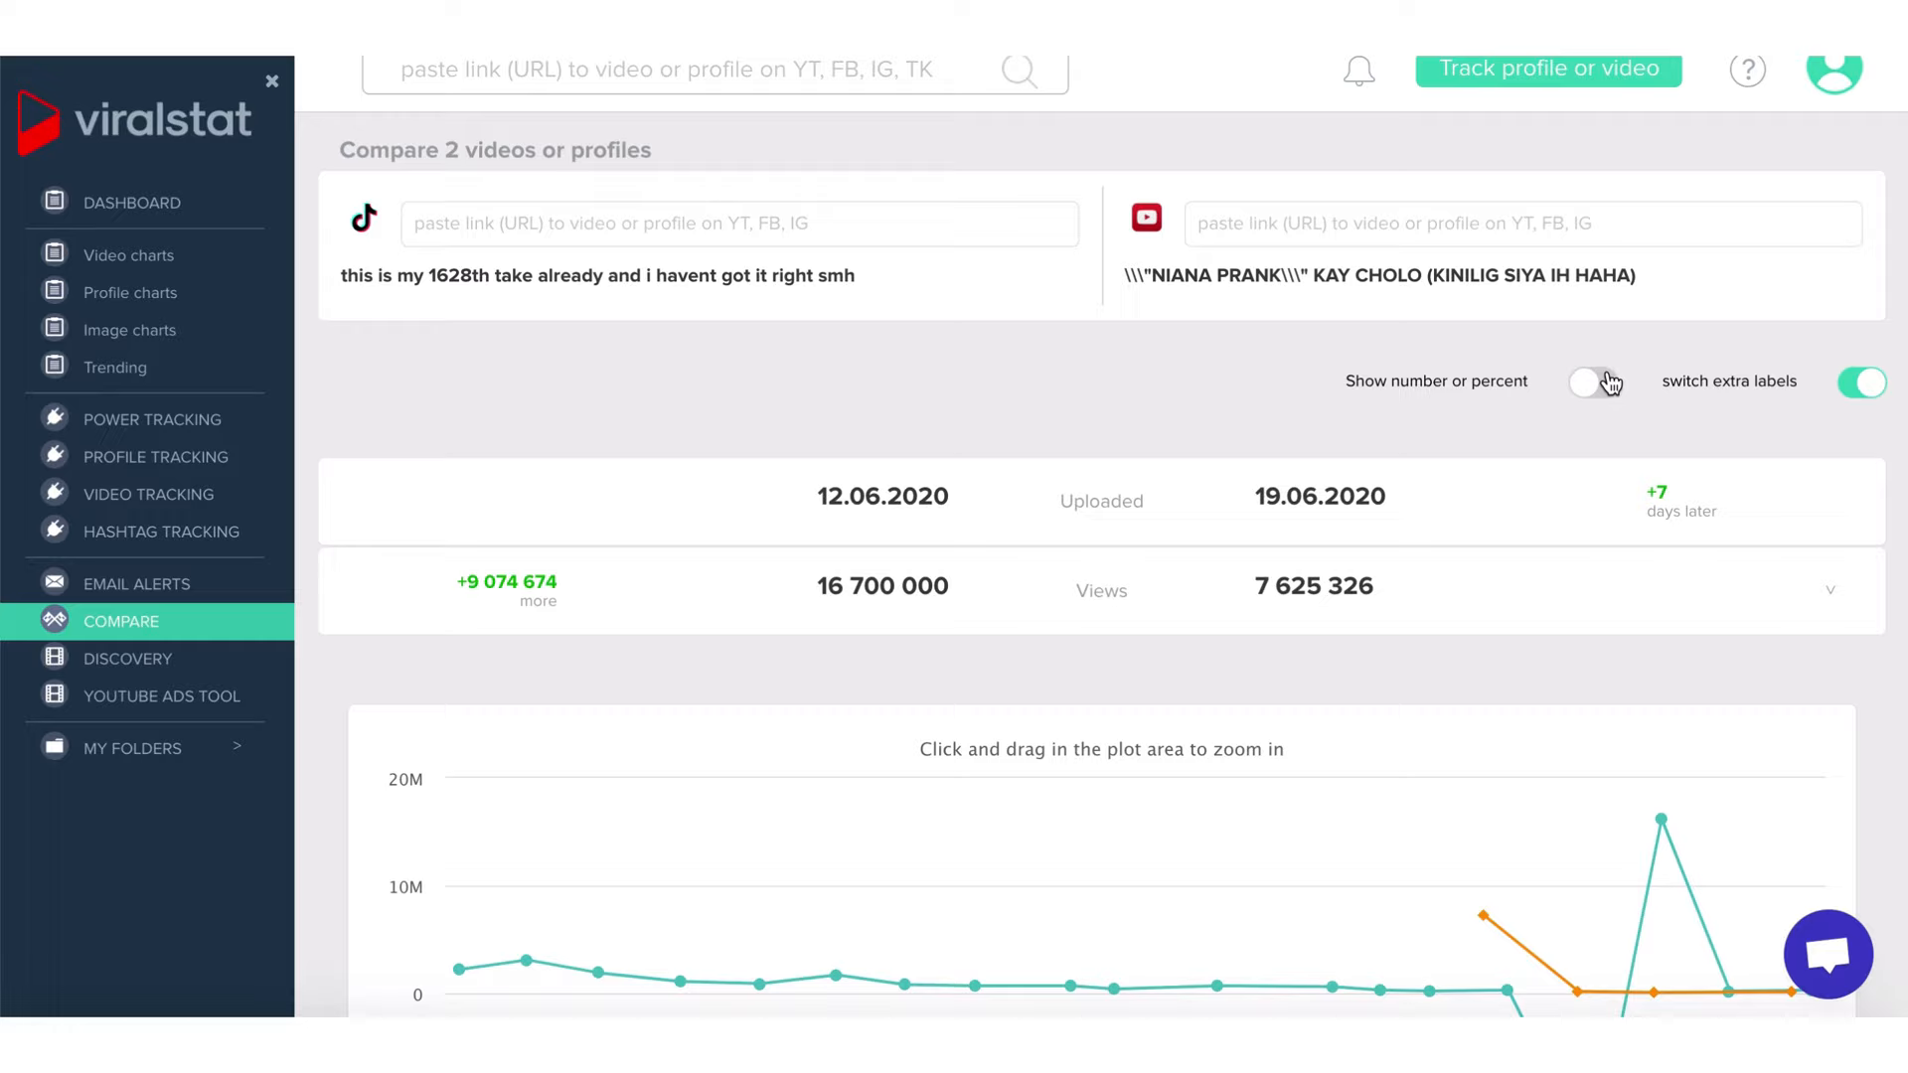
{"action": "left_click", "coordinate": [1592, 380]}
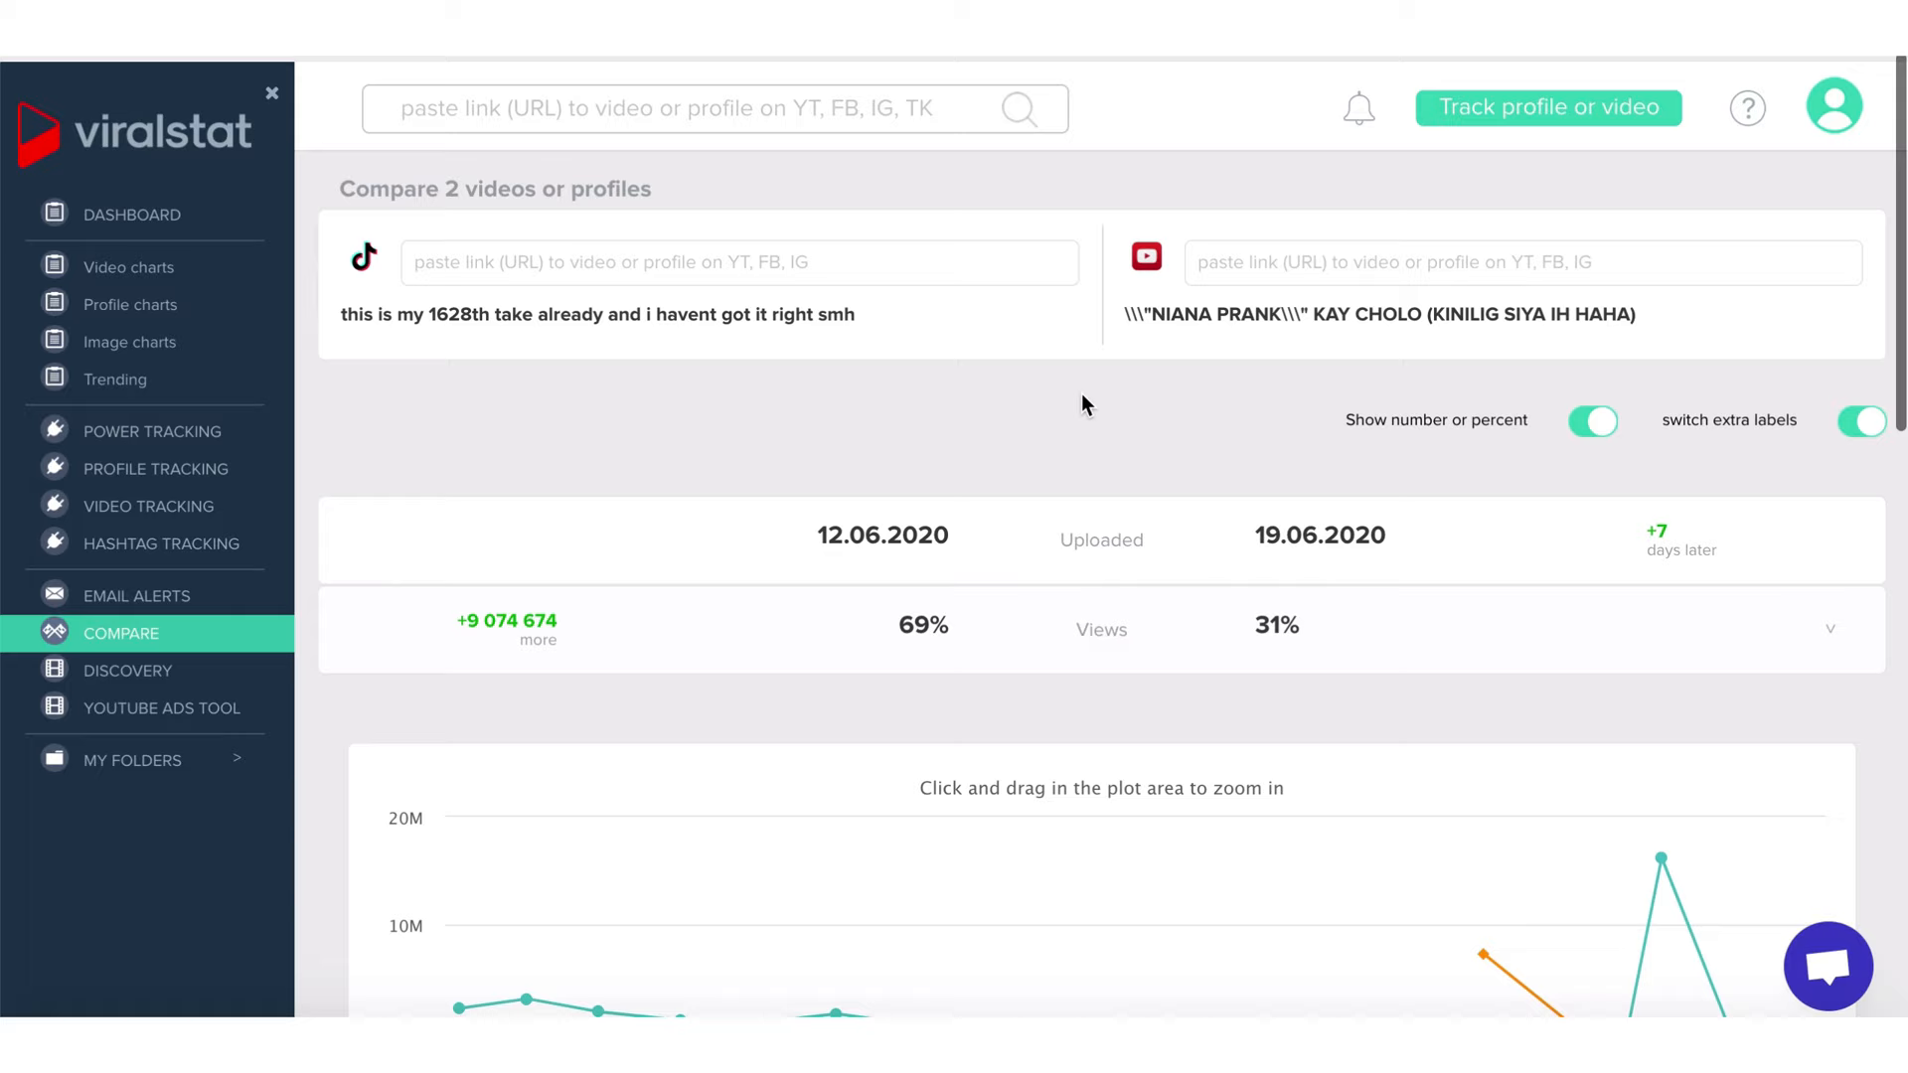
{"action": "left_click", "coordinate": [126, 658]}
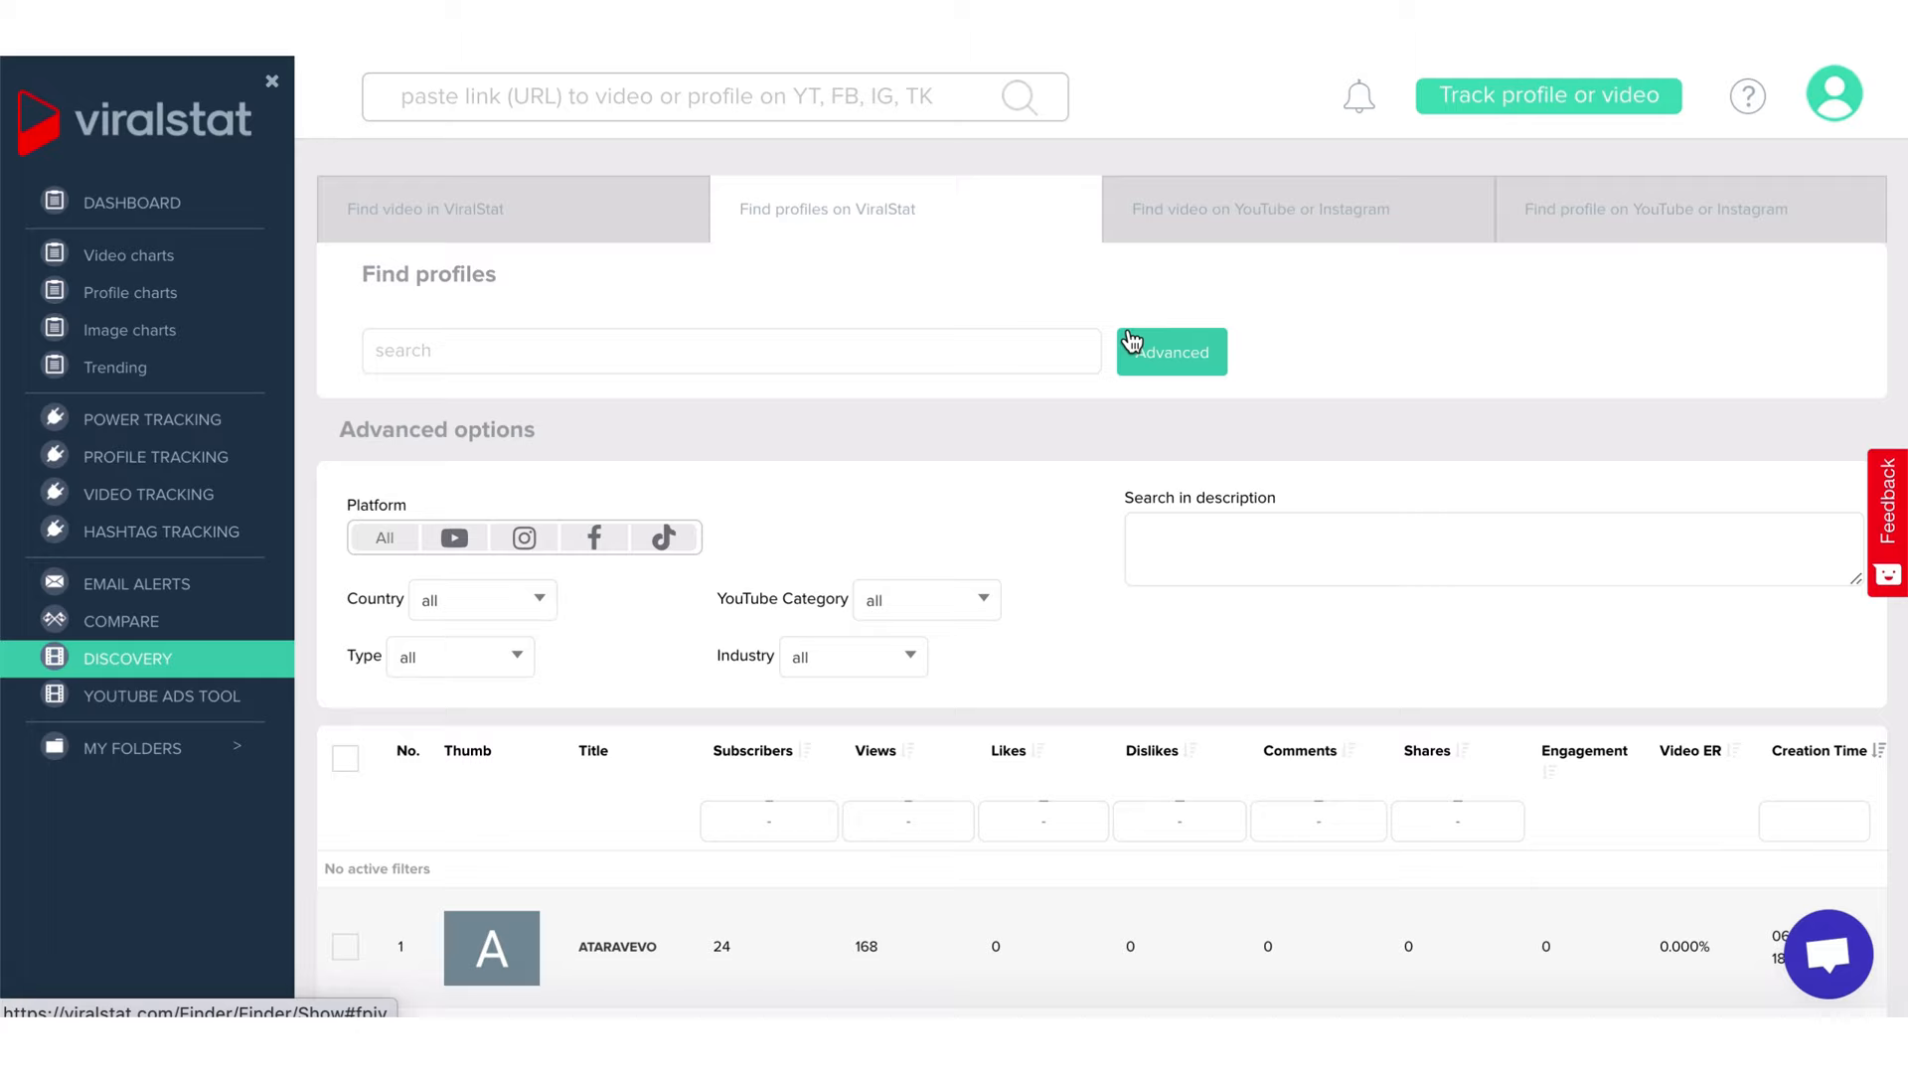
- Browse Discovery's Find profiles results with Advanced options, then the Find video results
{"action": "left_click", "coordinate": [481, 598]}
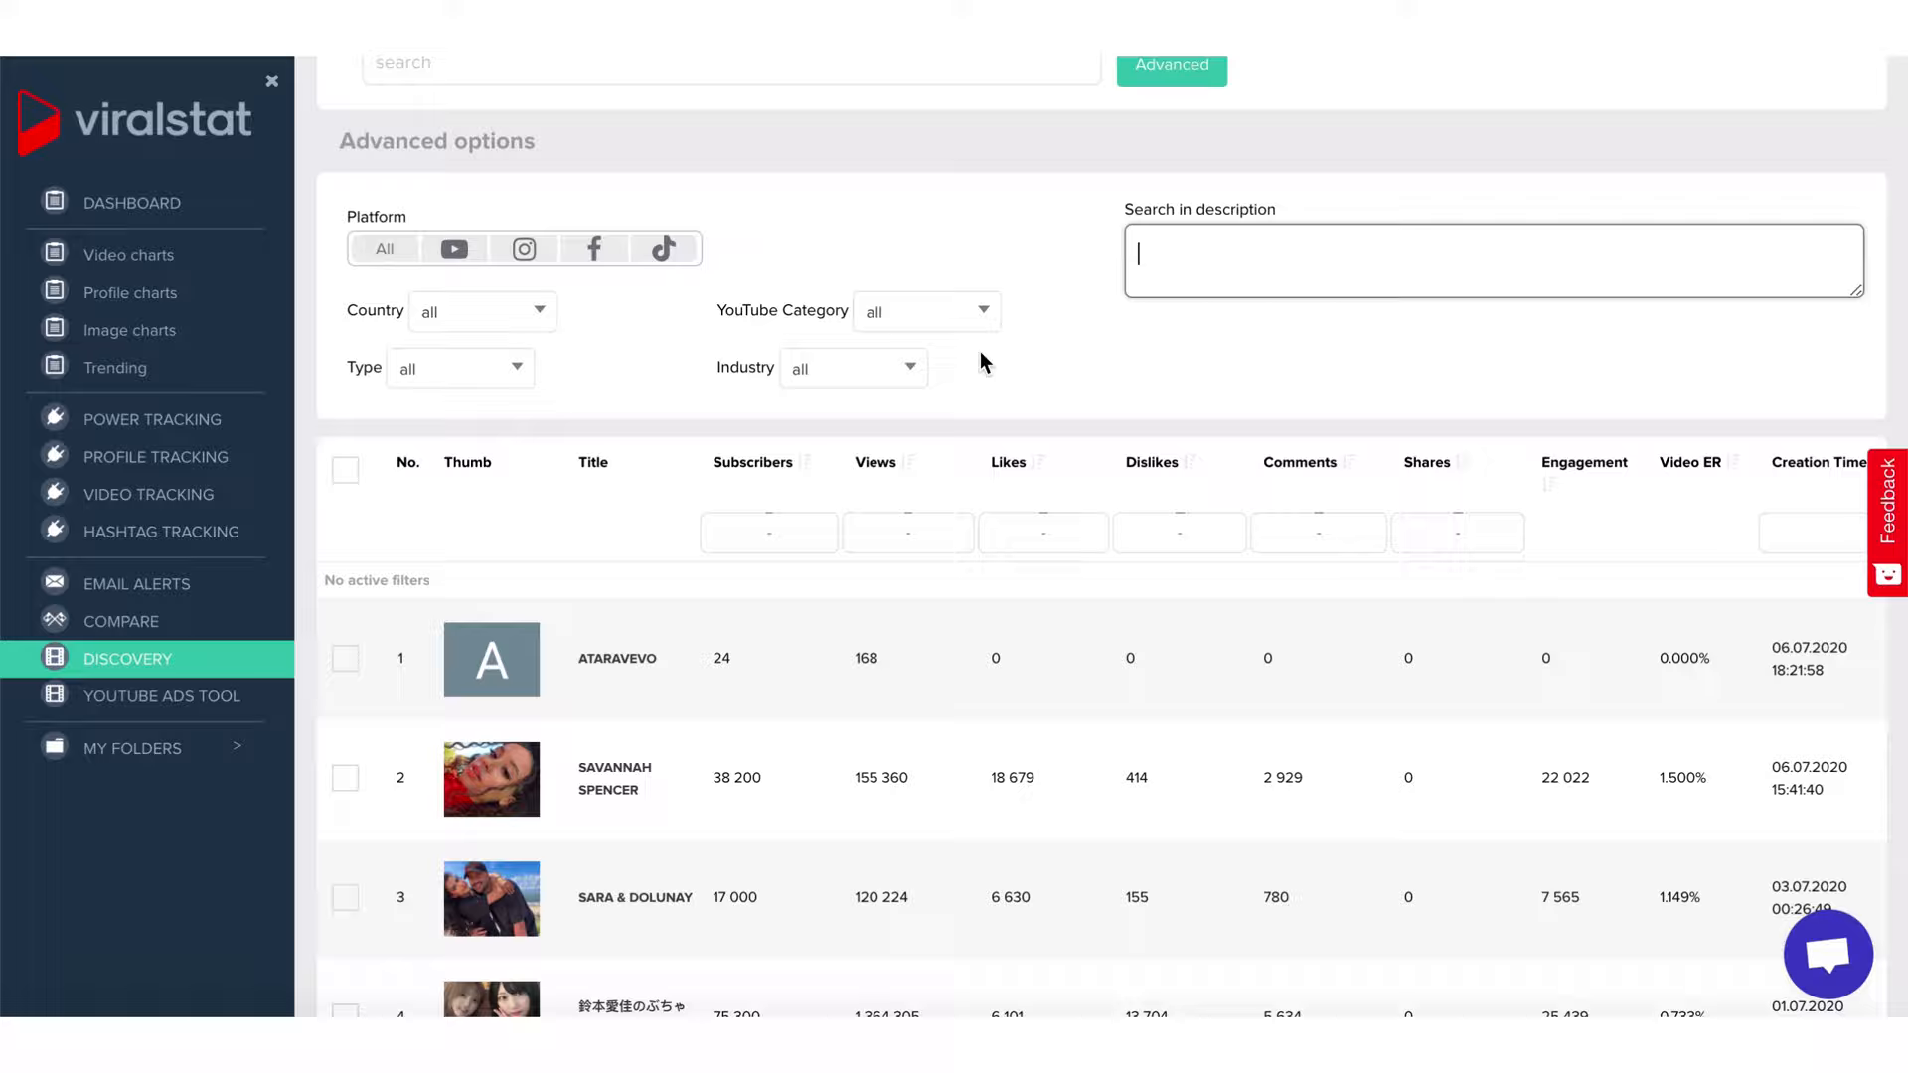
{"action": "scroll", "scroll_direction": "down", "scroll_amount": 3}
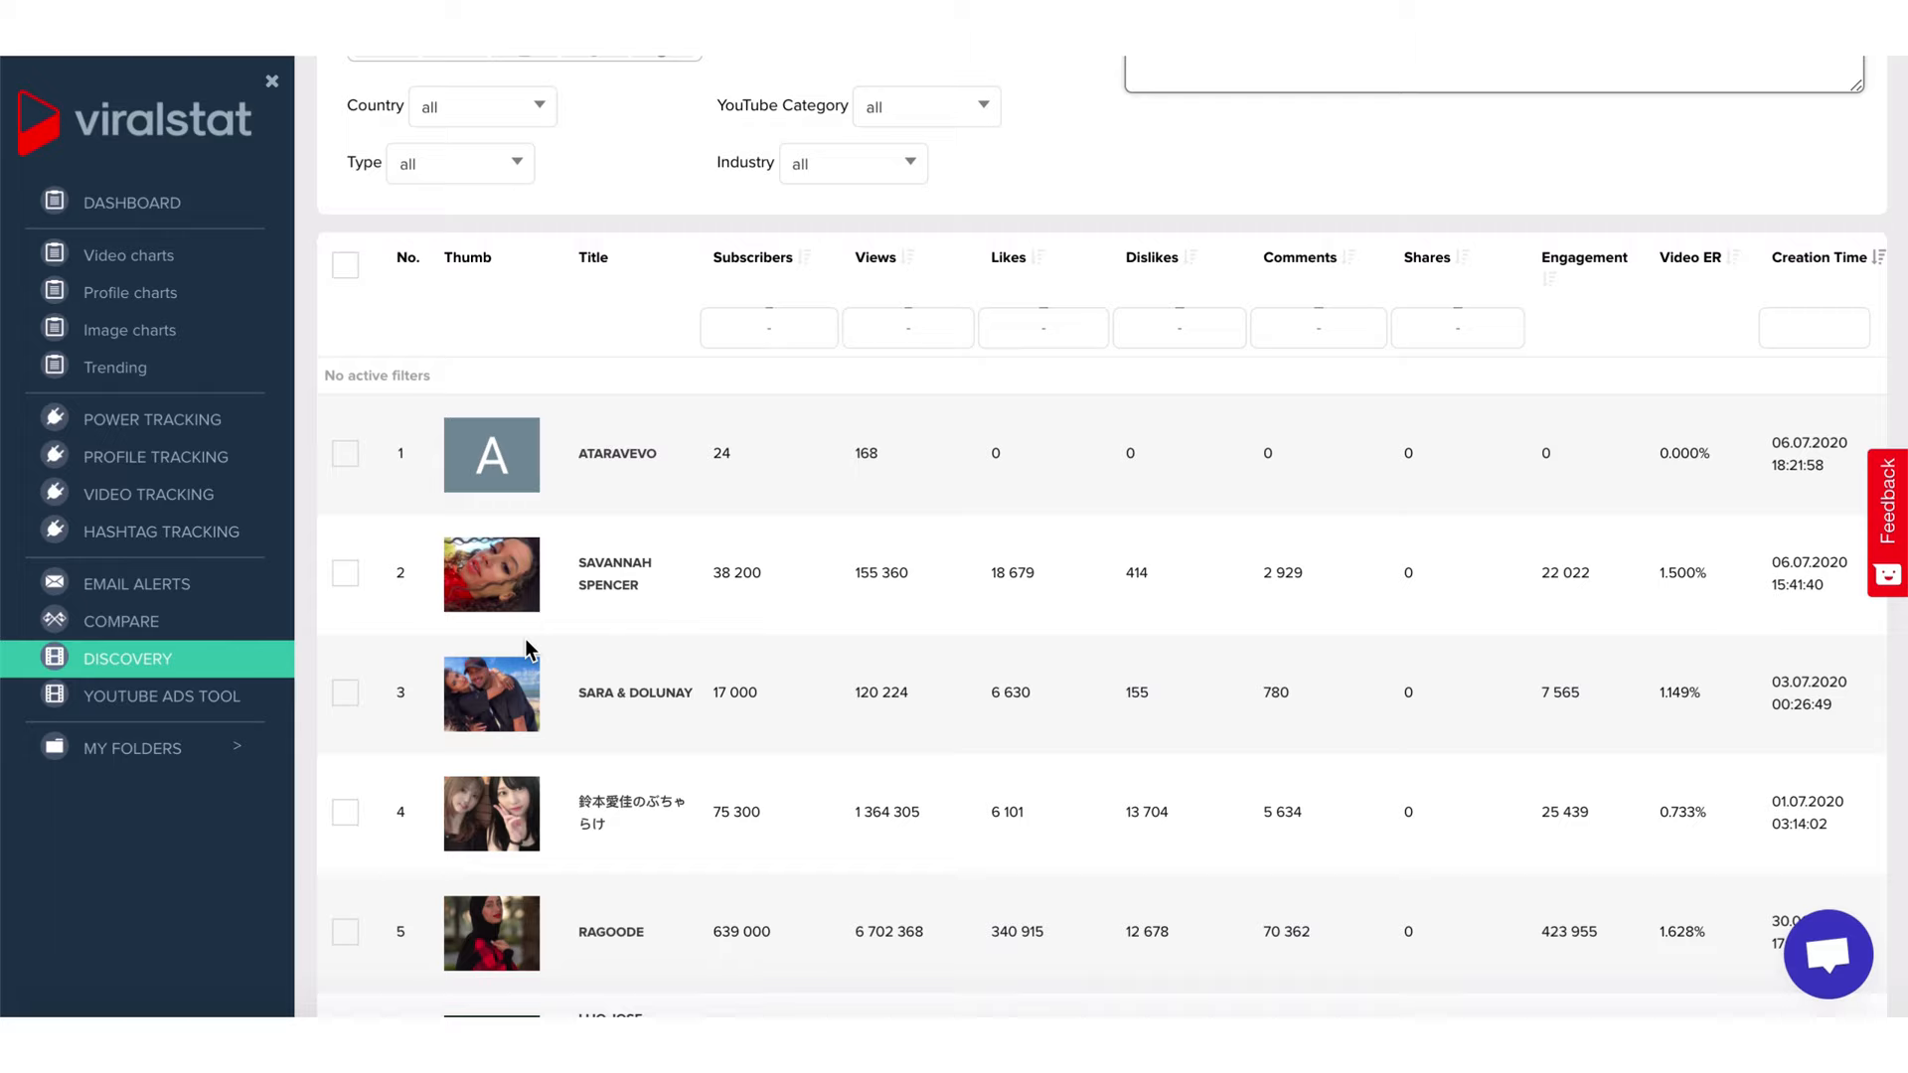
{"action": "scroll", "scroll_direction": "up", "scroll_amount": 3}
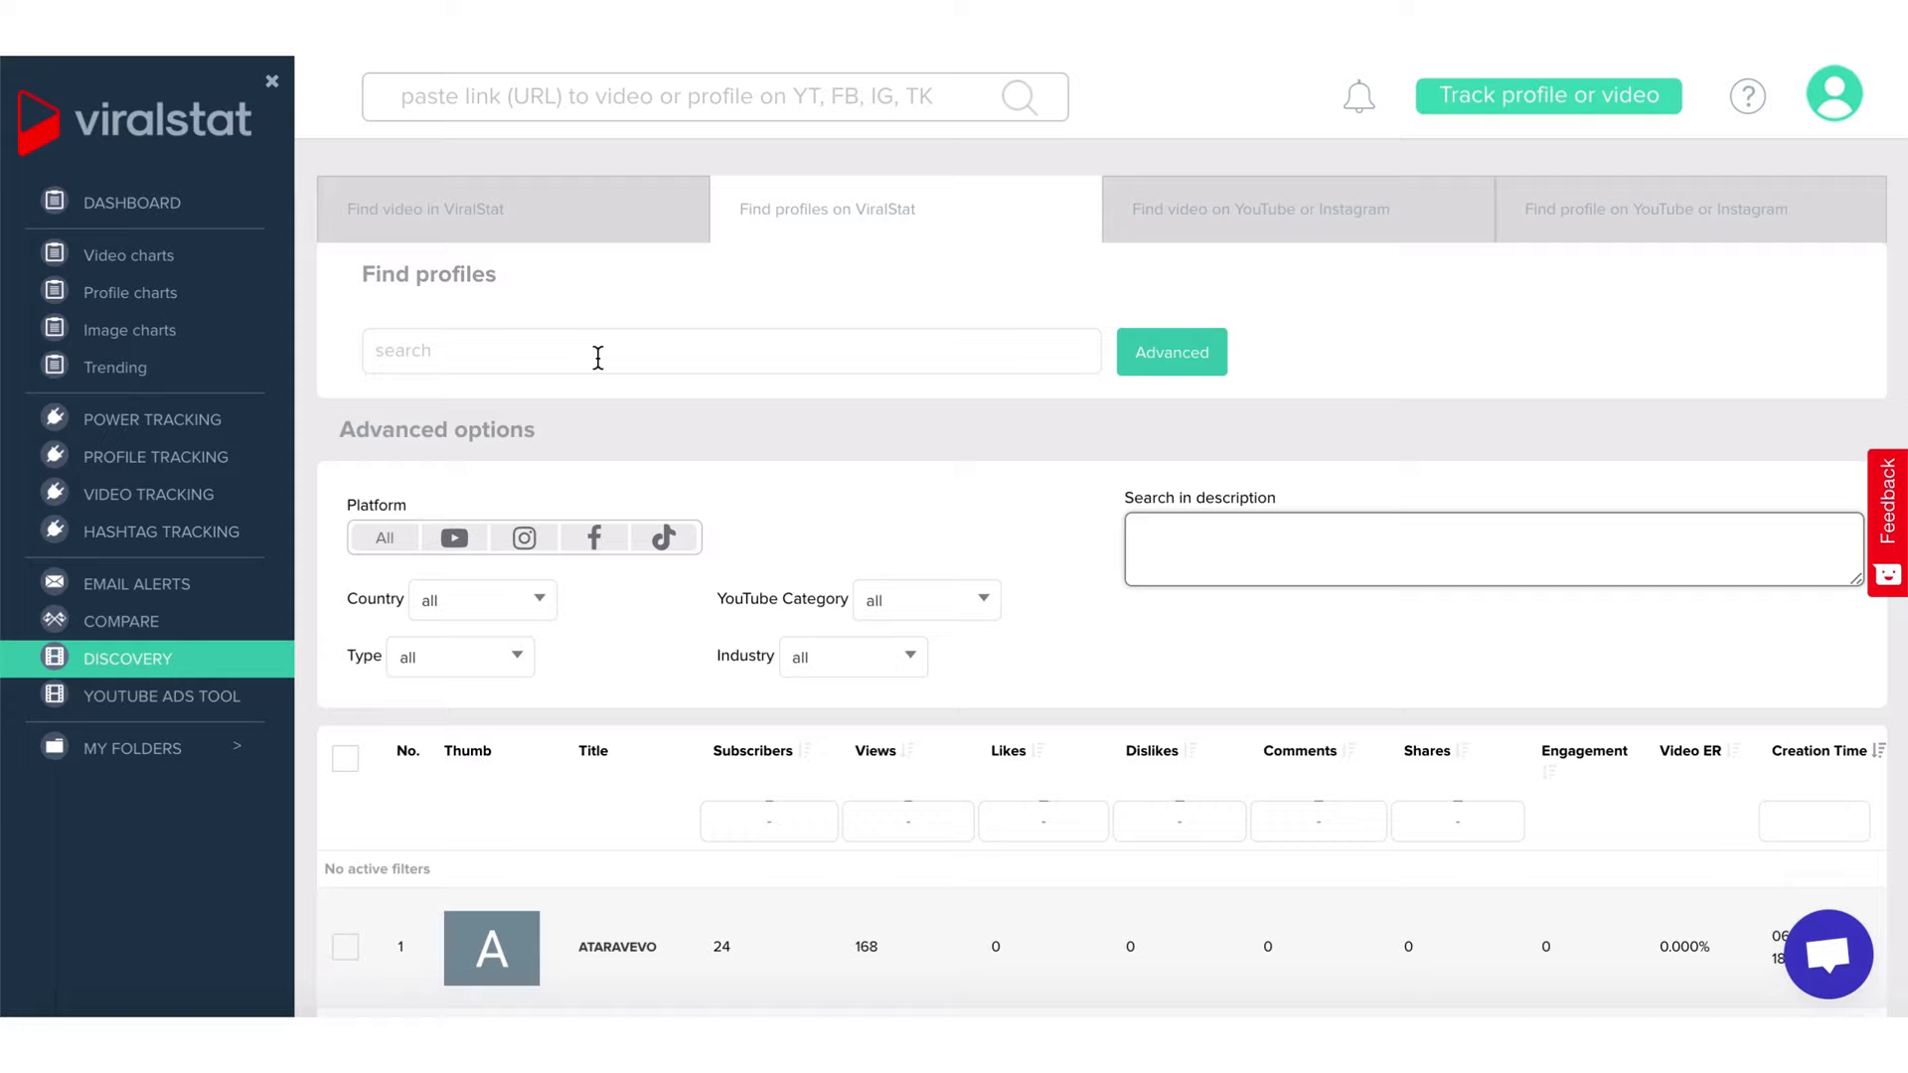
{"action": "scroll", "scroll_direction": "down", "scroll_amount": 3}
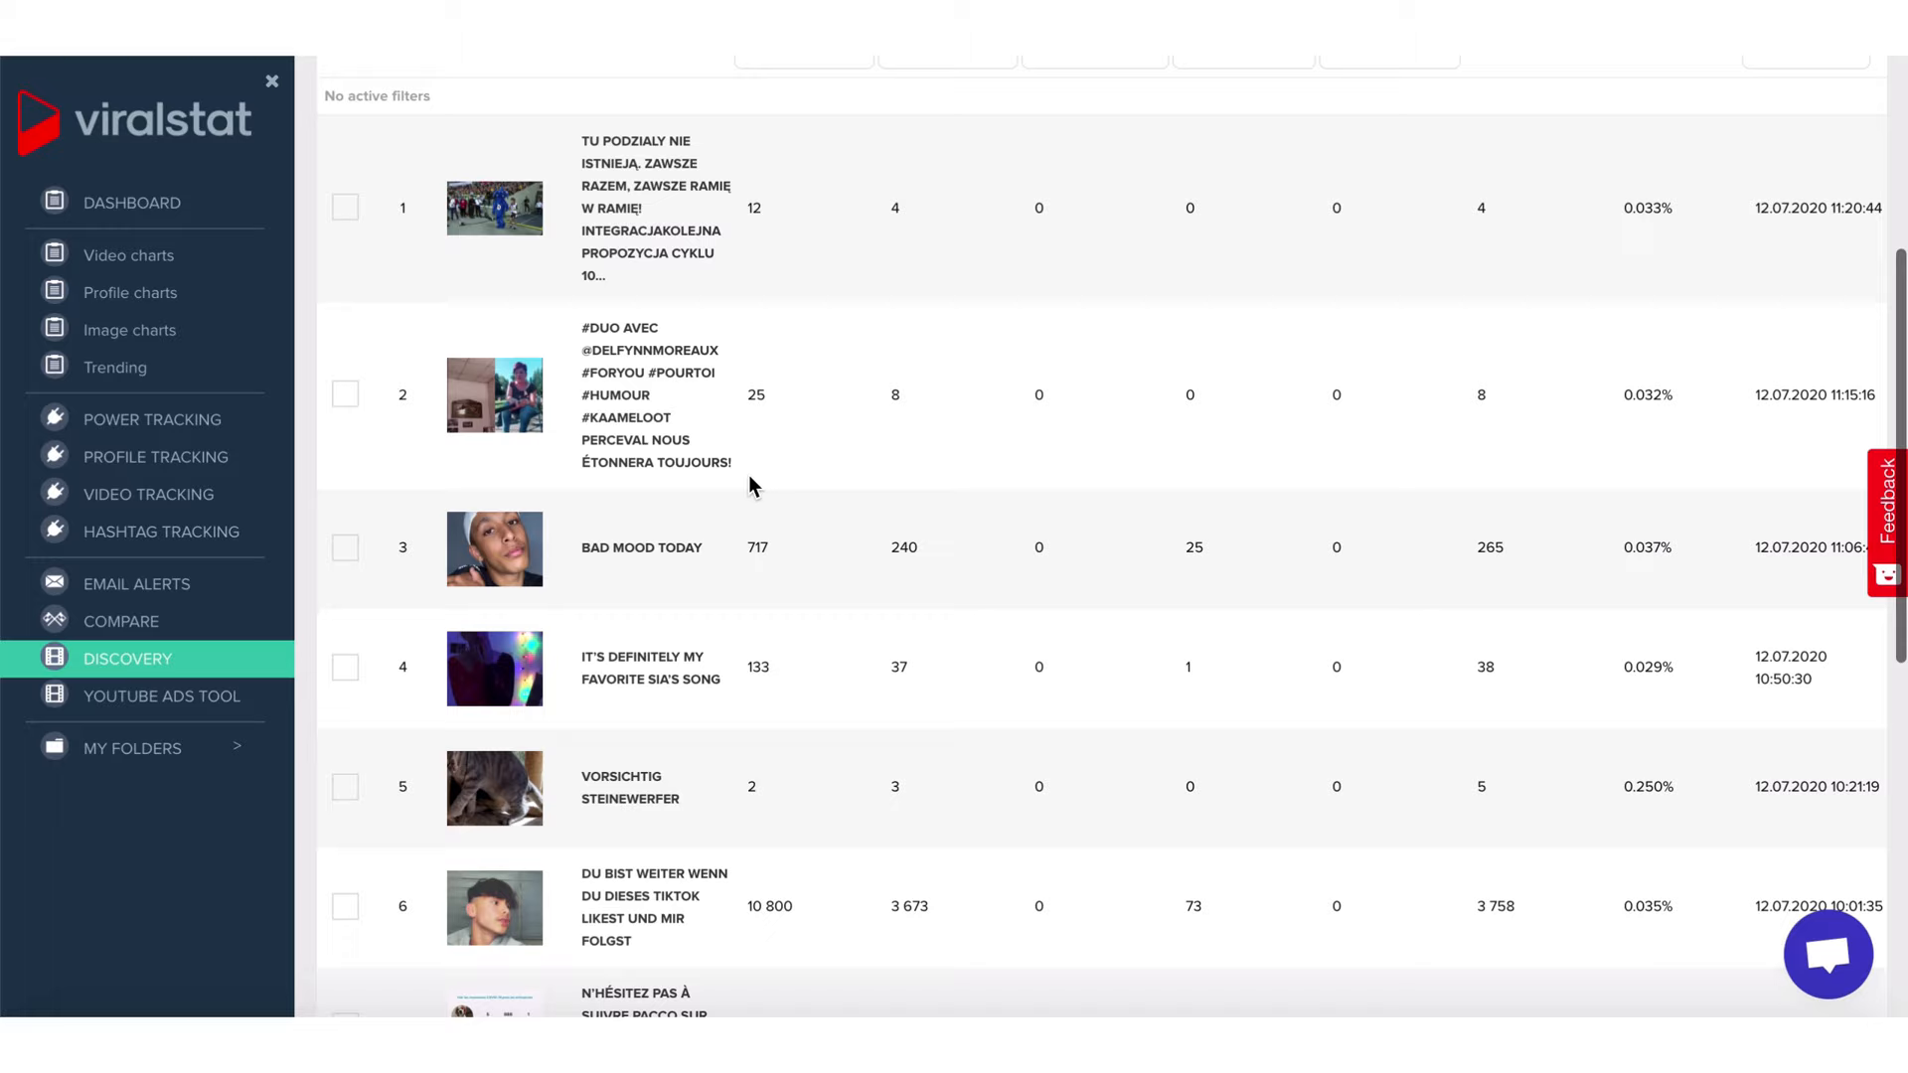
{"action": "scroll", "scroll_direction": "down", "scroll_amount": 3}
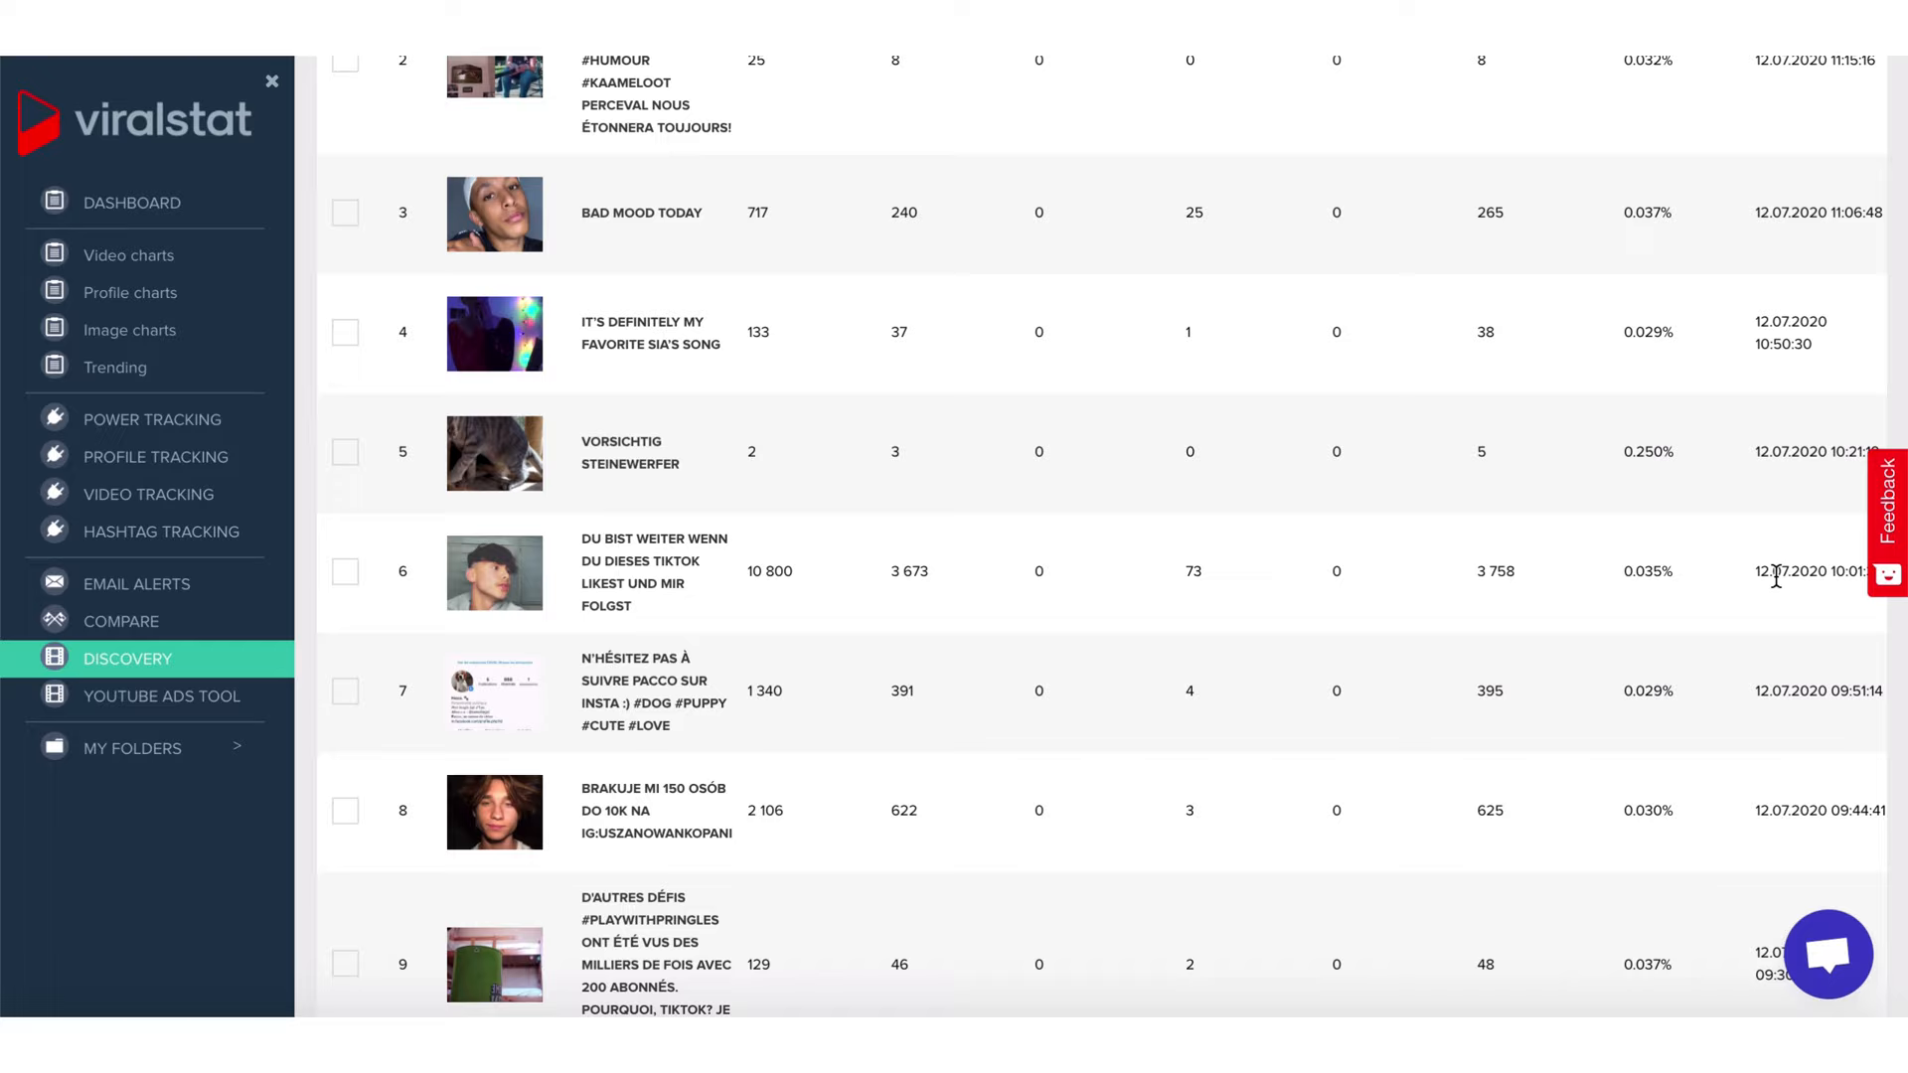
{"action": "scroll", "scroll_direction": "up", "scroll_amount": 3}
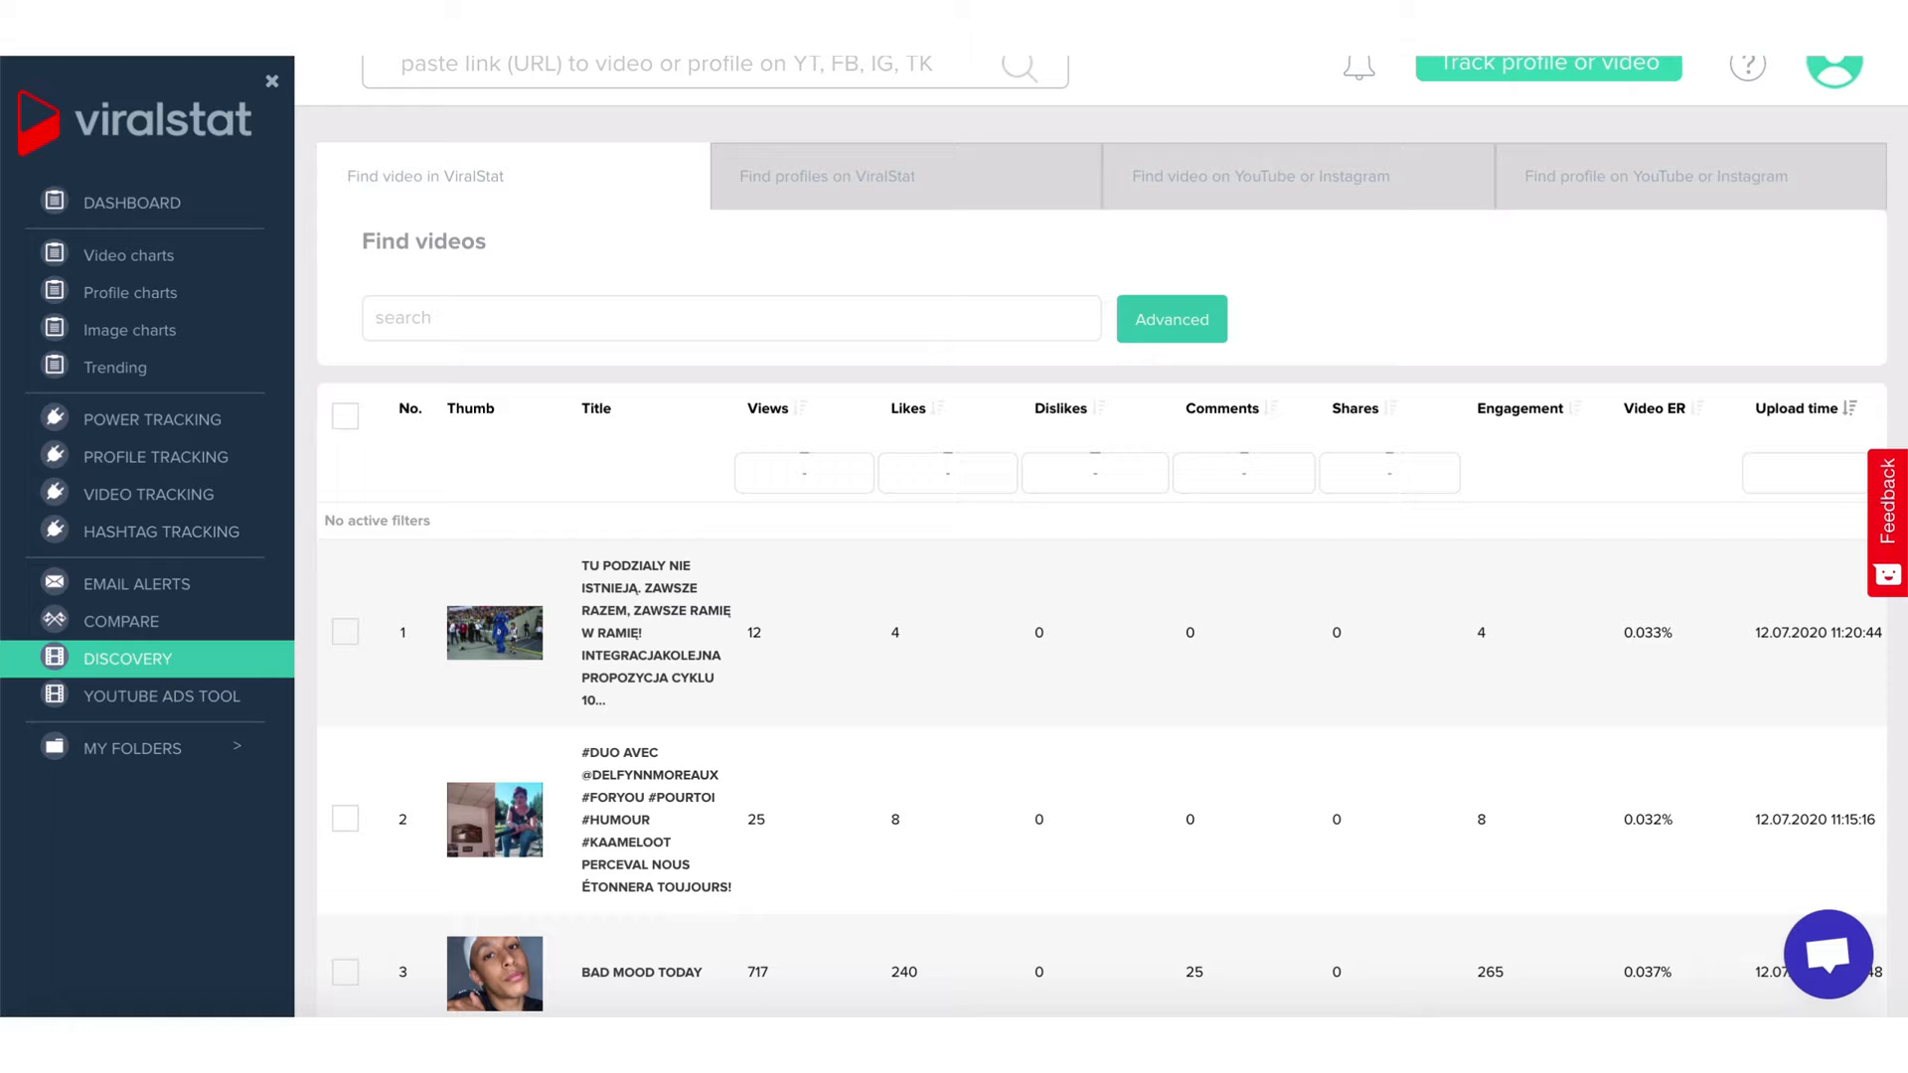
- Search the YouTube ads tool for 'makeup' and scroll the video results
{"action": "left_click", "coordinate": [161, 699]}
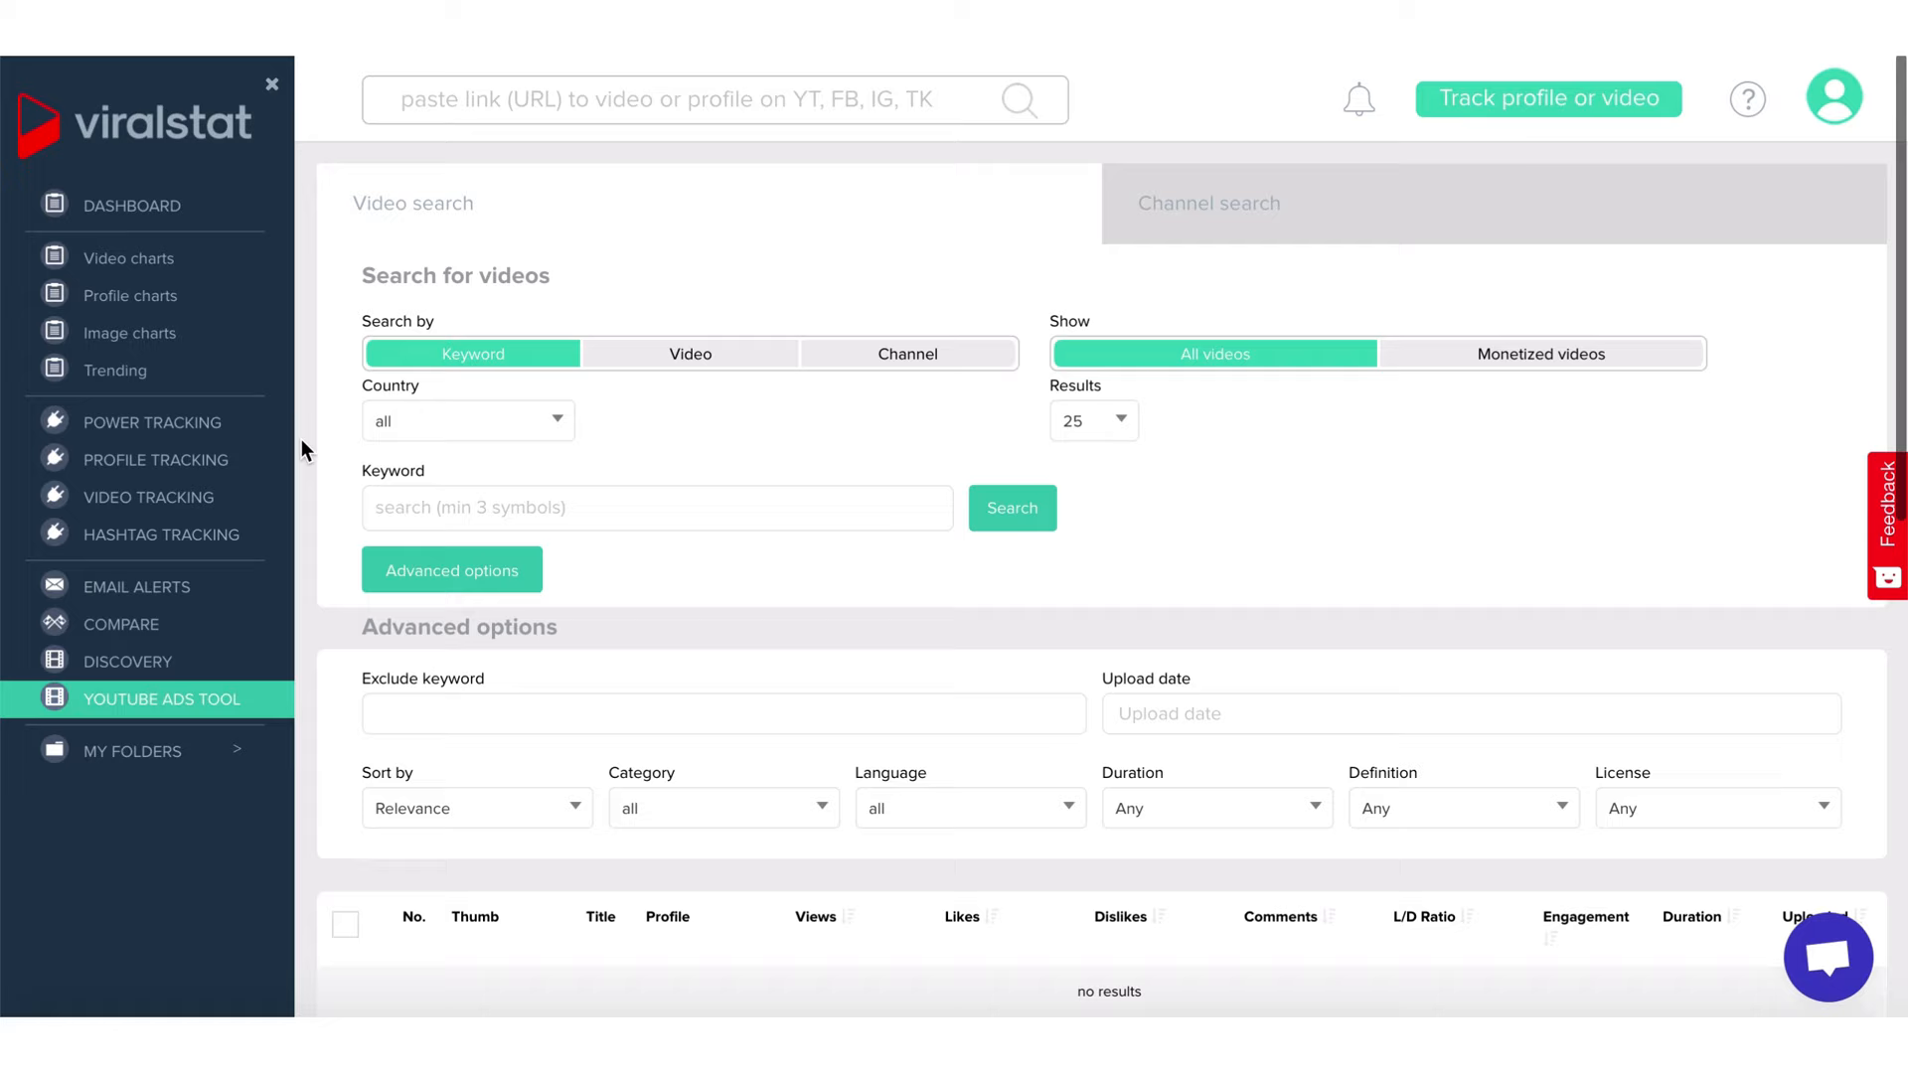
{"action": "type", "text": "makeup"}
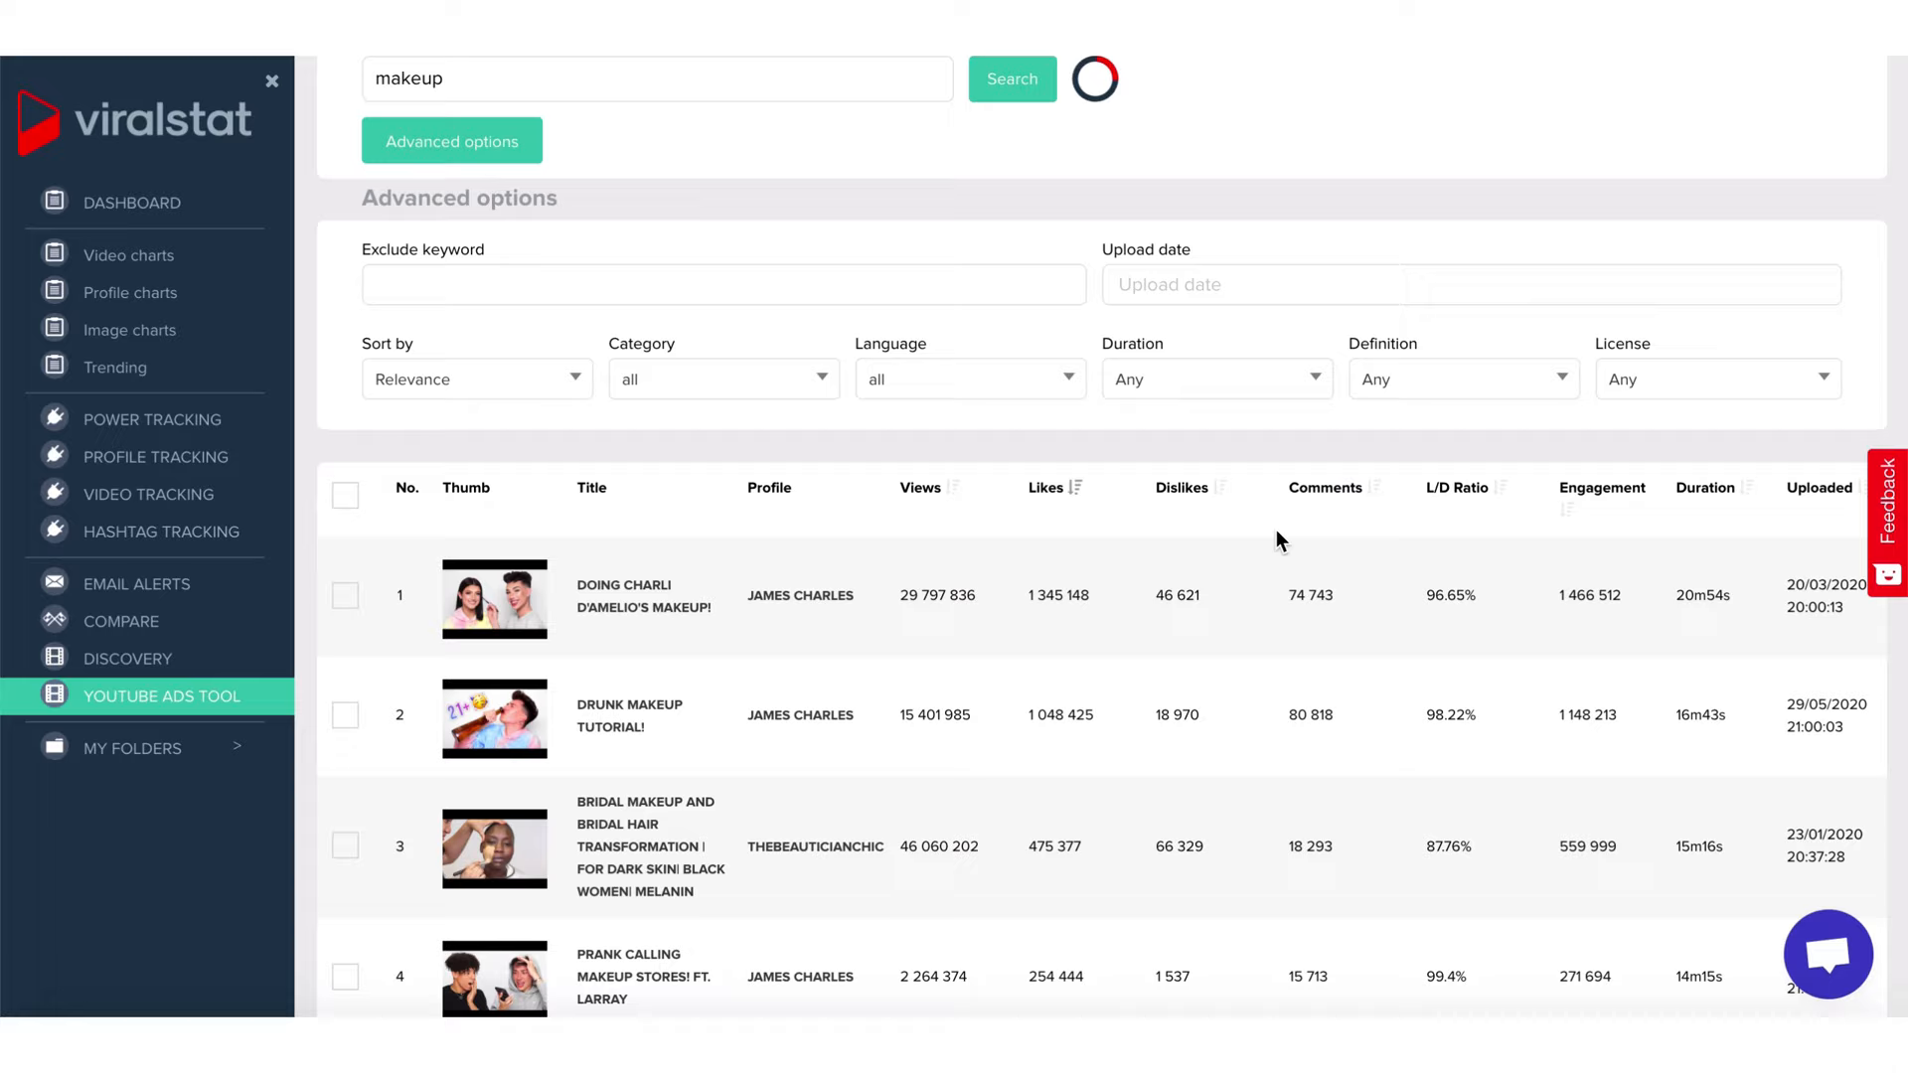
{"action": "mouse_move", "coordinate": [956, 499]}
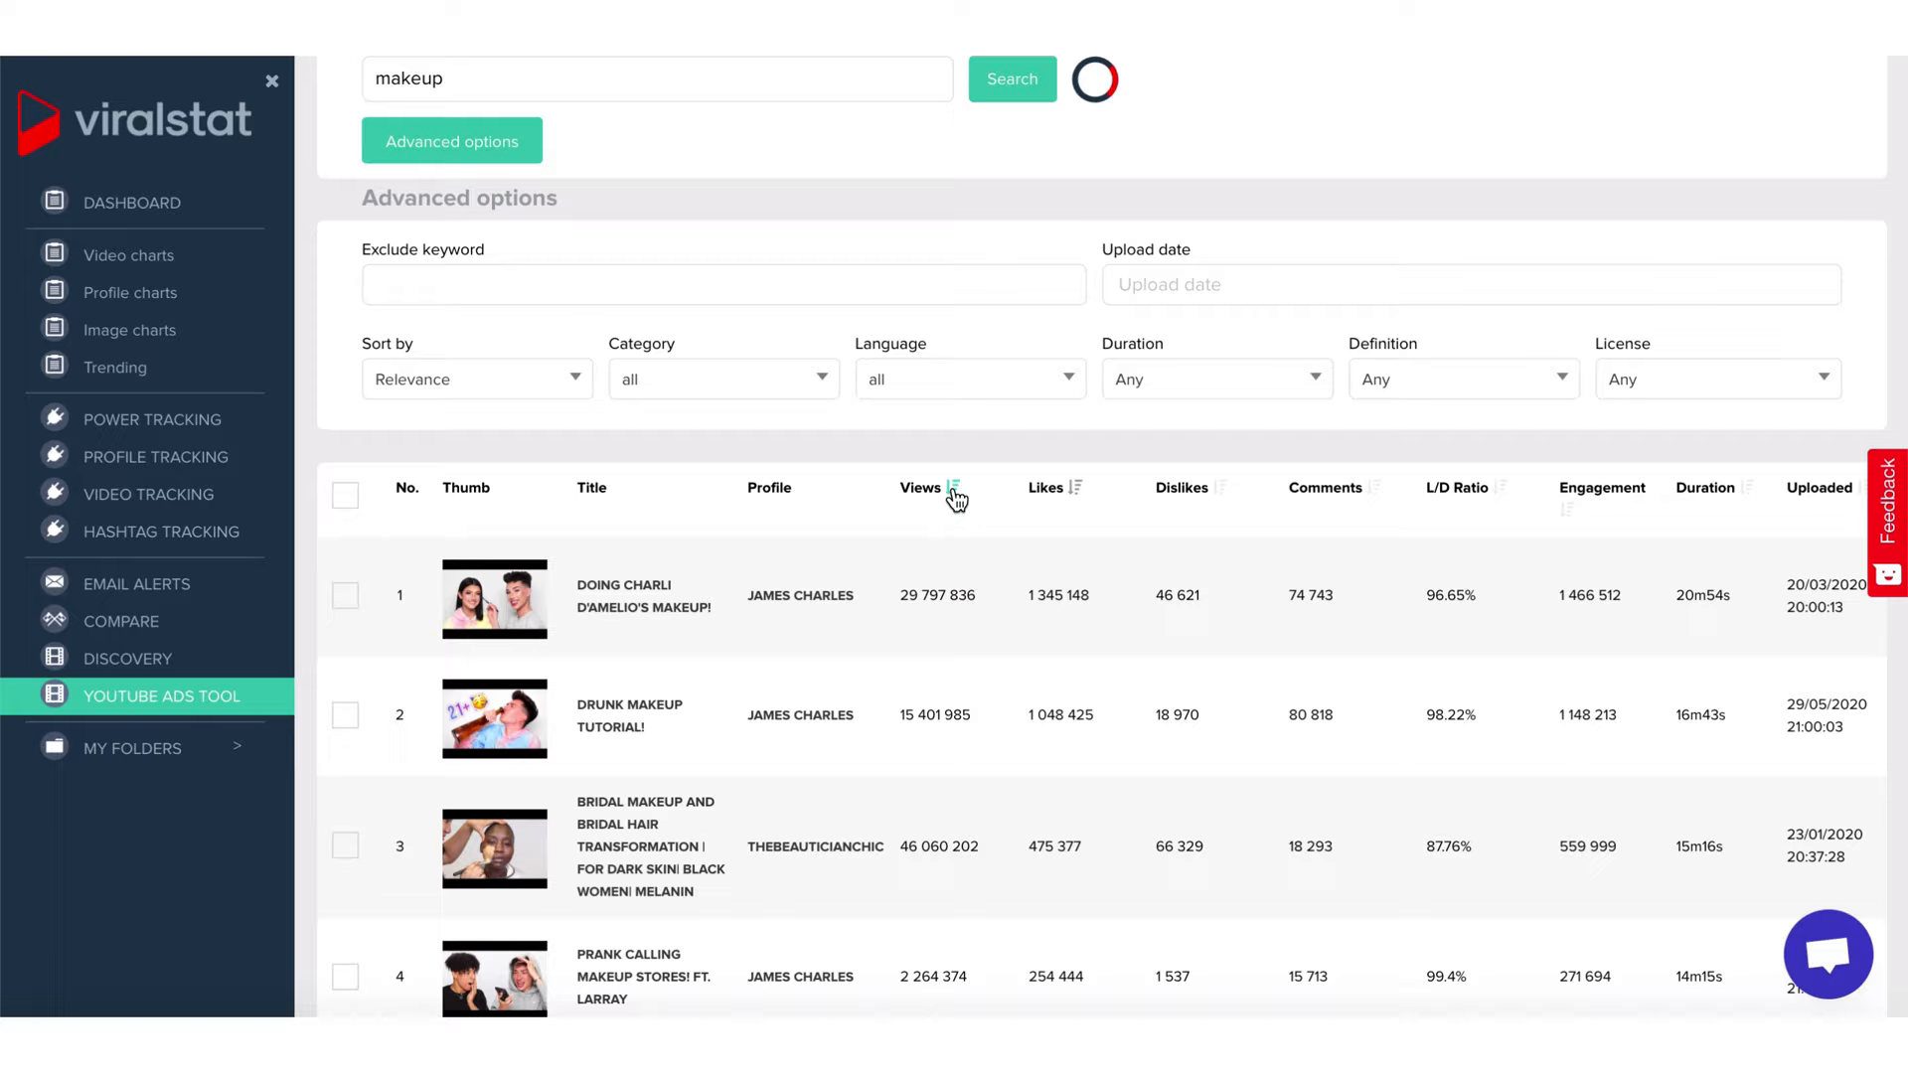
{"action": "scroll", "scroll_direction": "down", "scroll_amount": 3}
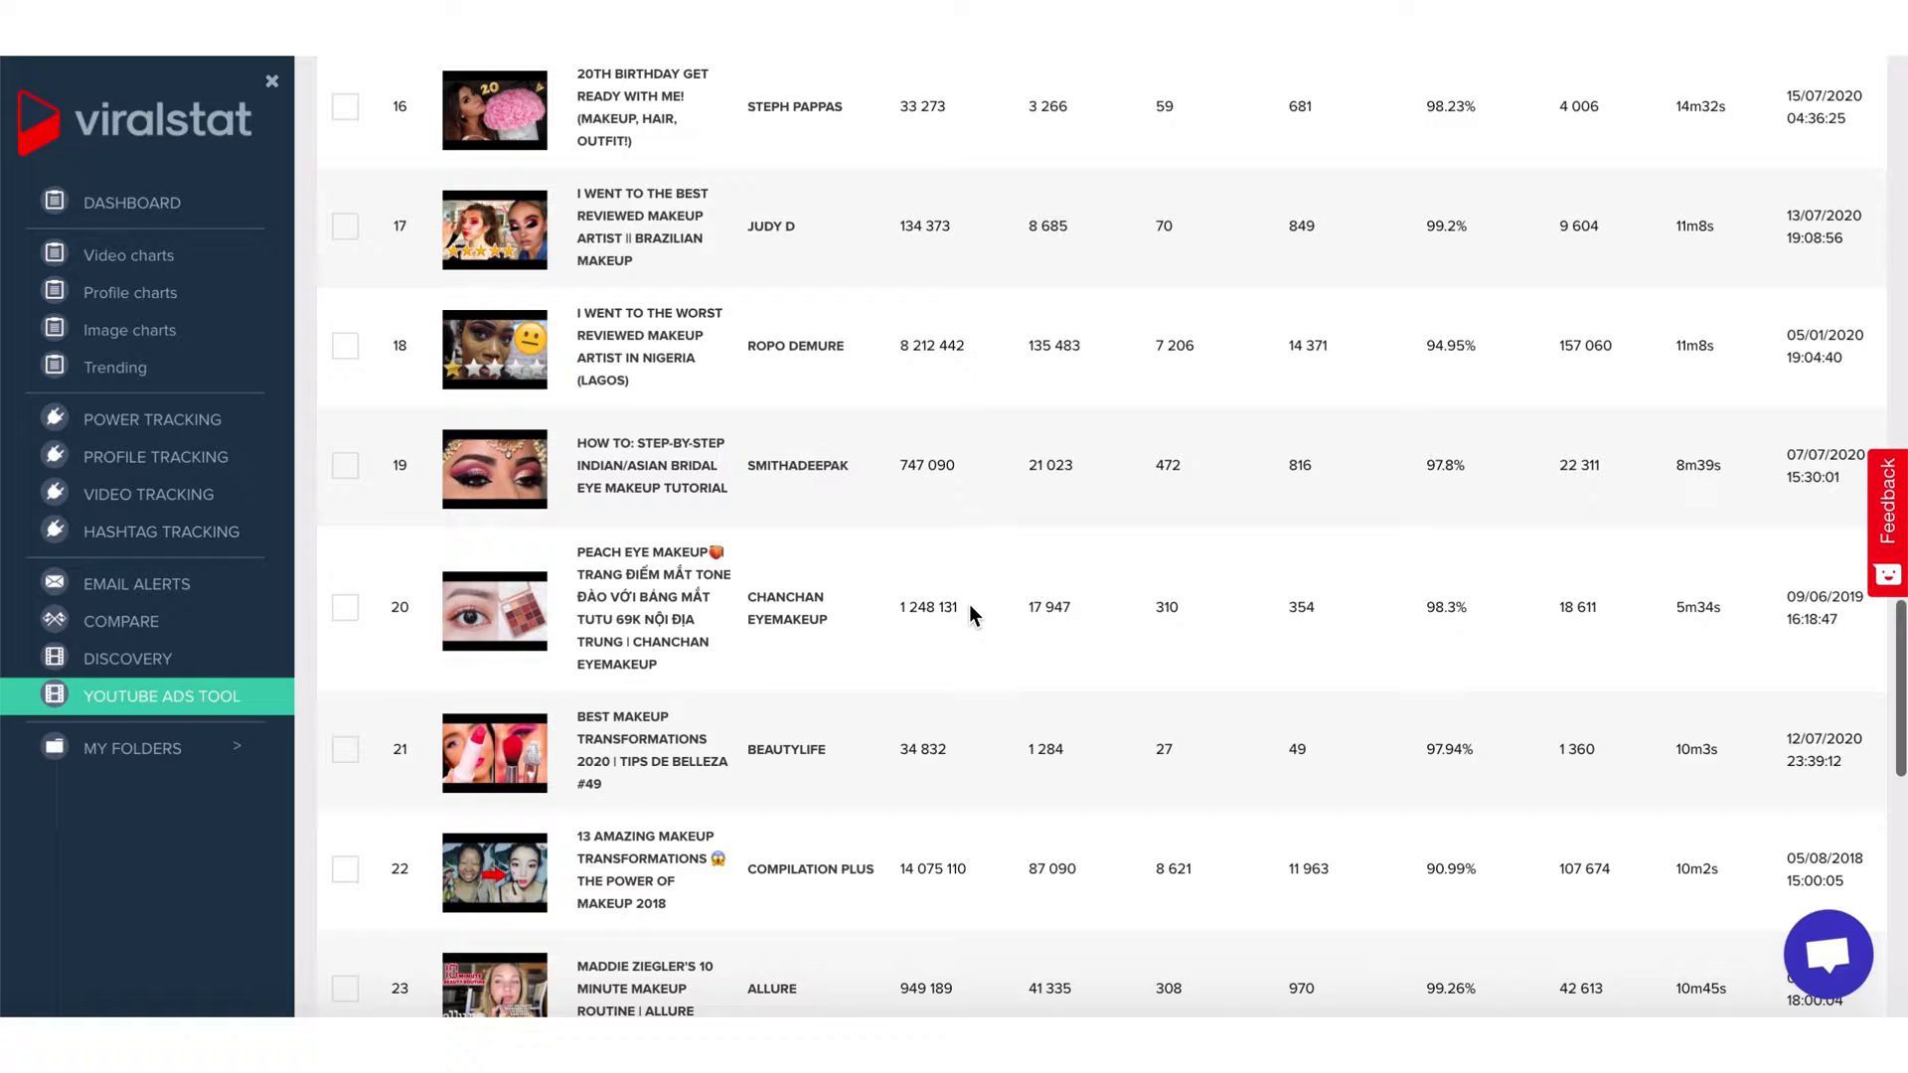
{"action": "scroll", "scroll_direction": "up", "scroll_amount": 3}
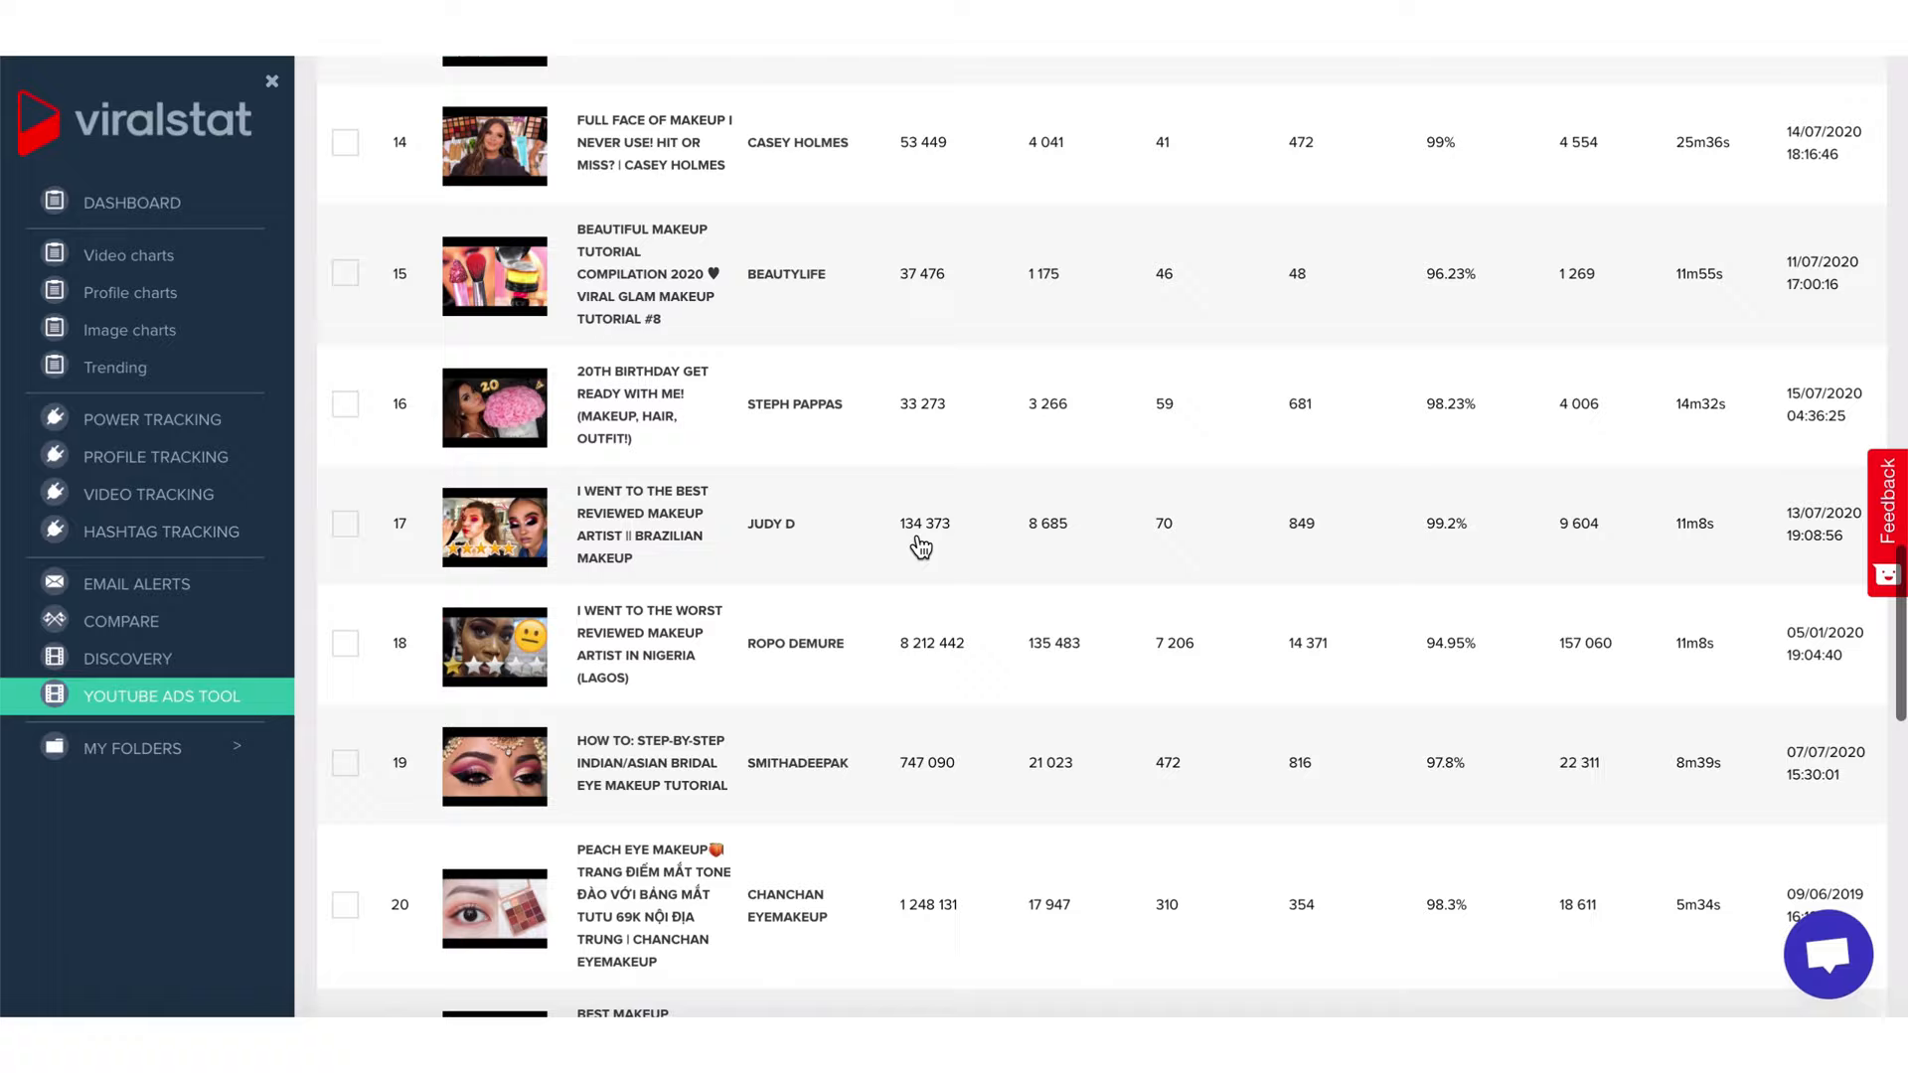
{"action": "left_click", "coordinate": [146, 748]}
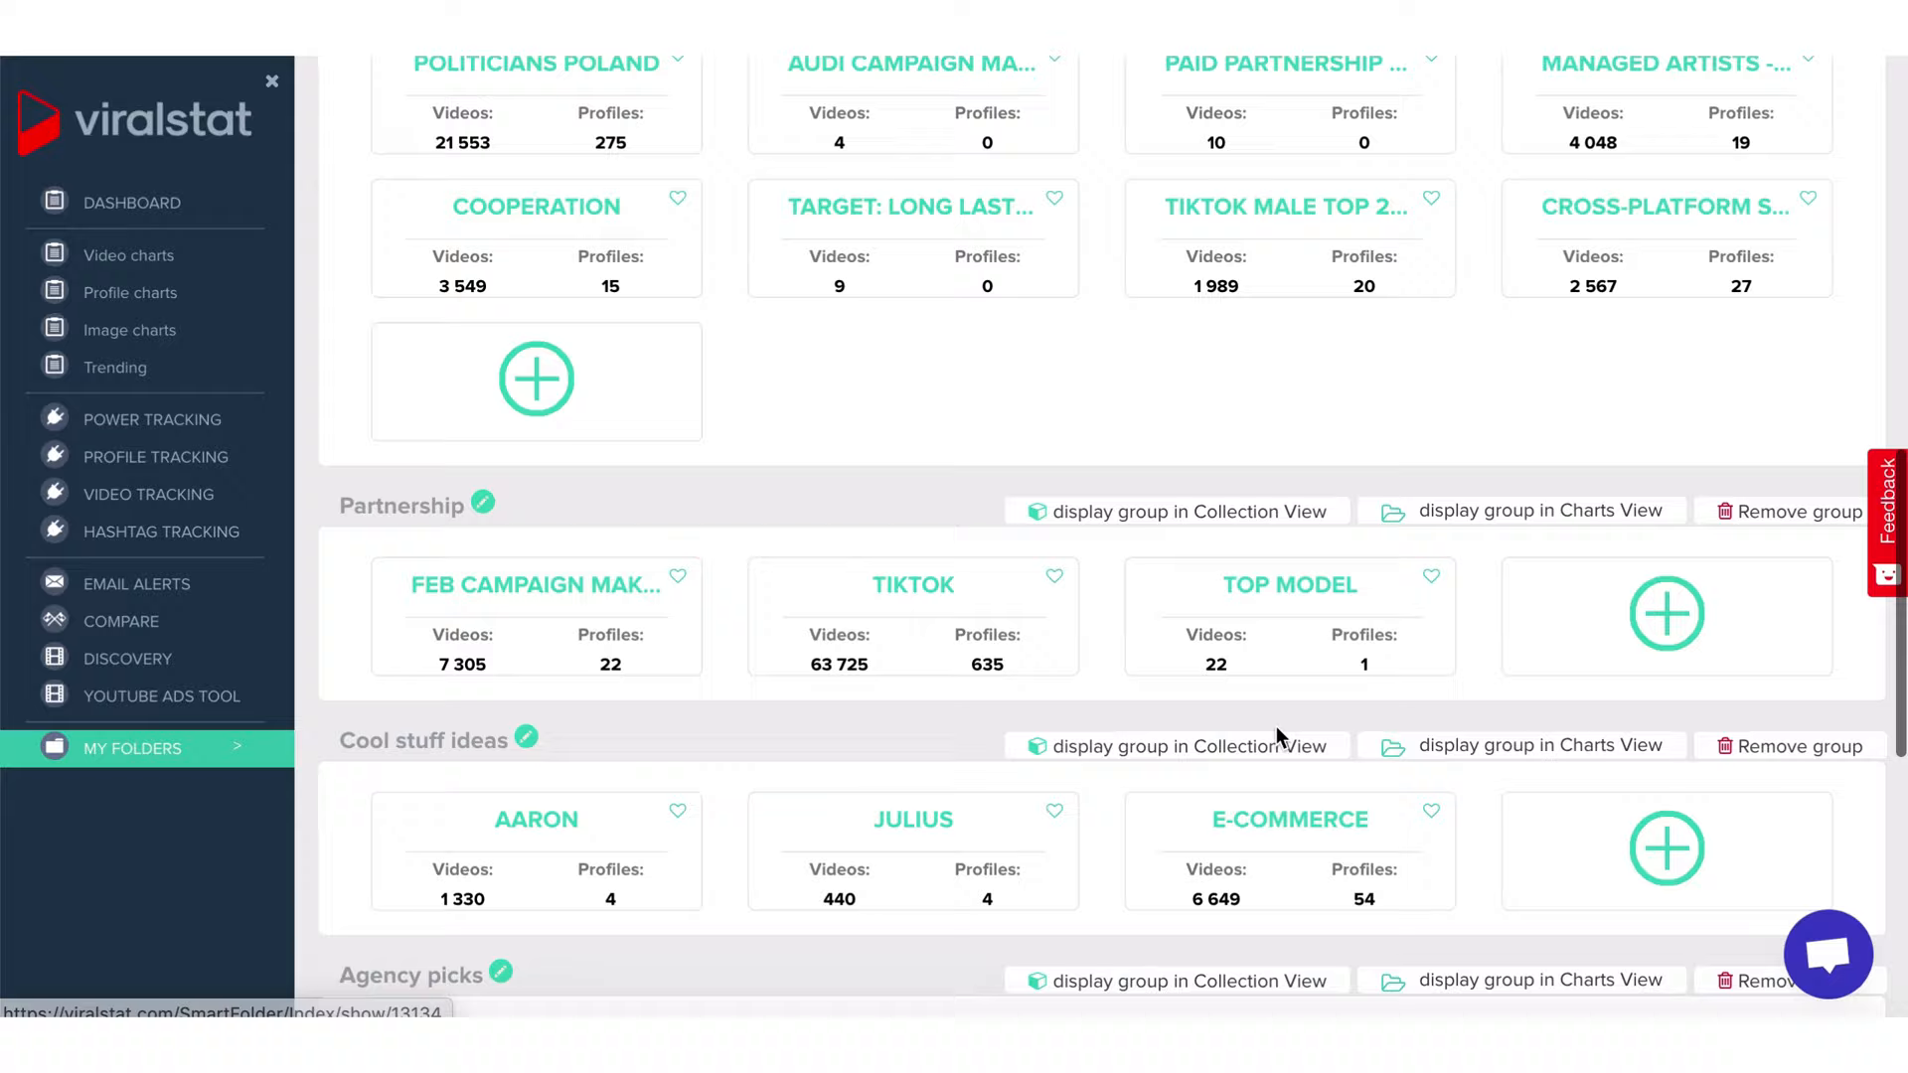
- Scroll through folder groups like Monitored campaigns, Partnership and Cool stuff ideas
{"action": "scroll", "scroll_direction": "up", "scroll_amount": 3}
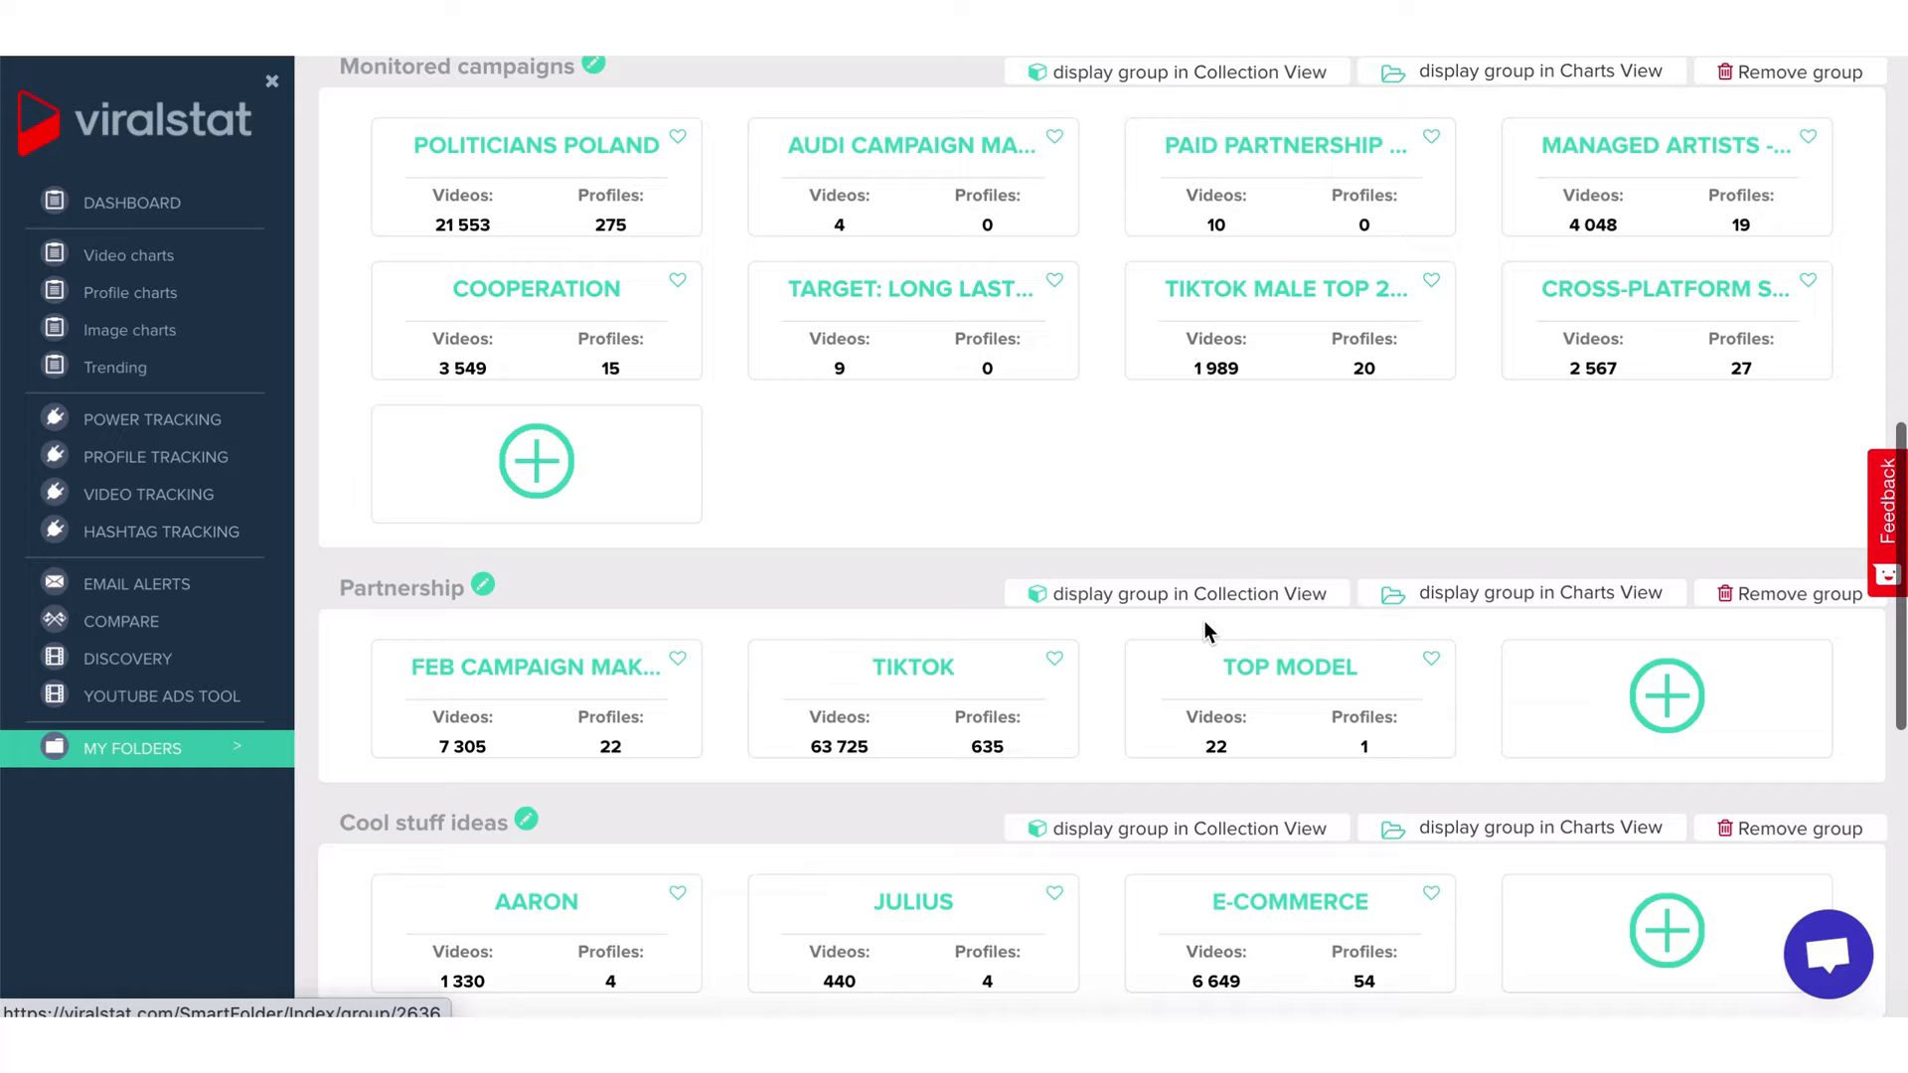
{"action": "scroll", "scroll_direction": "down", "scroll_amount": 3}
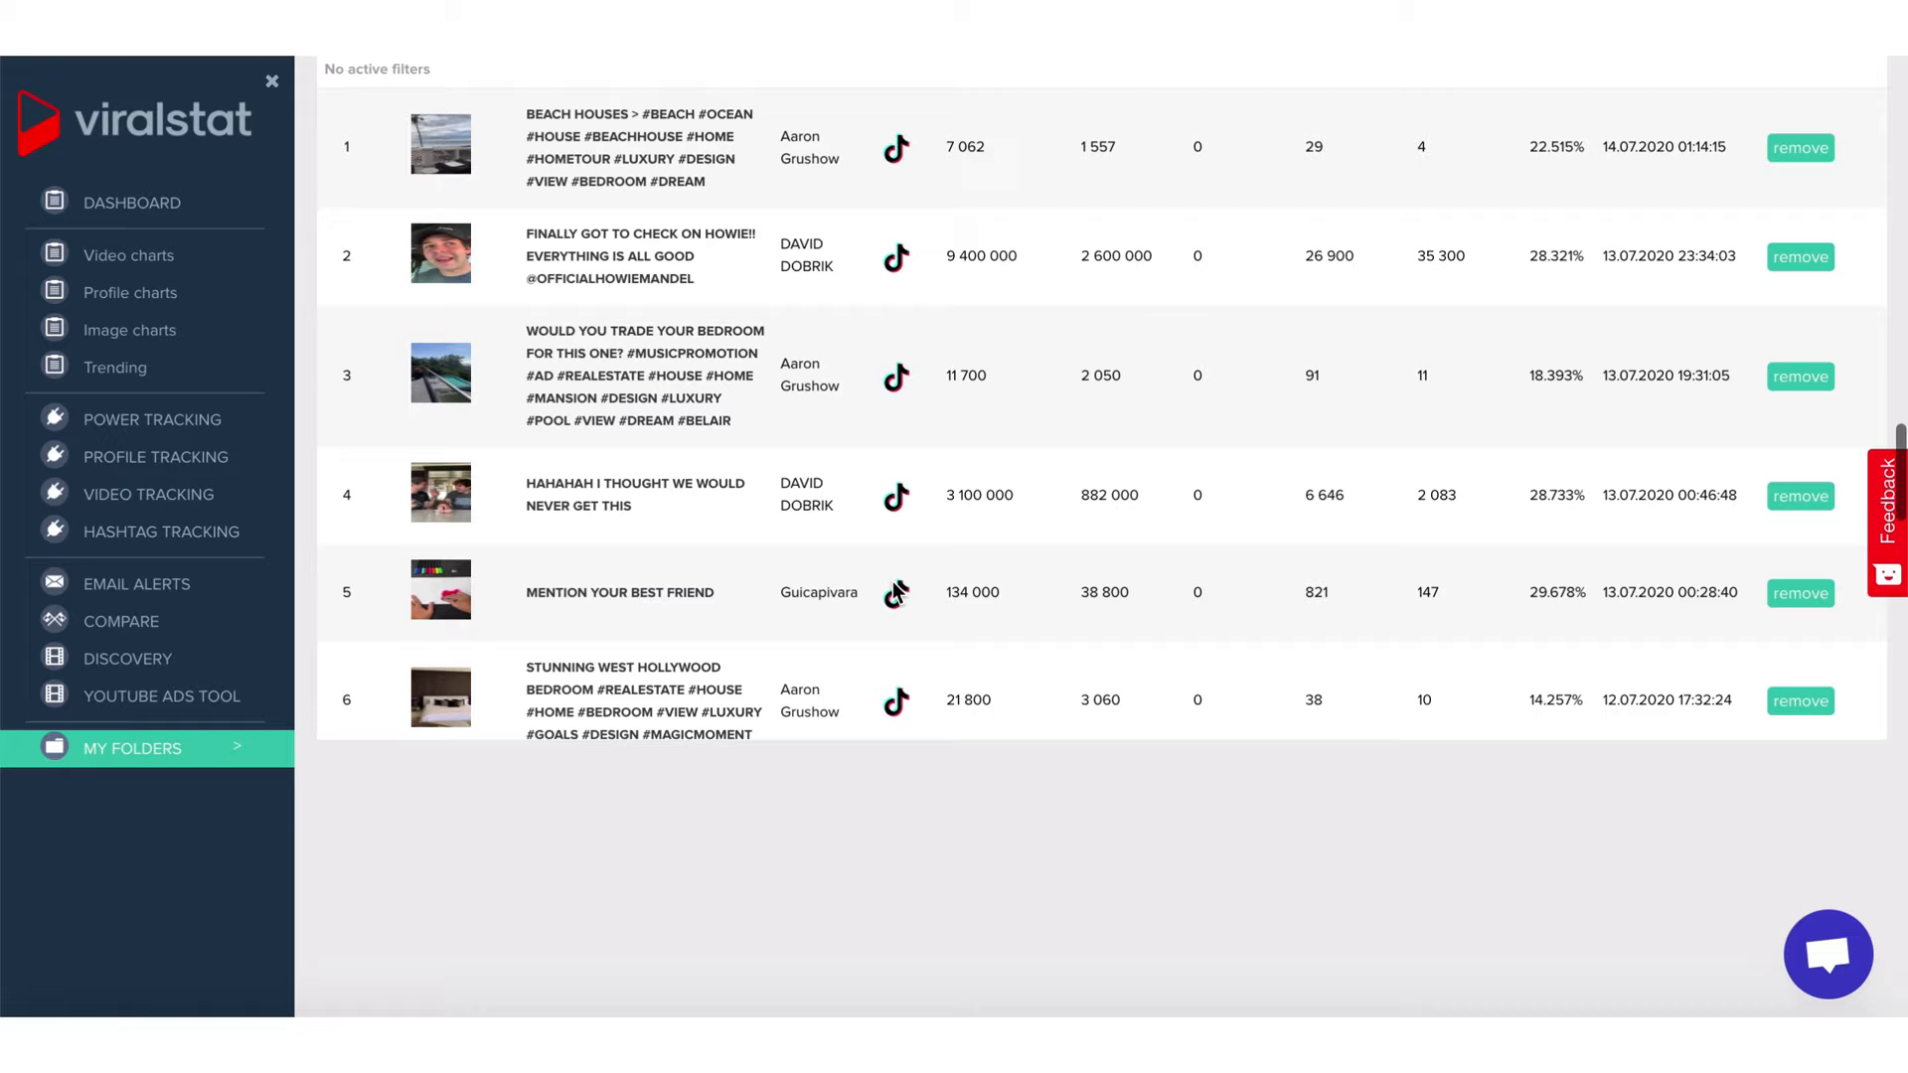
- Scroll the Cross-Platform Sample Folder's tracked videos and sort them by view count
{"action": "scroll", "scroll_direction": "up", "scroll_amount": 3}
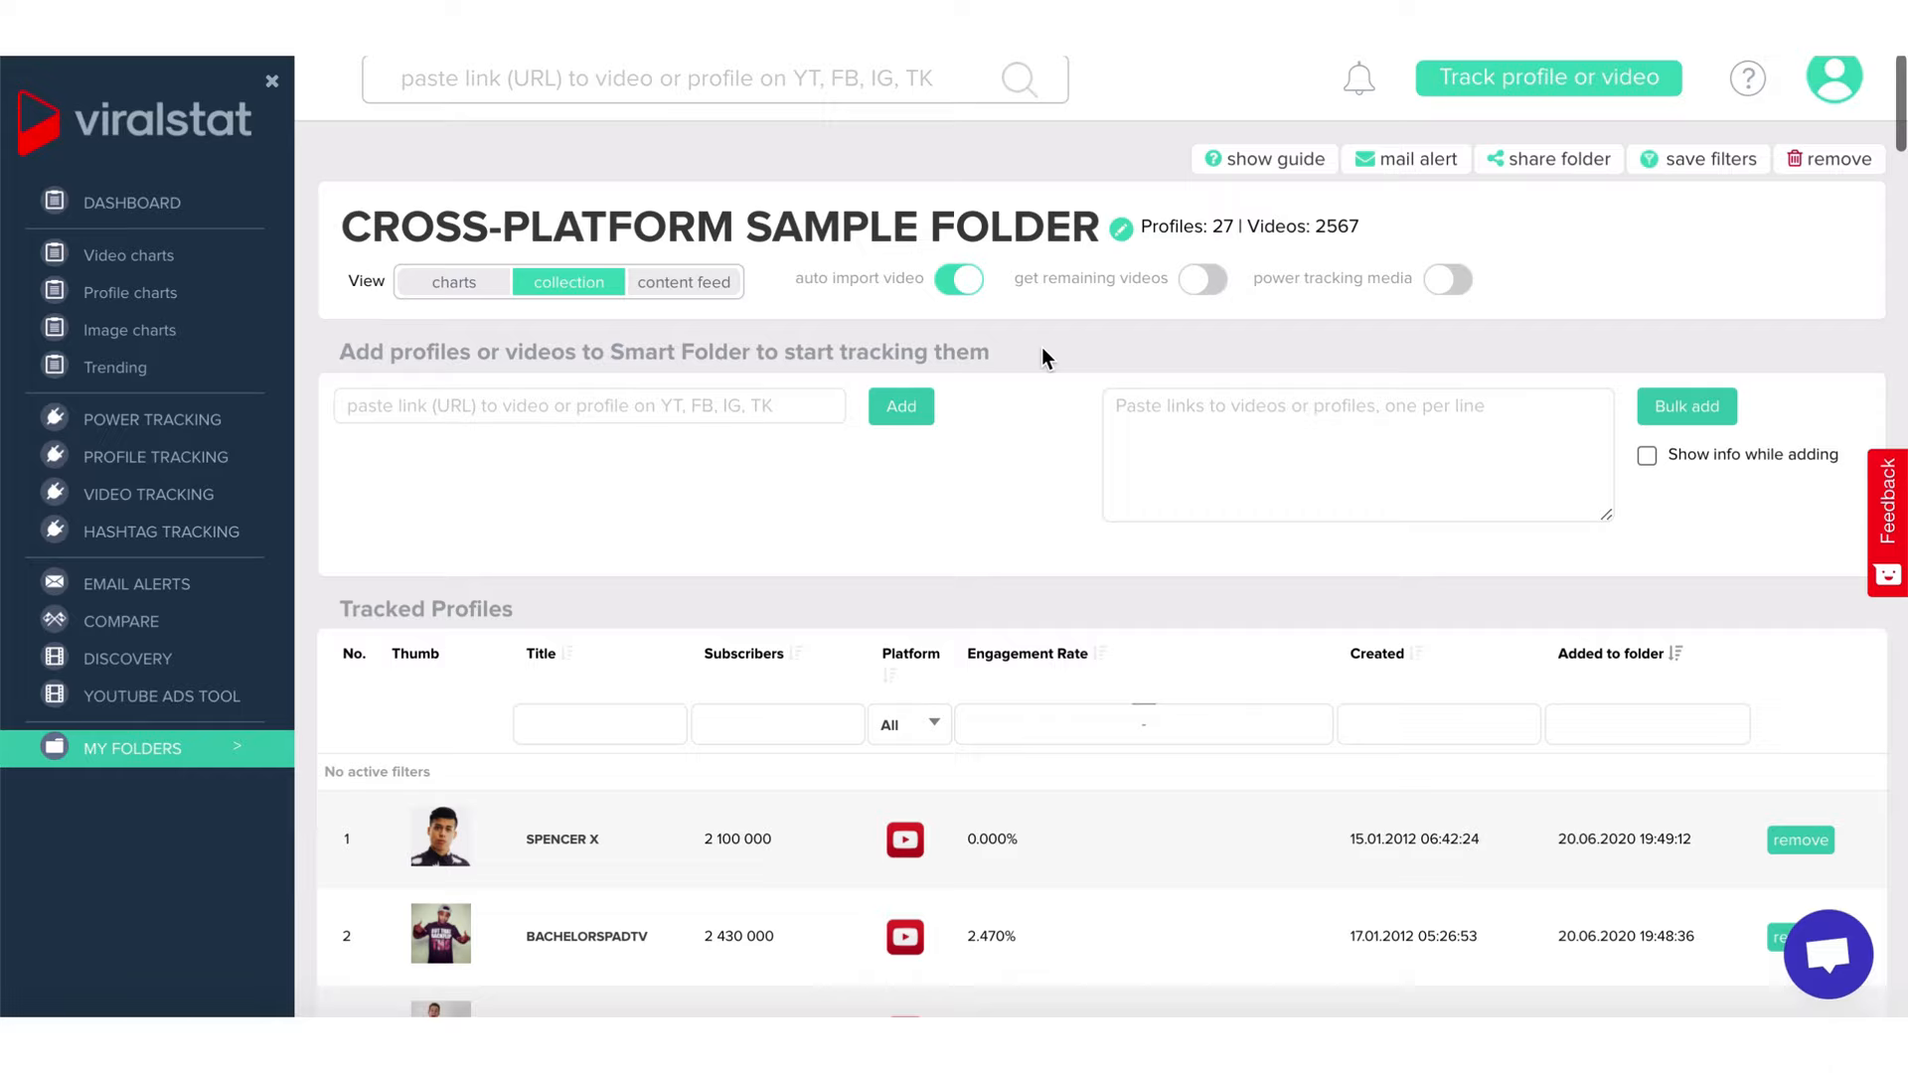
{"action": "scroll", "scroll_direction": "down", "scroll_amount": 3}
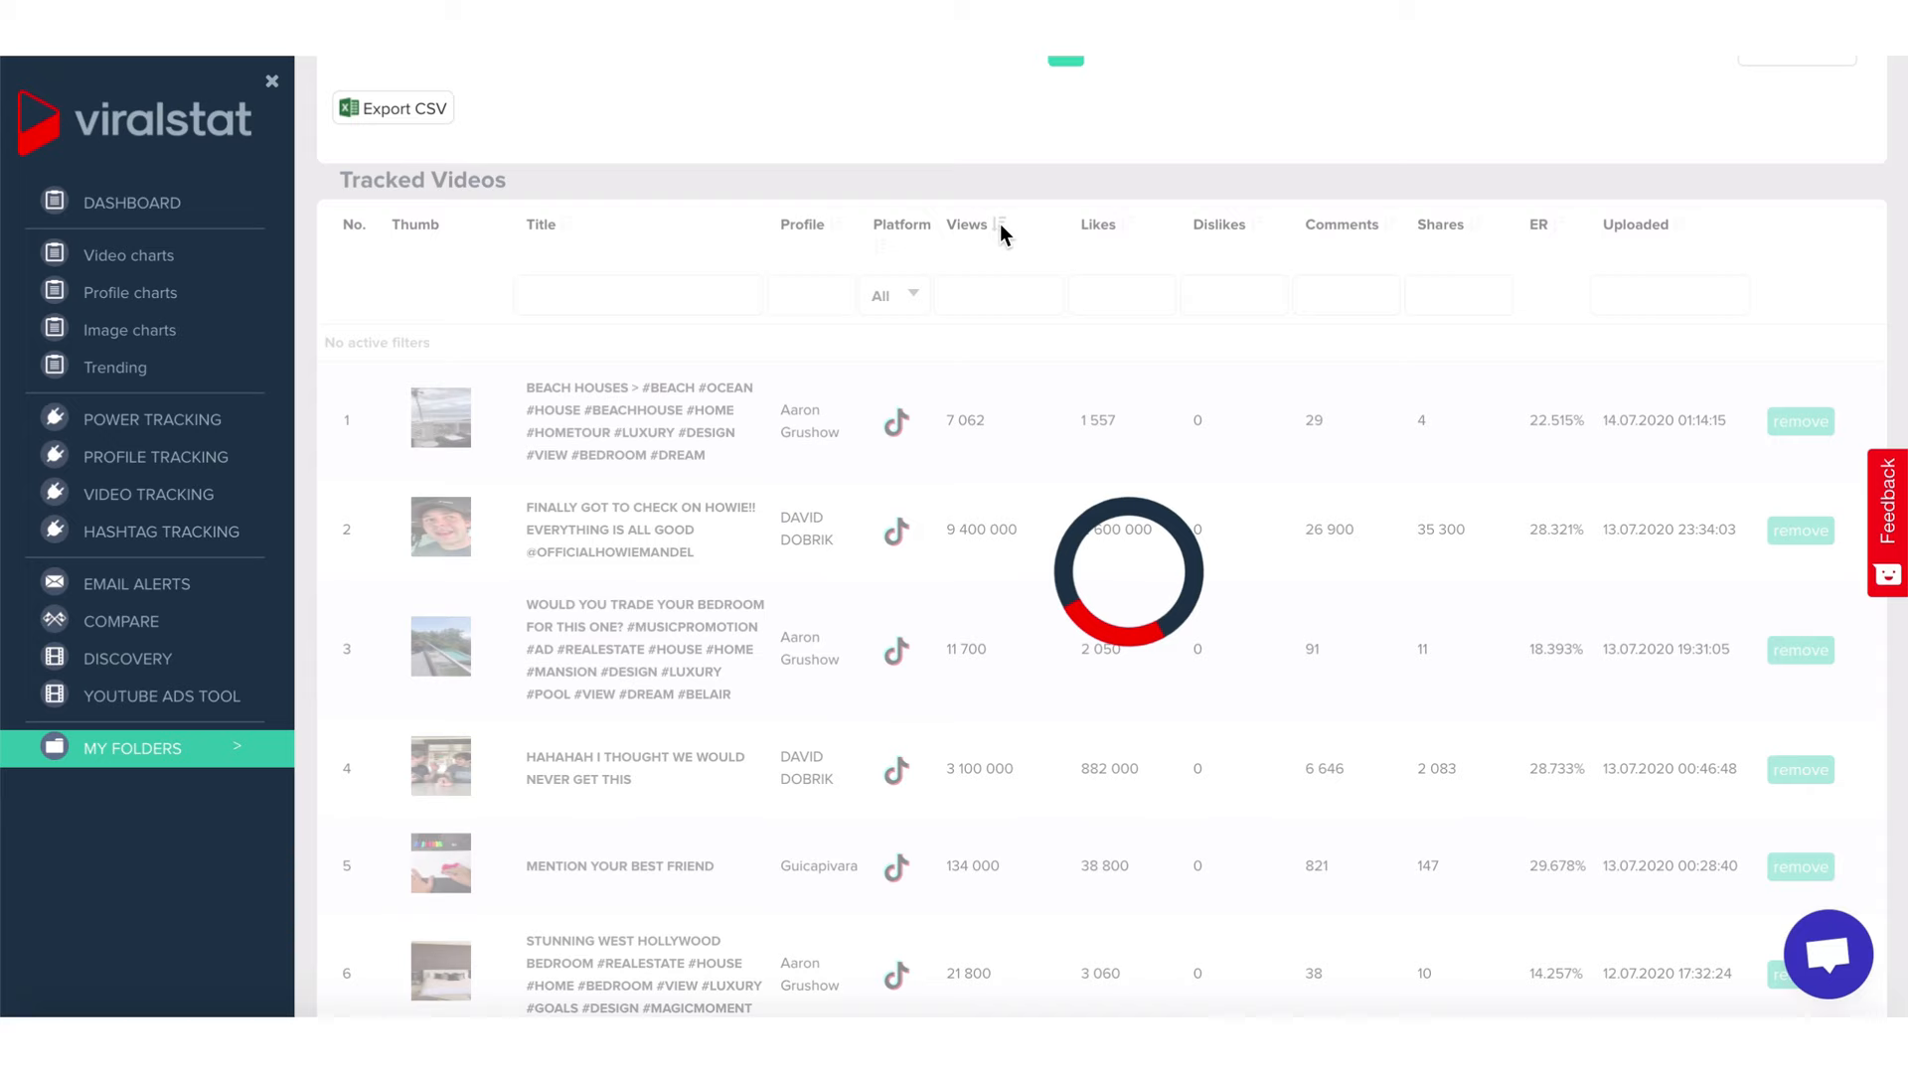
{"action": "left_click", "coordinate": [966, 224]}
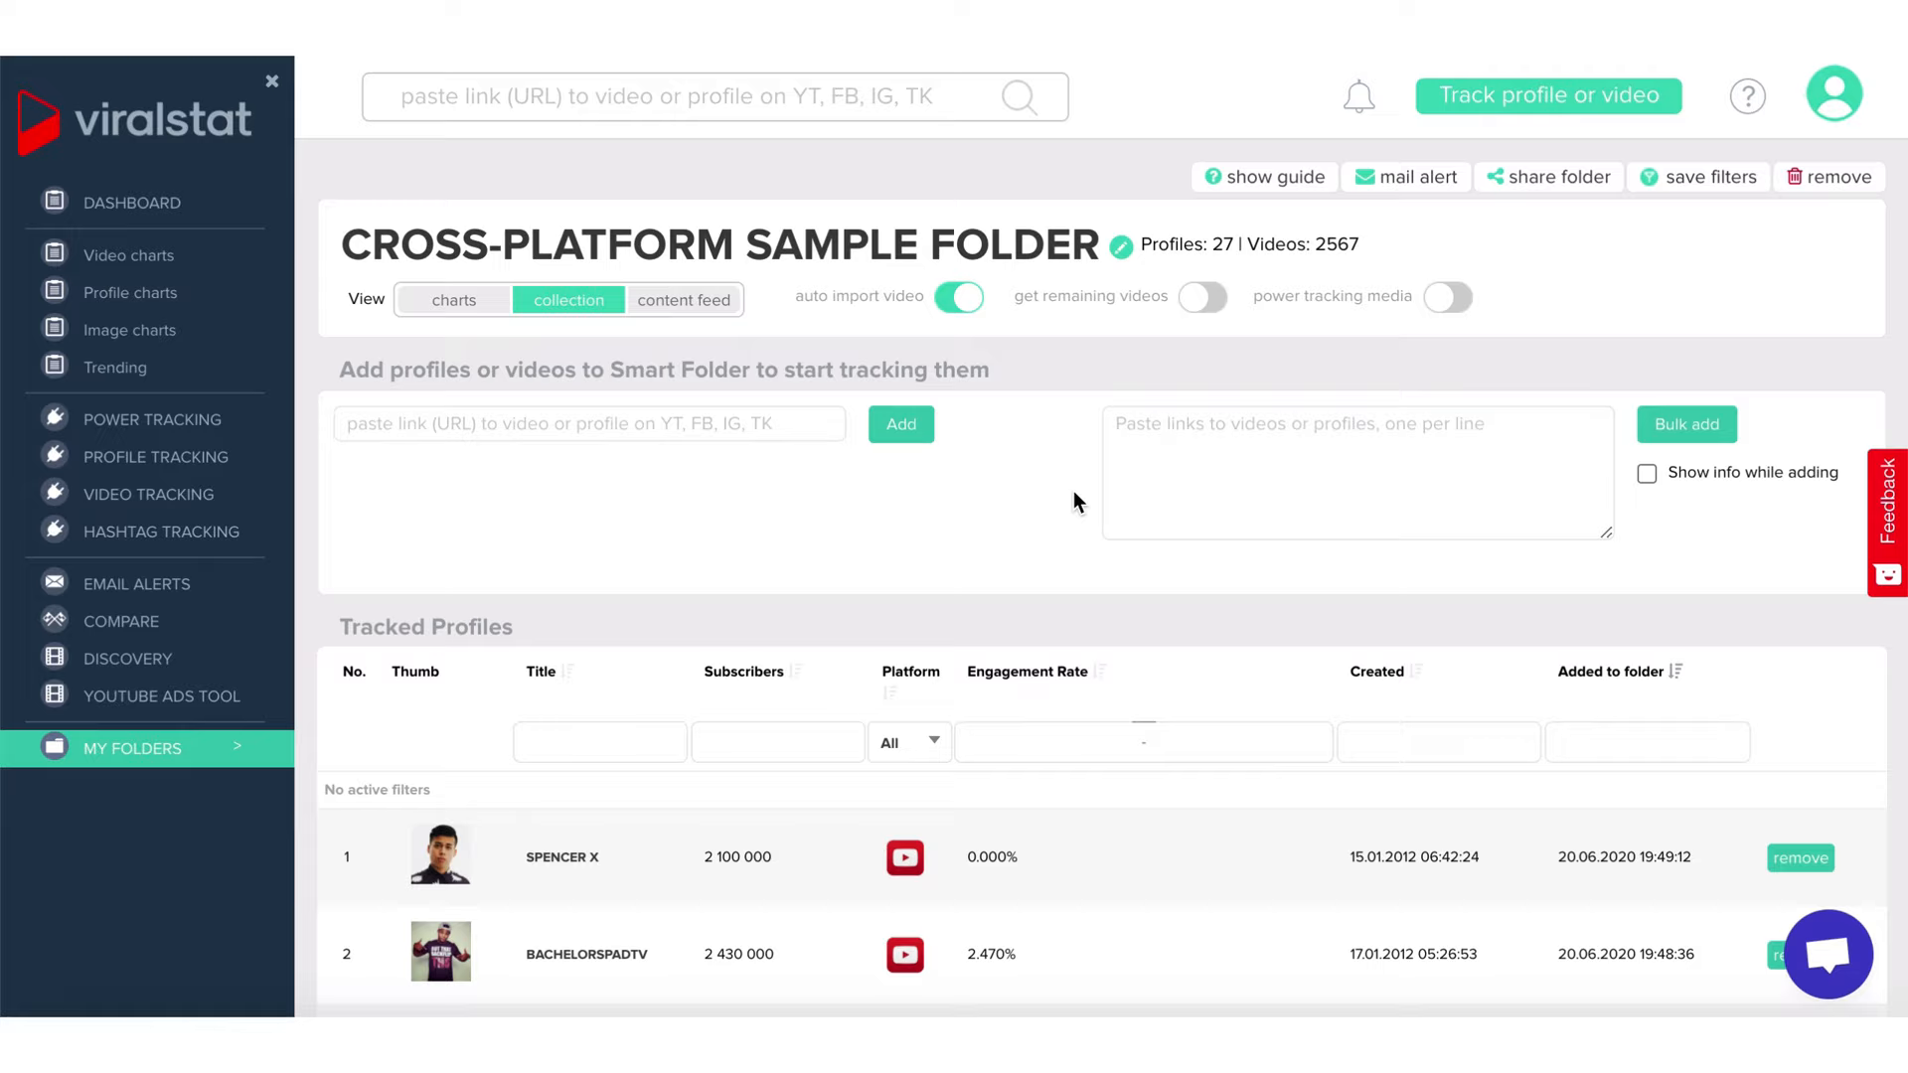
{"action": "left_click", "coordinate": [1746, 97]}
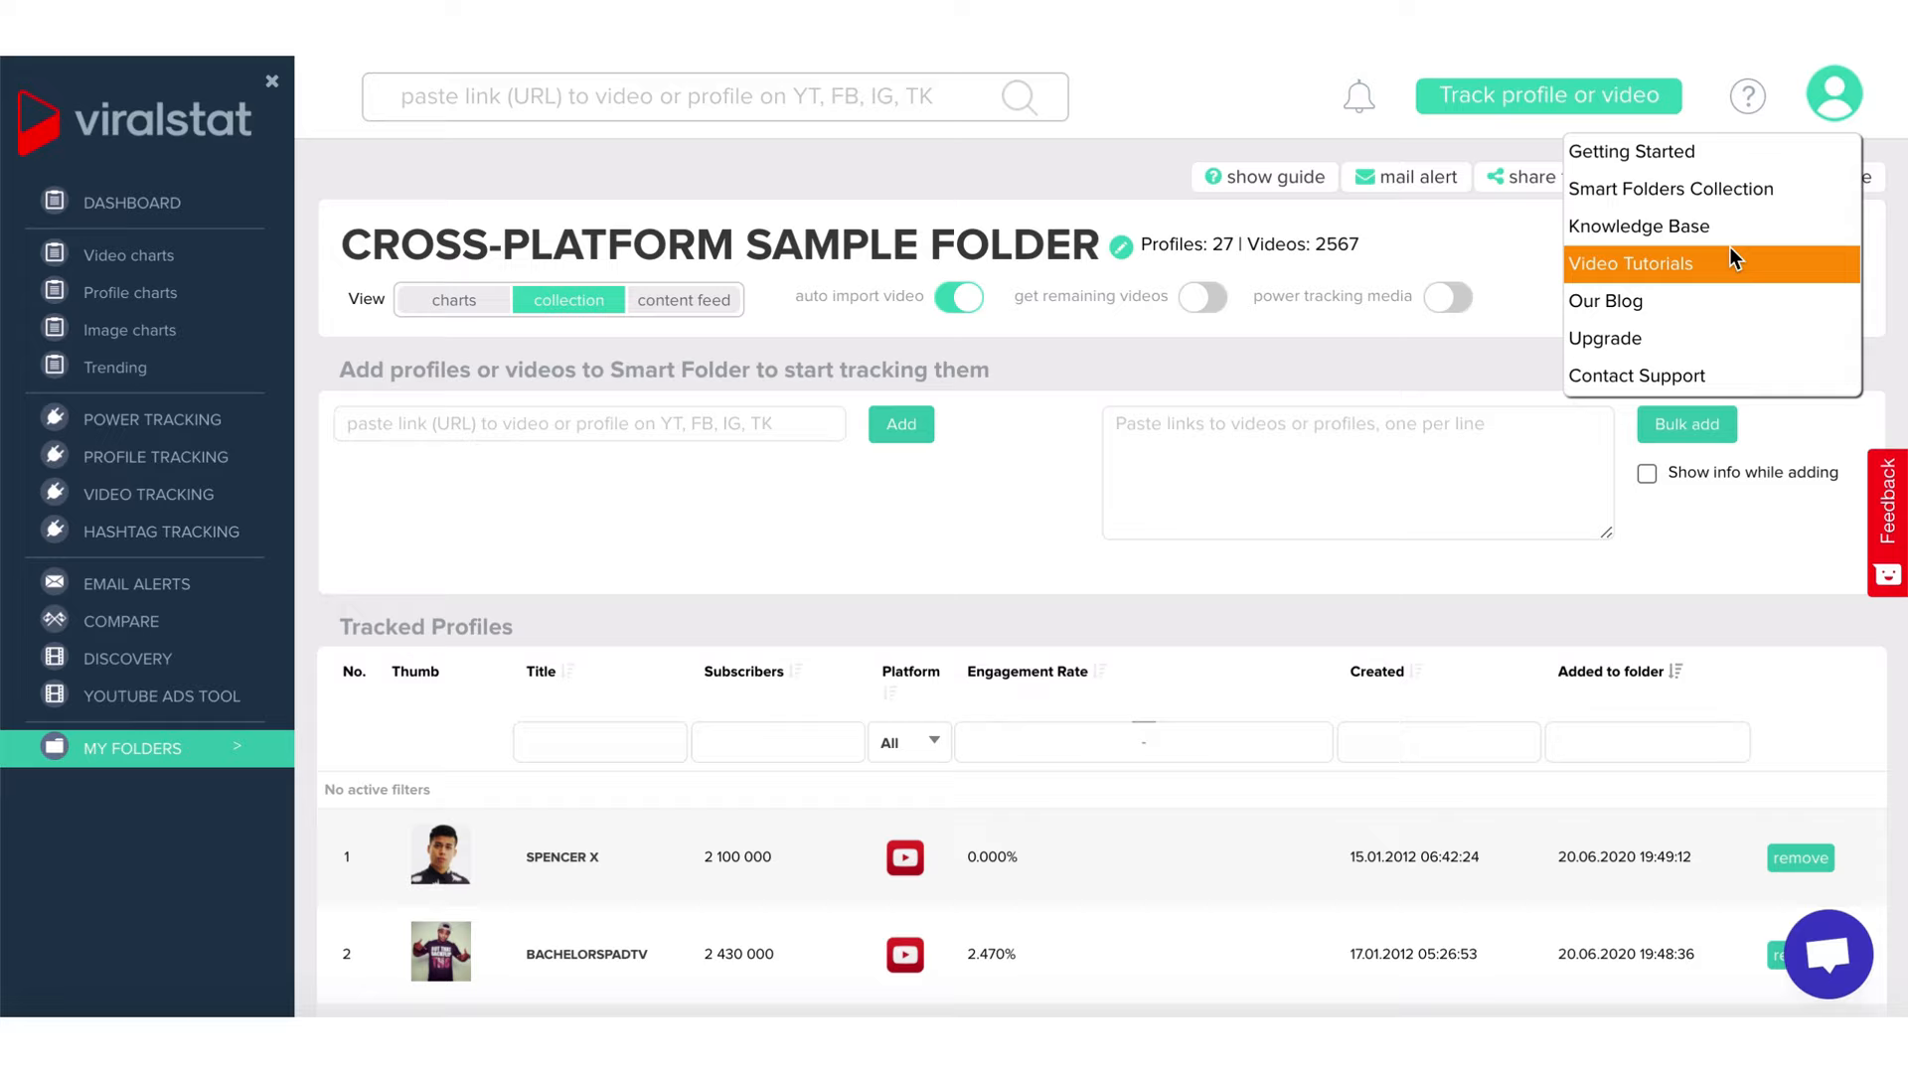